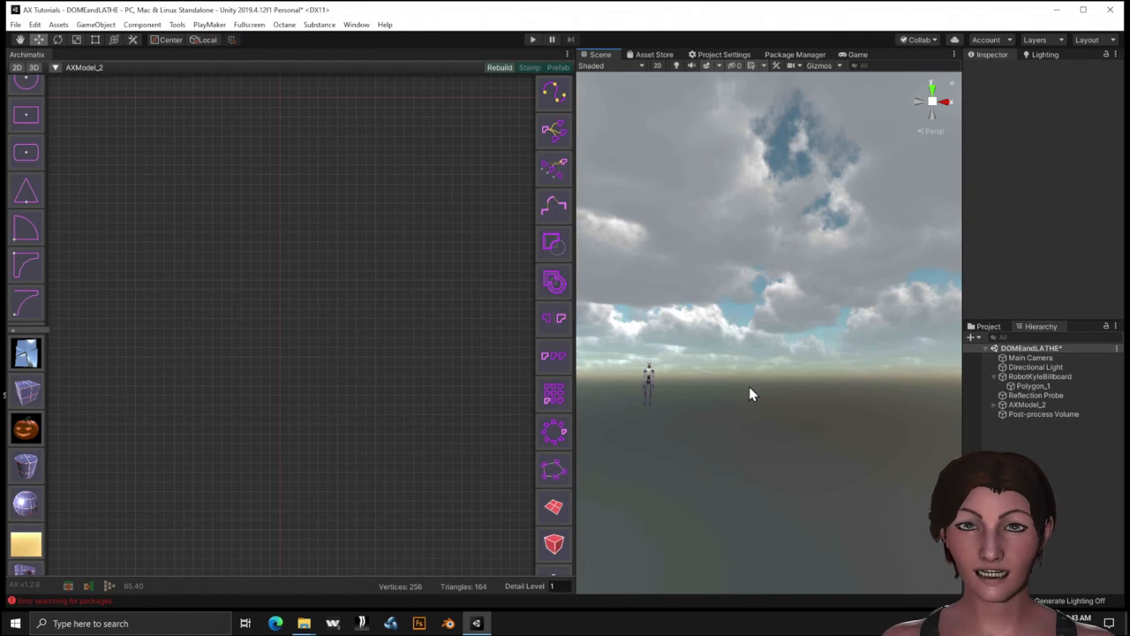
mouse_move(281, 339)
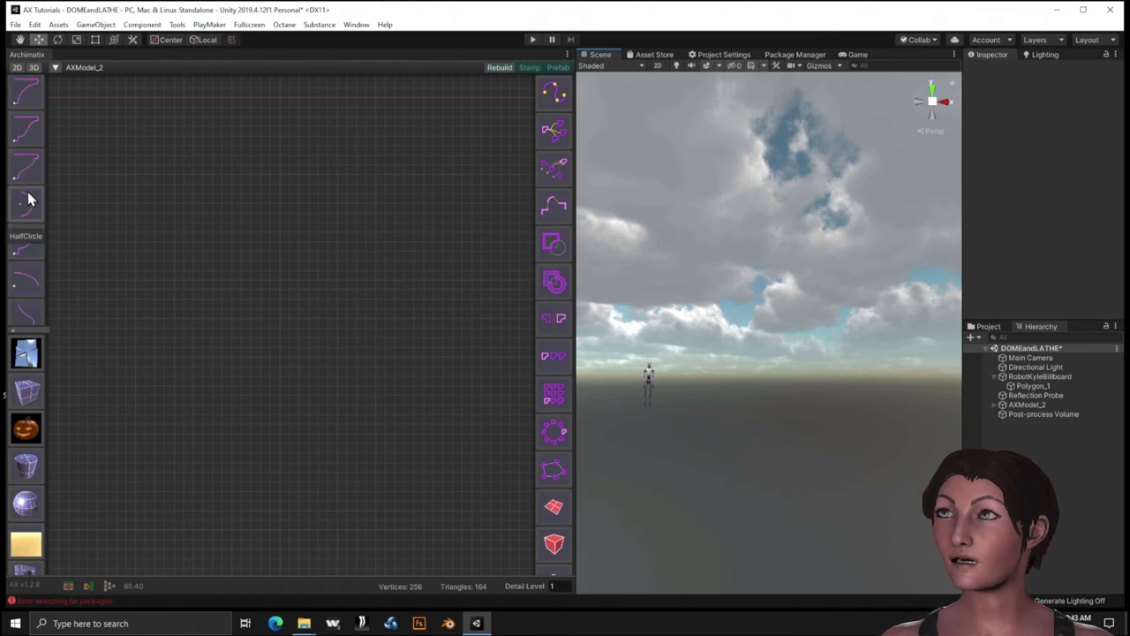
mouse_move(27, 279)
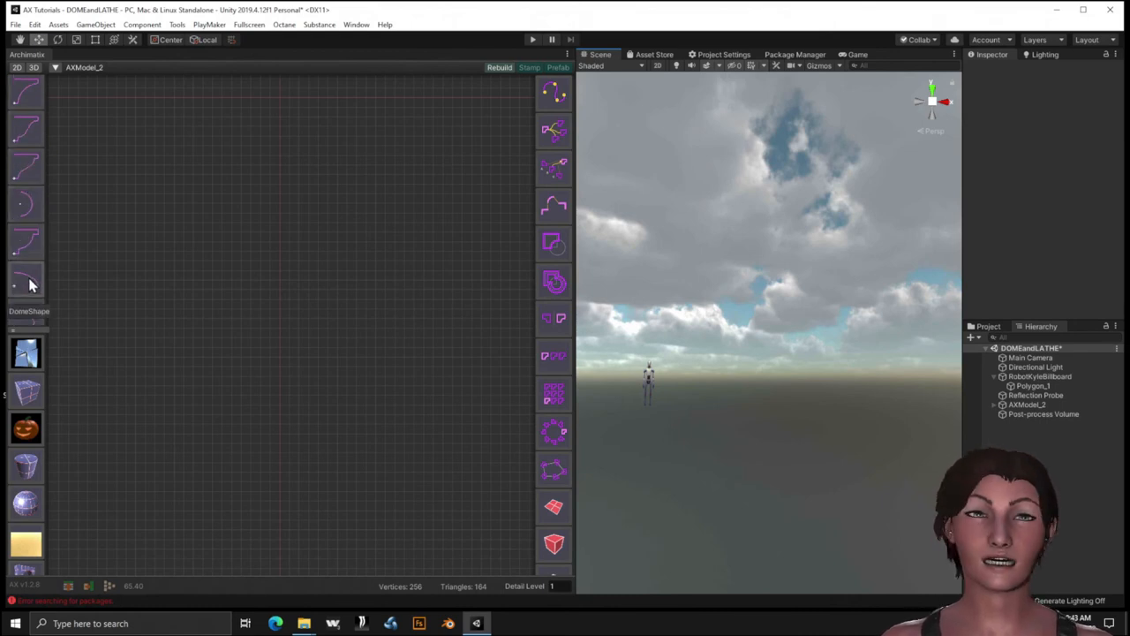
Add a DomeShape profile curve from the shape library to the AXModel_2 node graph.
click(25, 280)
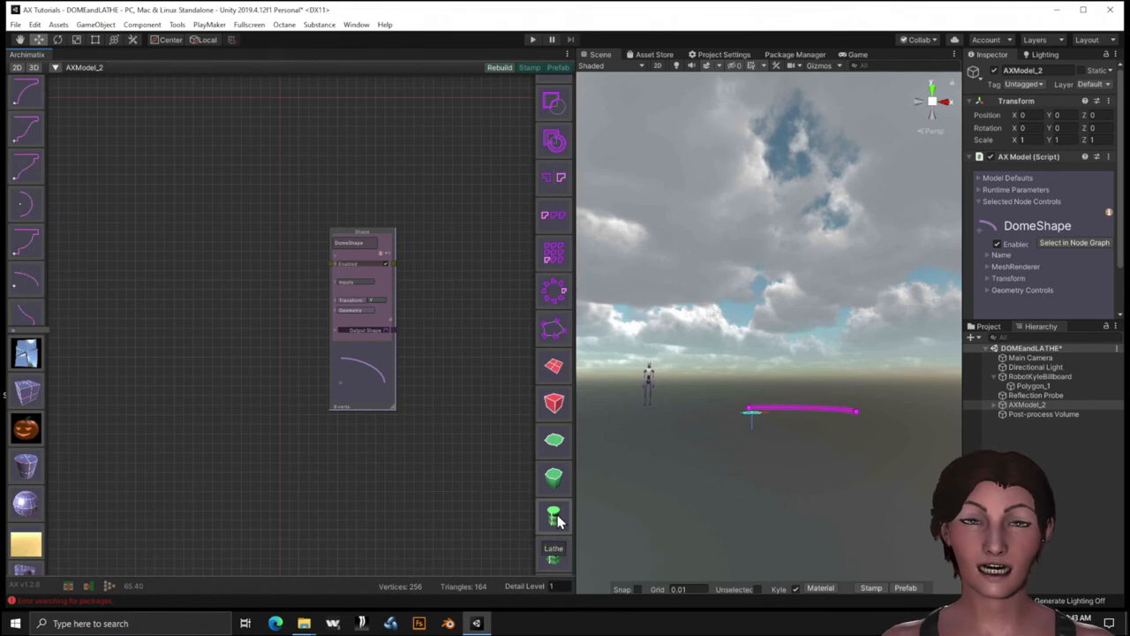
Add a Lathe node and feed the DomeShape output into its Section input to produce a dome mesh.
click(554, 515)
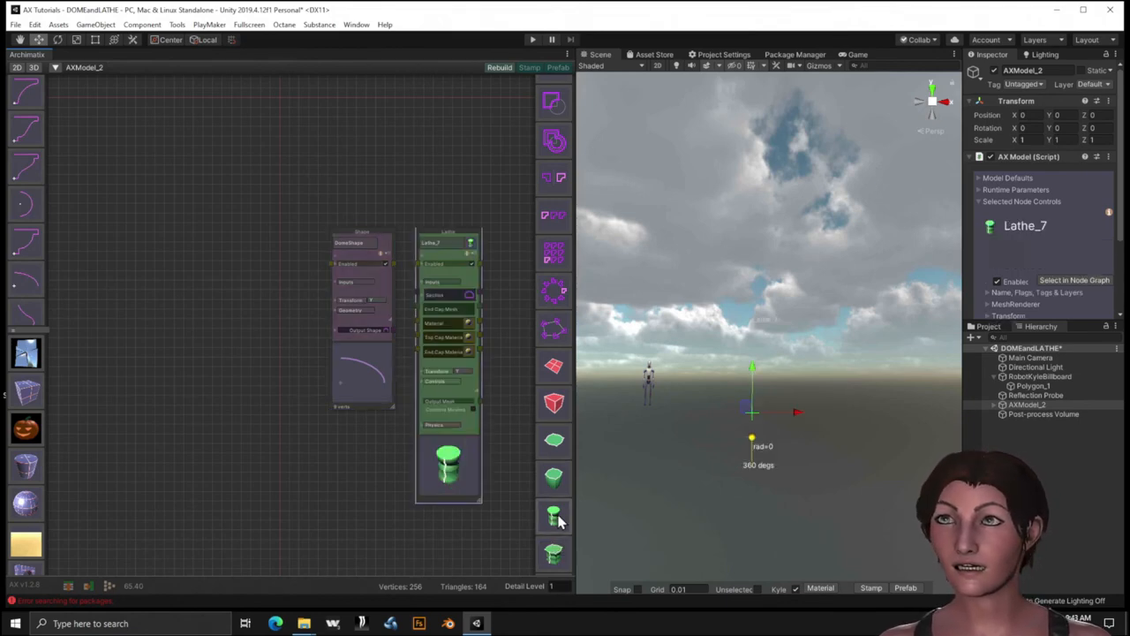
mouse_move(403, 498)
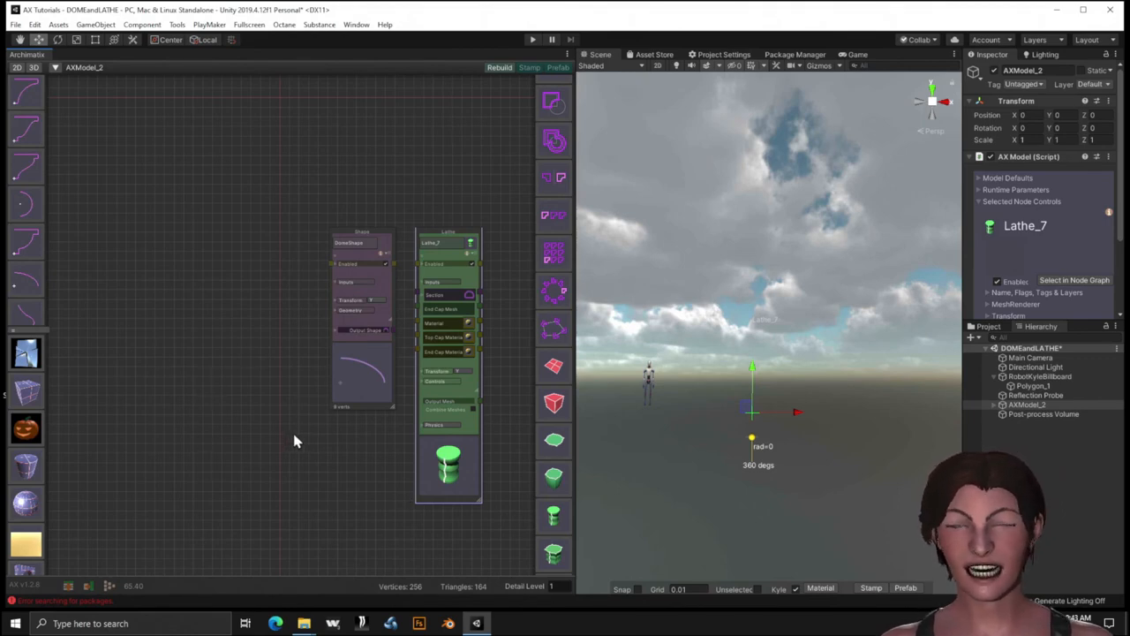
mouse_move(334, 451)
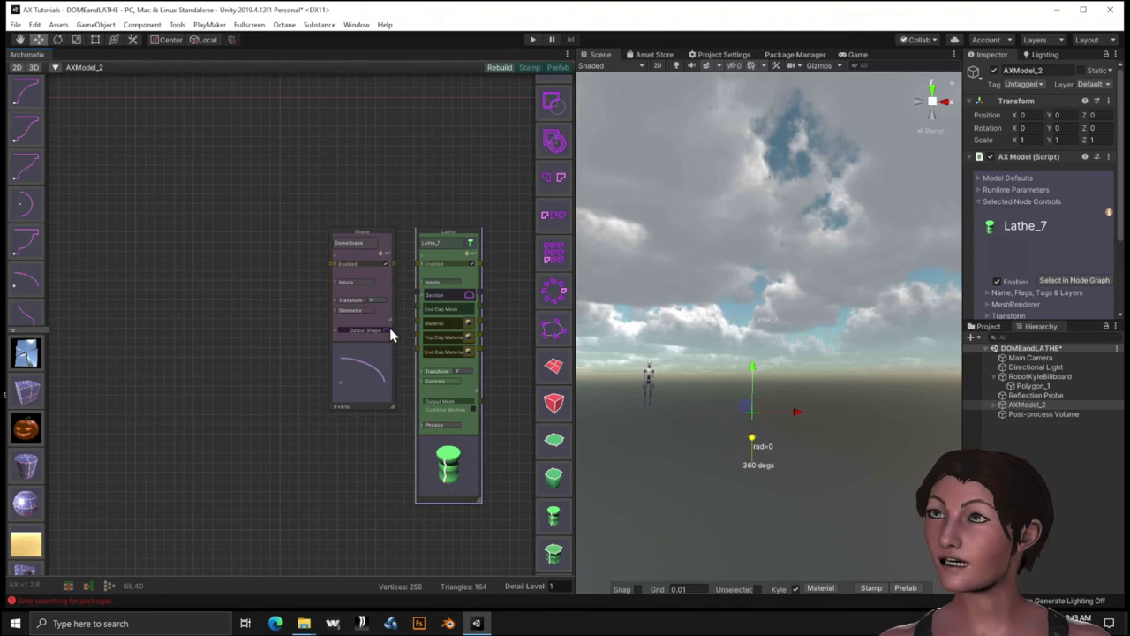
click(348, 238)
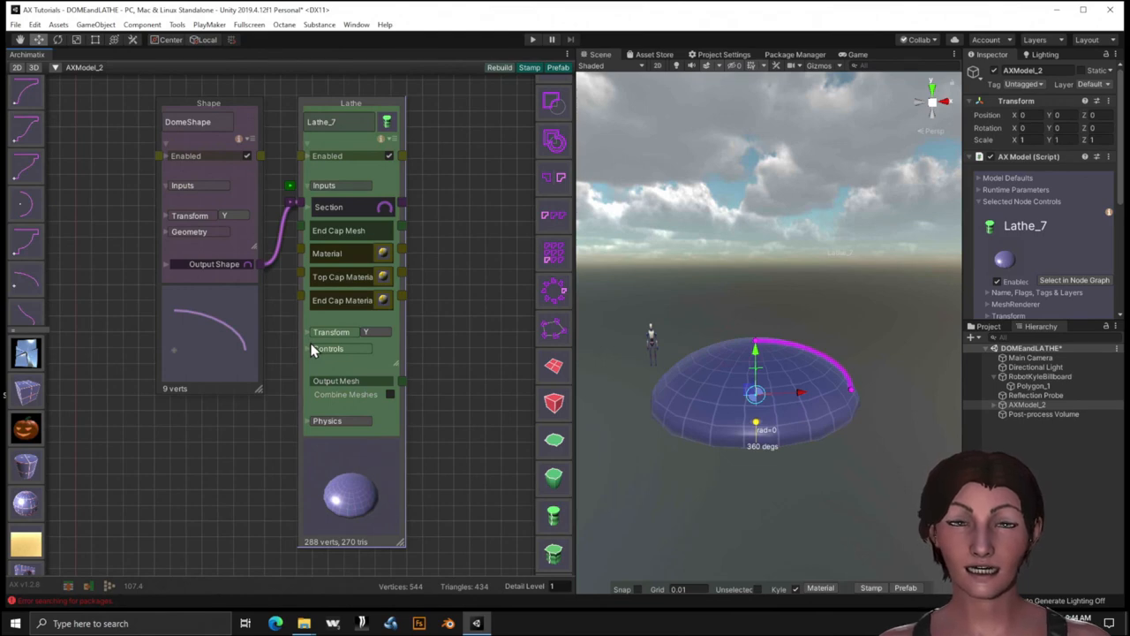
mouse_move(351, 334)
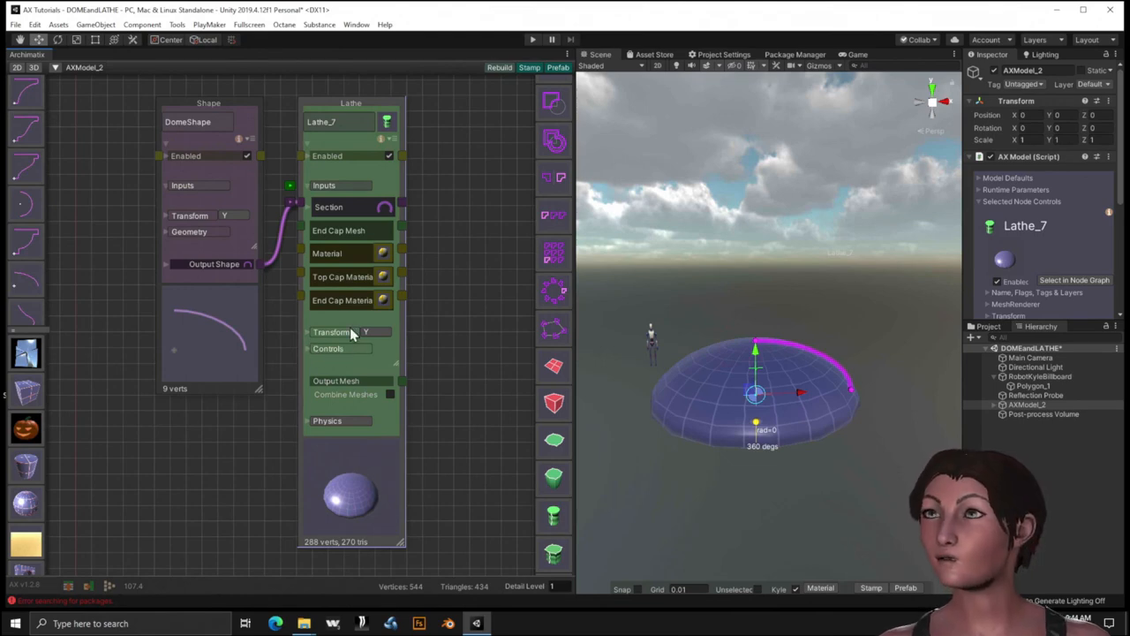
Reduce the DomeShape segment count to 17, viewing the lathed dome in Shaded Wireframe.
click(315, 332)
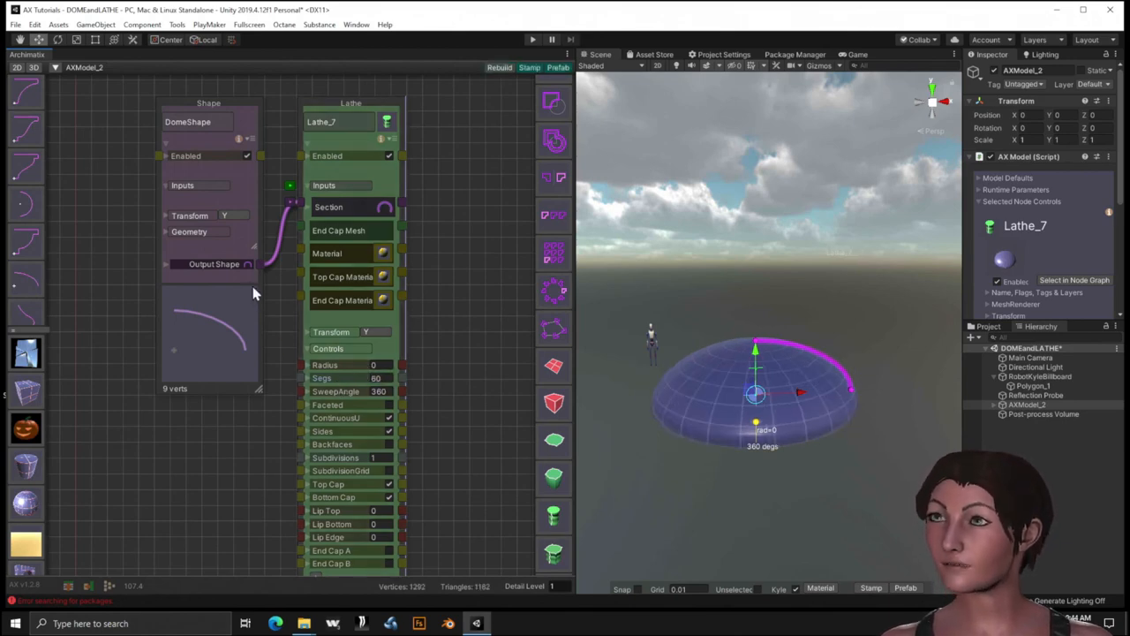
click(189, 232)
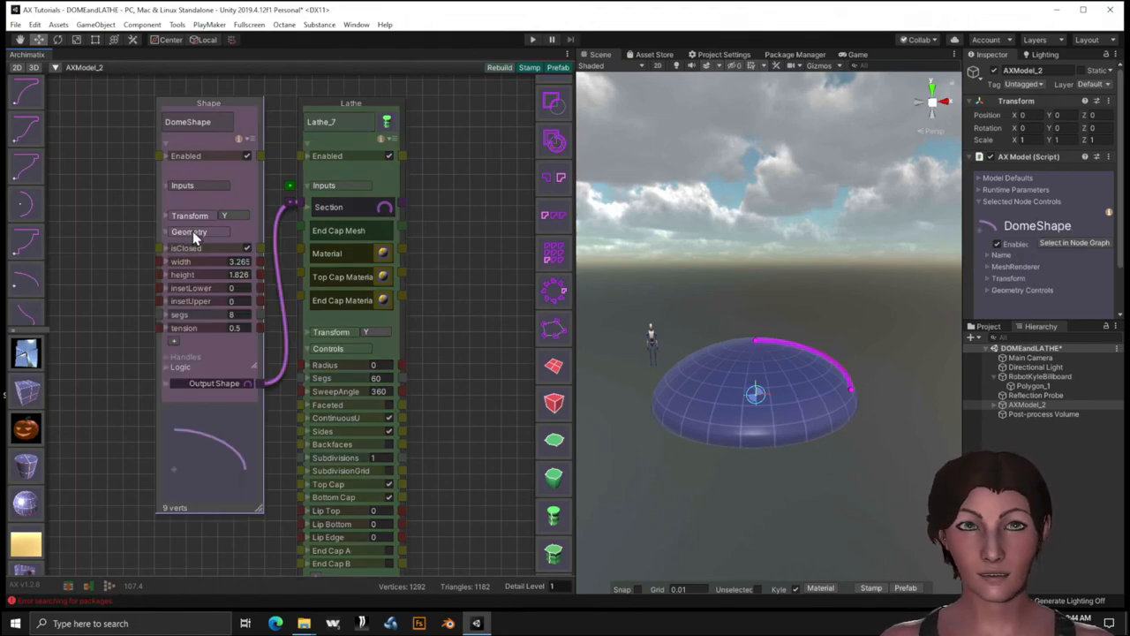
mouse_move(244, 326)
text(24)
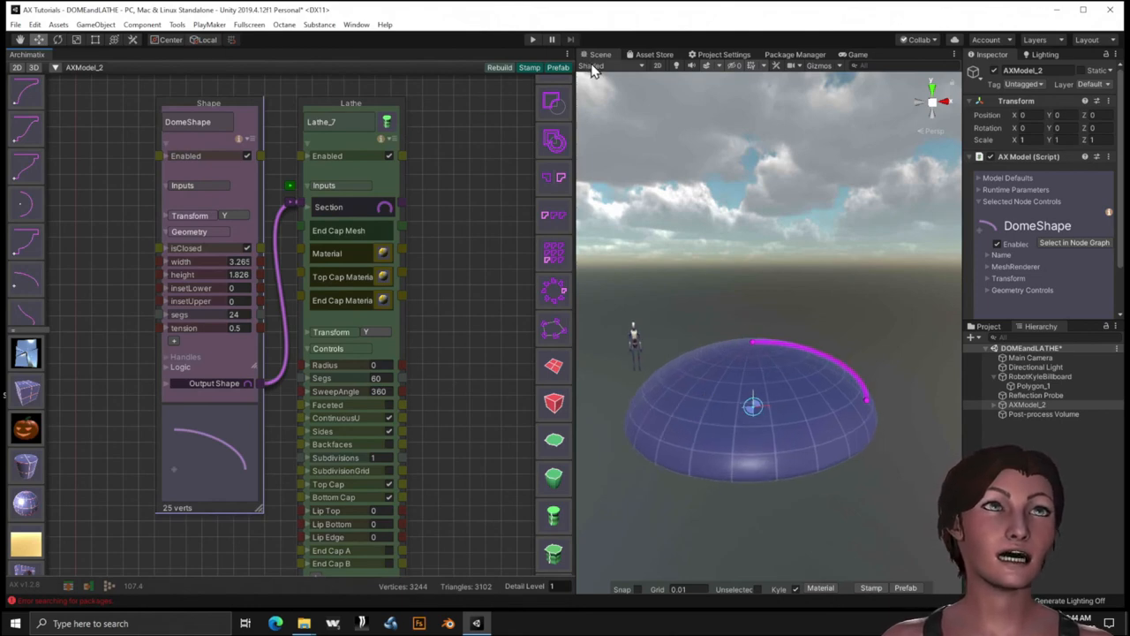
click(594, 67)
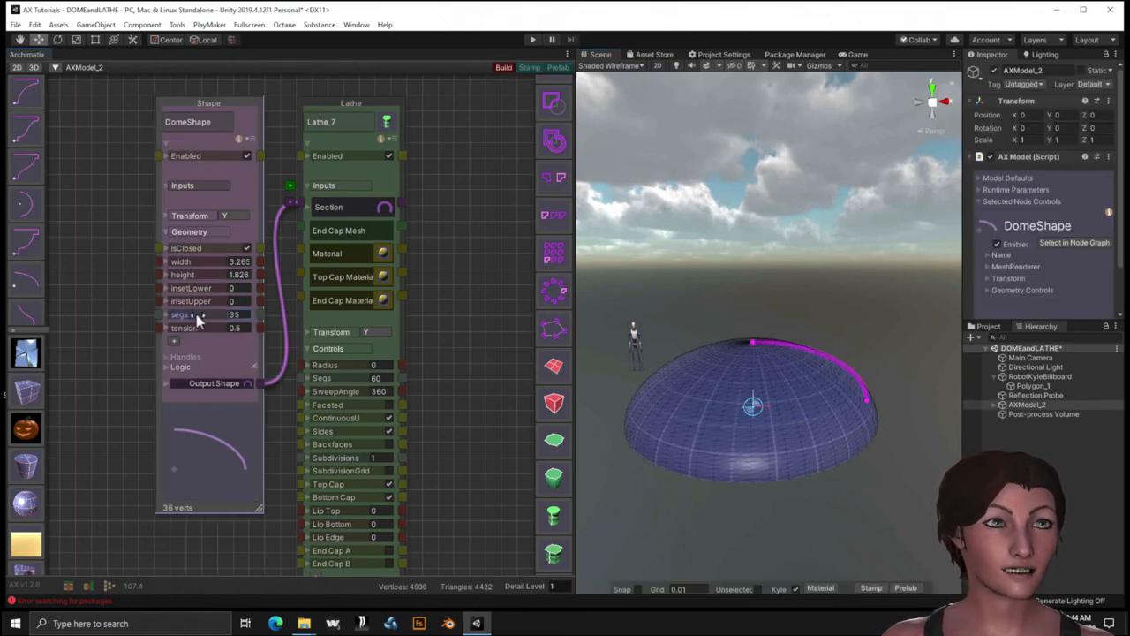
drag(203, 314, 173, 314)
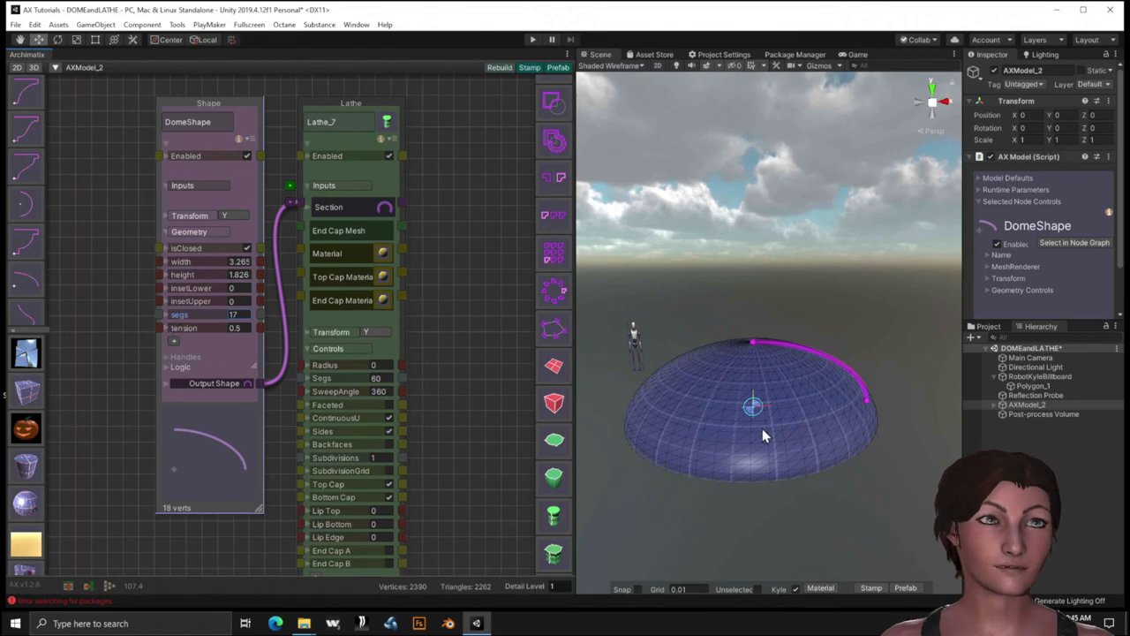
mouse_move(675, 560)
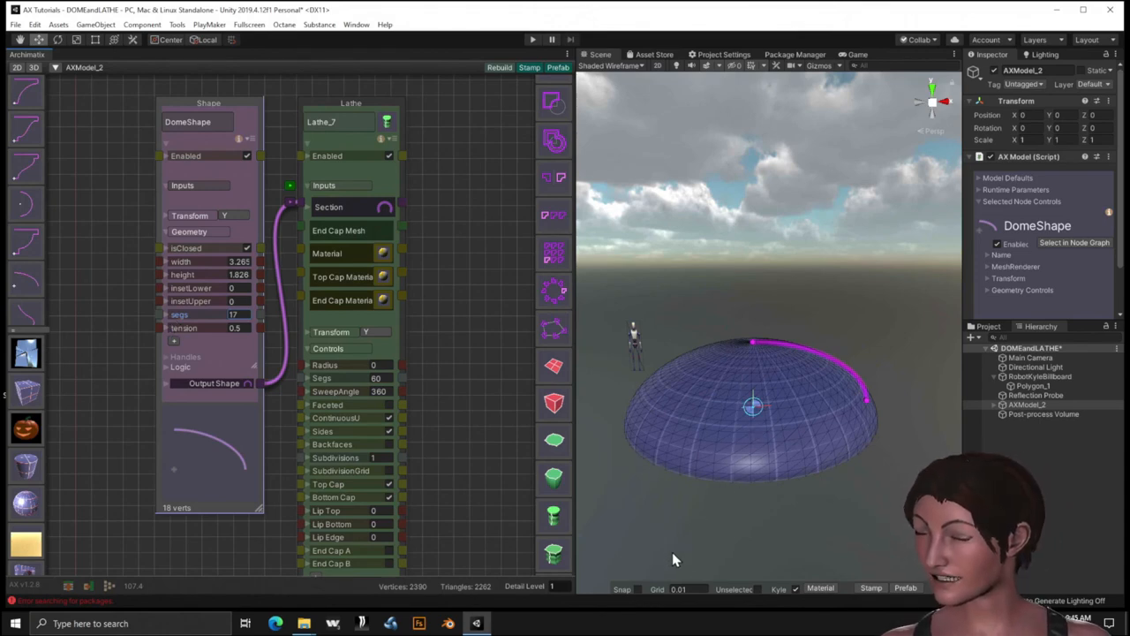
mouse_move(728, 481)
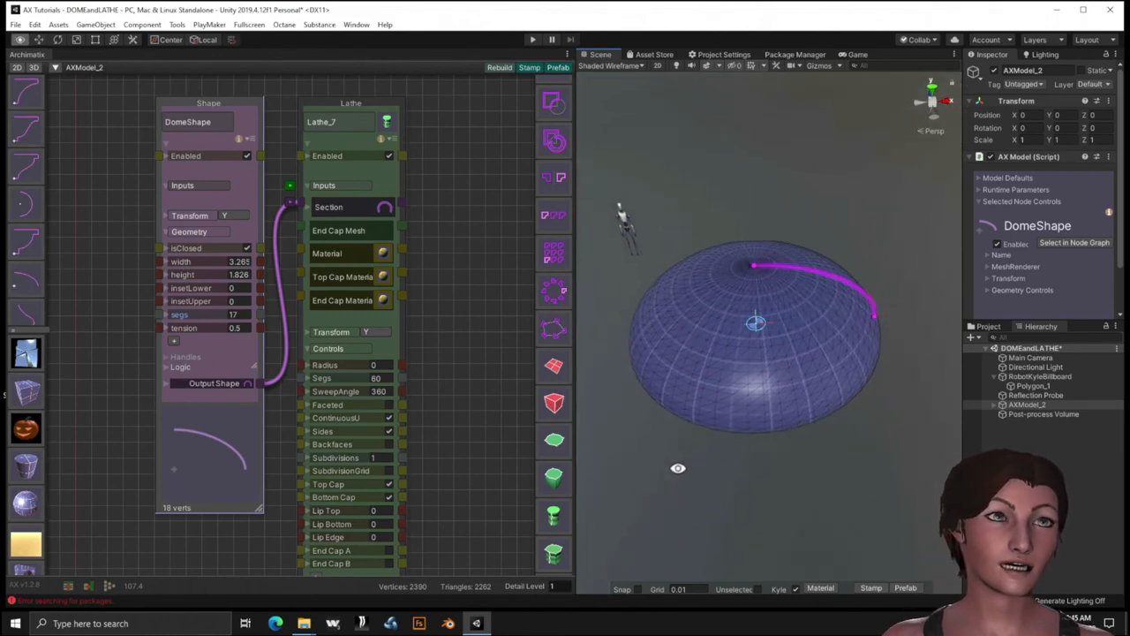
drag(756, 318, 768, 238)
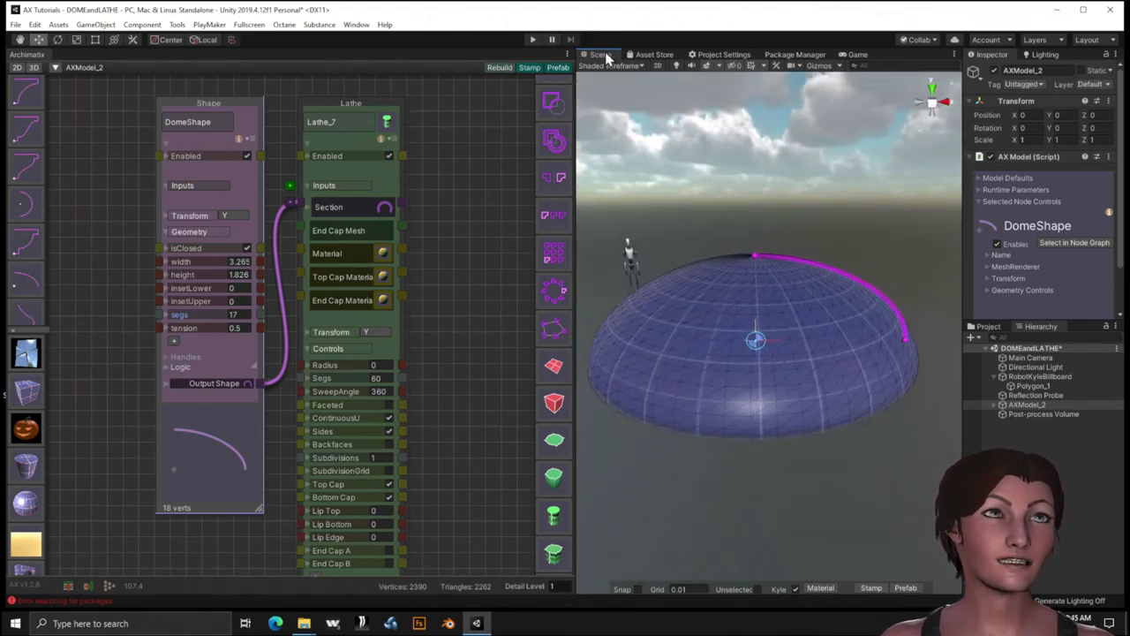
Switch the Scene view draw mode back to plain Shaded.
click(609, 65)
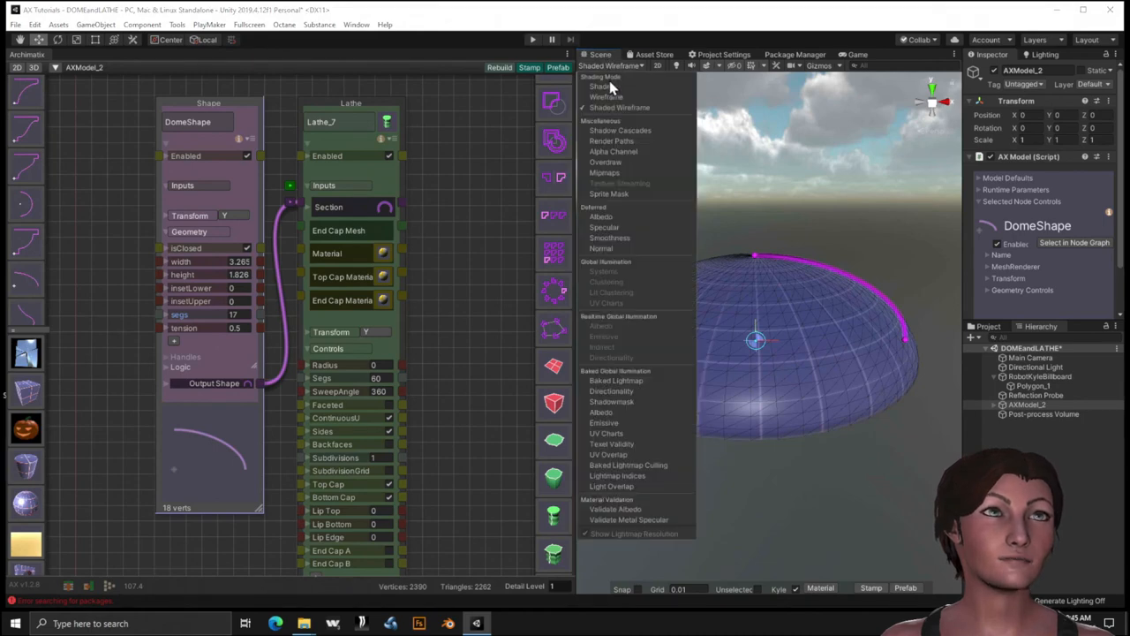
click(601, 87)
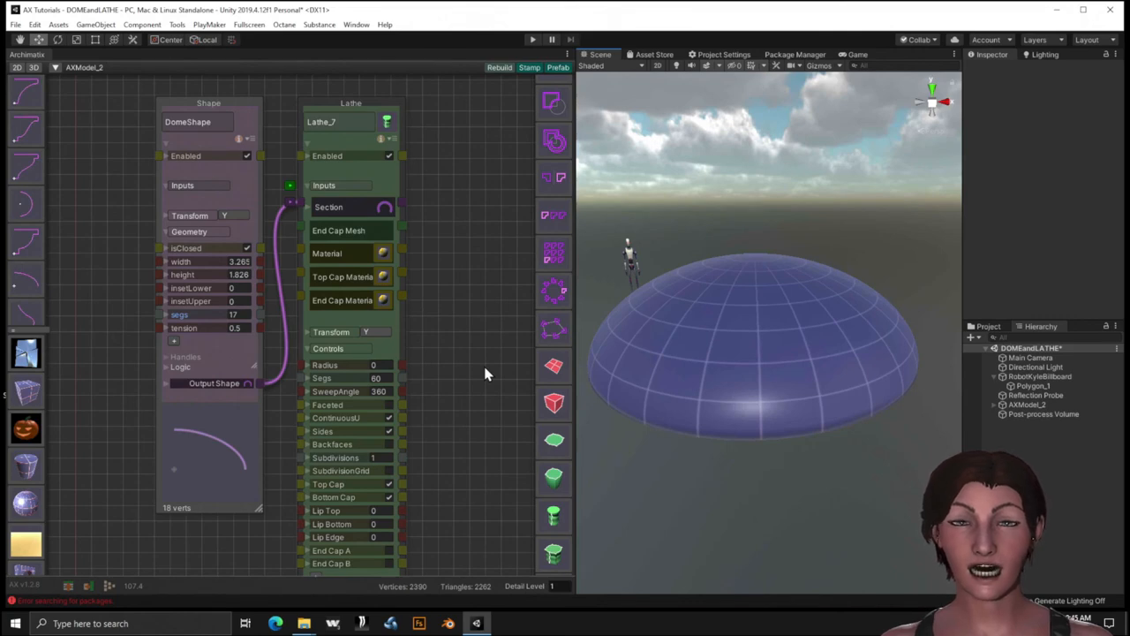
mouse_move(170, 272)
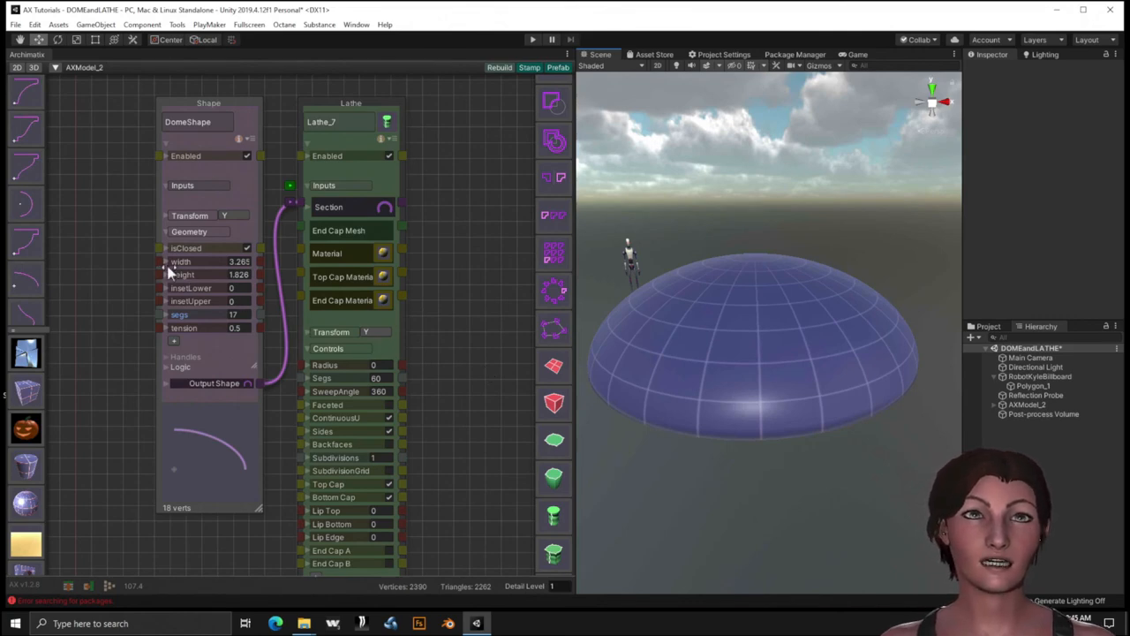
mouse_move(183, 272)
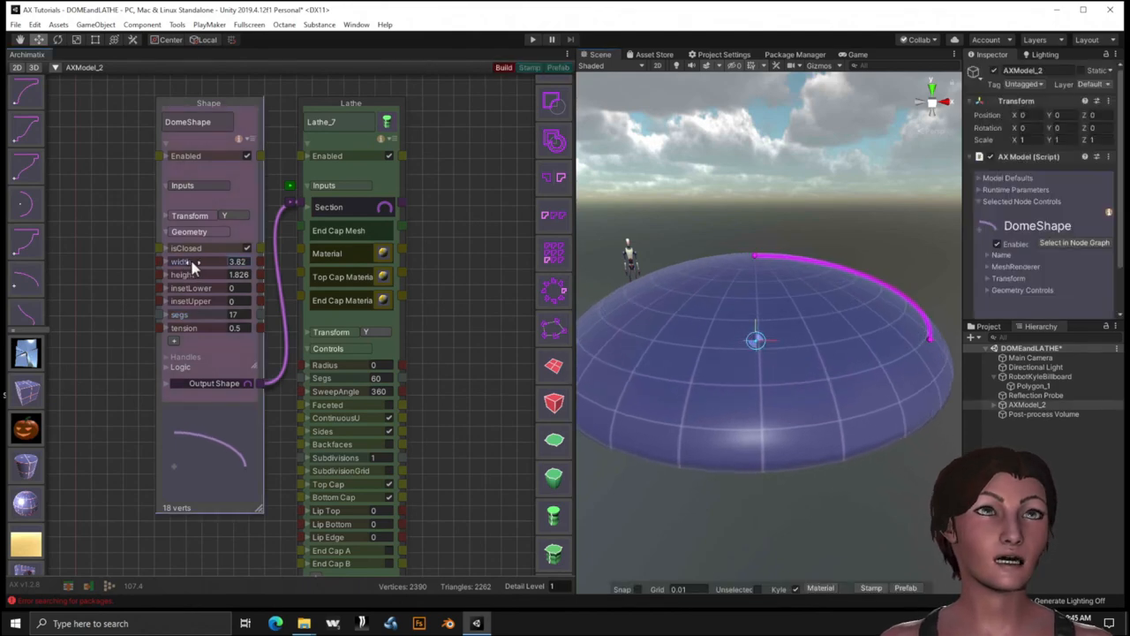
Reshape the dome taller and rounder, stamp a copy and move it aside.
drag(236, 261, 194, 261)
text(2.83)
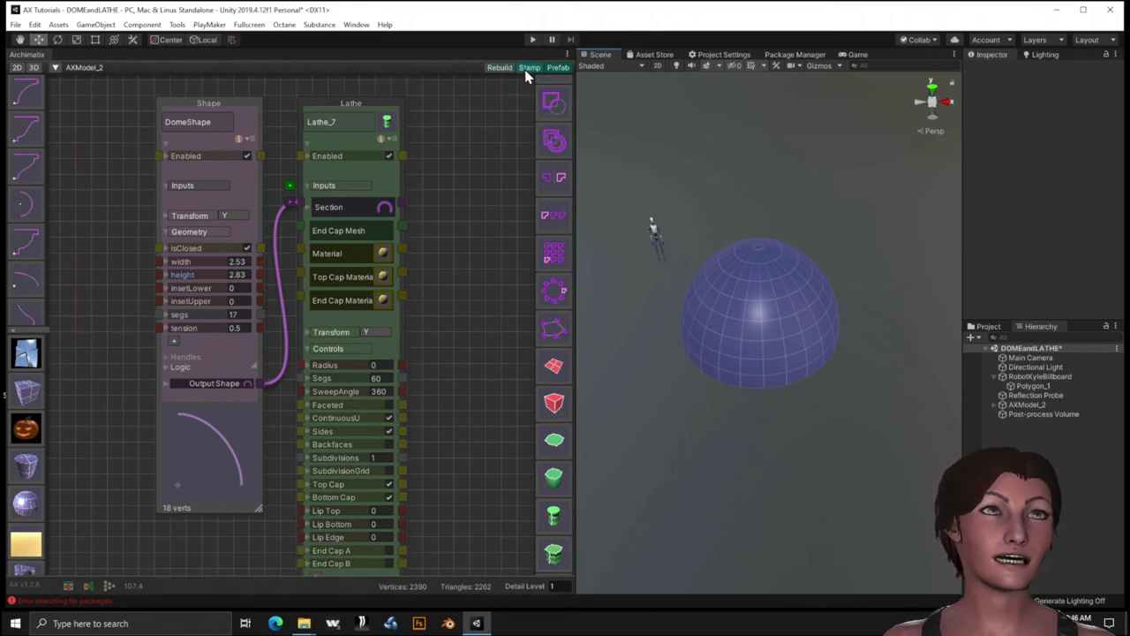
click(529, 67)
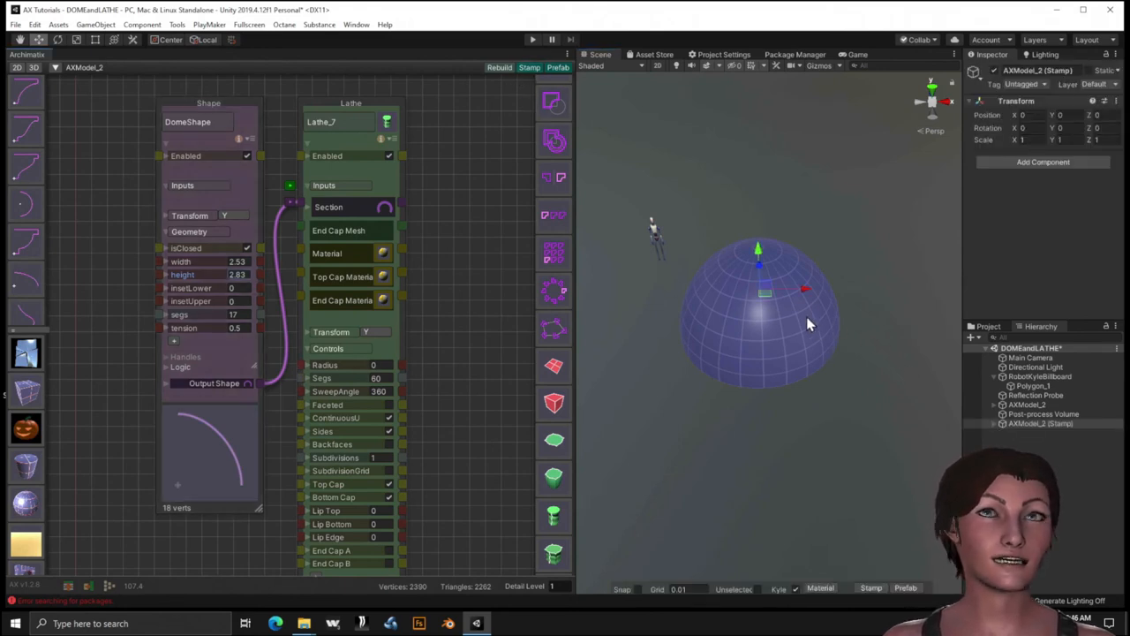
drag(763, 291, 883, 212)
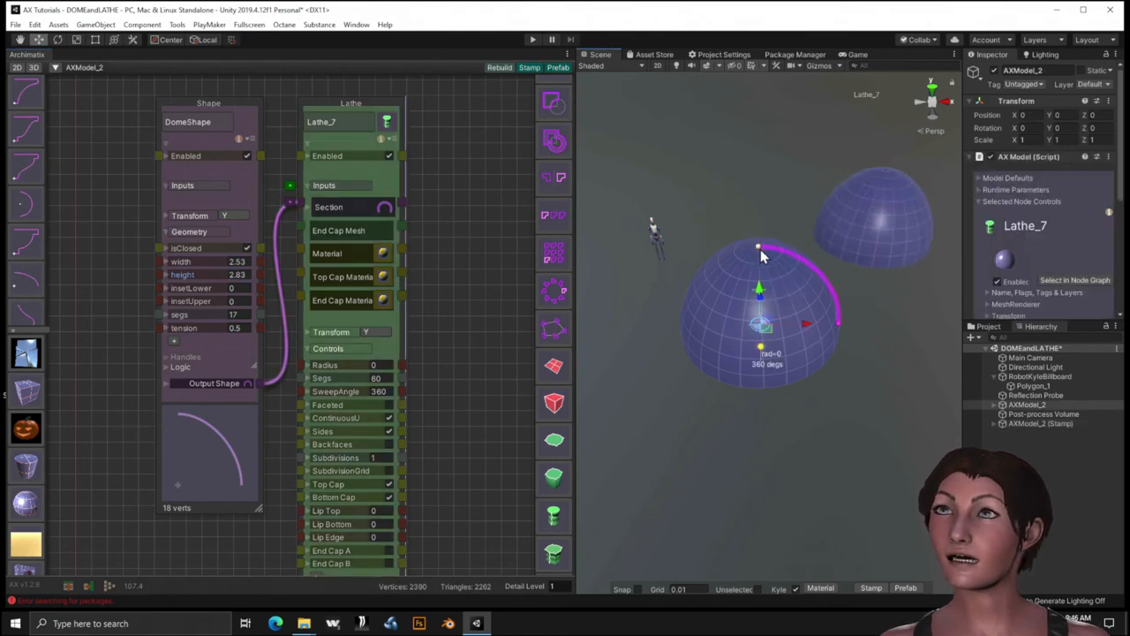
Stretch the dome into a tall pointed spire, stamp a copy, then flatten the live dome low and wide.
drag(760, 247, 839, 327)
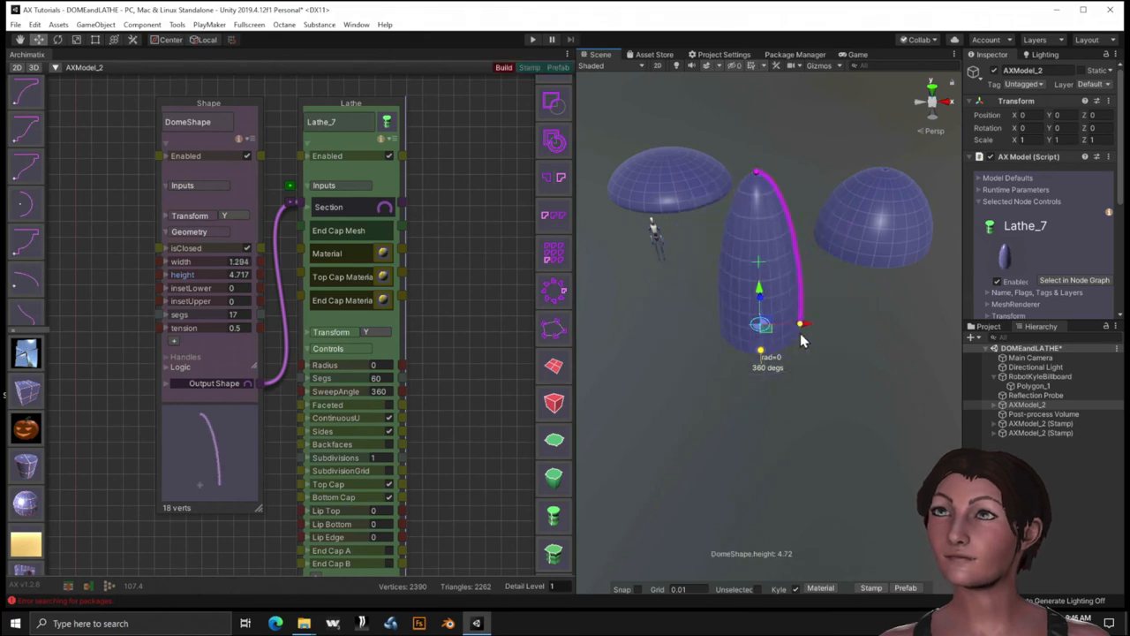
click(502, 67)
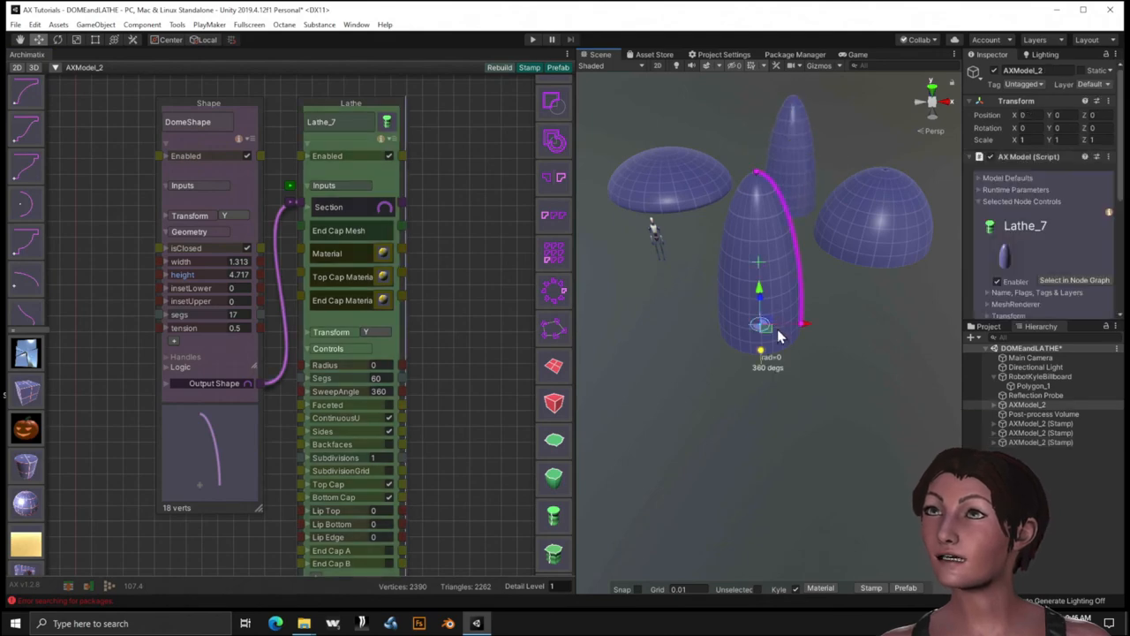
drag(761, 321, 759, 286)
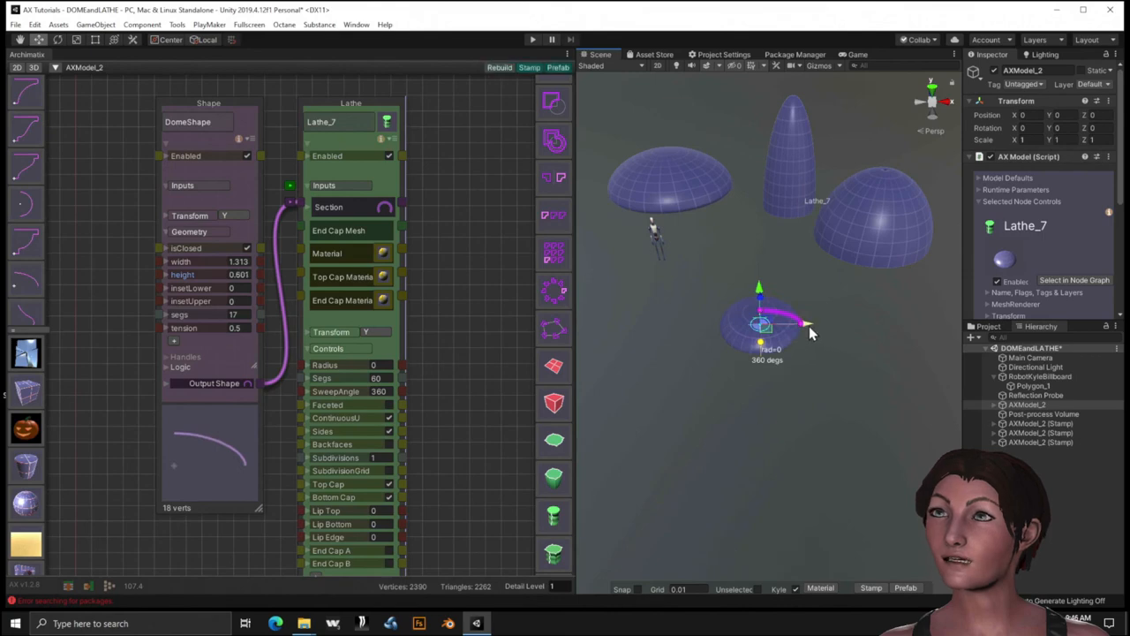
drag(804, 321, 856, 321)
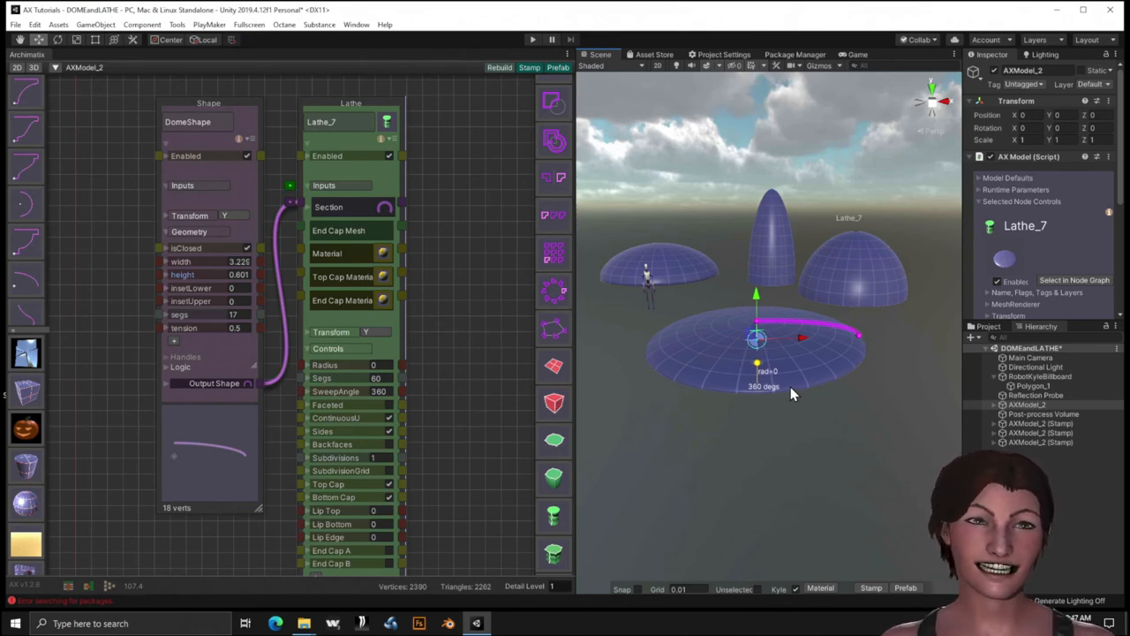
Delete the stamped copies and reshape the dome to width 4, height 2, stamping a copy.
click(1042, 441)
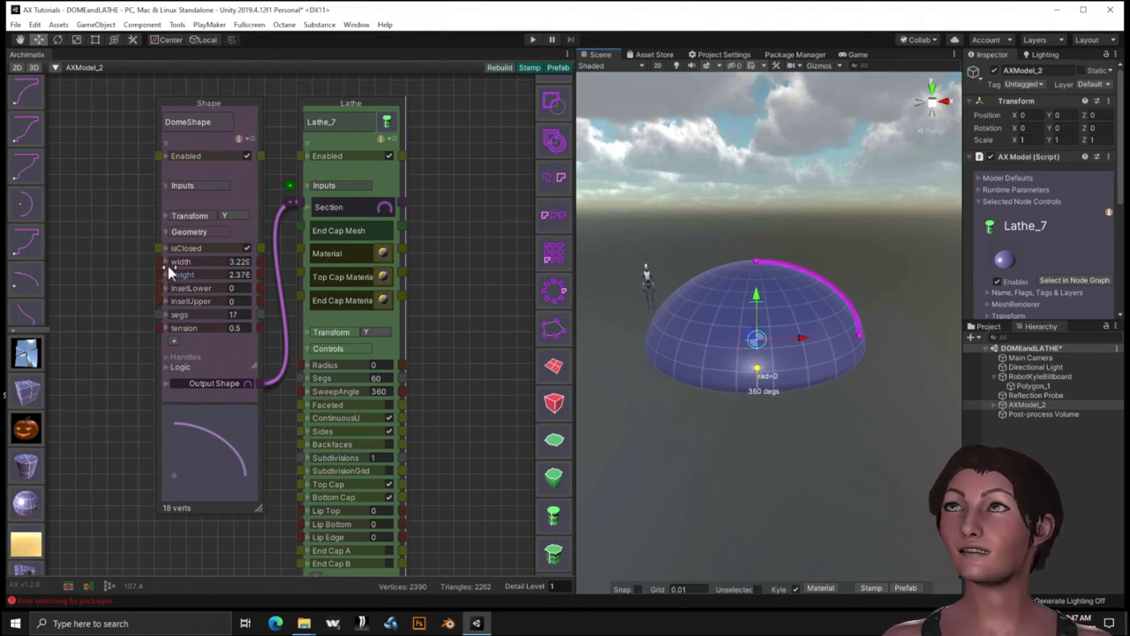
mouse_move(174, 283)
text(2)
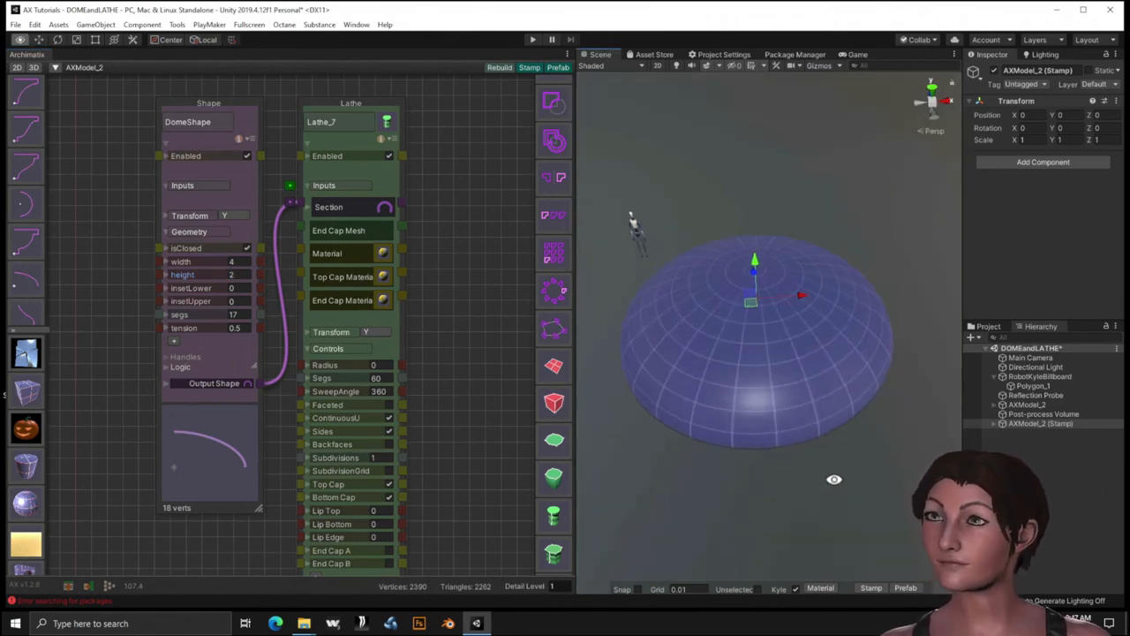
Stamp copies of the rounded dome, then set DomeShape width to 5 and height 2.5.
drag(750, 300, 767, 282)
text(1)
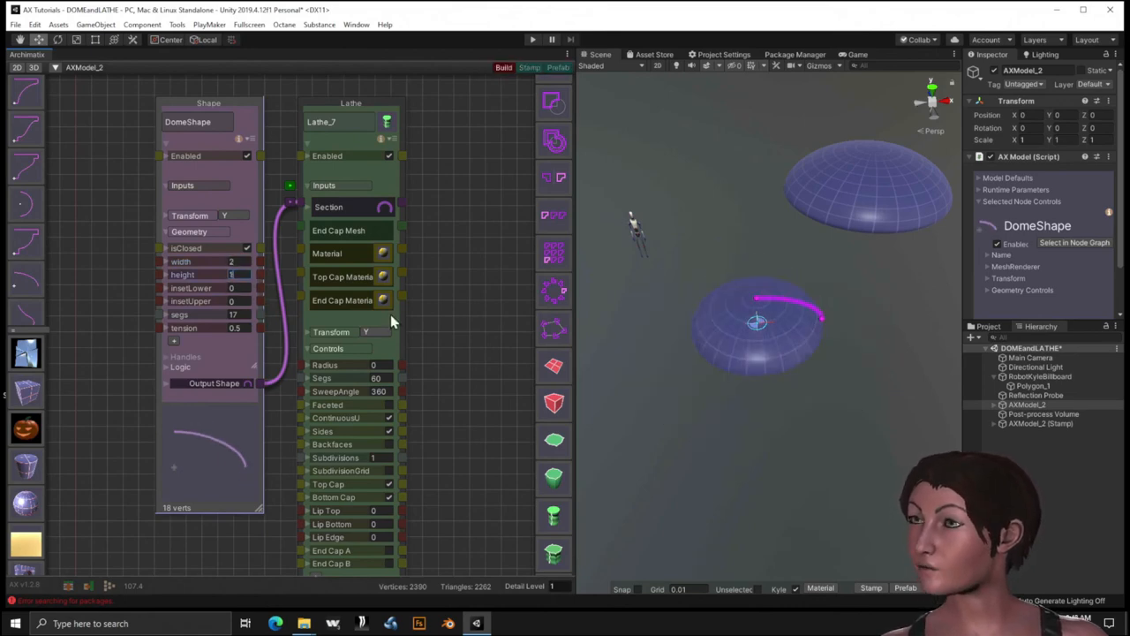
click(503, 67)
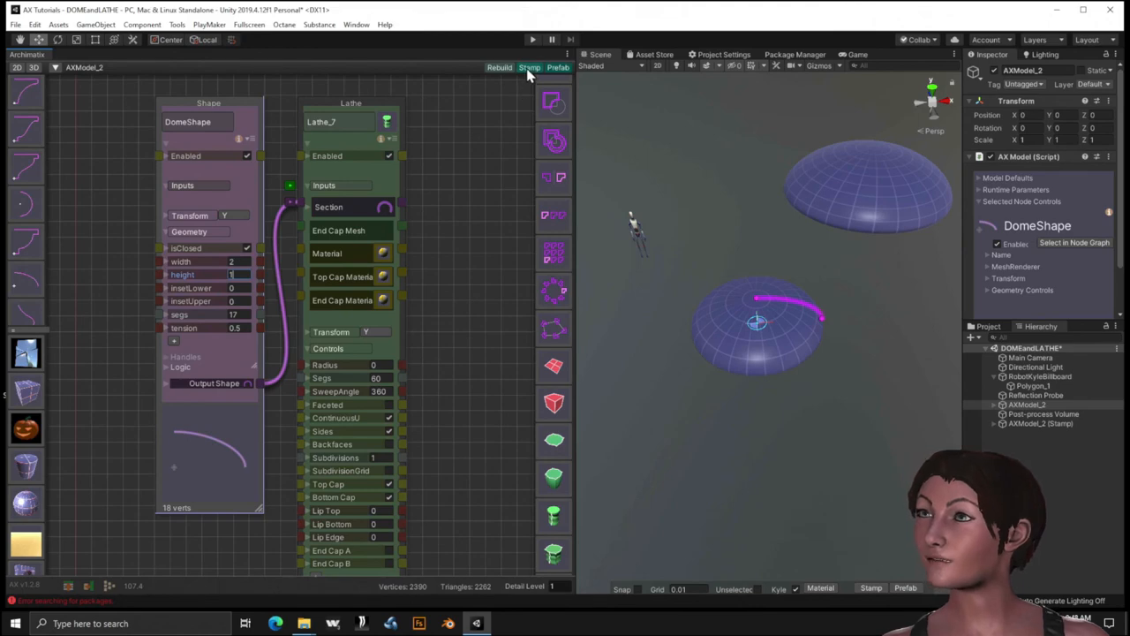
click(530, 68)
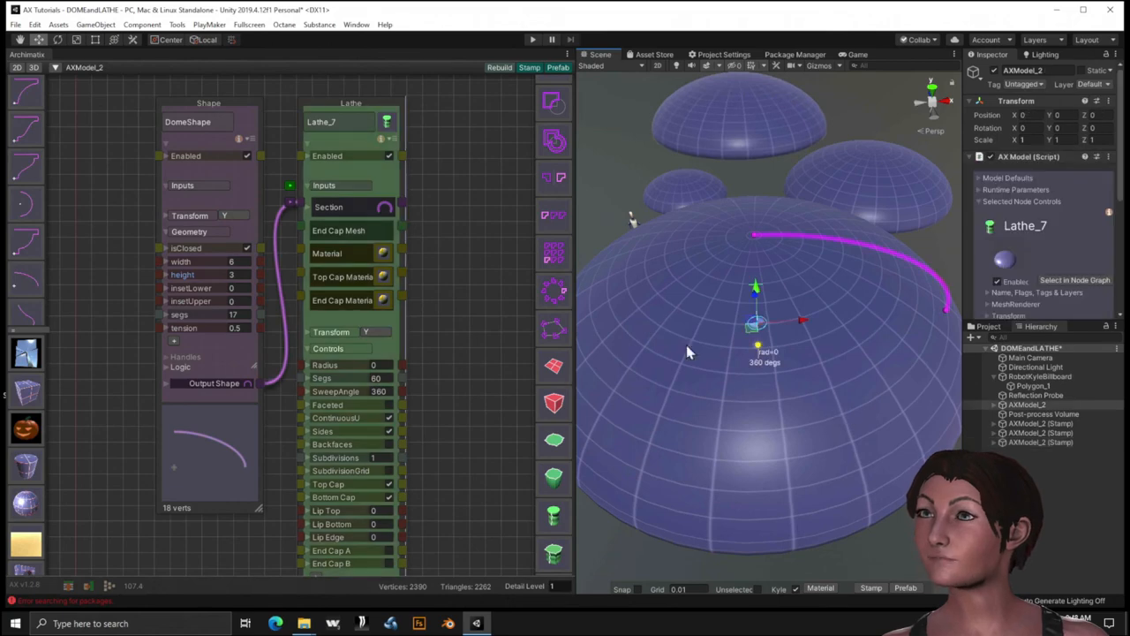
click(187, 120)
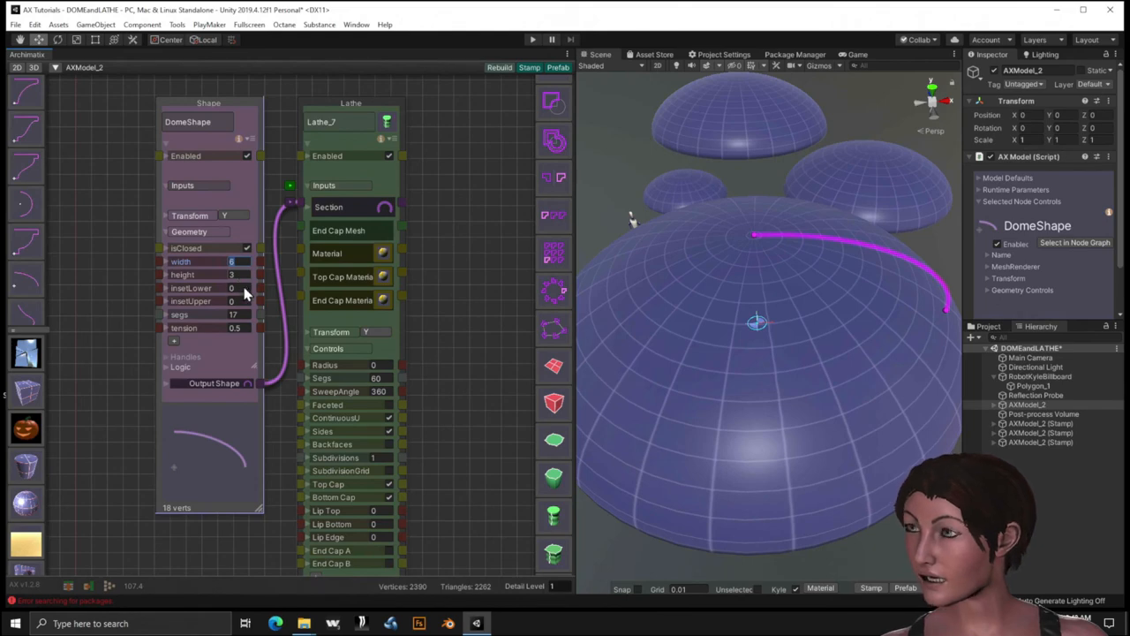
click(231, 261)
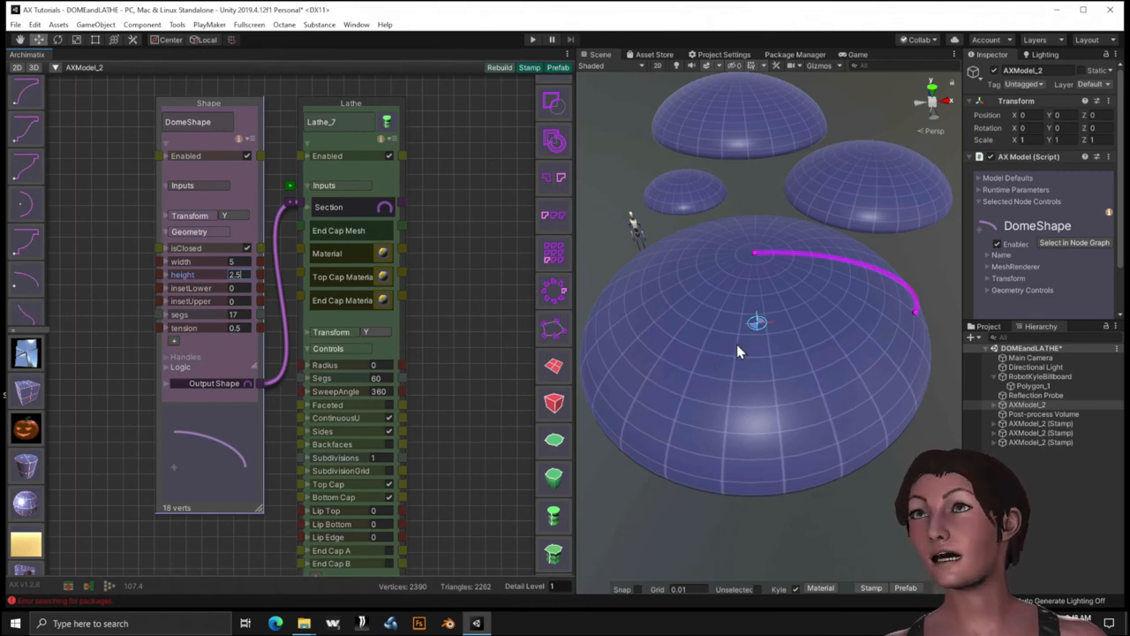
mouse_move(830, 391)
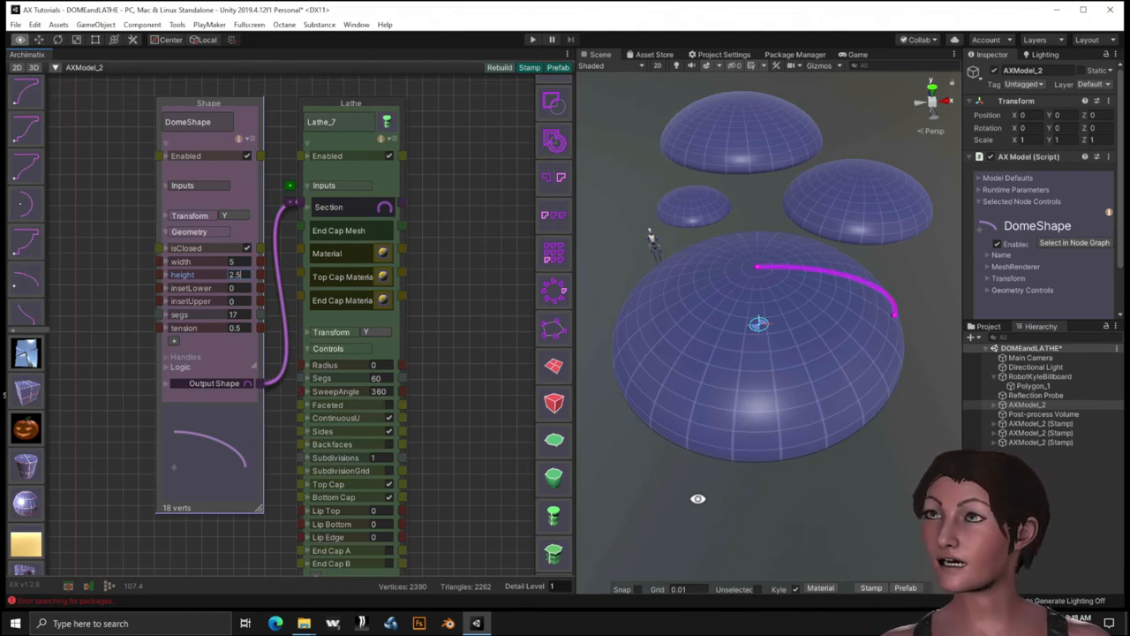
mouse_move(608, 532)
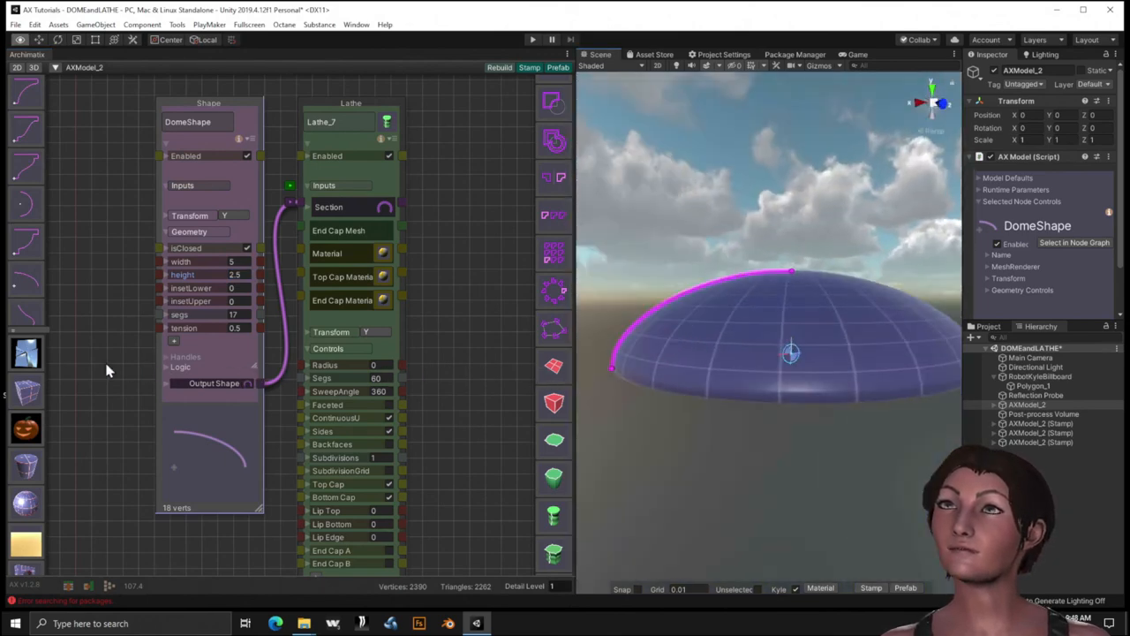
drag(791, 353, 725, 318)
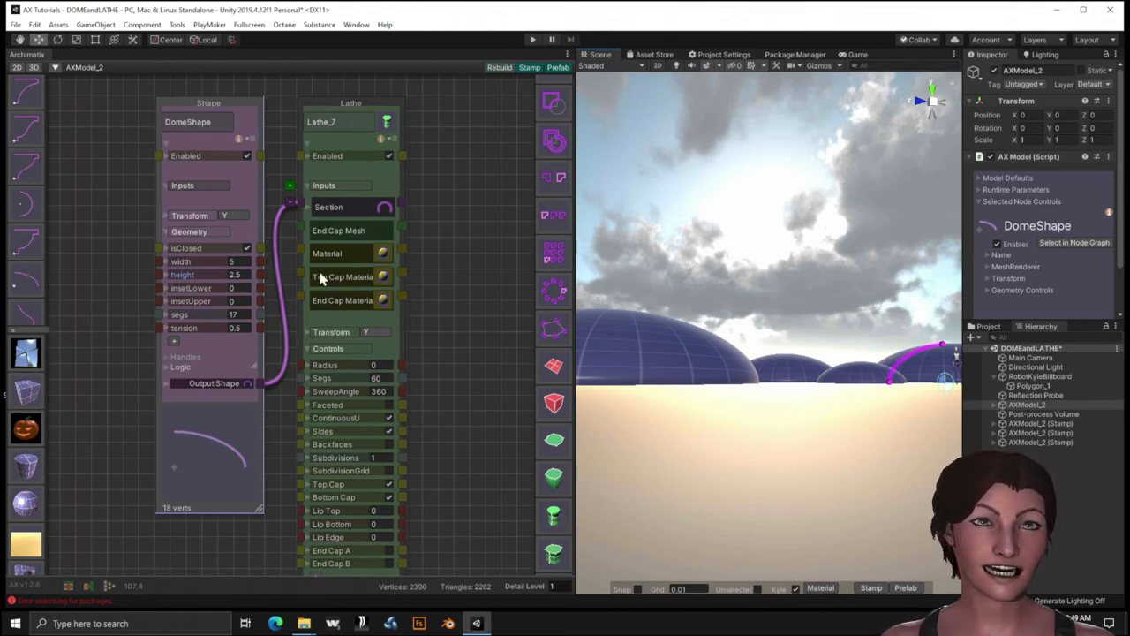
mouse_move(192, 286)
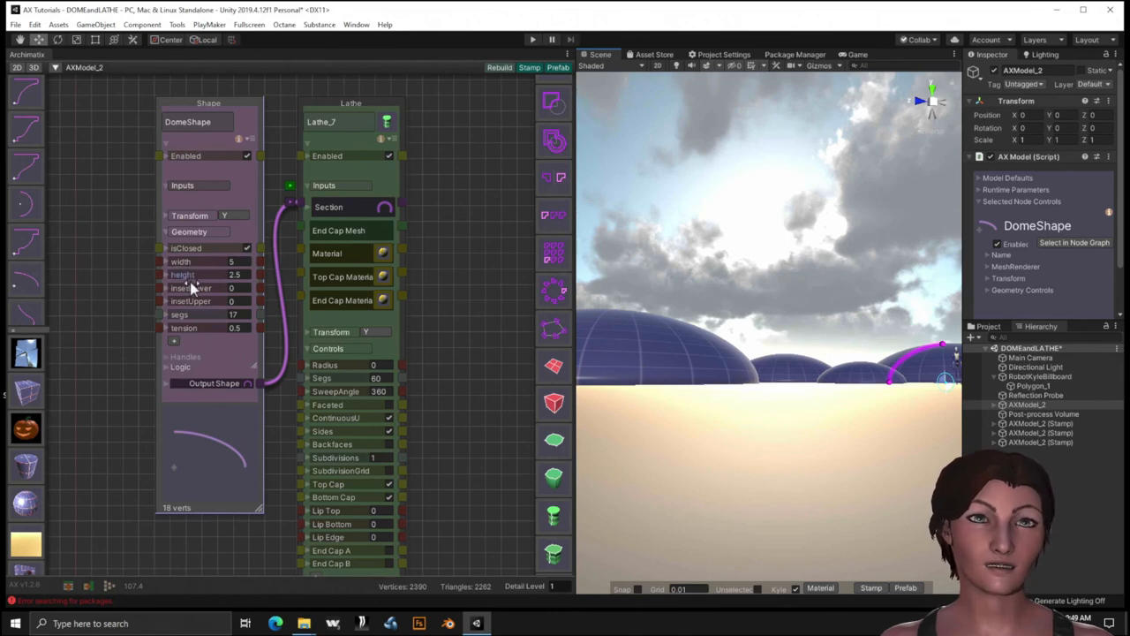
mouse_move(892, 385)
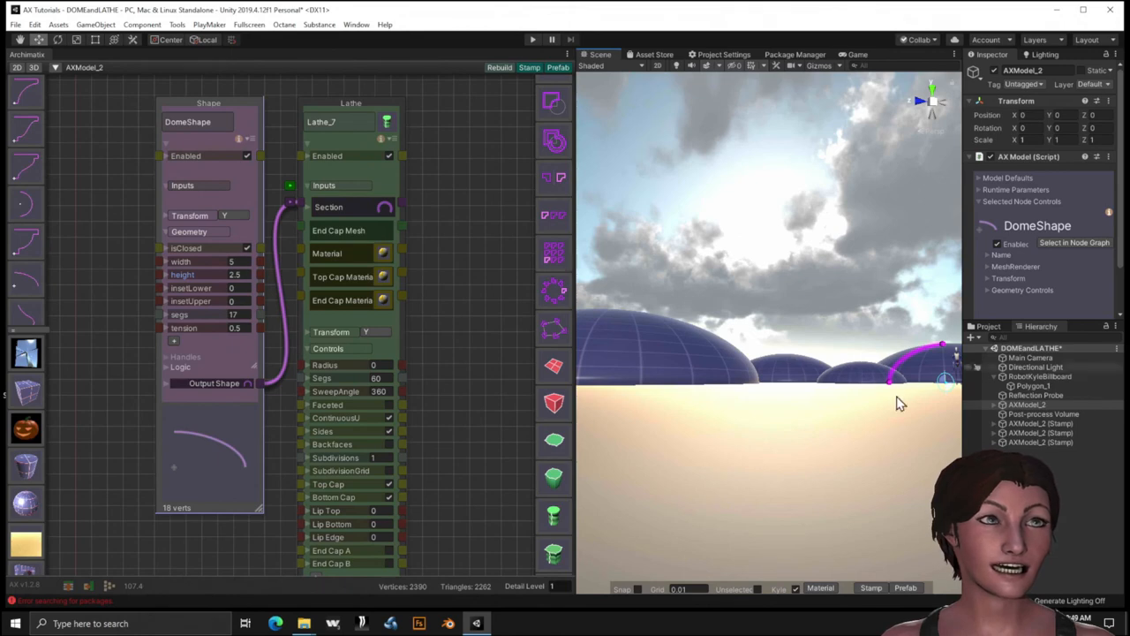
mouse_move(62, 261)
text(height=width)
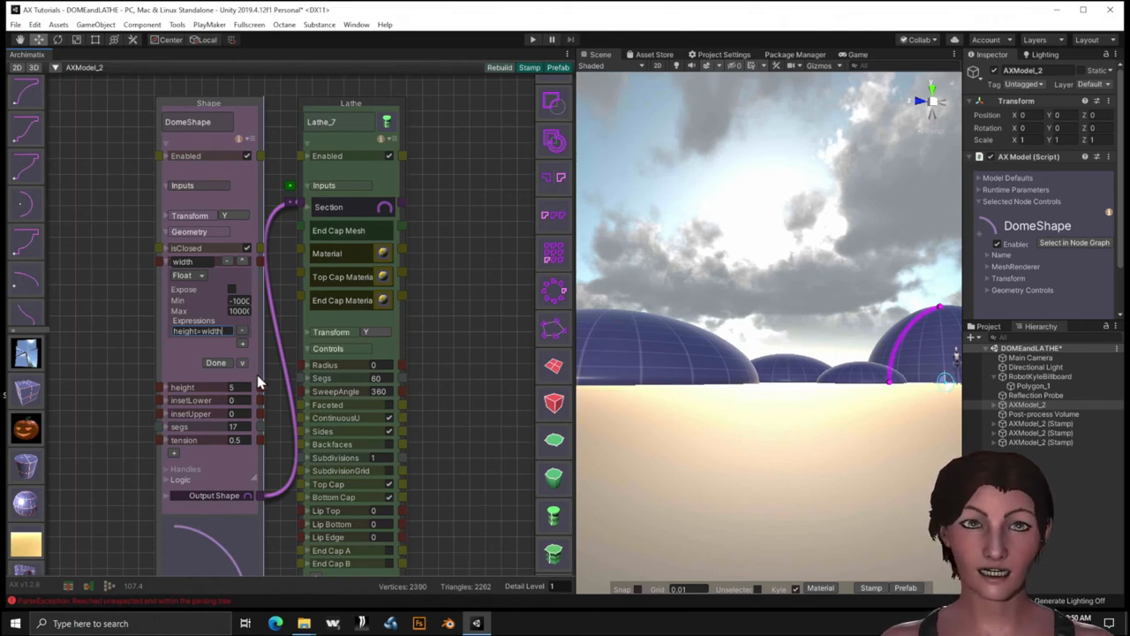
Apply the expression height=width*(2/3), giving height 3.33 for width 5.
click(499, 67)
text(*()
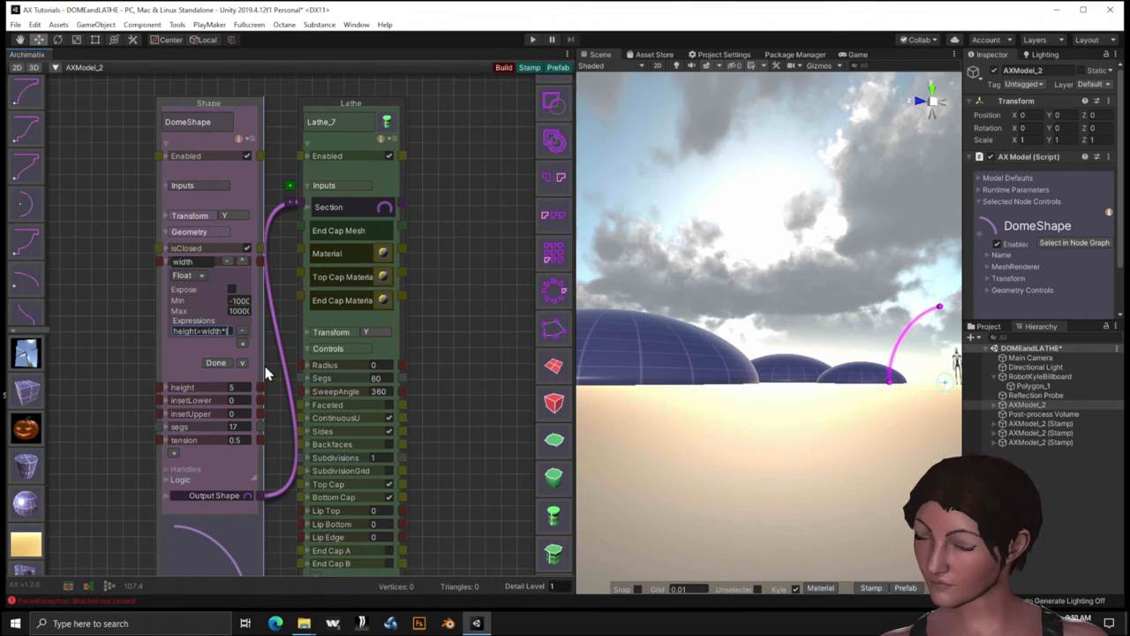
mouse_move(279, 365)
text(2/3))
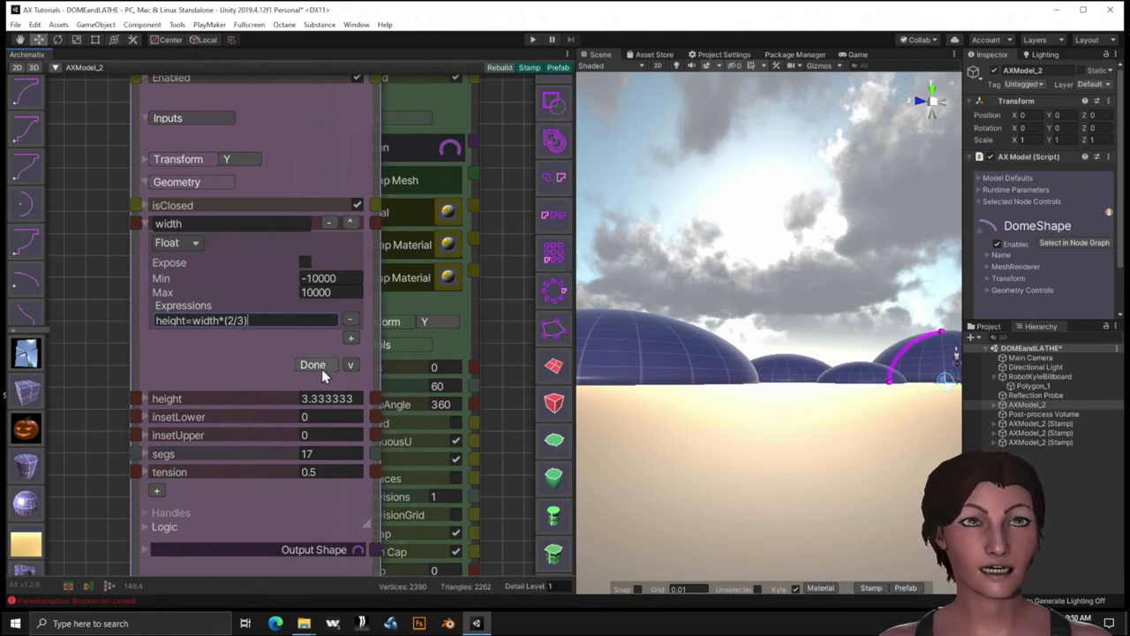
click(313, 364)
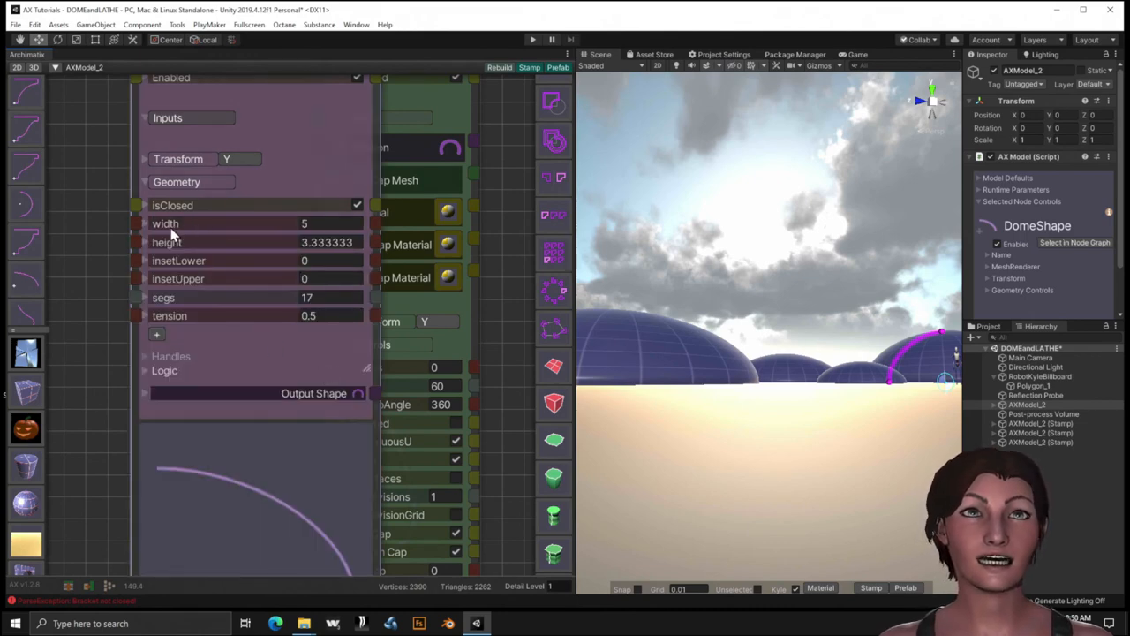
mouse_move(879, 406)
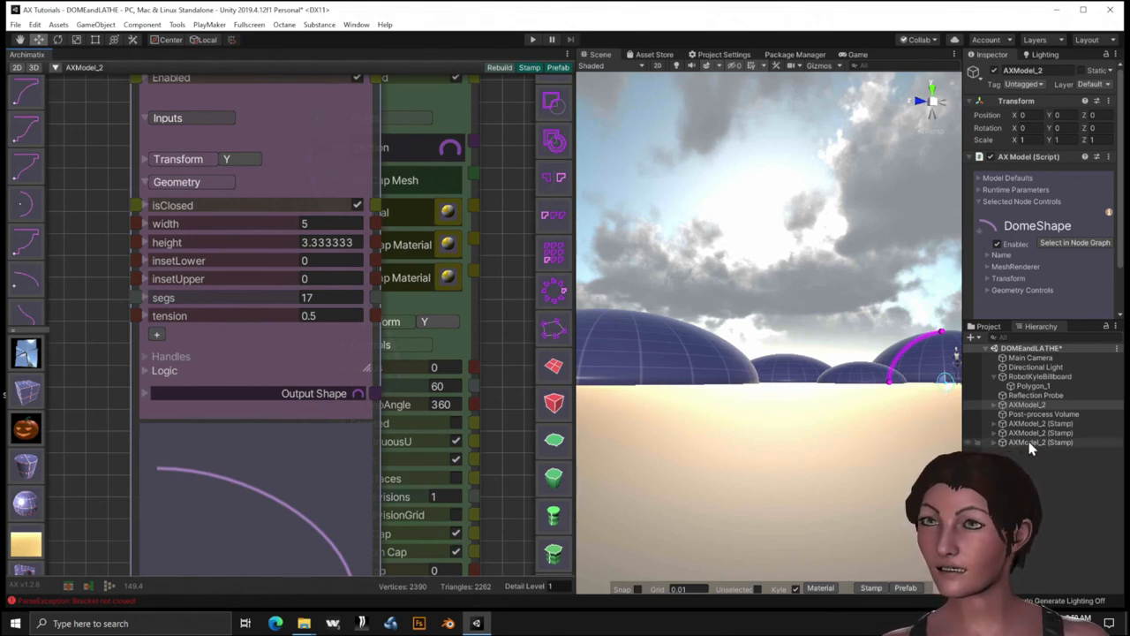
Replace the old stamped domes with 6.5-width stamps (height 4.33) and spread the copies apart.
click(1042, 442)
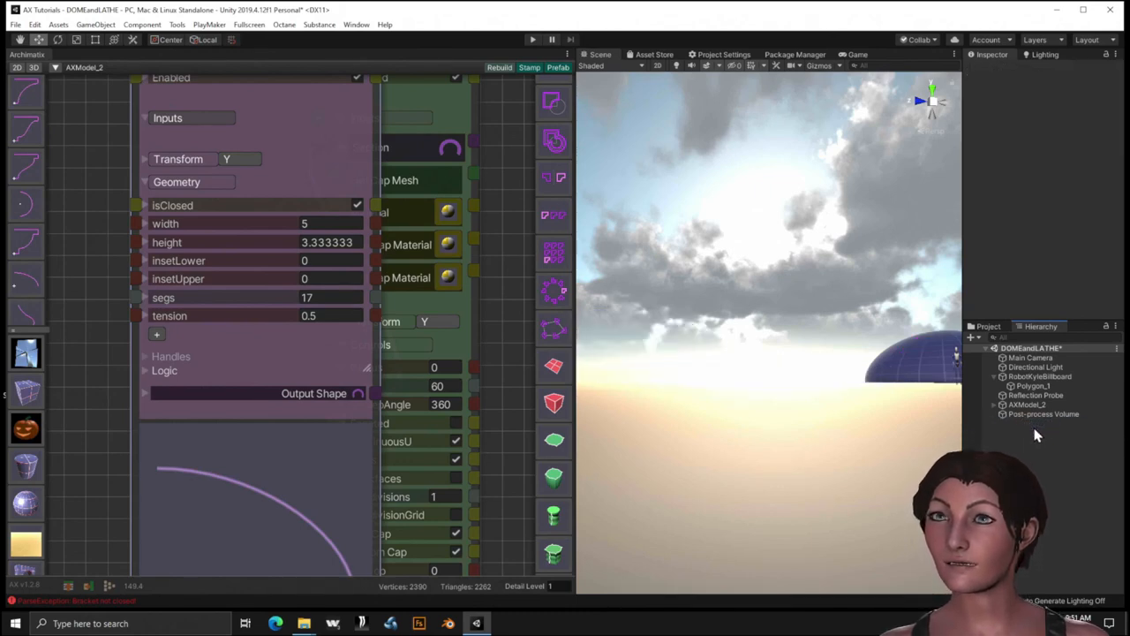
mouse_move(915, 375)
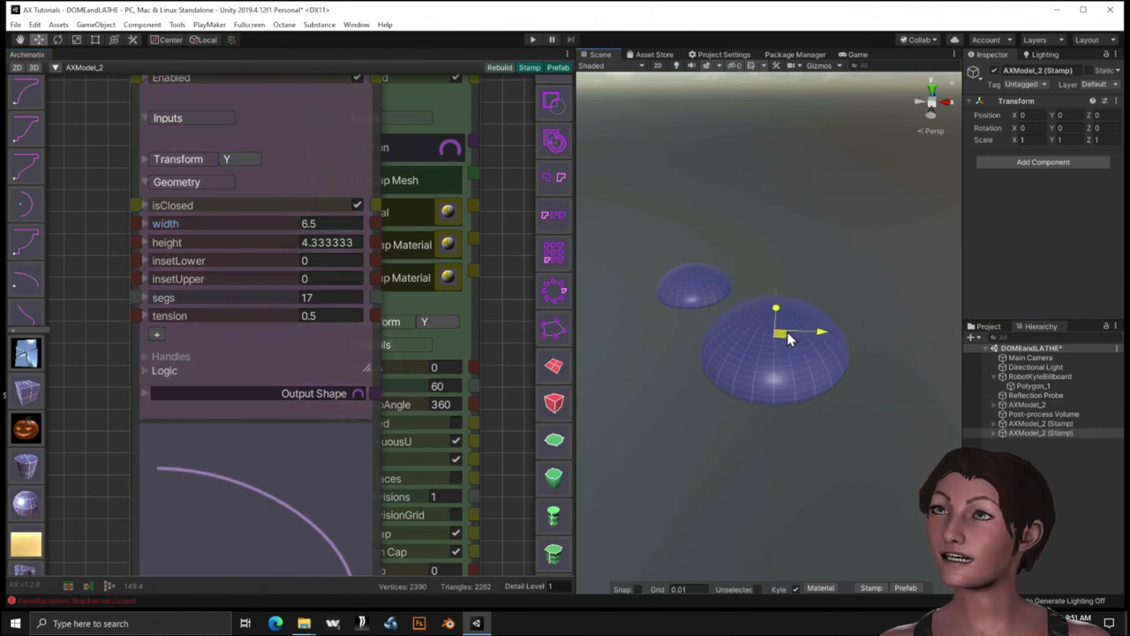
drag(775, 334, 786, 256)
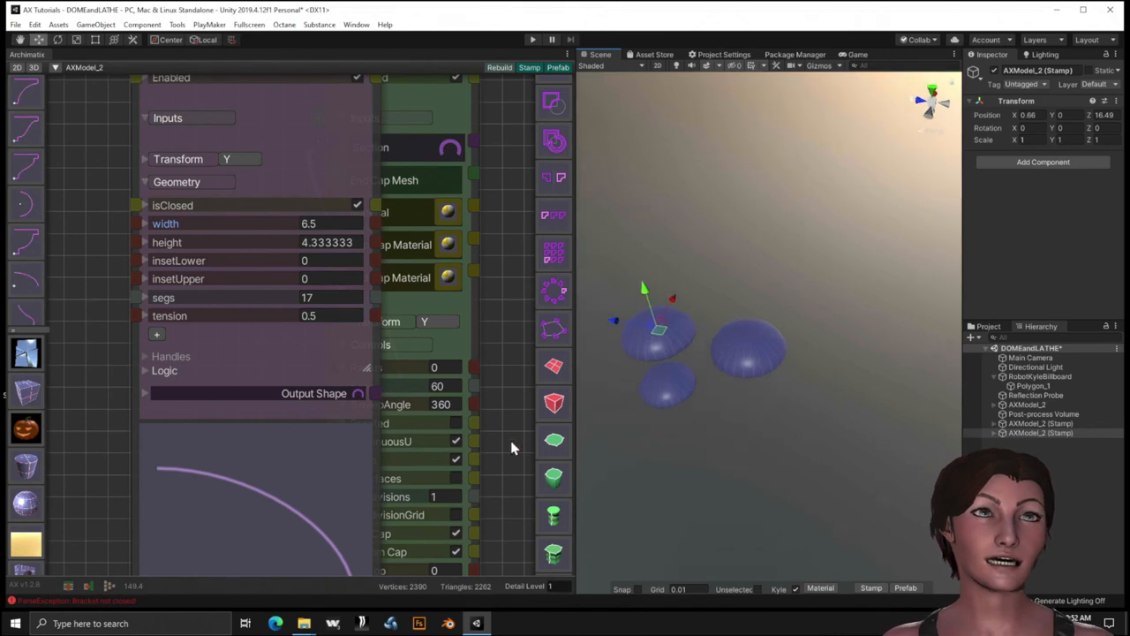
mouse_move(138, 237)
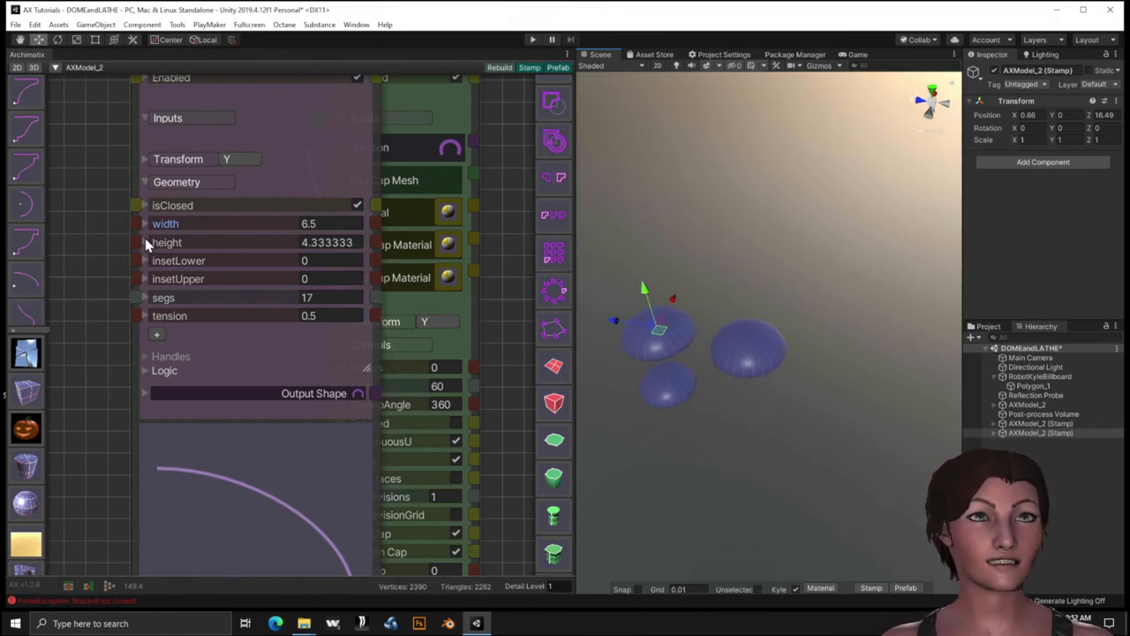
Give height the expression width=height*(3/2), correcting it so width follows at three-halves of height.
click(145, 244)
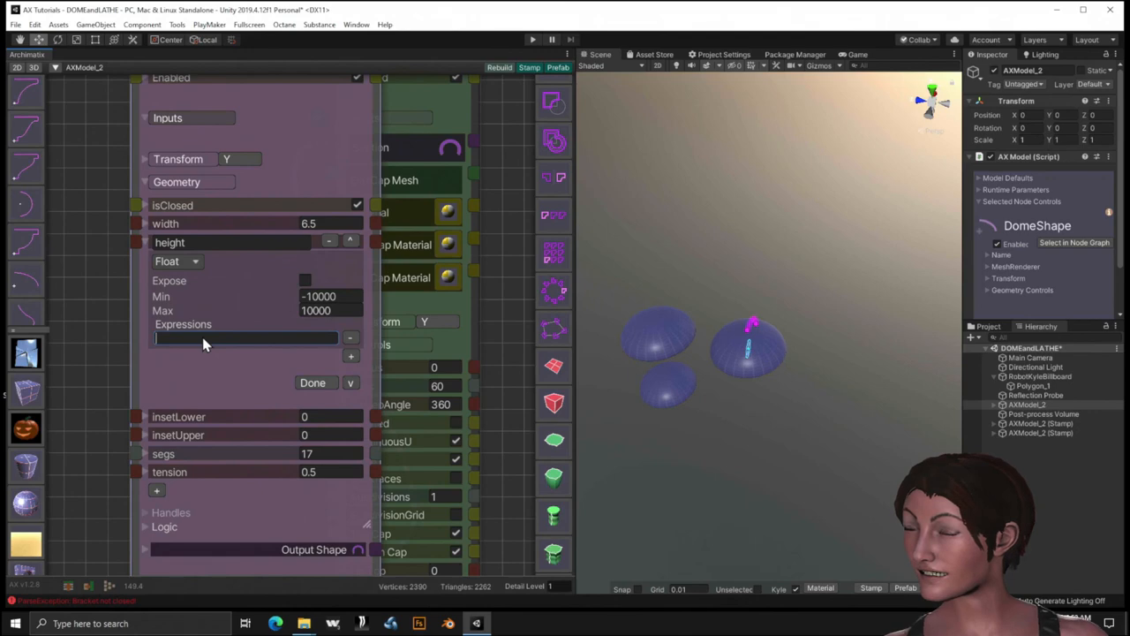
text(width)
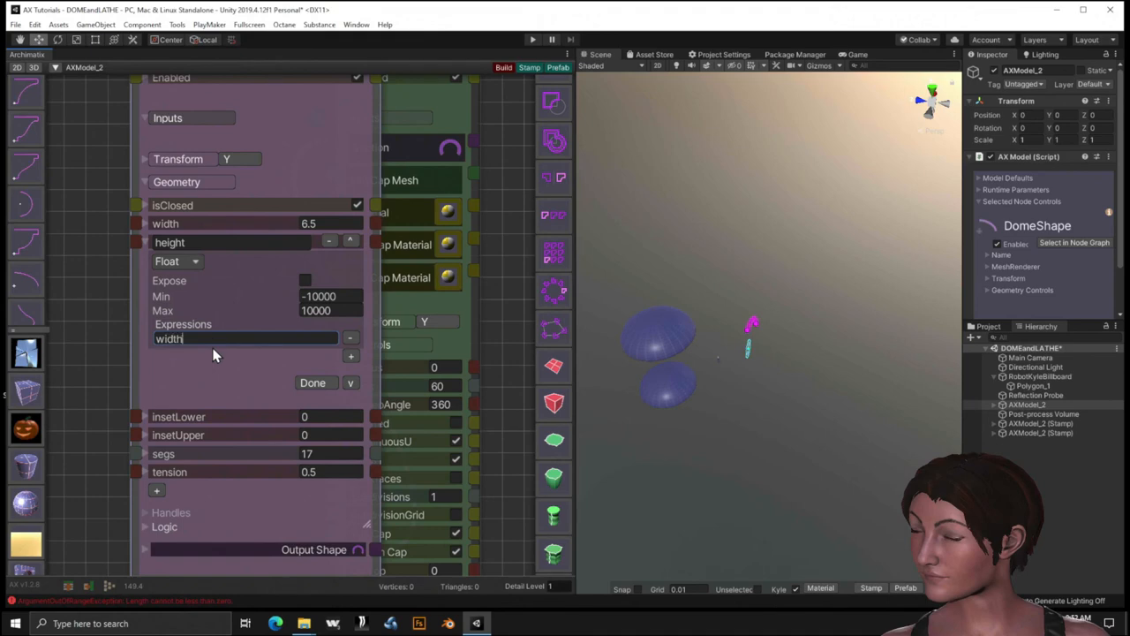
text(=)
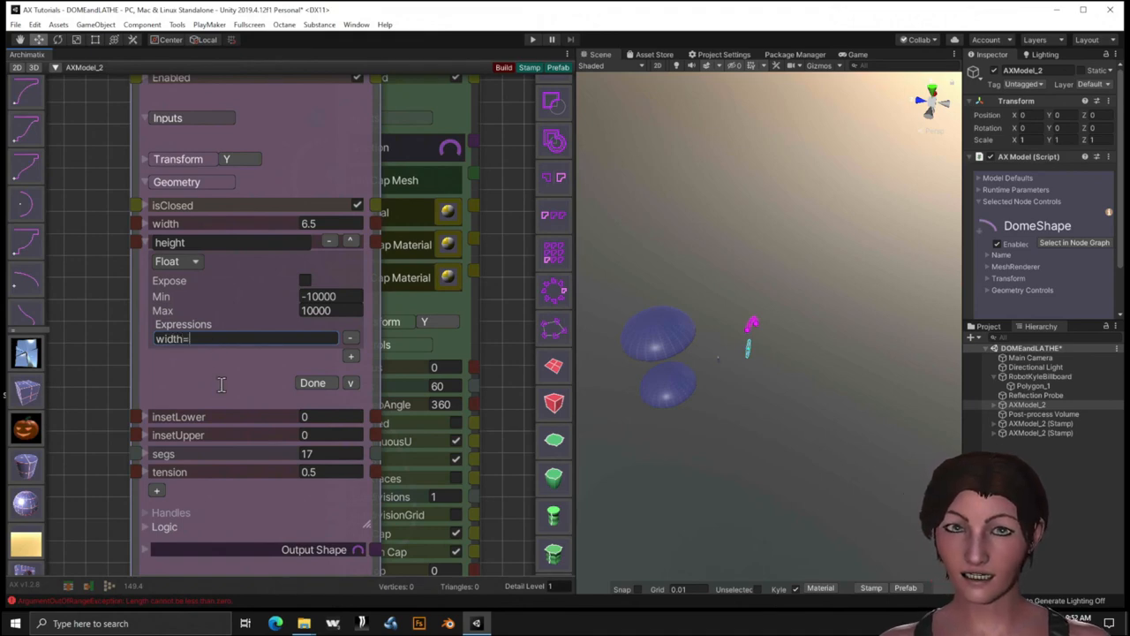
text(height)
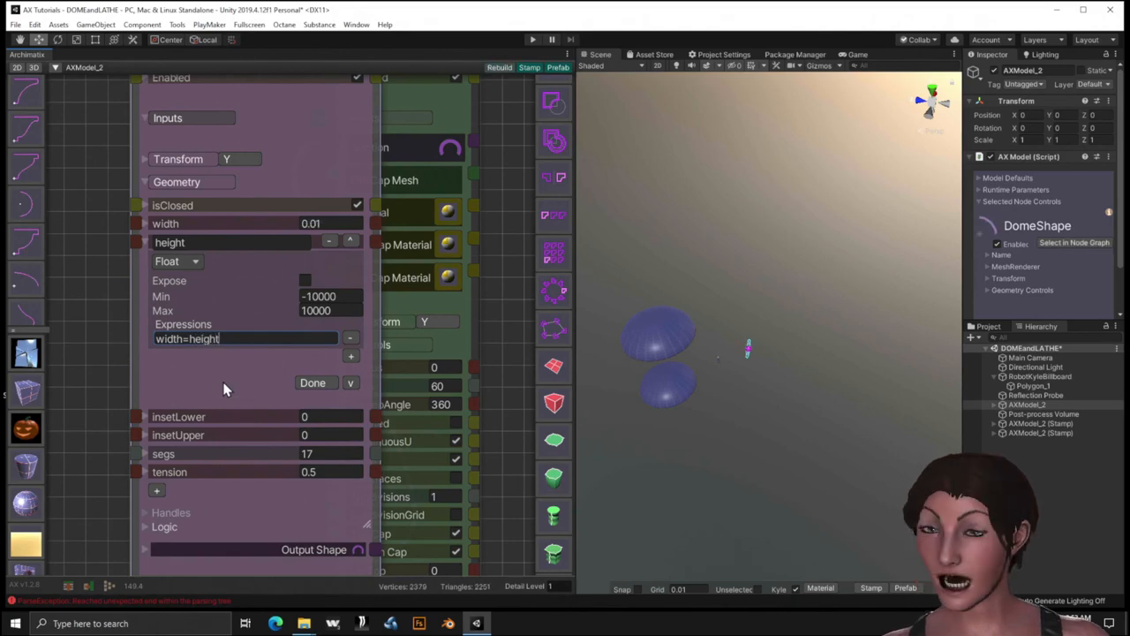
text(*)
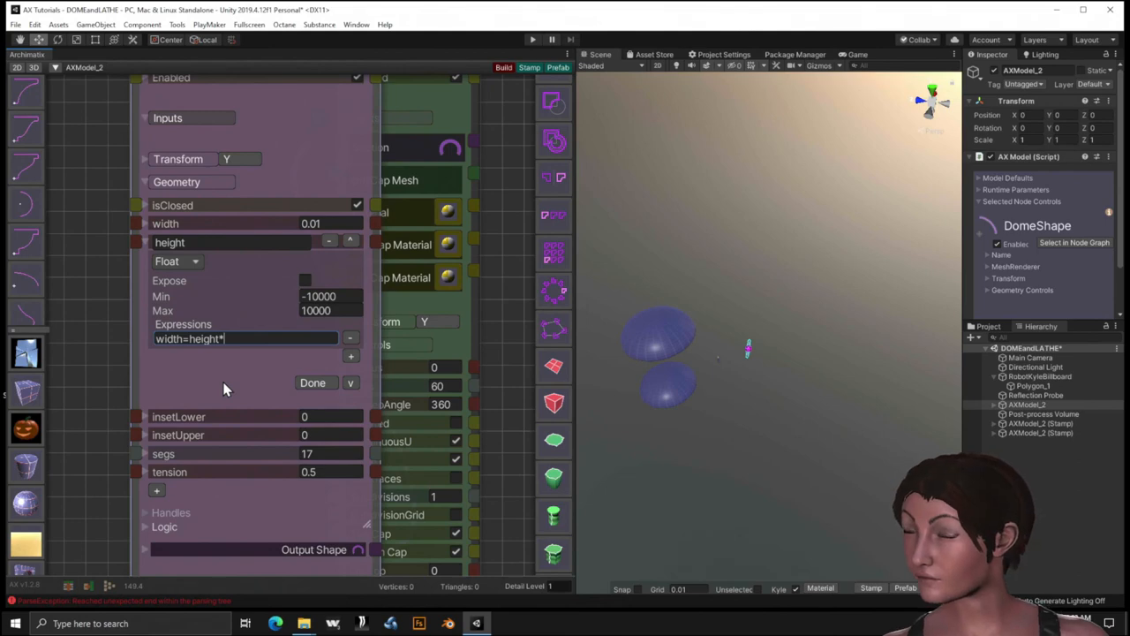
text(()
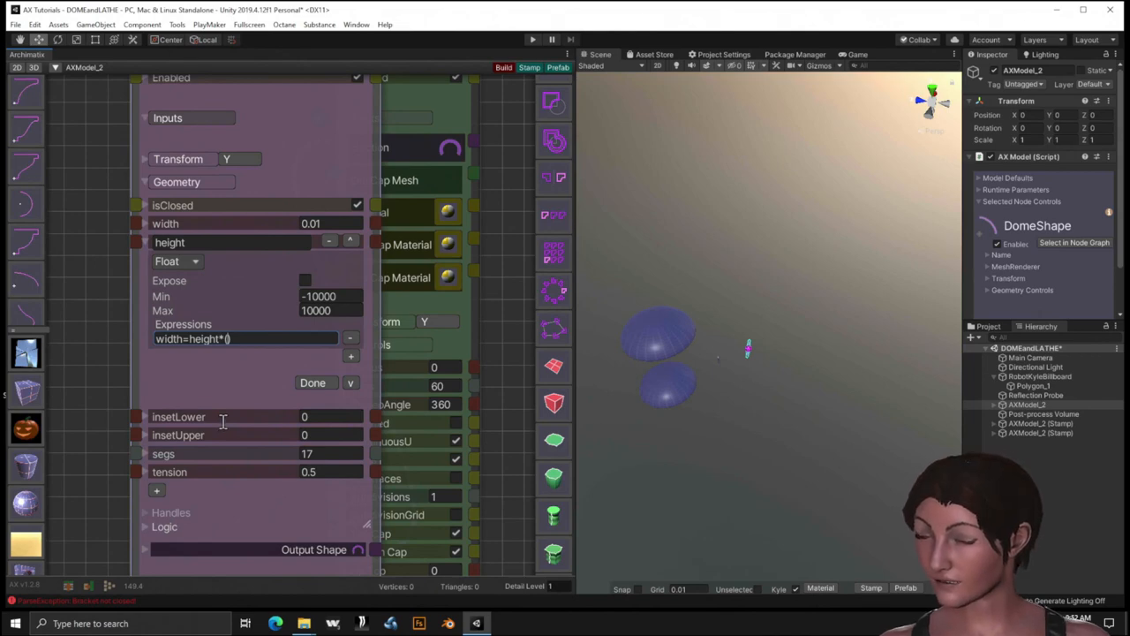
text(3/2)
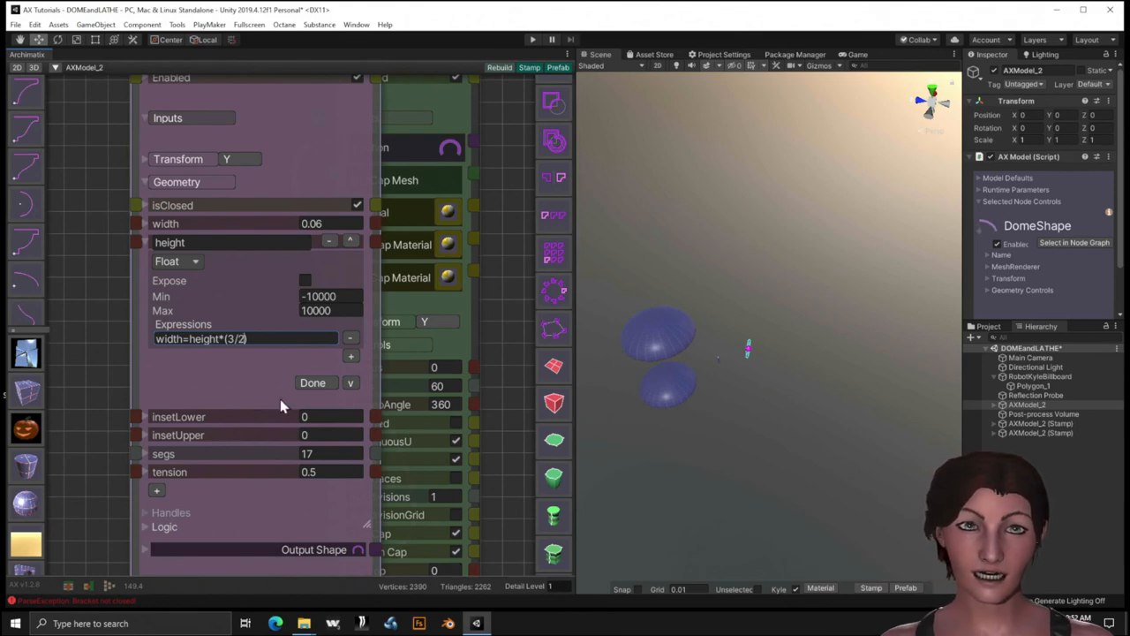
click(312, 381)
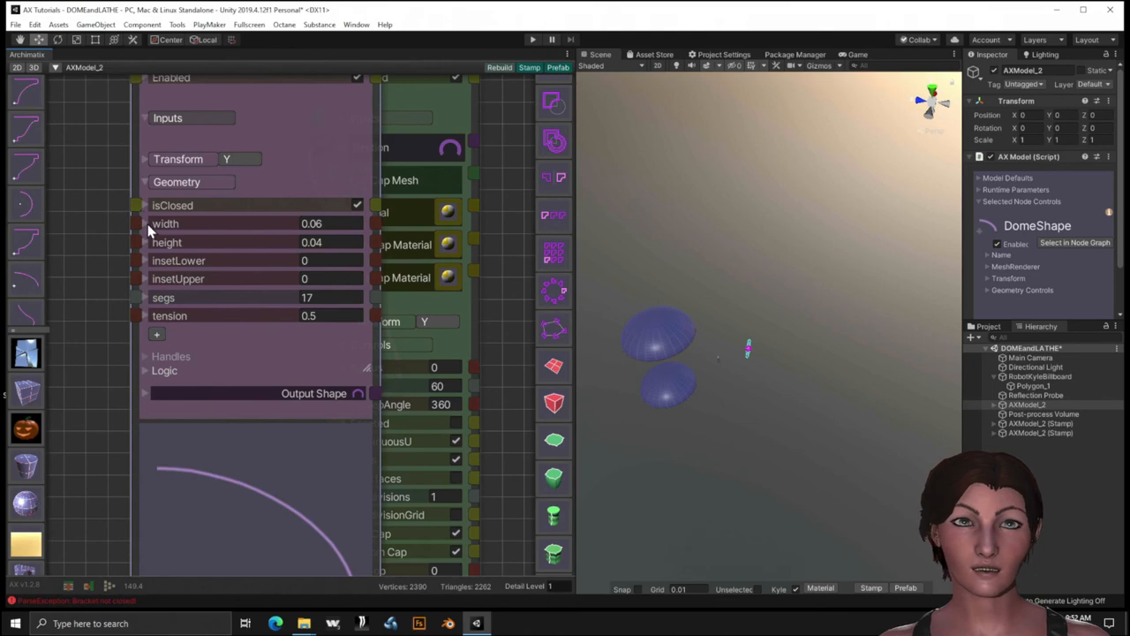
click(357, 205)
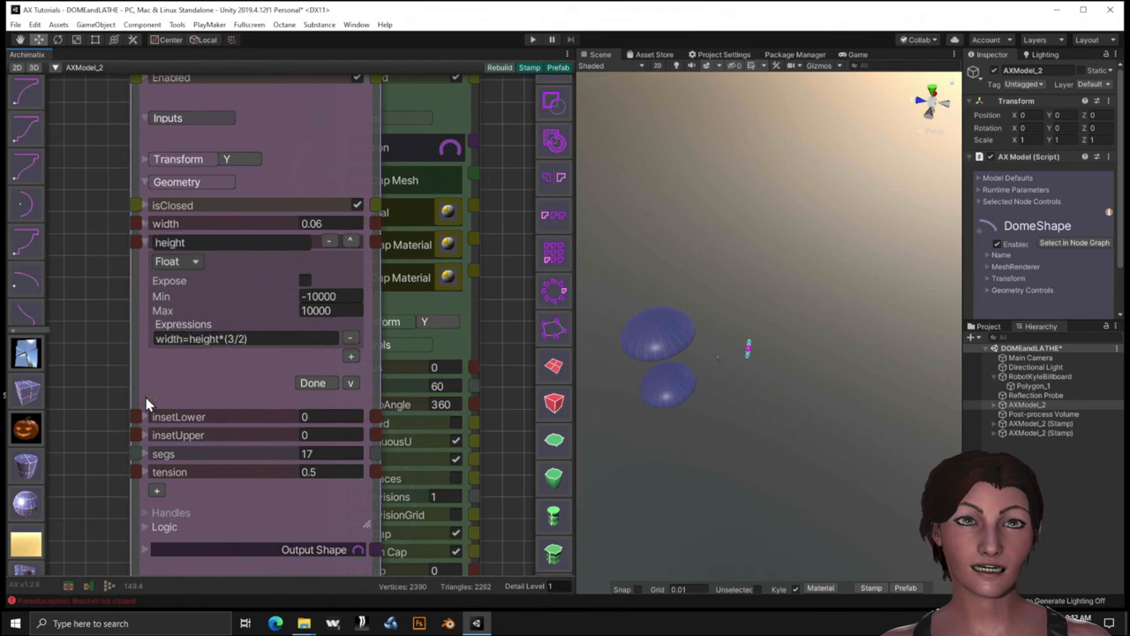
mouse_move(272, 371)
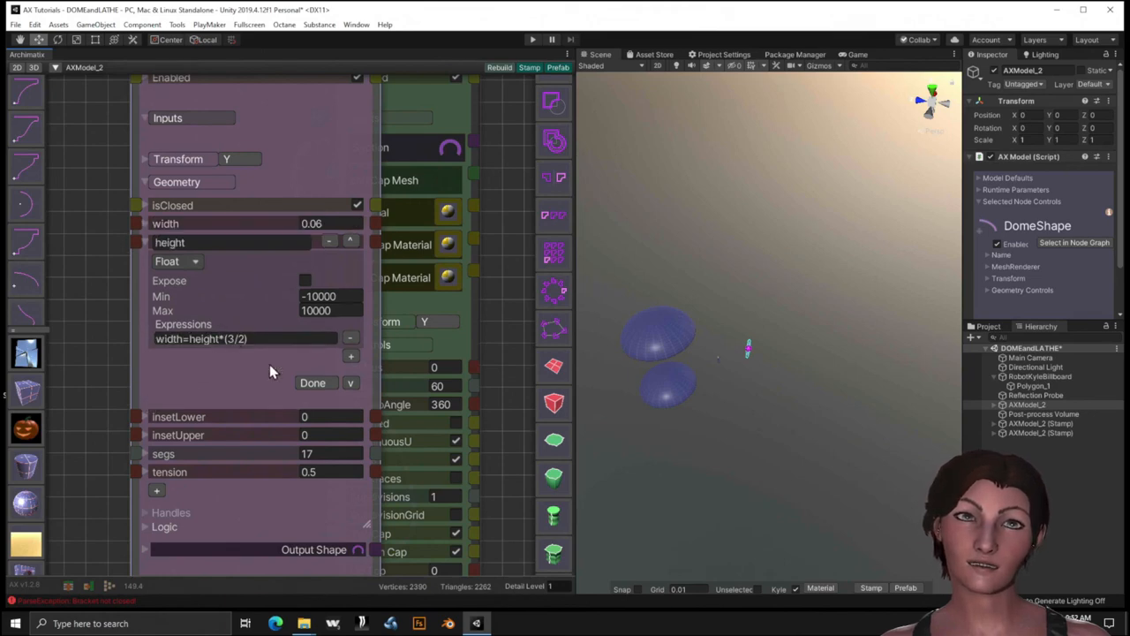
click(312, 382)
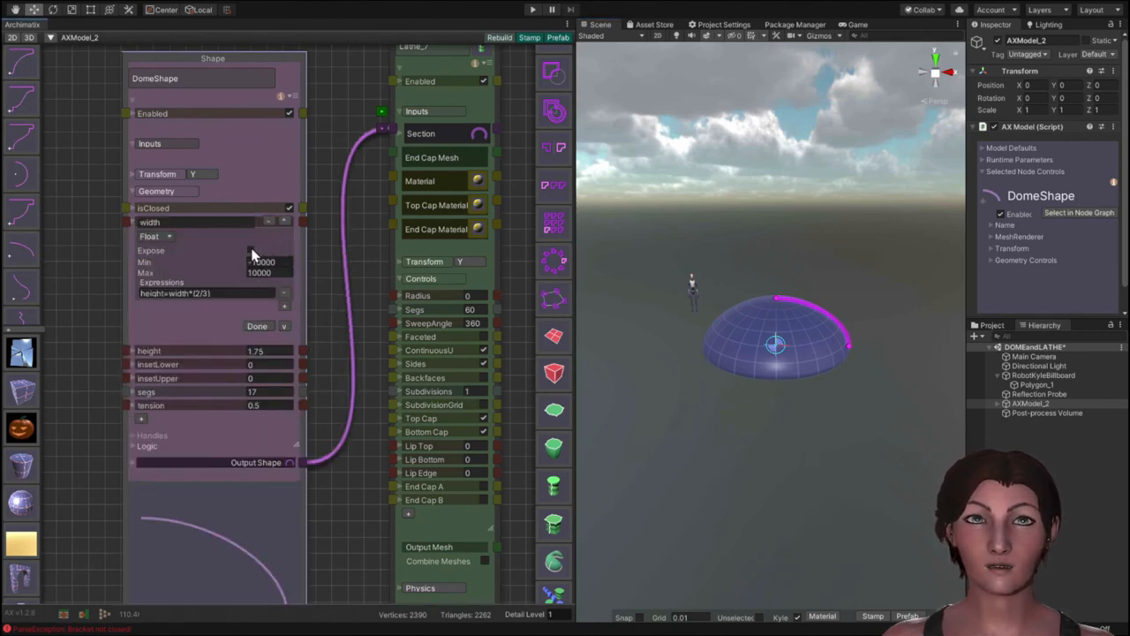
Enable Expose on the DomeShape height, confirm, and reveal runtime parameters width 2.625 and height 1.75.
click(251, 251)
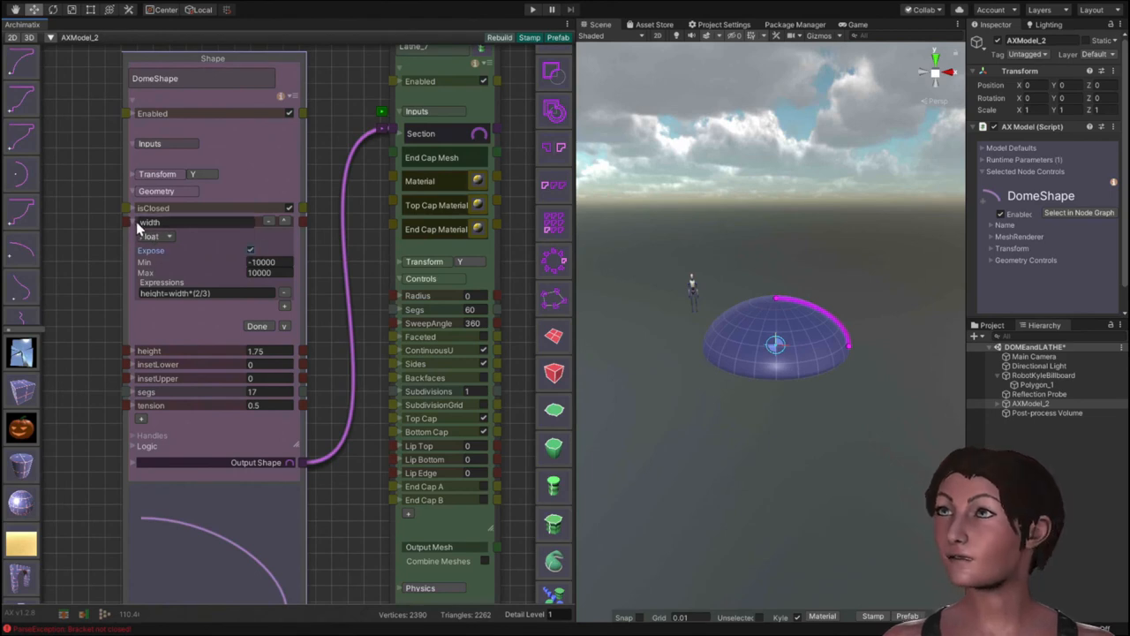
click(258, 325)
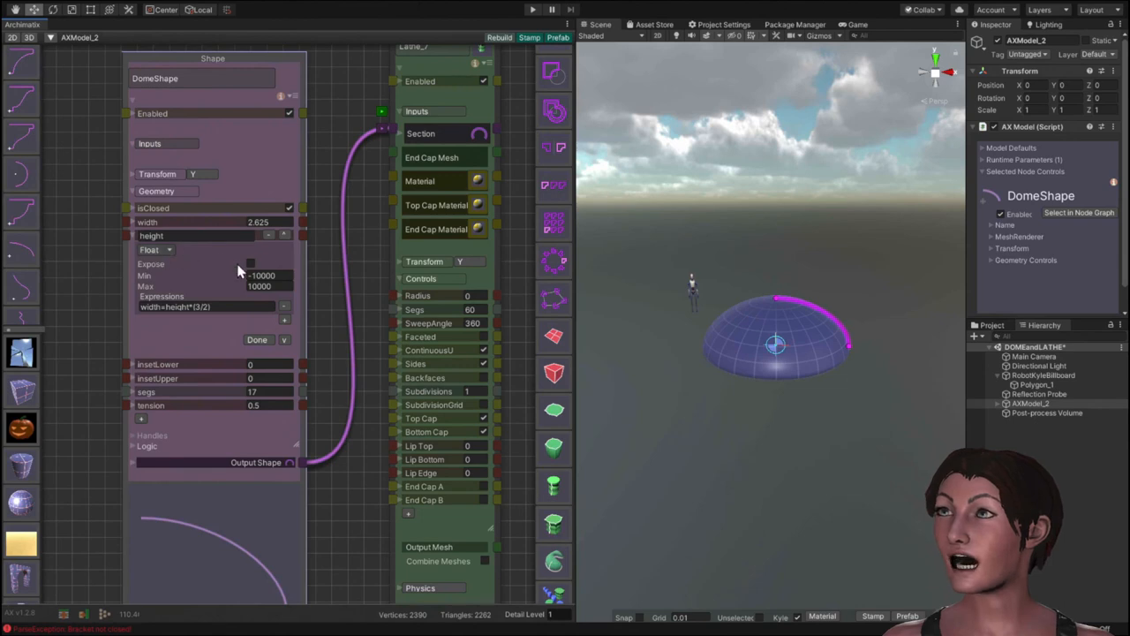
click(250, 265)
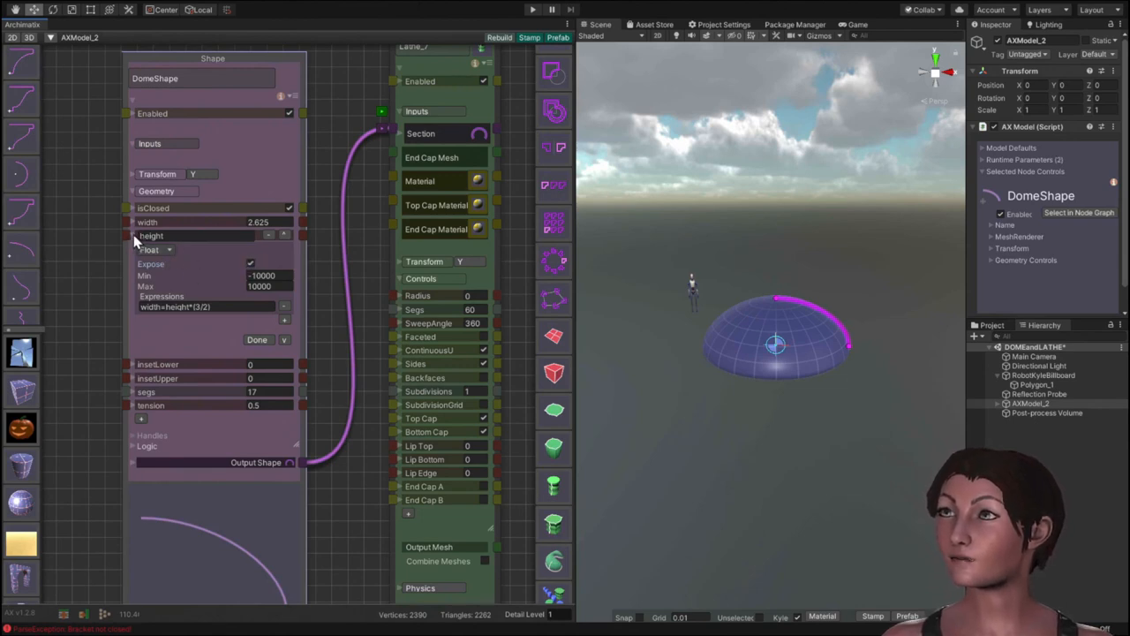
click(258, 339)
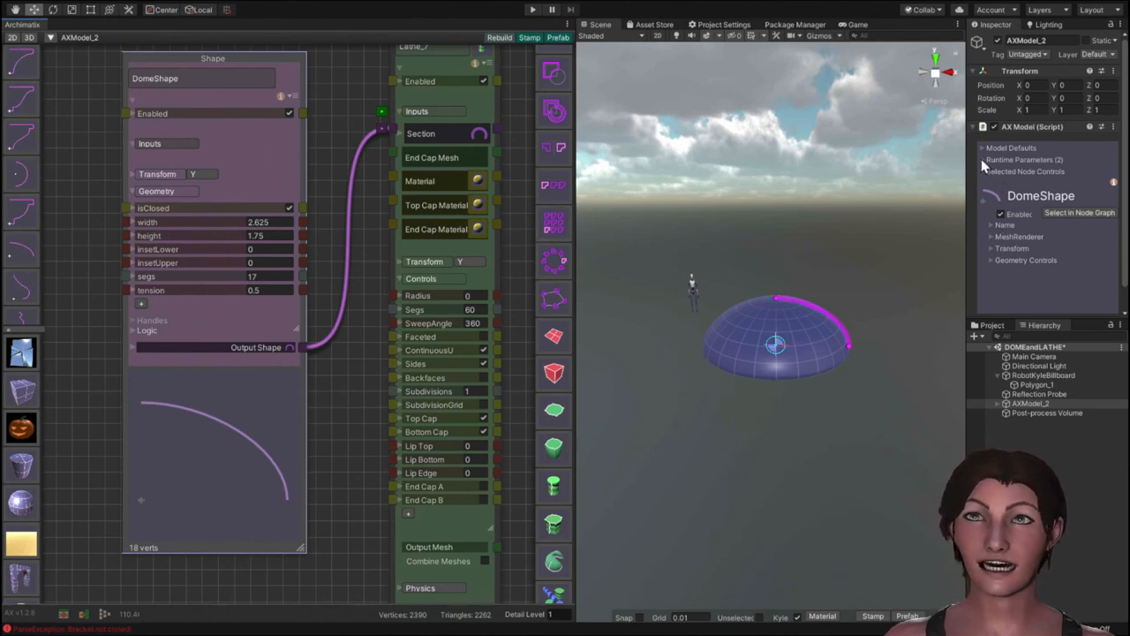
click(1024, 159)
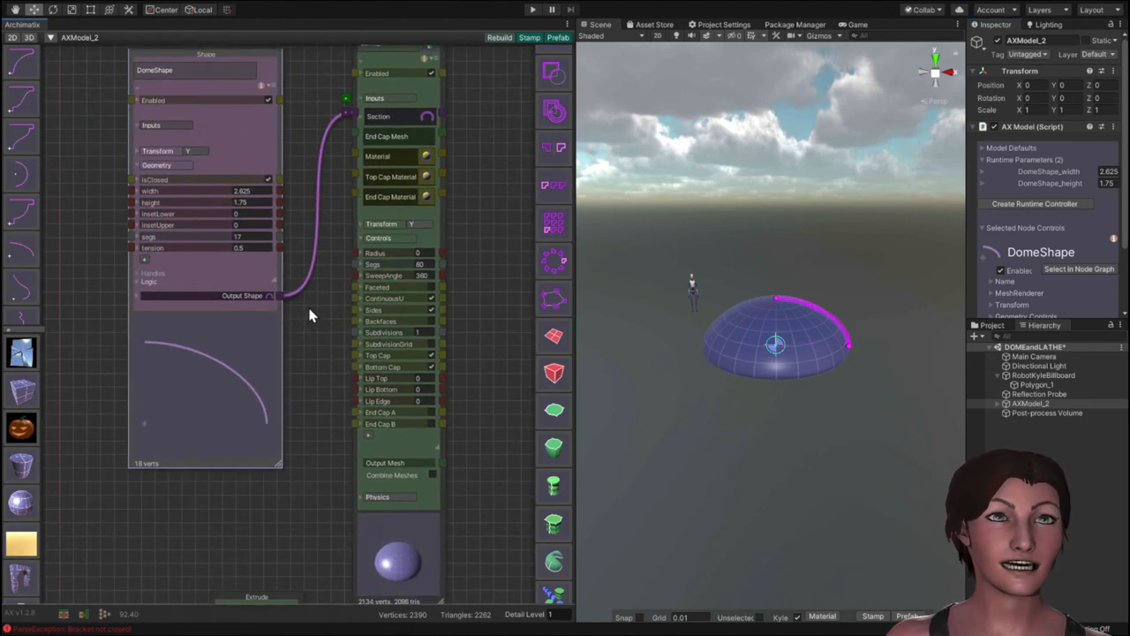
mouse_move(816, 415)
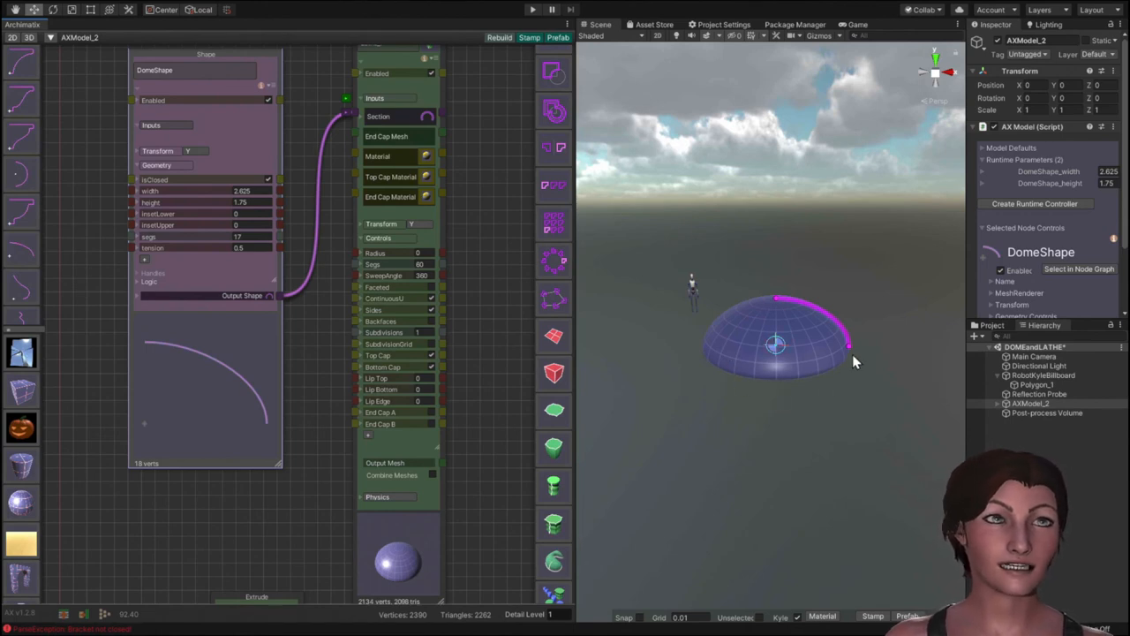
mouse_move(779, 394)
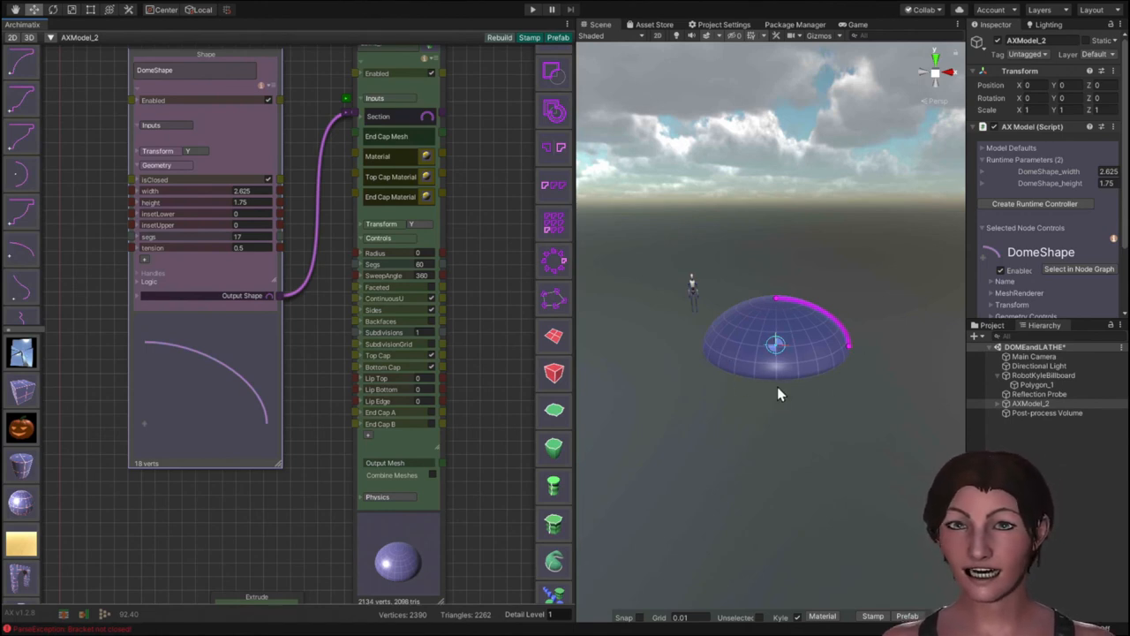
mouse_move(845, 351)
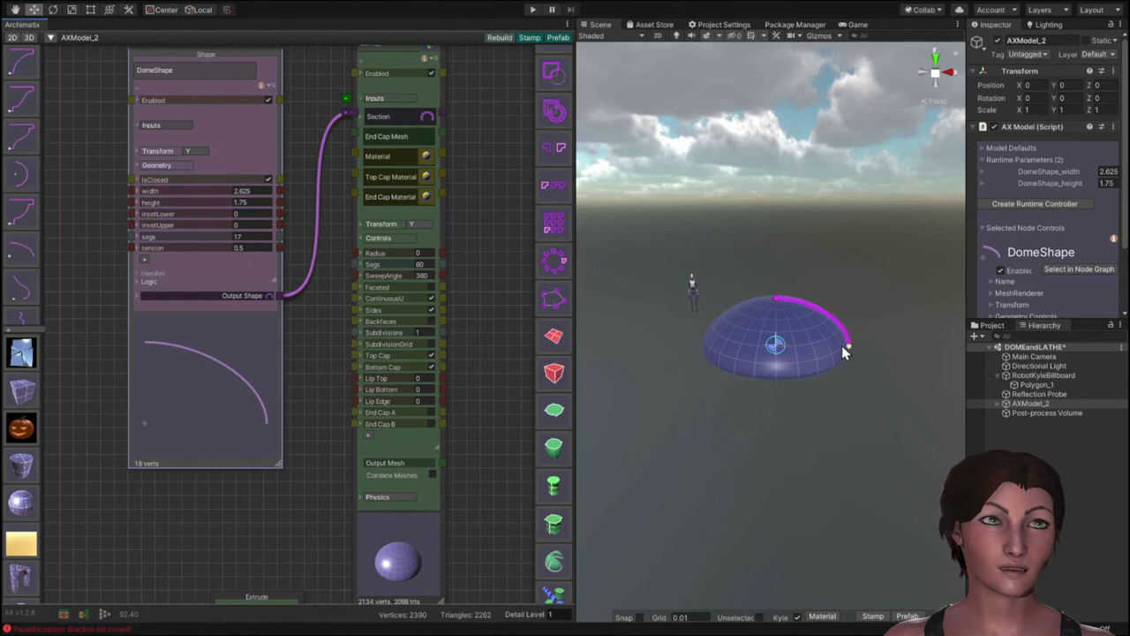
mouse_move(855, 362)
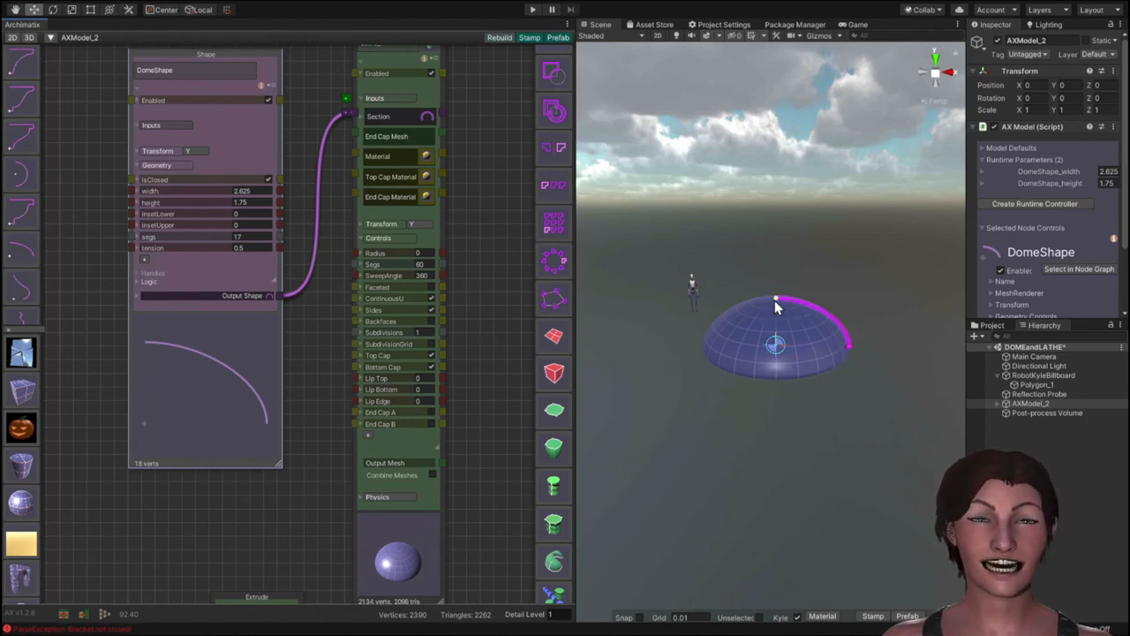
mouse_move(866, 344)
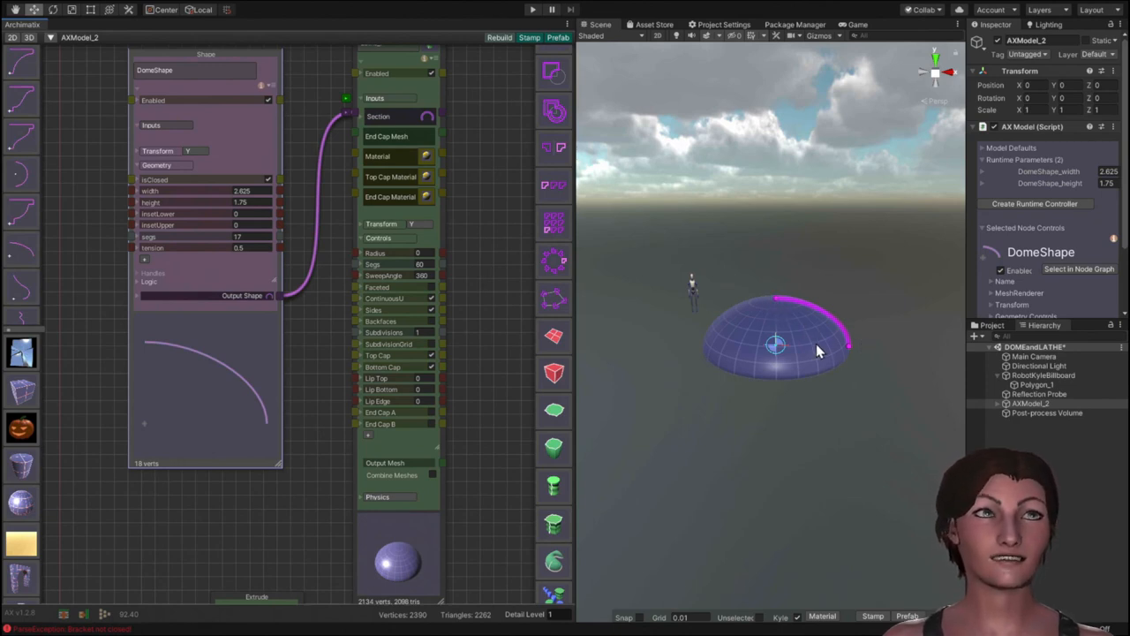
mouse_move(848, 353)
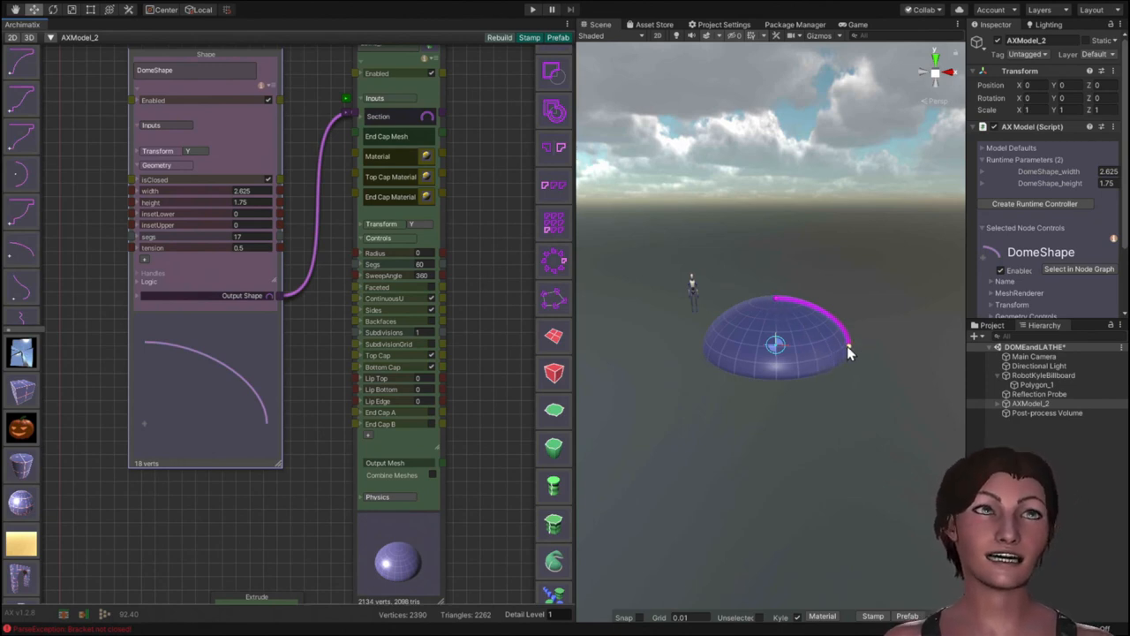
mouse_move(745, 353)
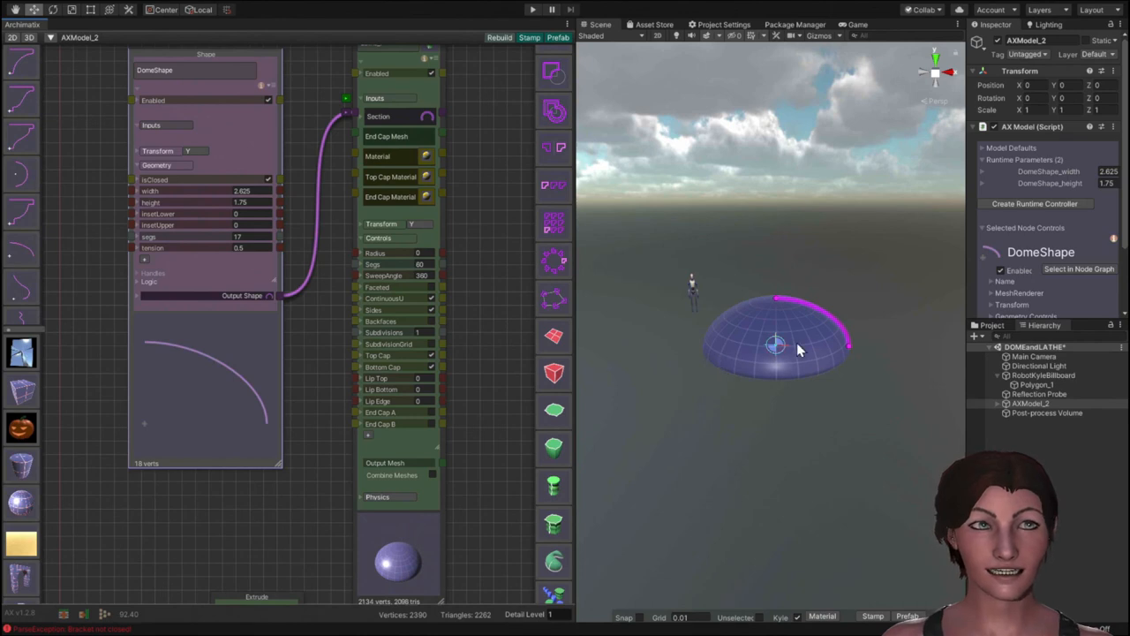
mouse_move(846, 353)
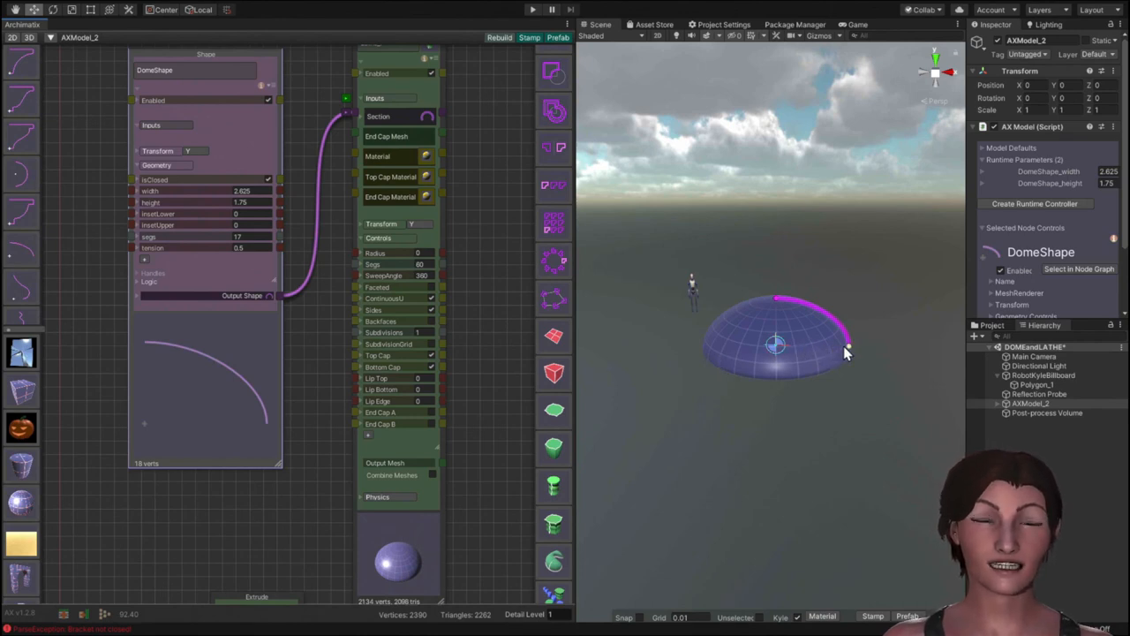
mouse_move(851, 274)
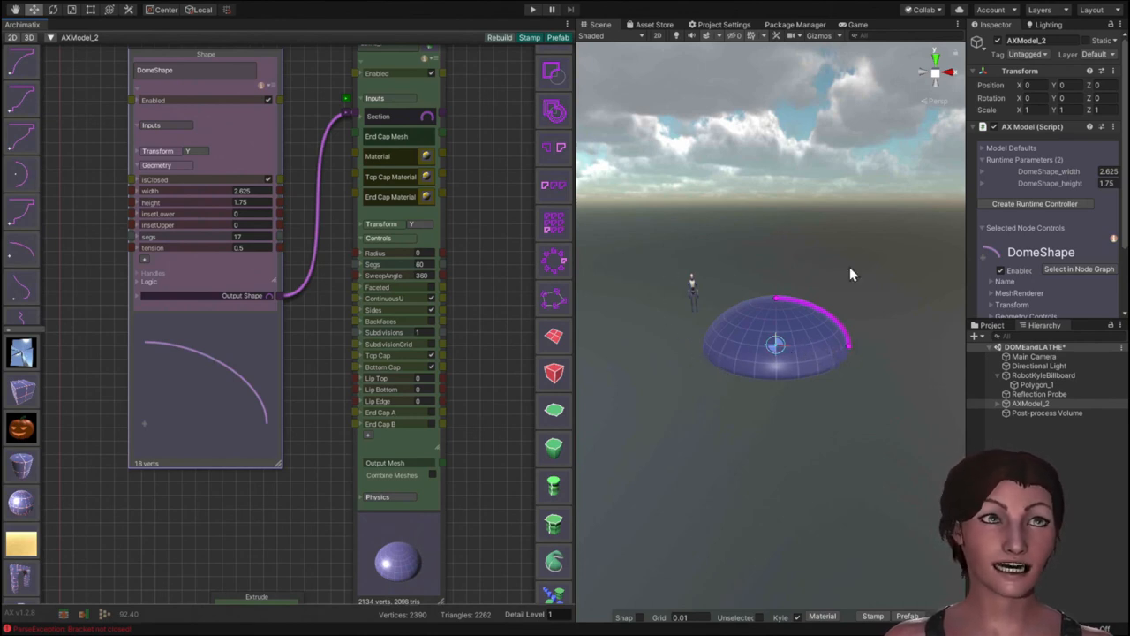
mouse_move(698, 337)
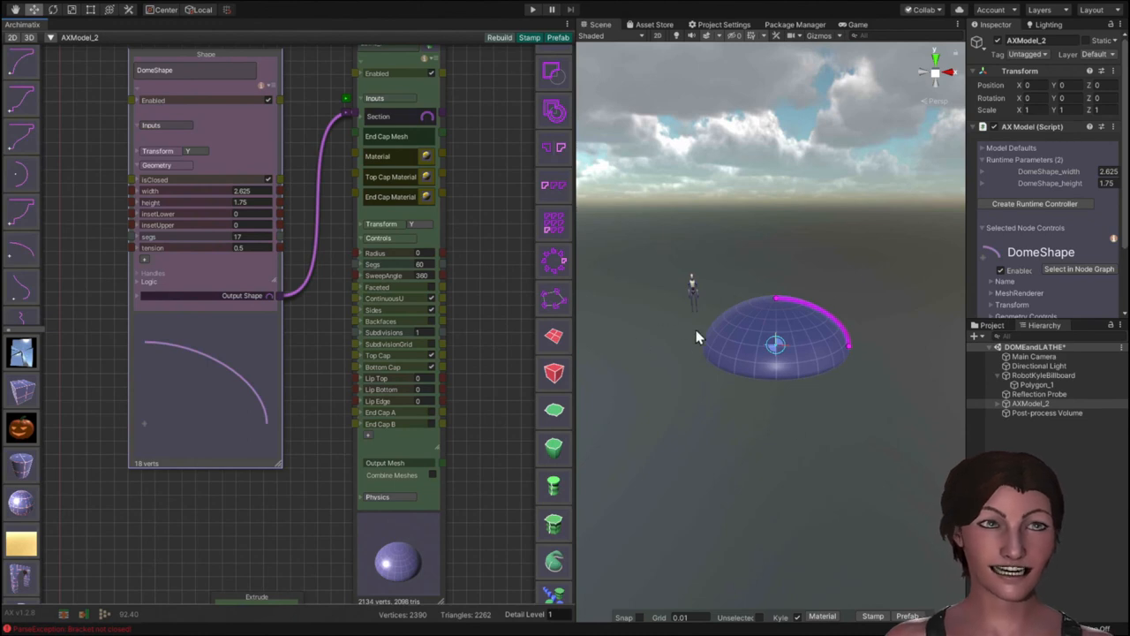
mouse_move(776, 362)
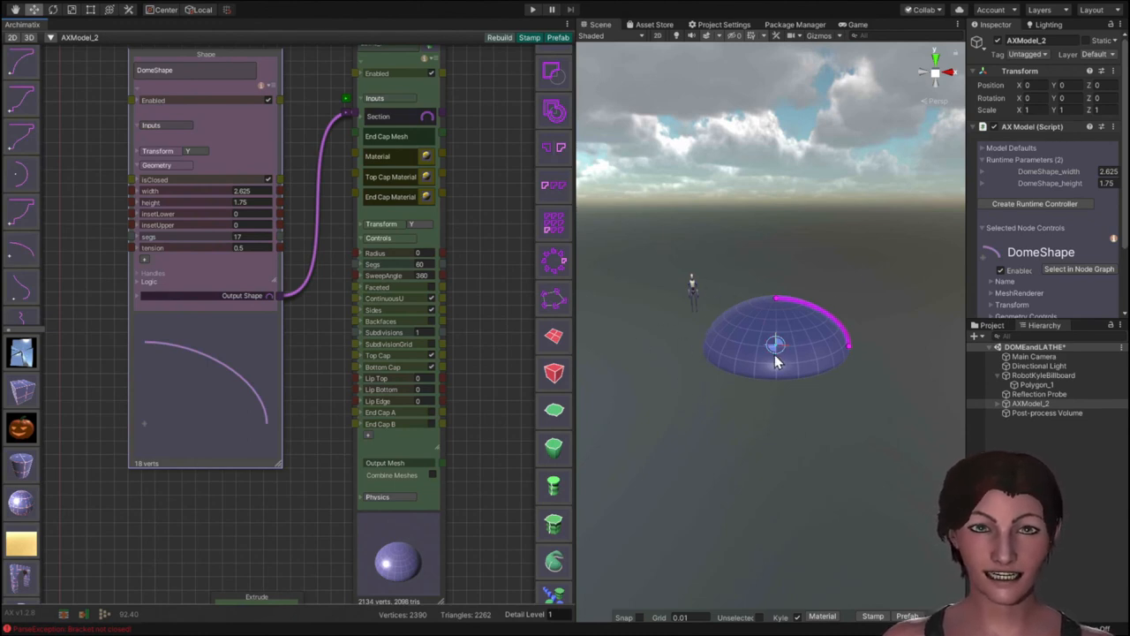
mouse_move(866, 374)
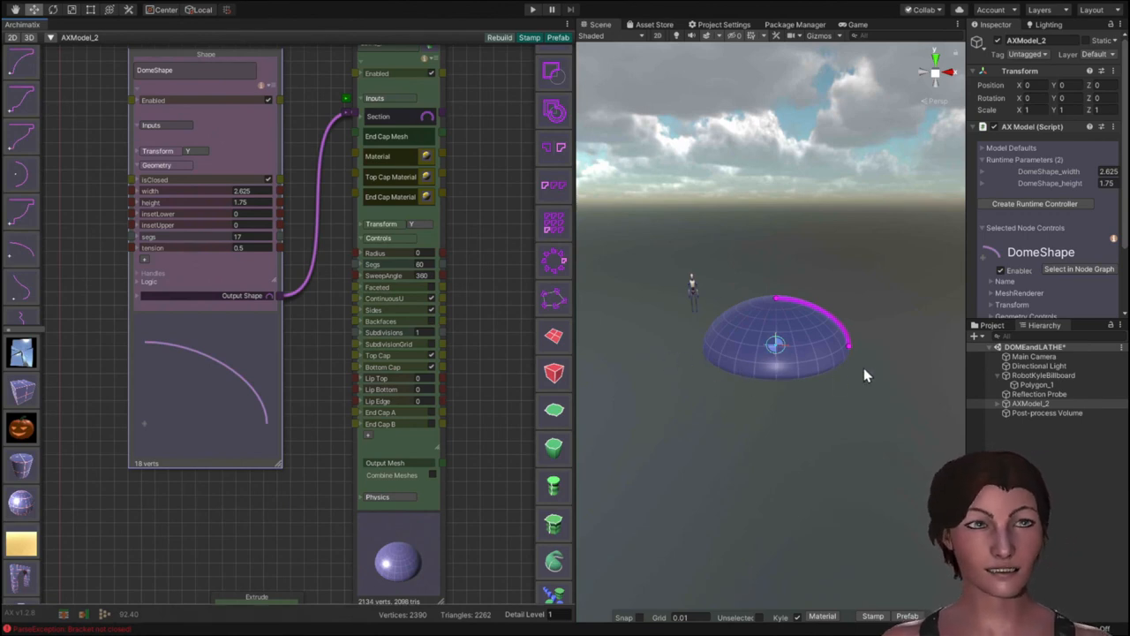
mouse_move(777, 364)
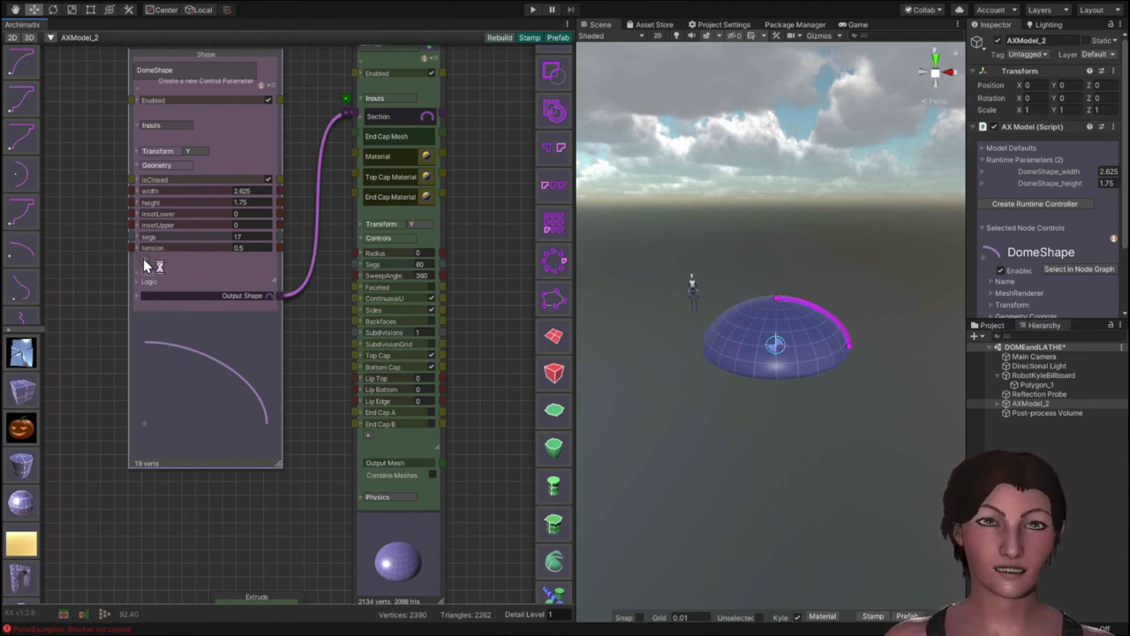
mouse_move(145, 265)
text(span)
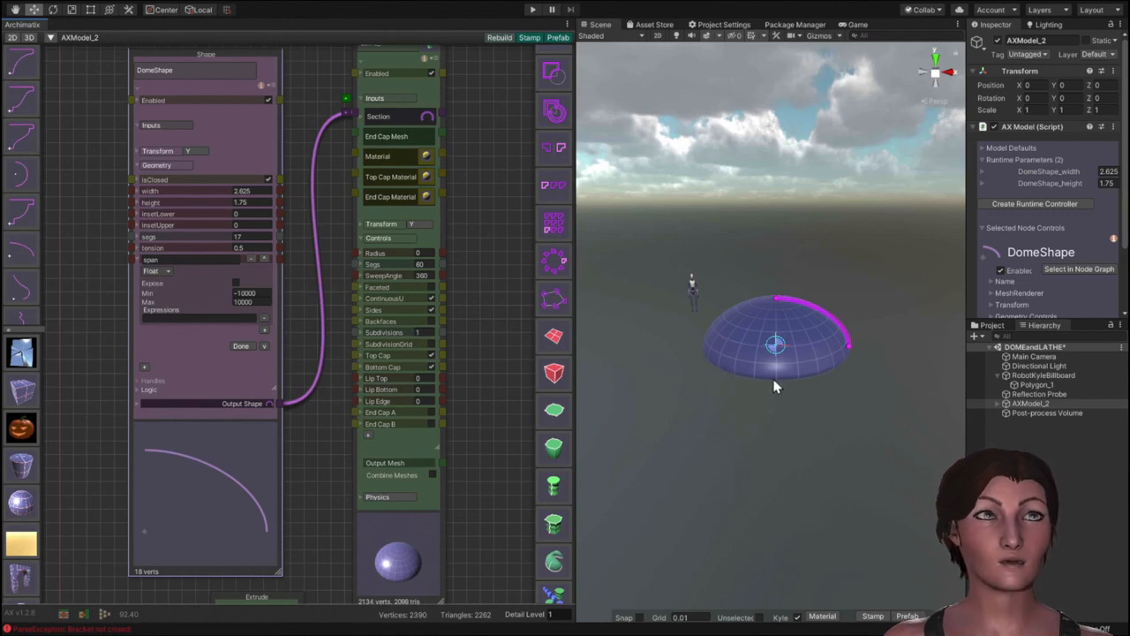
mouse_move(805, 392)
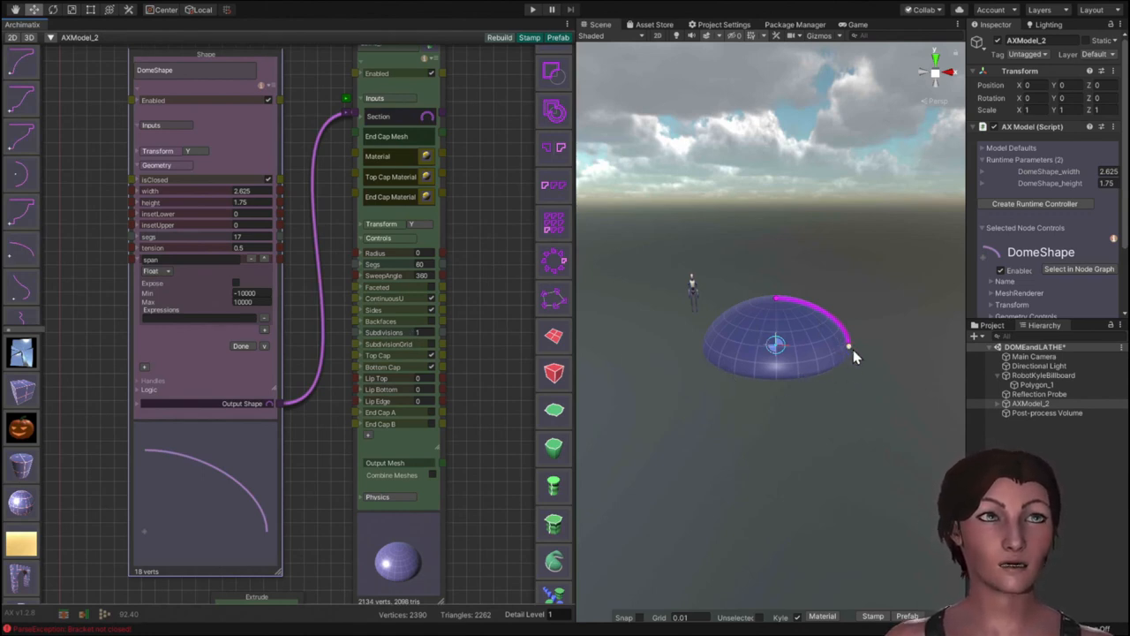
mouse_move(810, 364)
text(width=span)
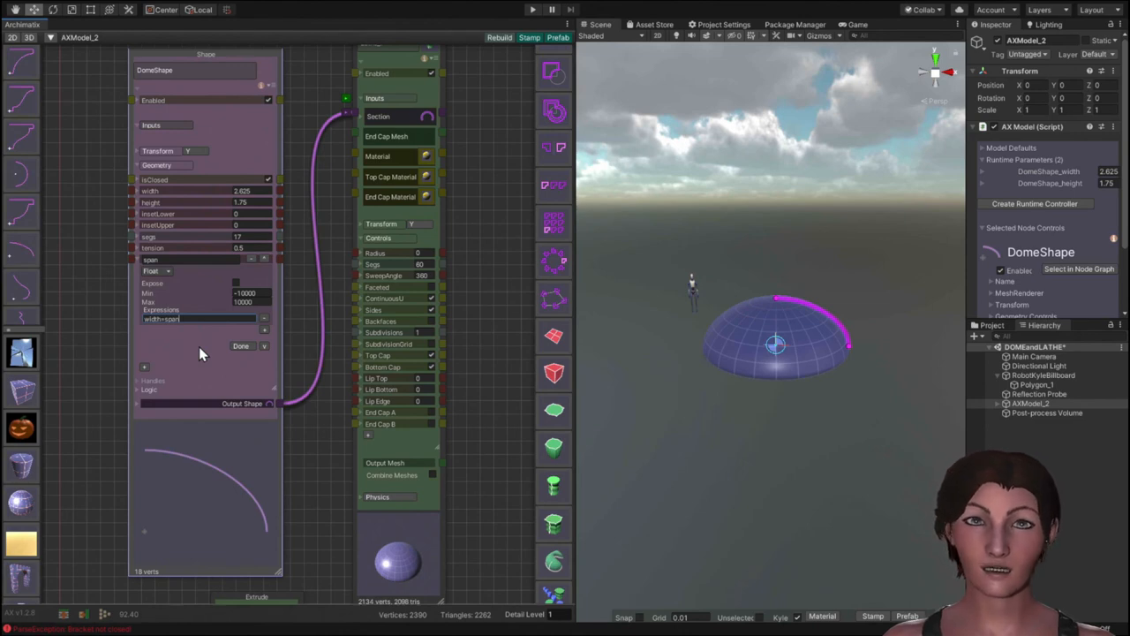
mouse_move(195, 346)
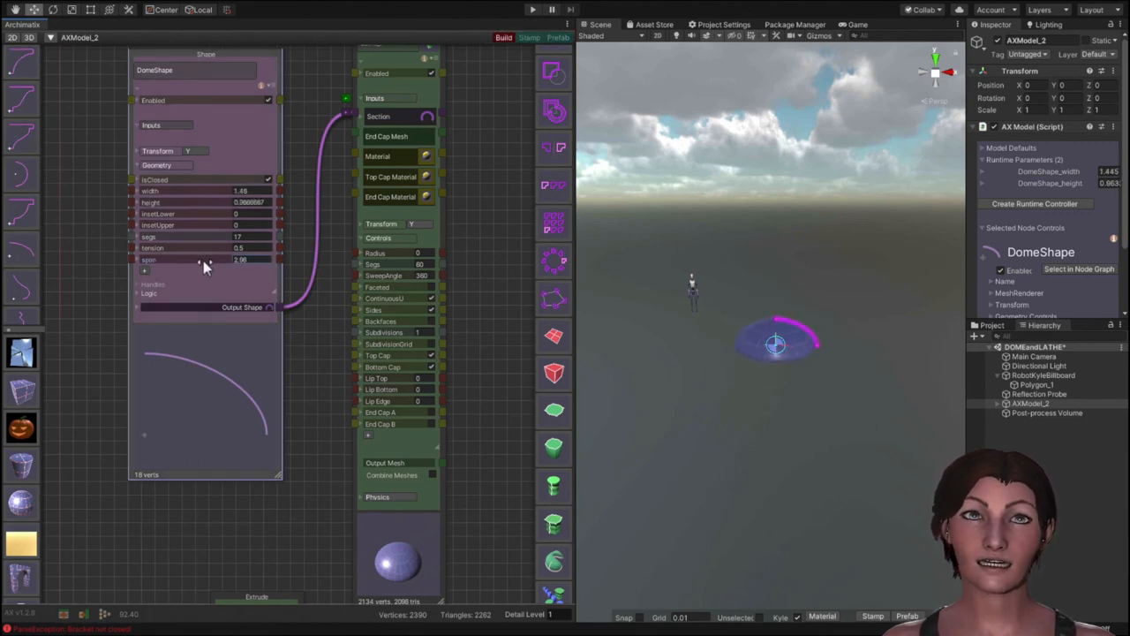
Raise the new DomeShape parameter so the dome reads width 2.475 and height 1.65.
drag(203, 263, 233, 263)
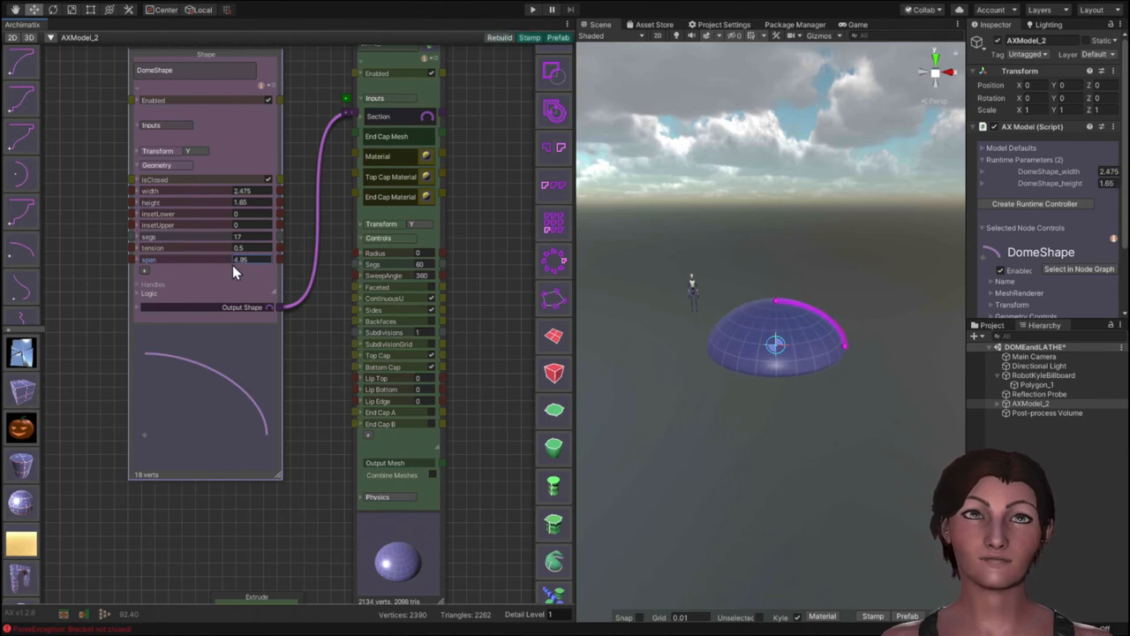
mouse_move(203, 276)
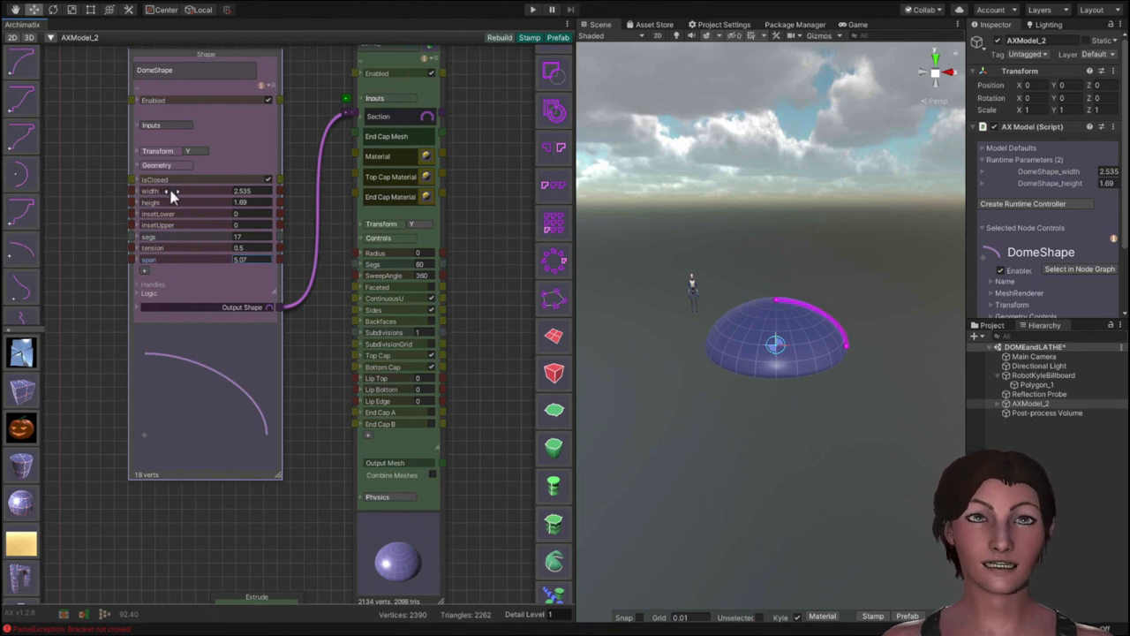
mouse_move(166, 311)
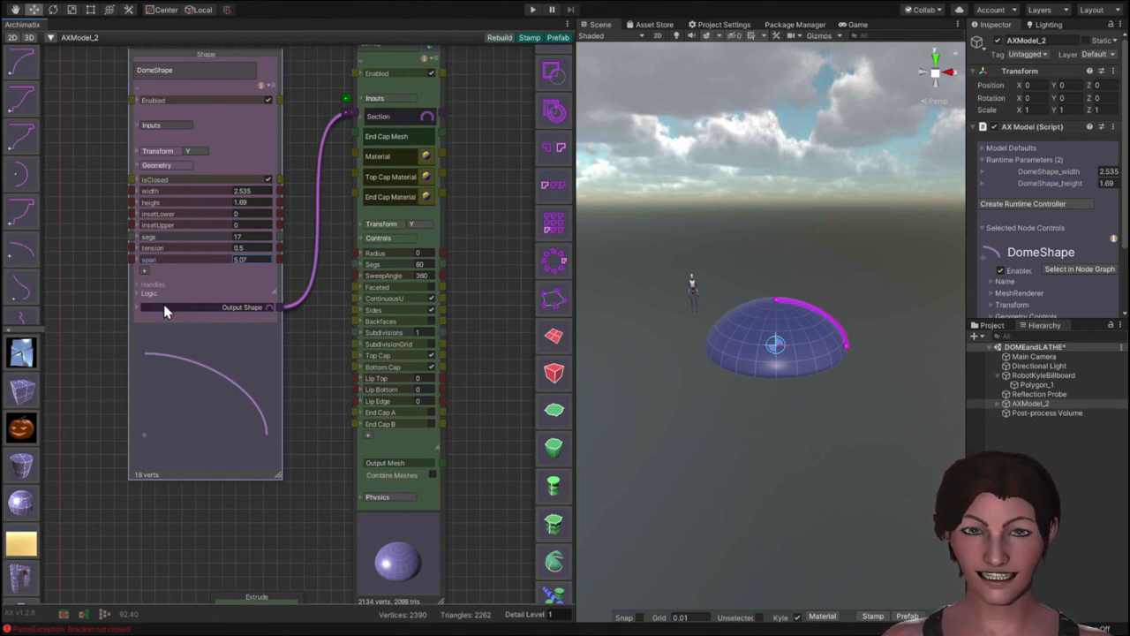
mouse_move(311, 414)
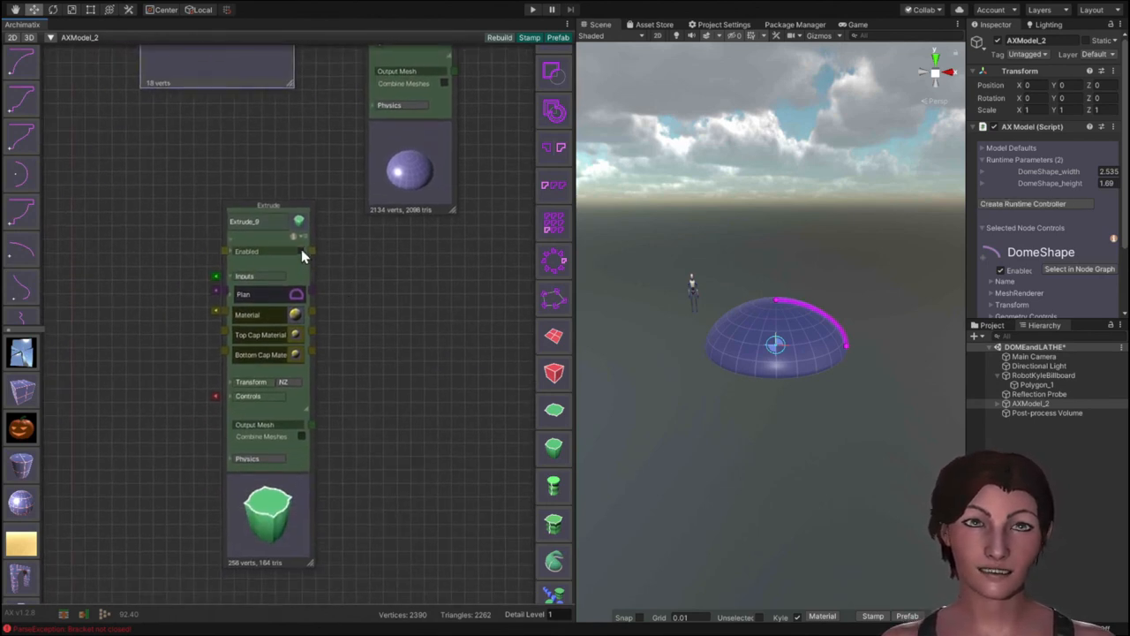
Select the Extrude_9 base, expand its Controls, and wire a control to the DomeShape's new parameter.
click(269, 221)
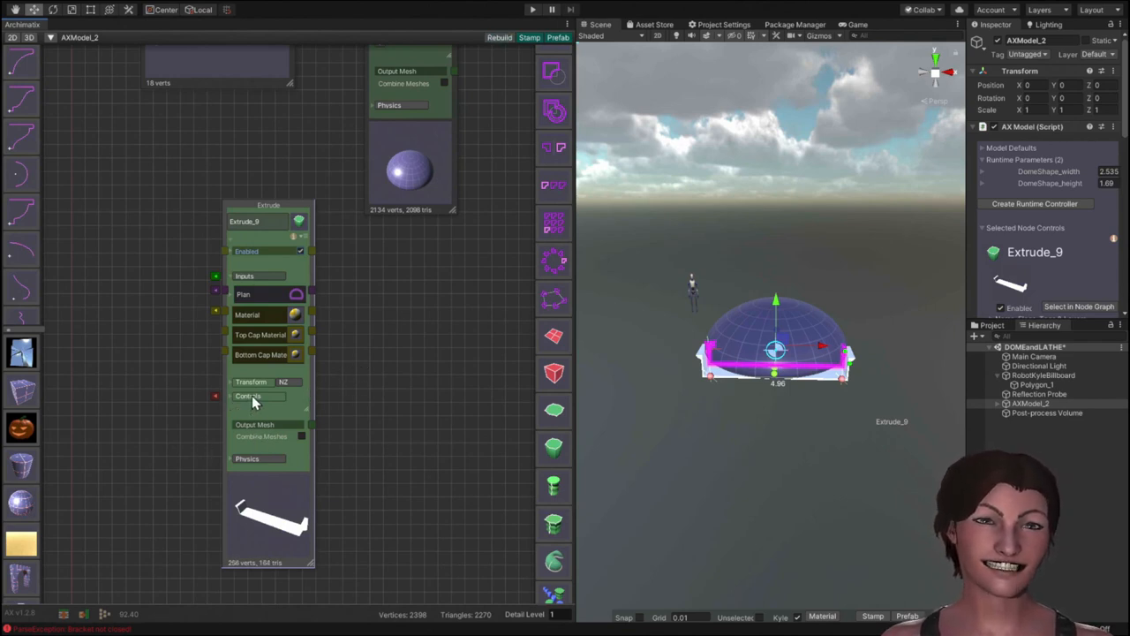
click(247, 396)
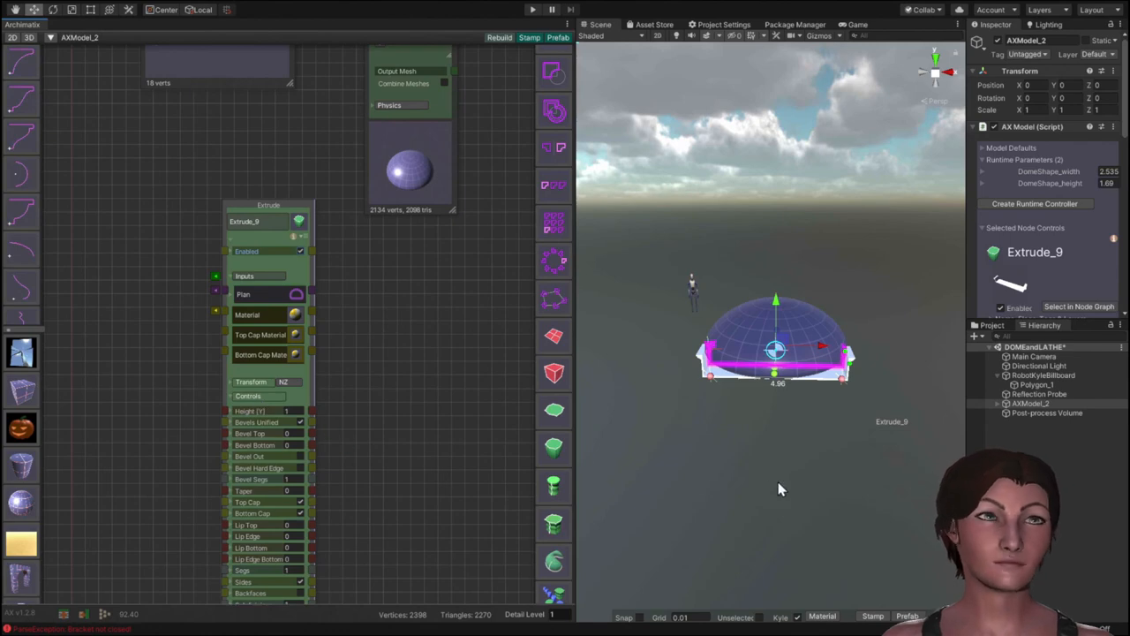
mouse_move(770, 509)
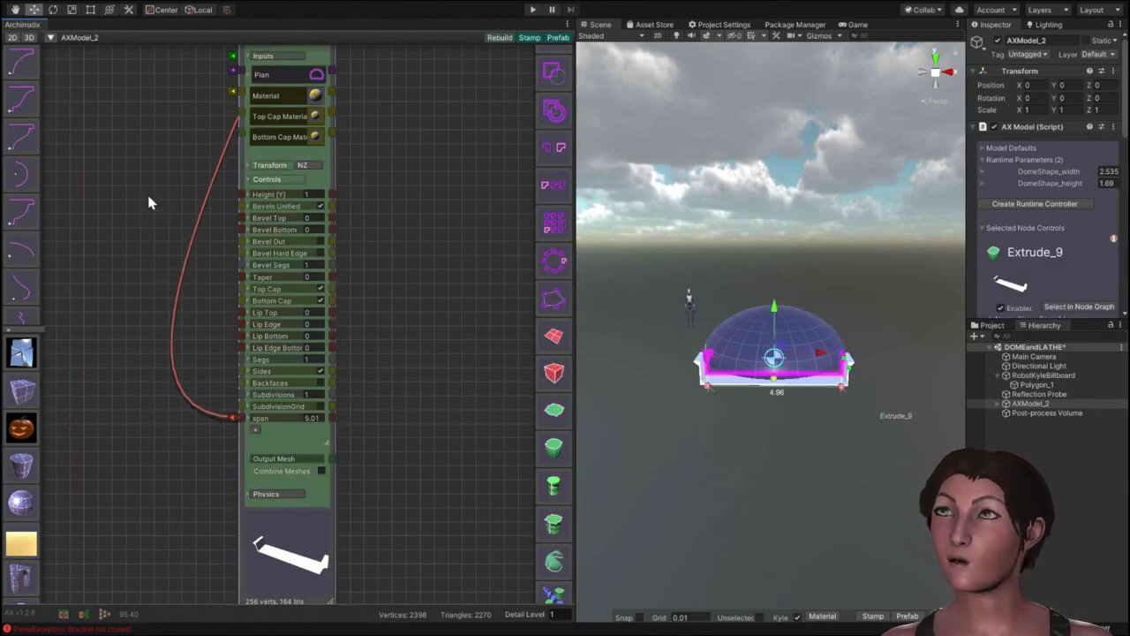
click(267, 178)
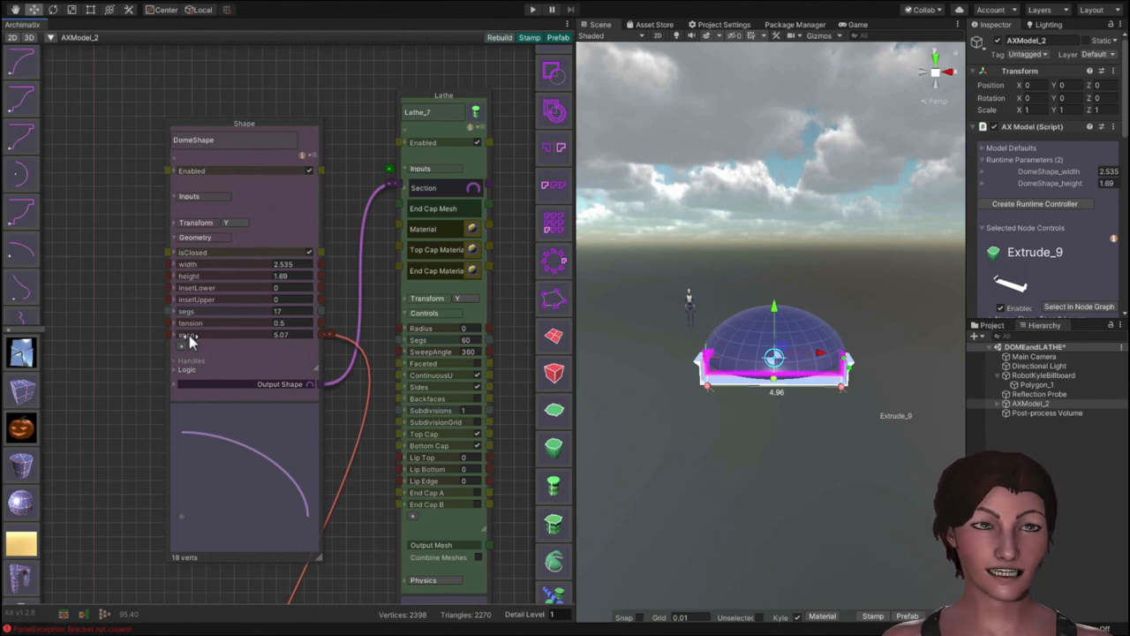
Edit the DomeShape width parameter's expression and confirm it, growing the dome to about 2.06 high.
click(244, 124)
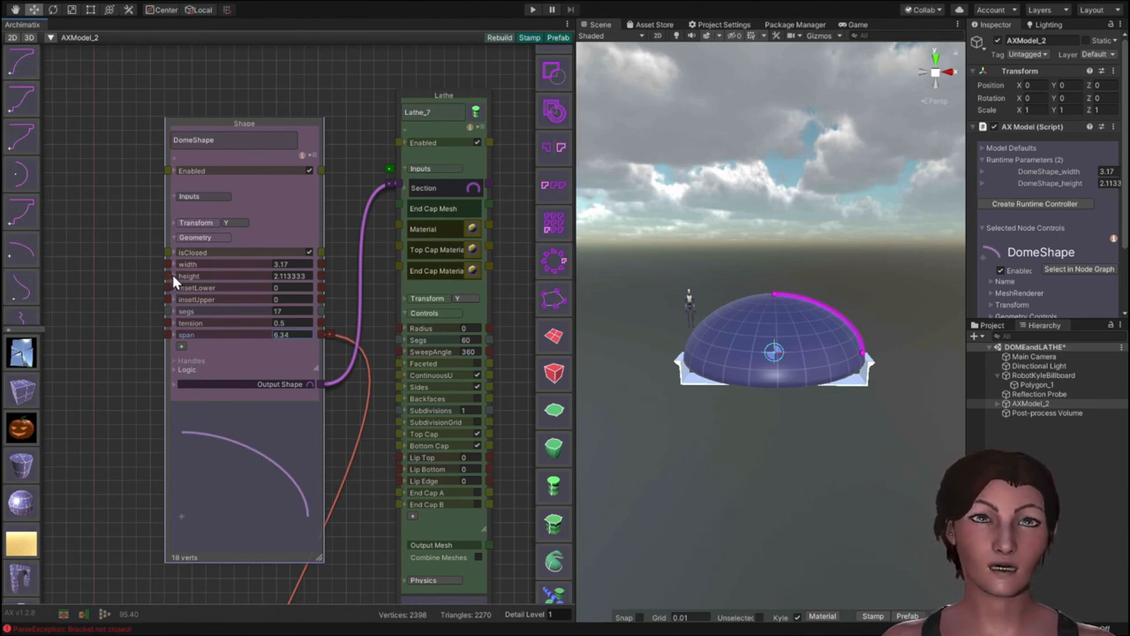
click(190, 275)
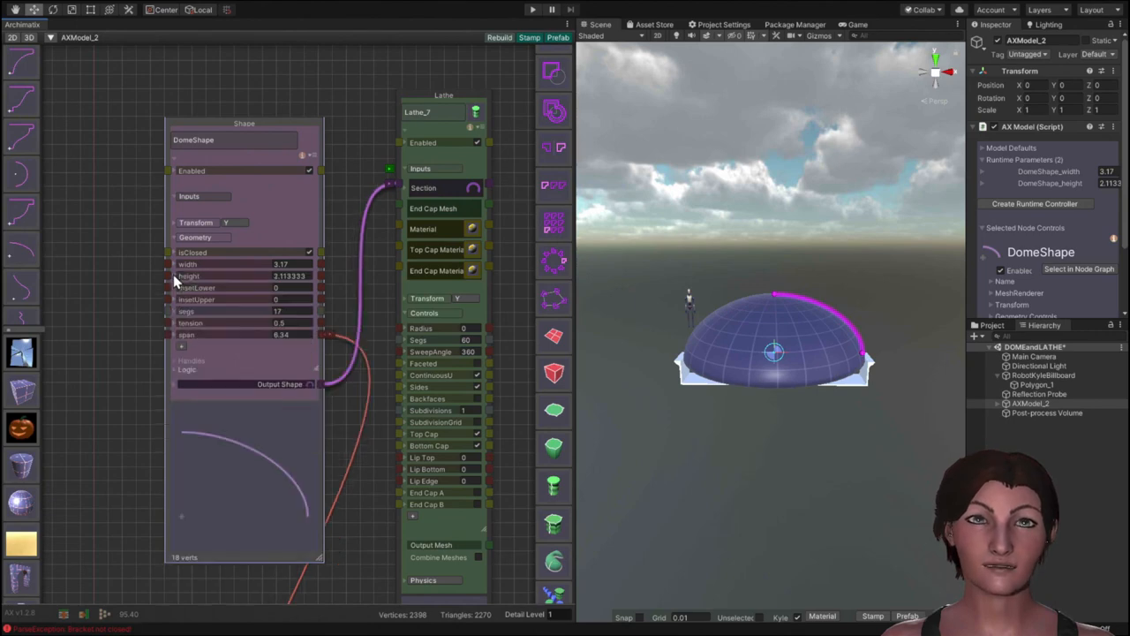
mouse_move(196, 272)
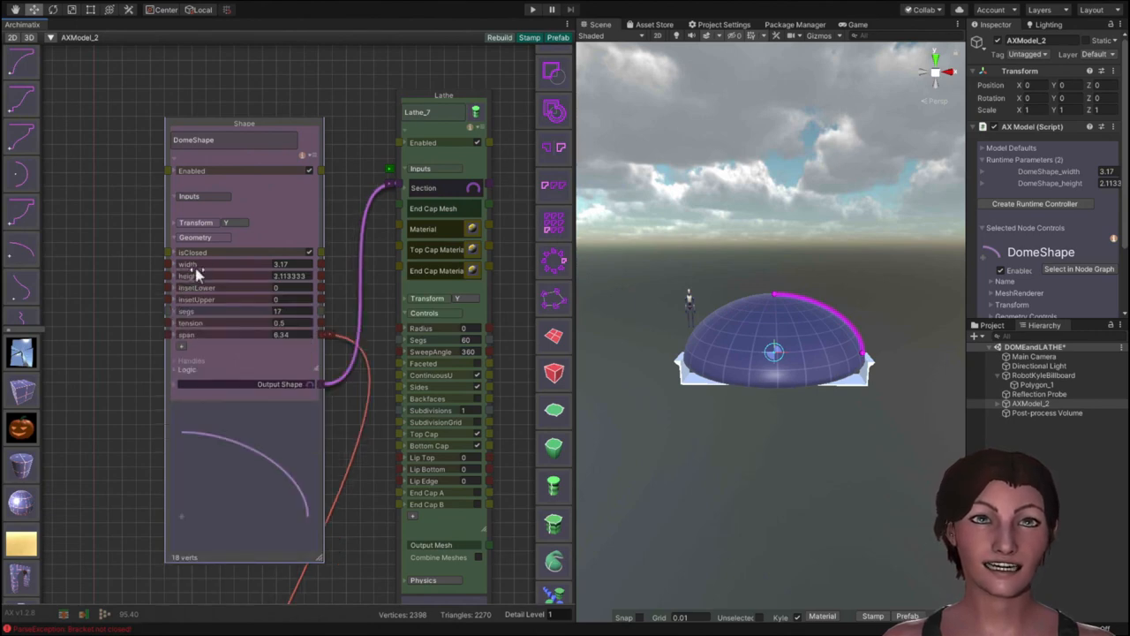
mouse_move(195, 352)
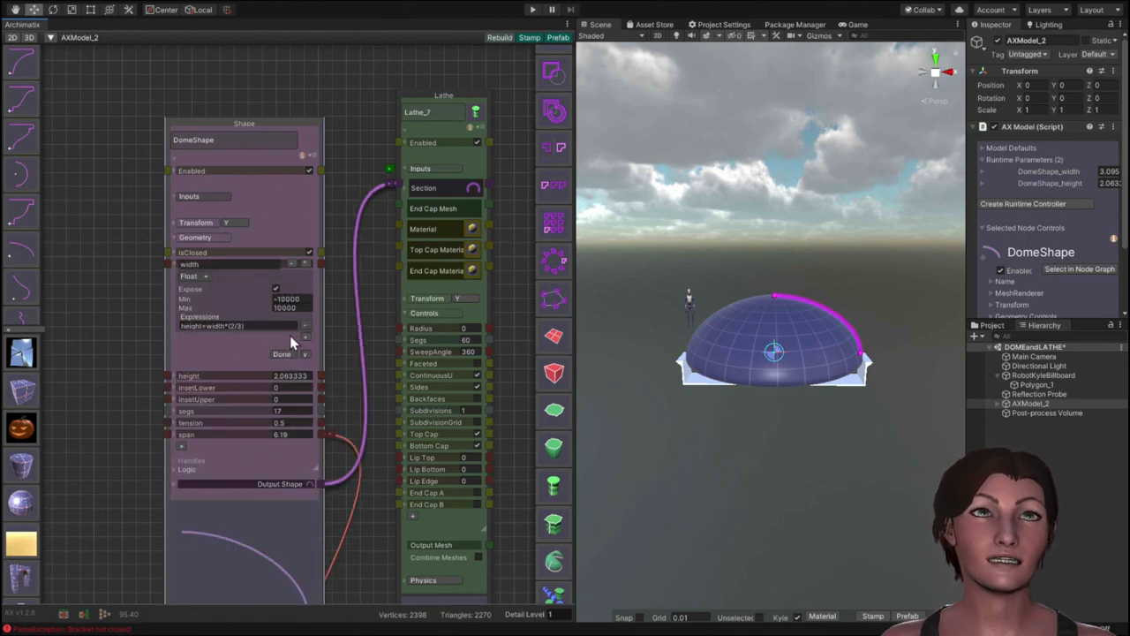
mouse_move(303, 332)
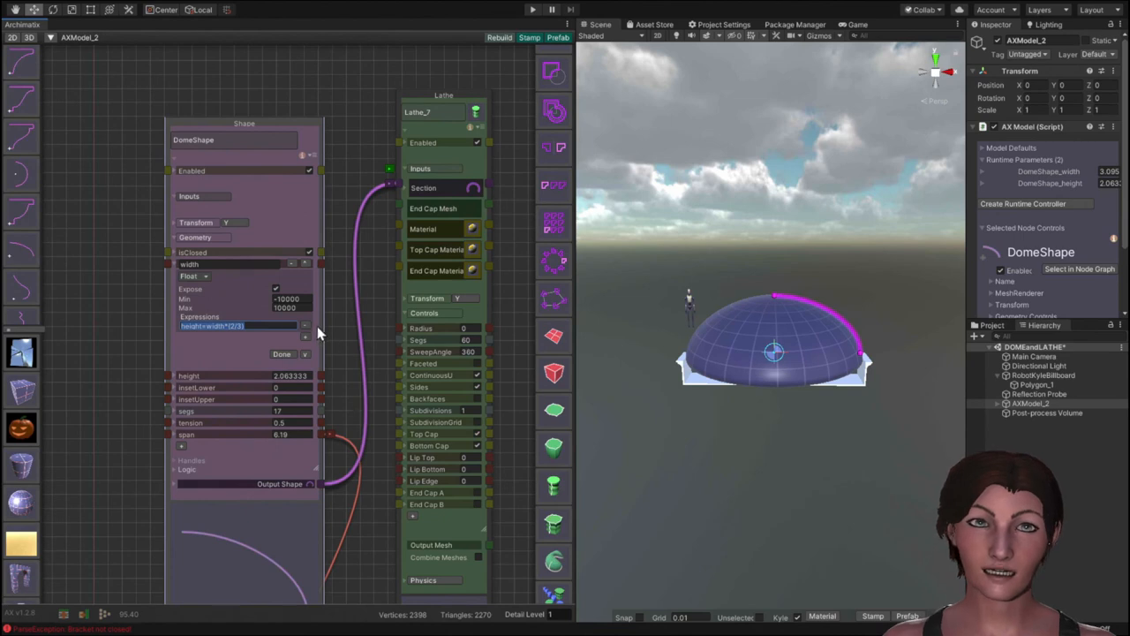
click(282, 353)
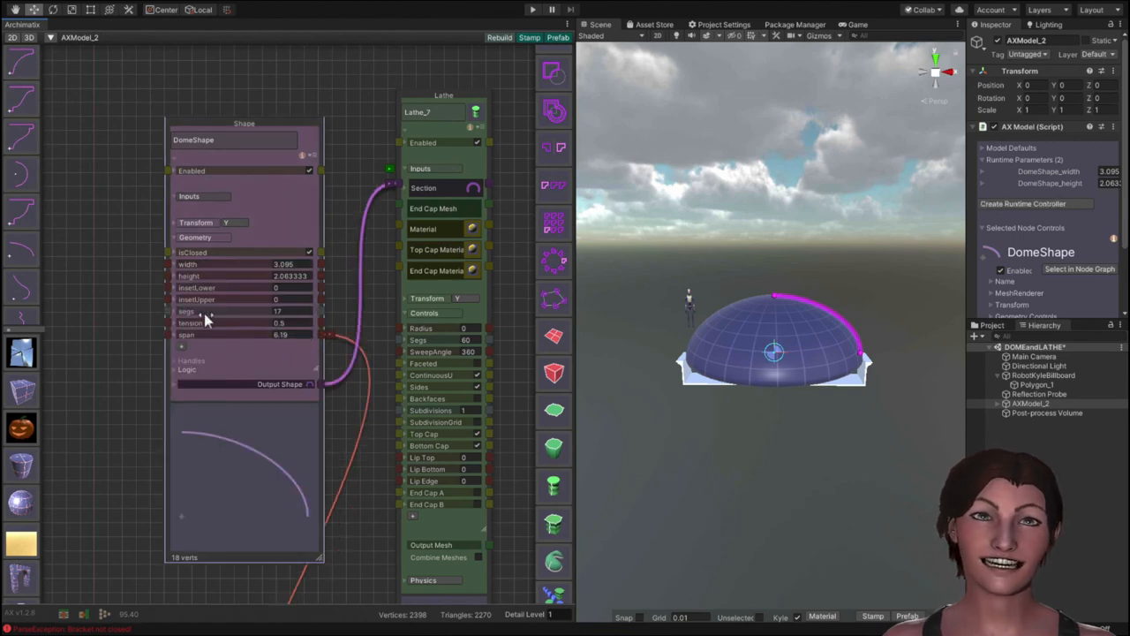
mouse_move(219, 344)
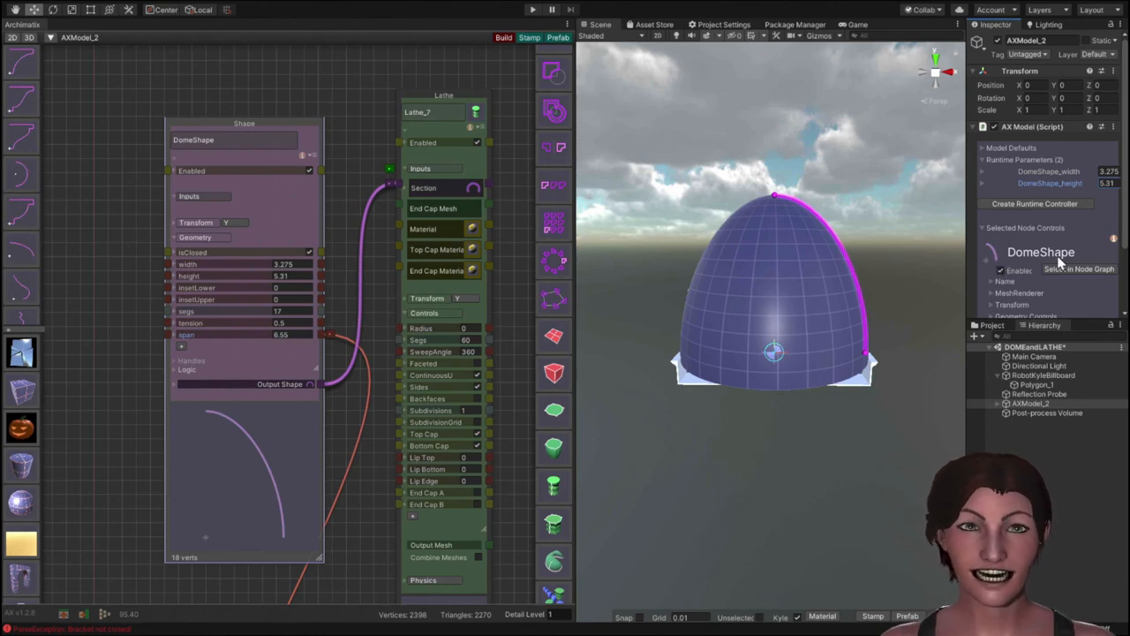
mouse_move(1078, 314)
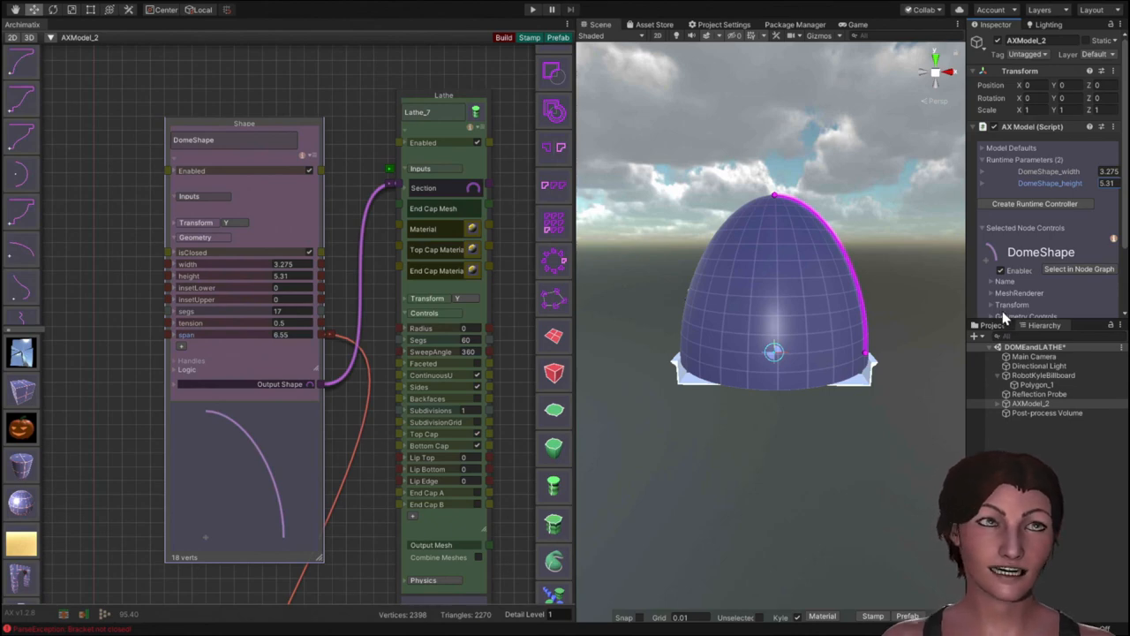
mouse_move(781, 304)
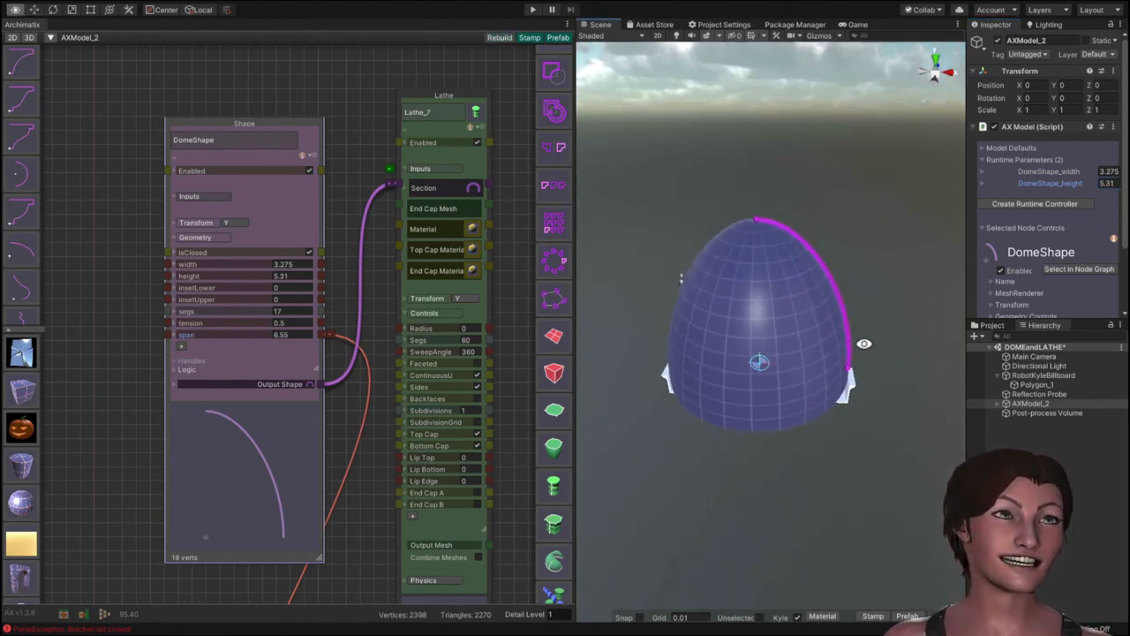
Orbit the Scene view to inspect the tall egg-shaped dome from a higher angle.
drag(760, 344, 742, 229)
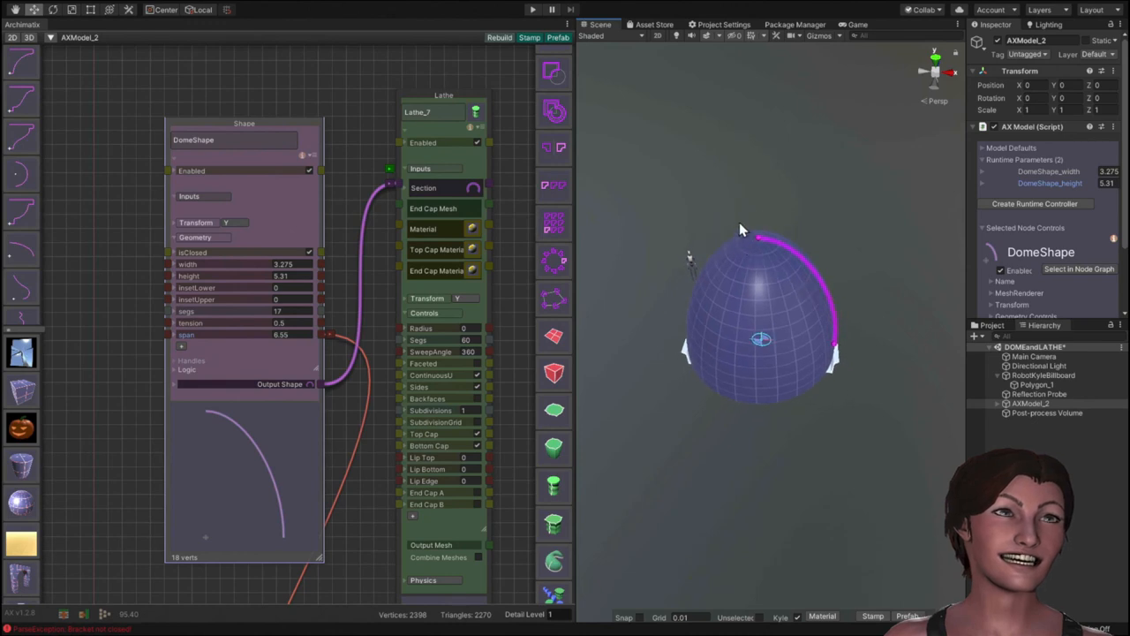
mouse_move(758, 245)
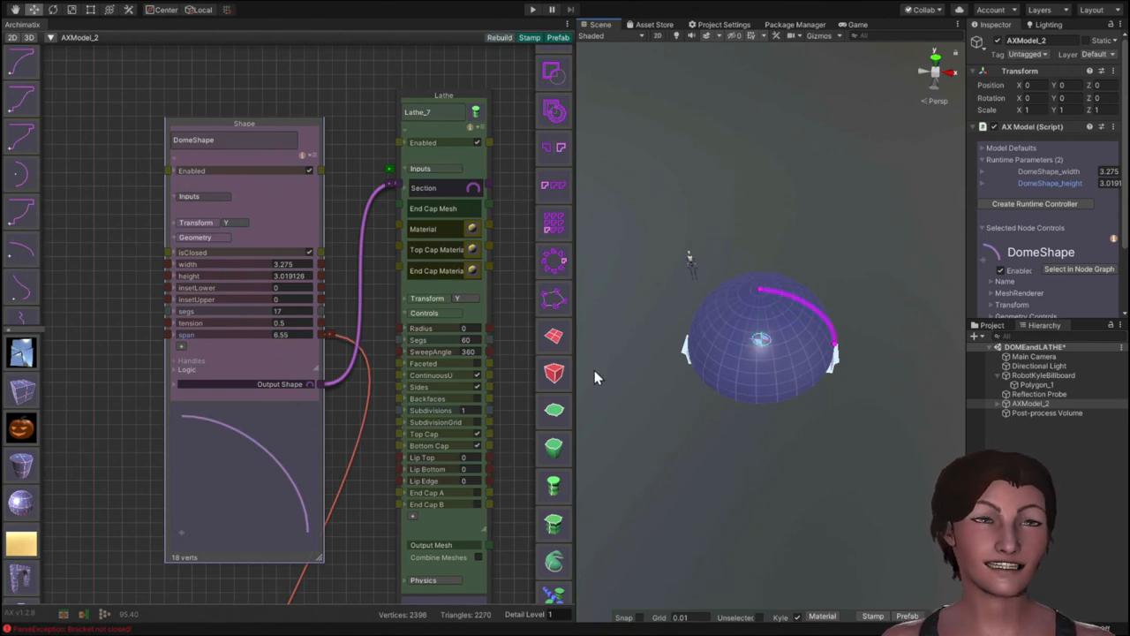
mouse_move(380, 322)
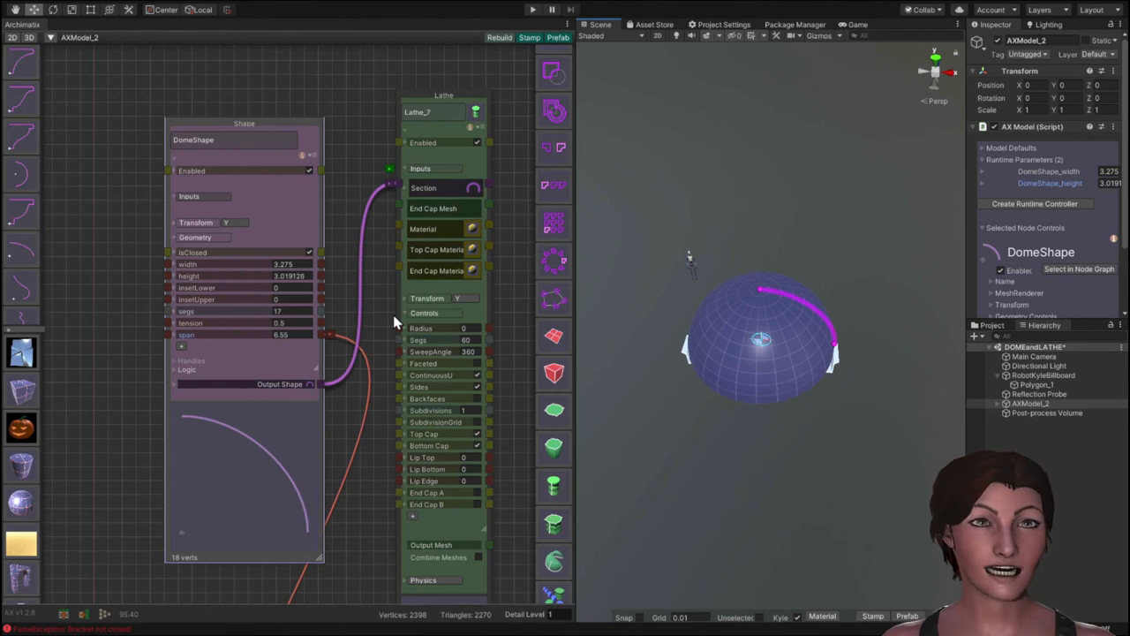
mouse_move(360, 325)
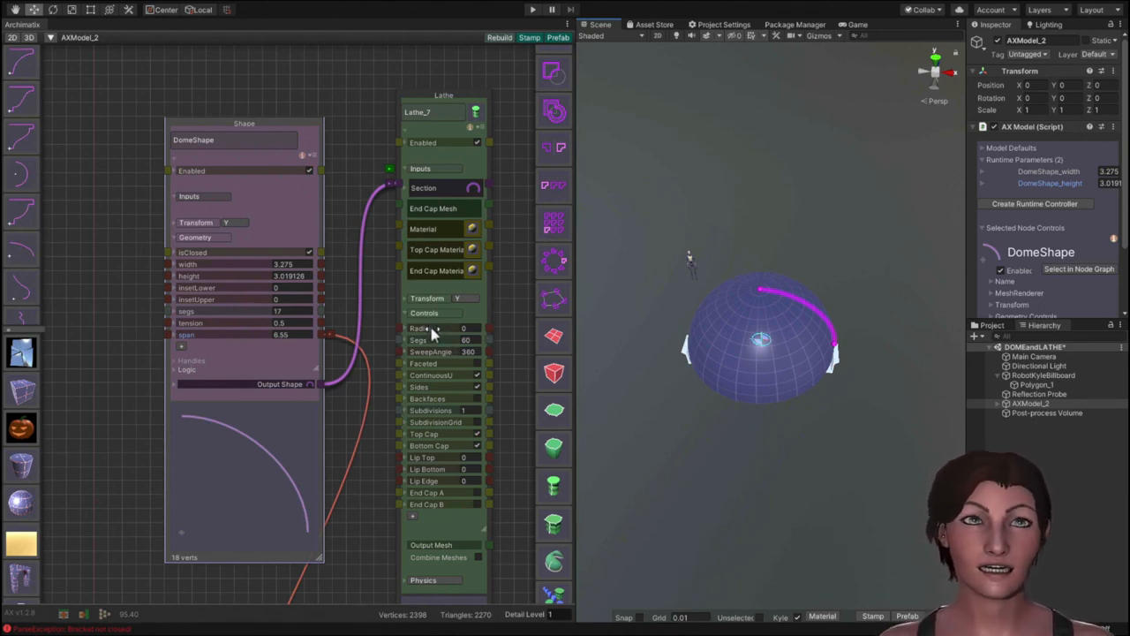
Add inset steps at the roof profile base and toggle the lathe cap options, leaving the crown open.
click(286, 286)
text(.2)
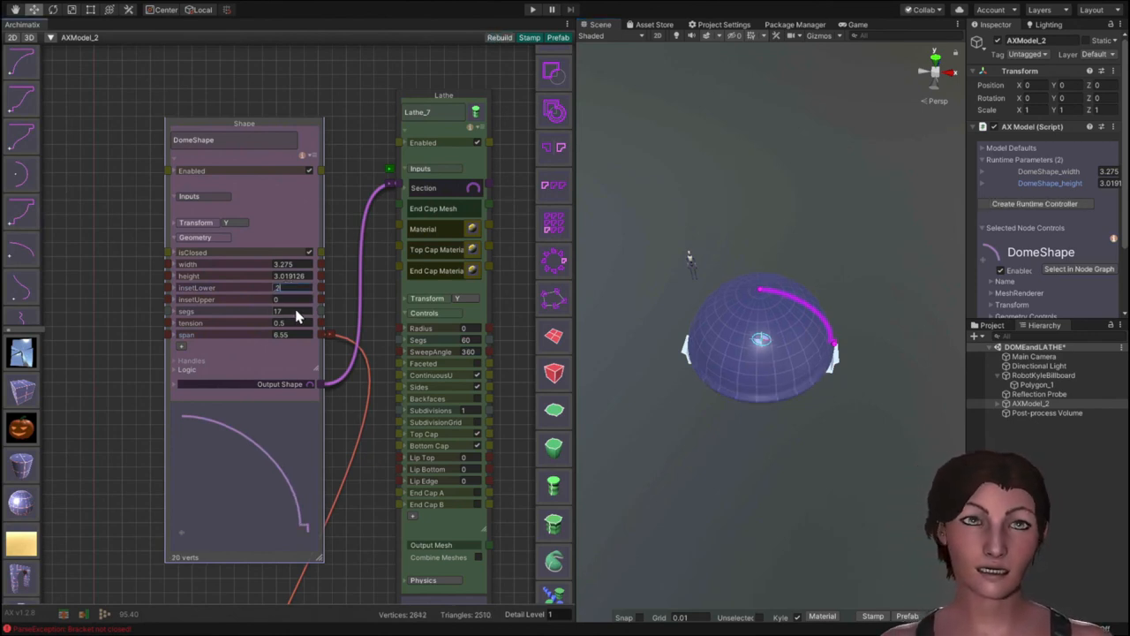
click(279, 298)
text(.2)
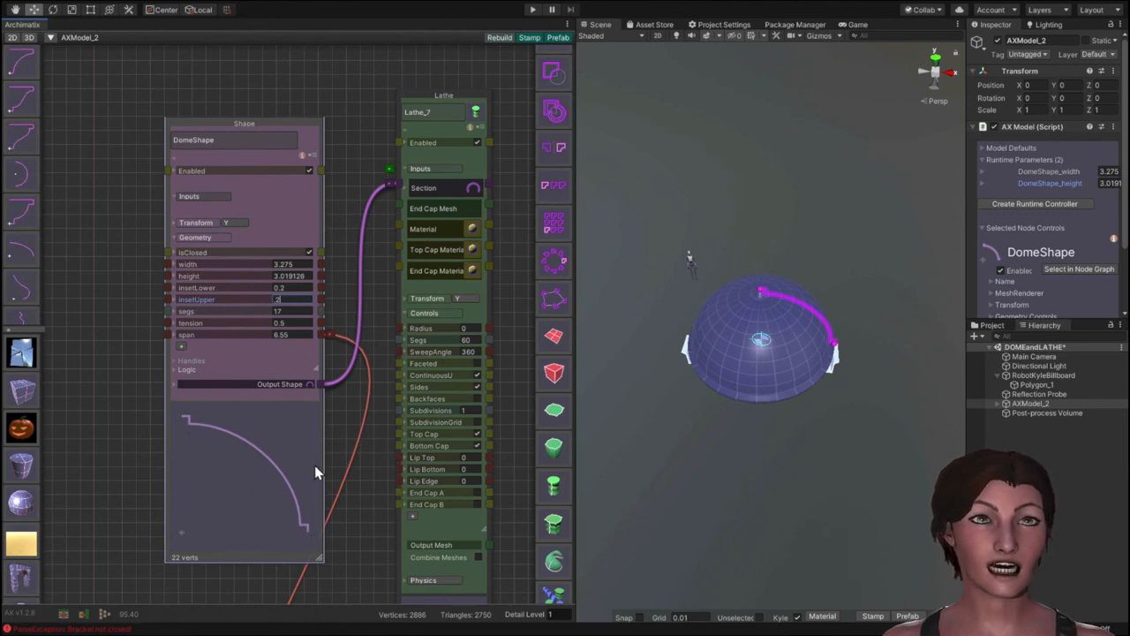
mouse_move(424, 332)
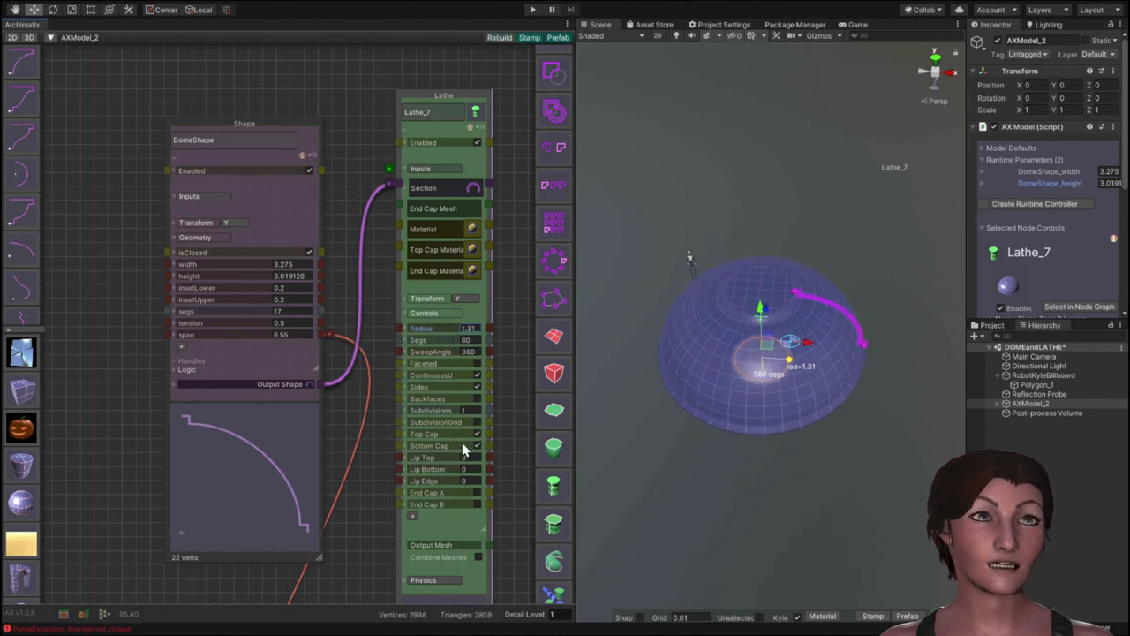
click(476, 435)
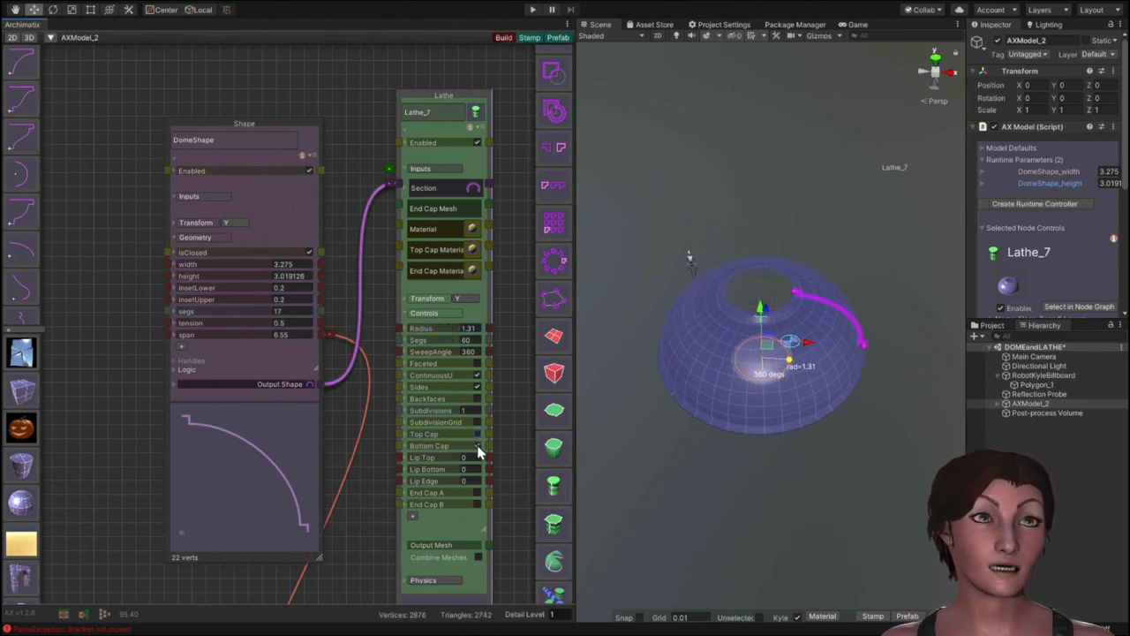
click(477, 445)
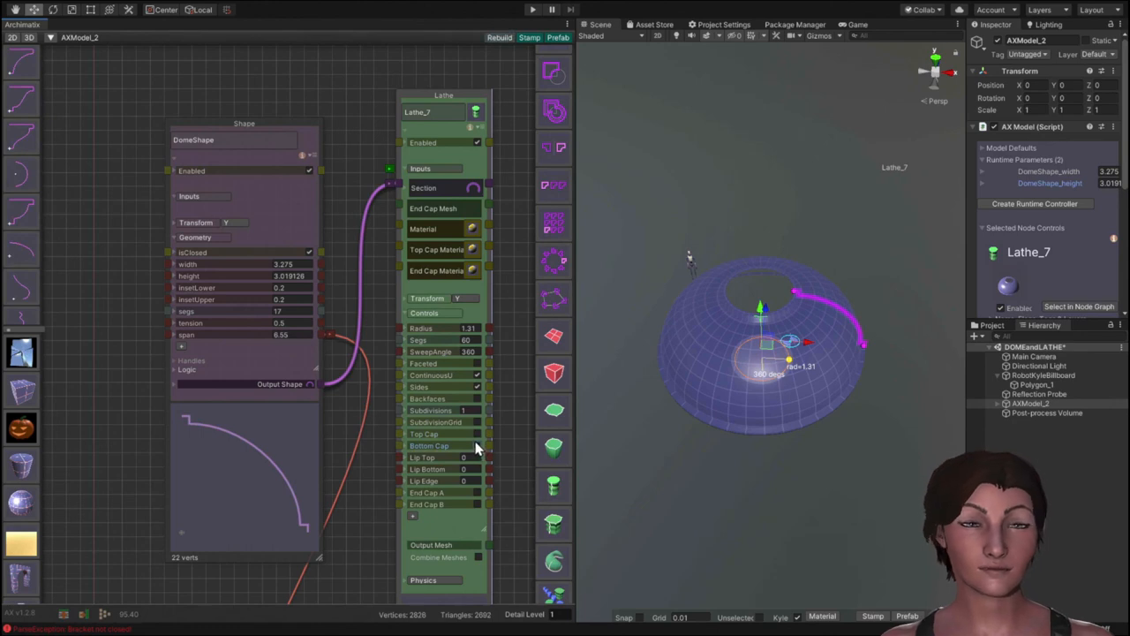
mouse_move(554, 389)
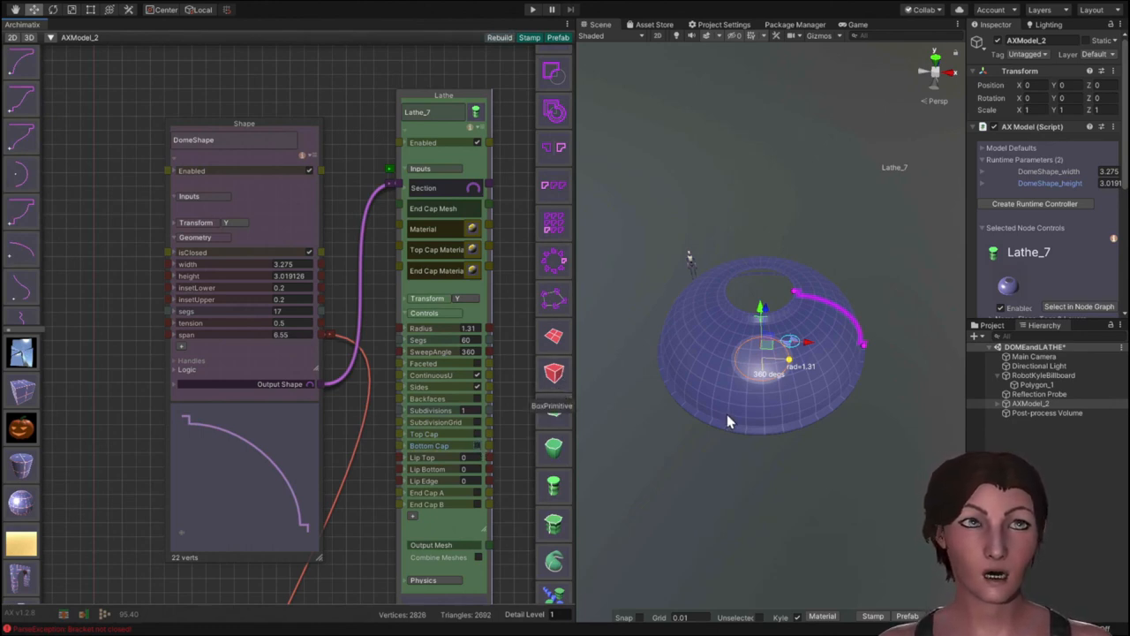
mouse_move(746, 280)
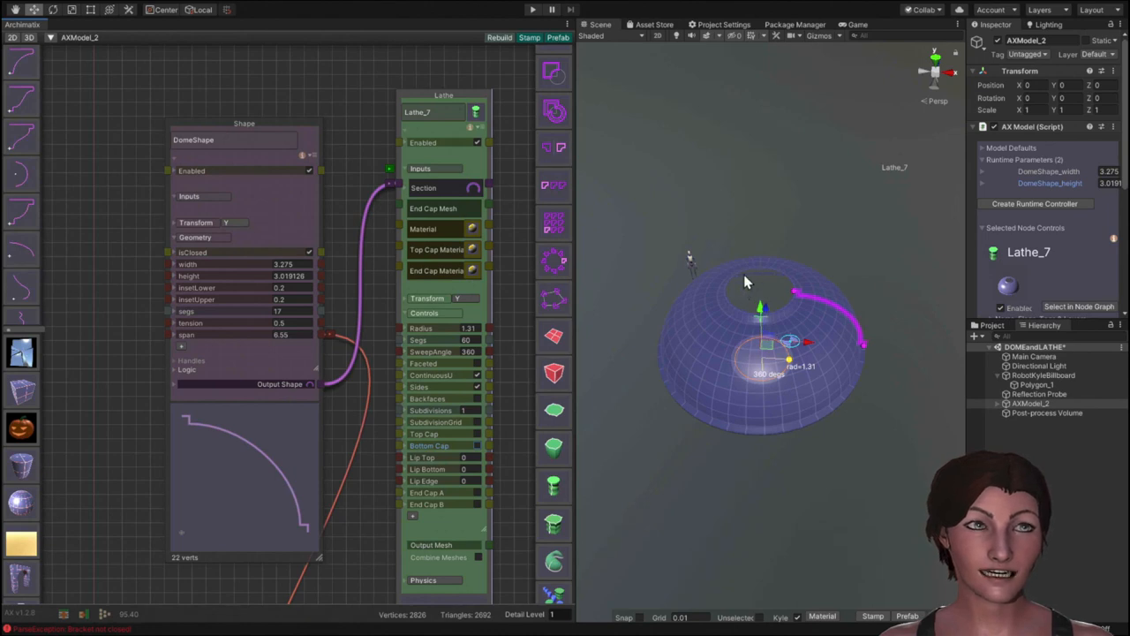
mouse_move(755, 307)
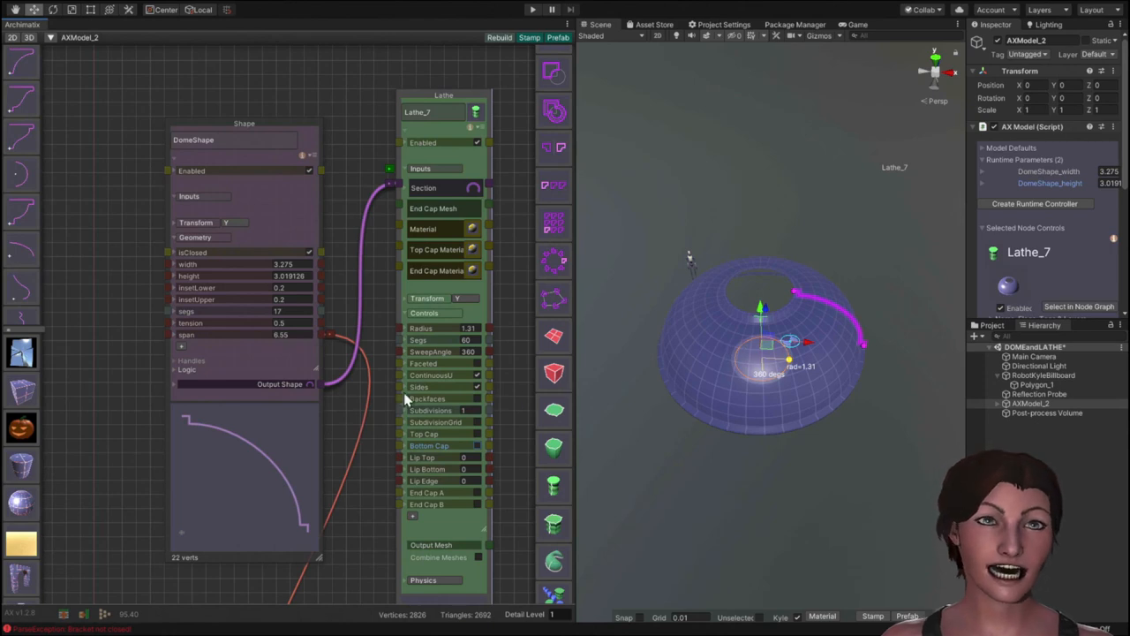
mouse_move(237, 359)
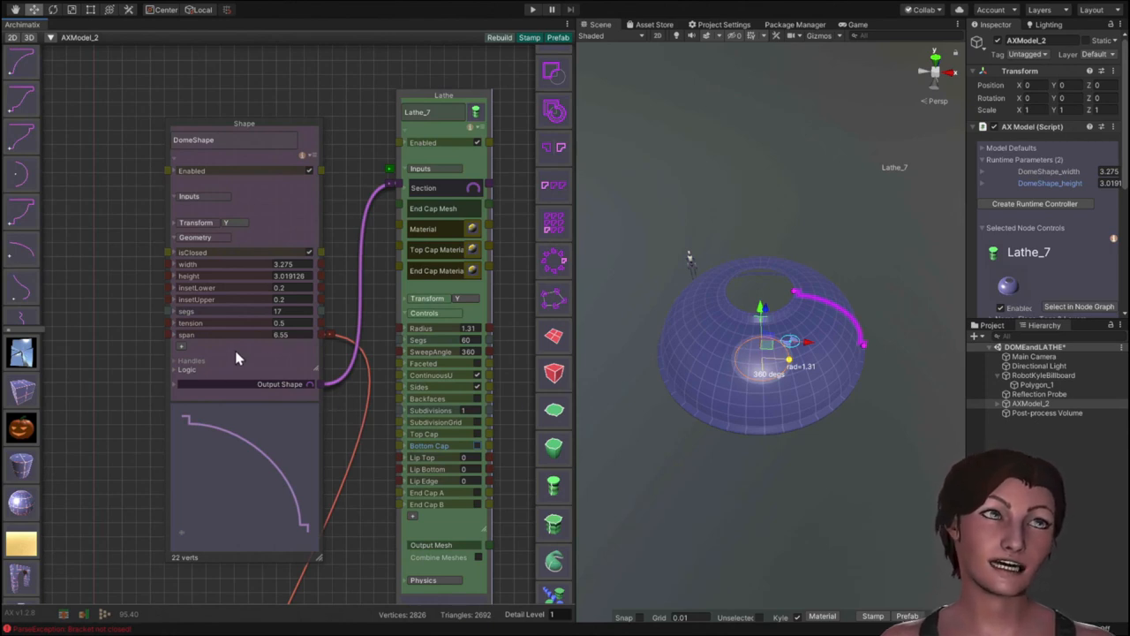
mouse_move(689, 455)
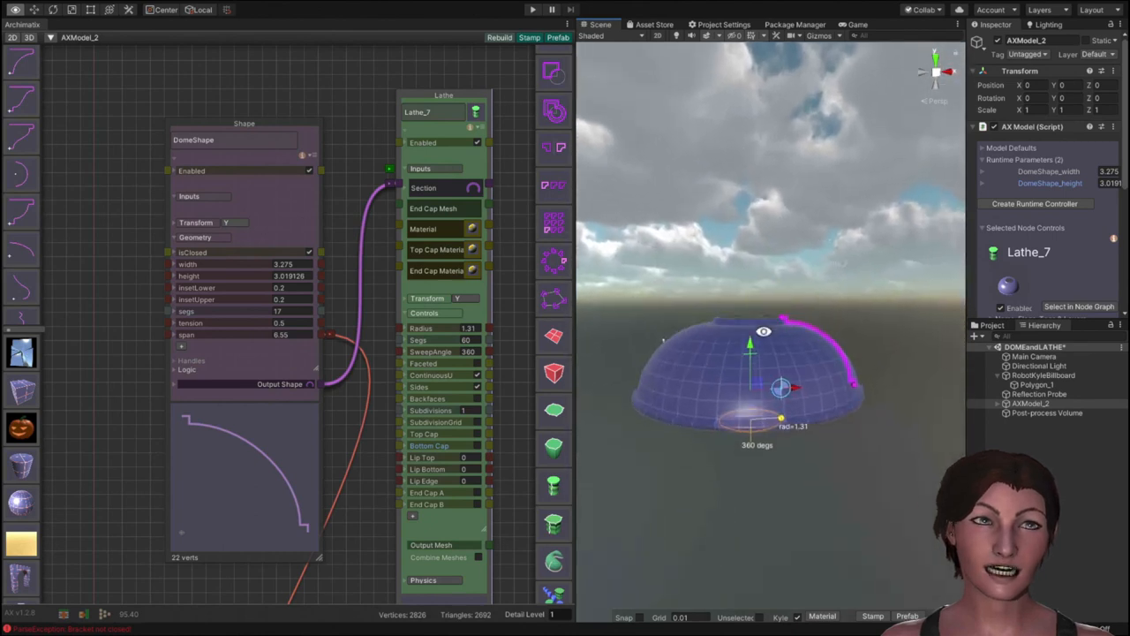
drag(763, 371, 750, 317)
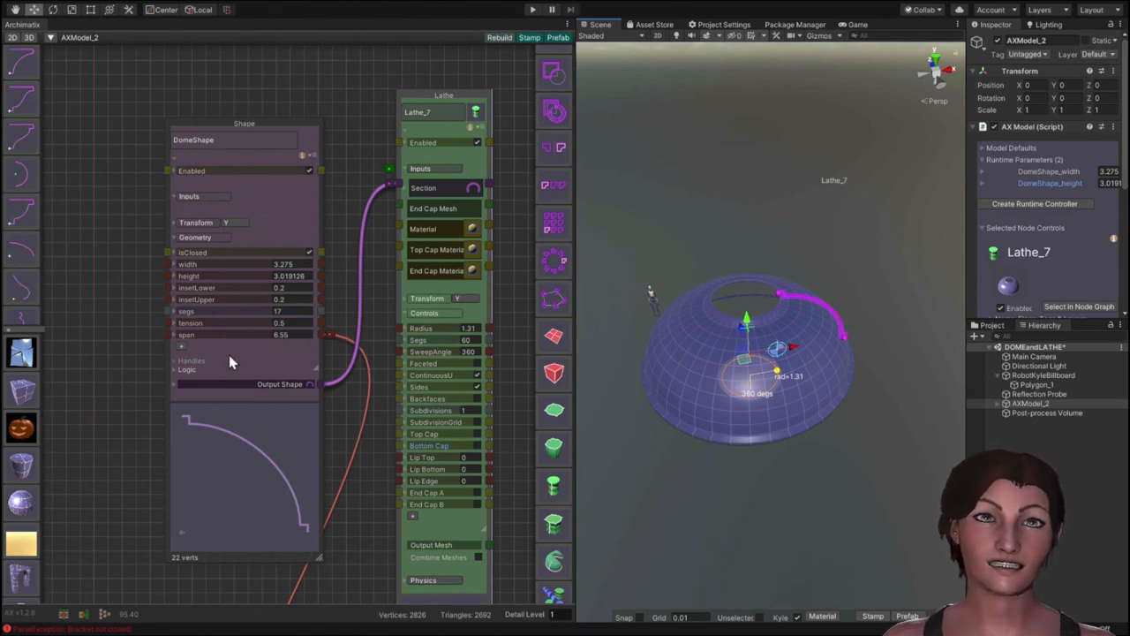
mouse_move(180, 353)
text(oculus)
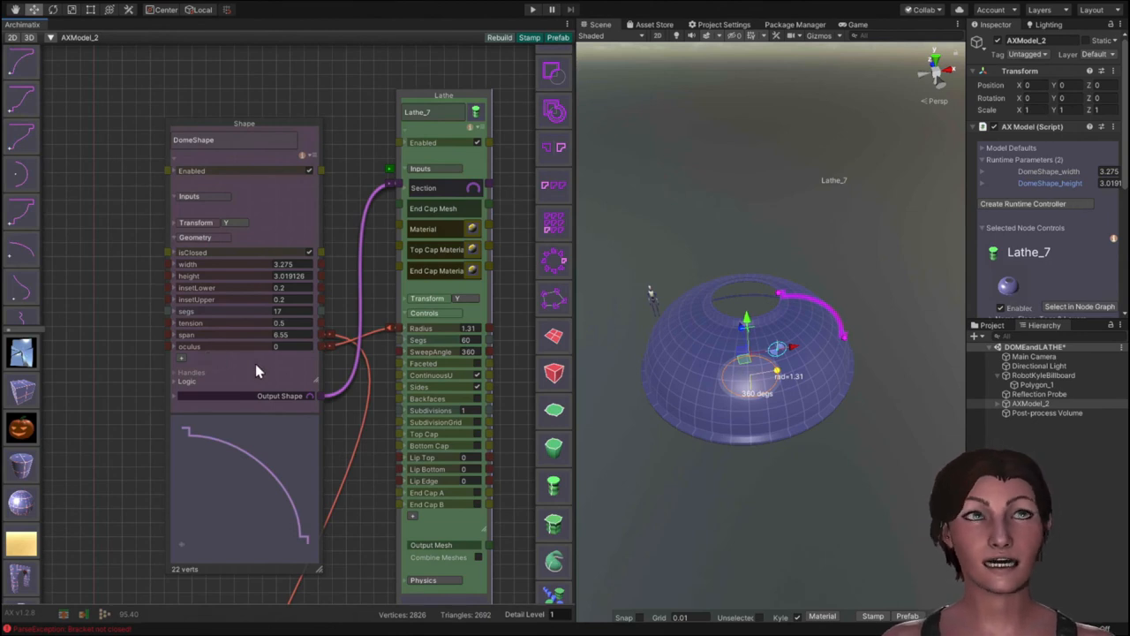
mouse_move(220, 357)
text(width=span/2)
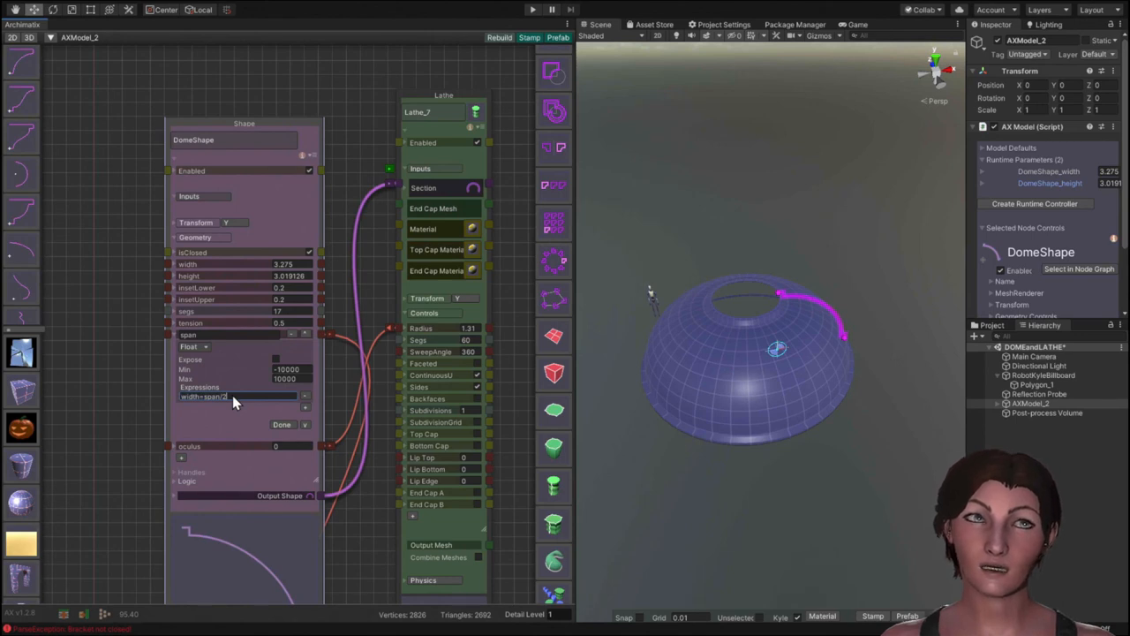
mouse_move(729, 325)
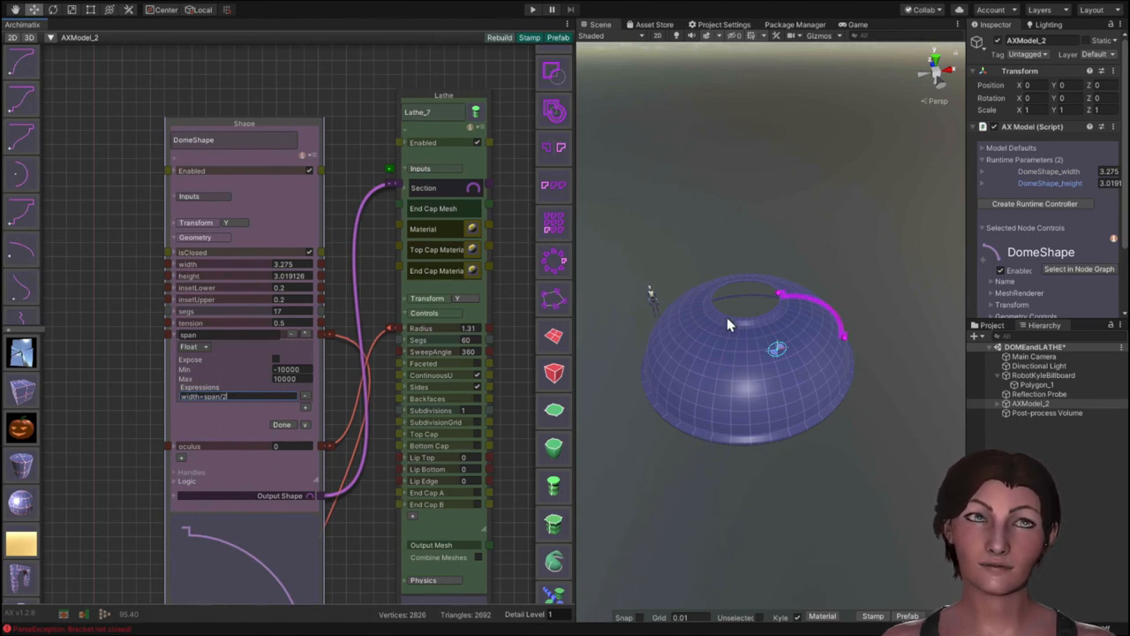
mouse_move(804, 336)
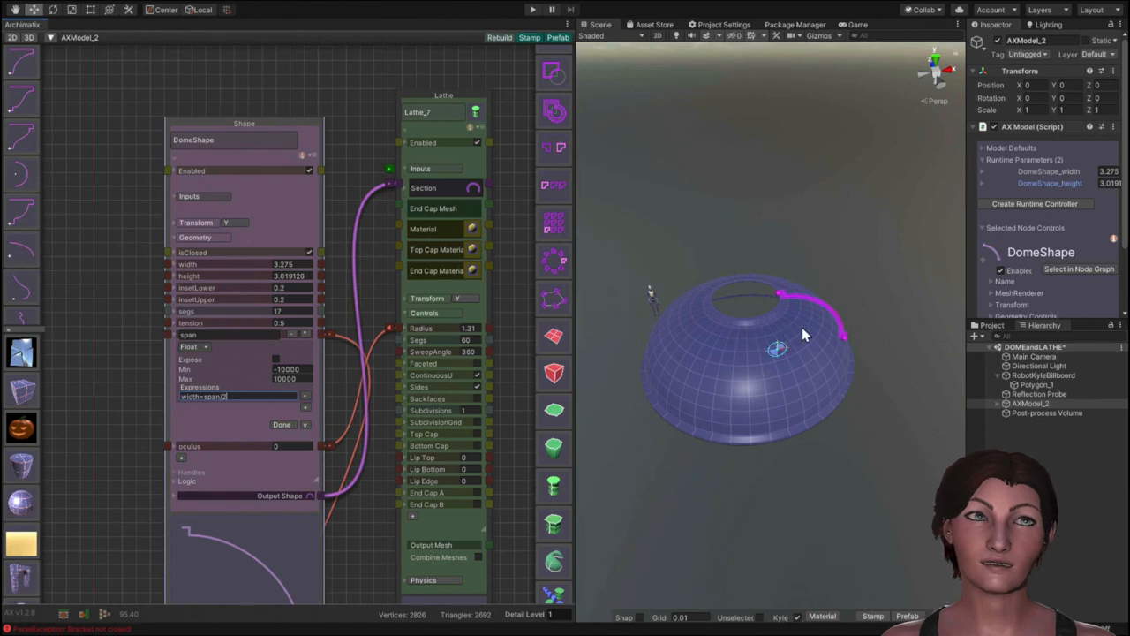
mouse_move(791, 339)
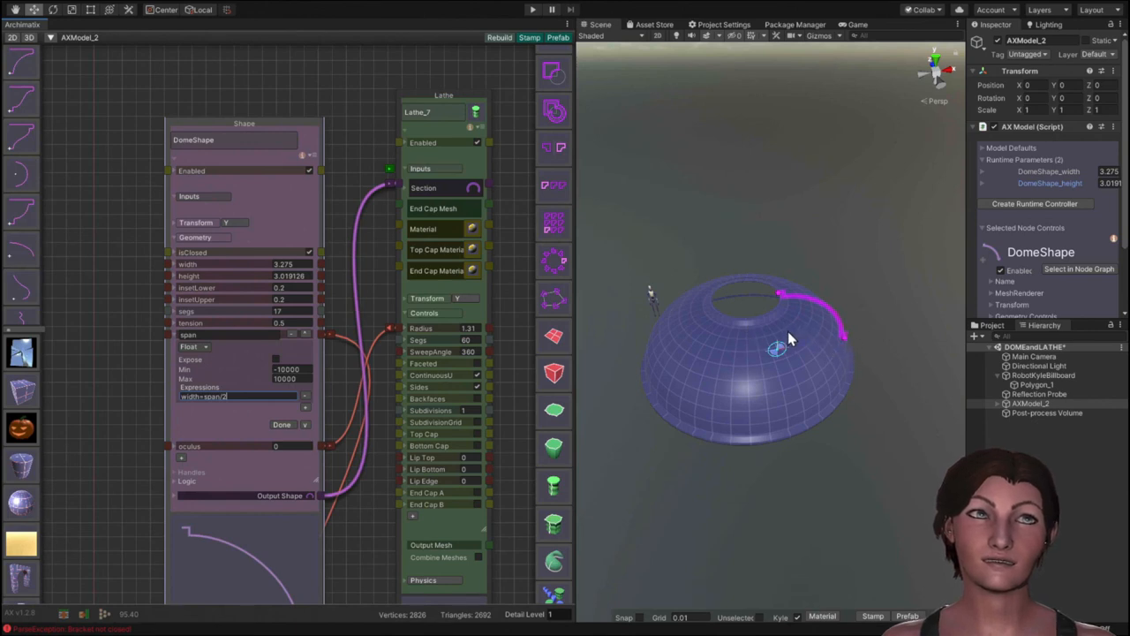
mouse_move(740, 279)
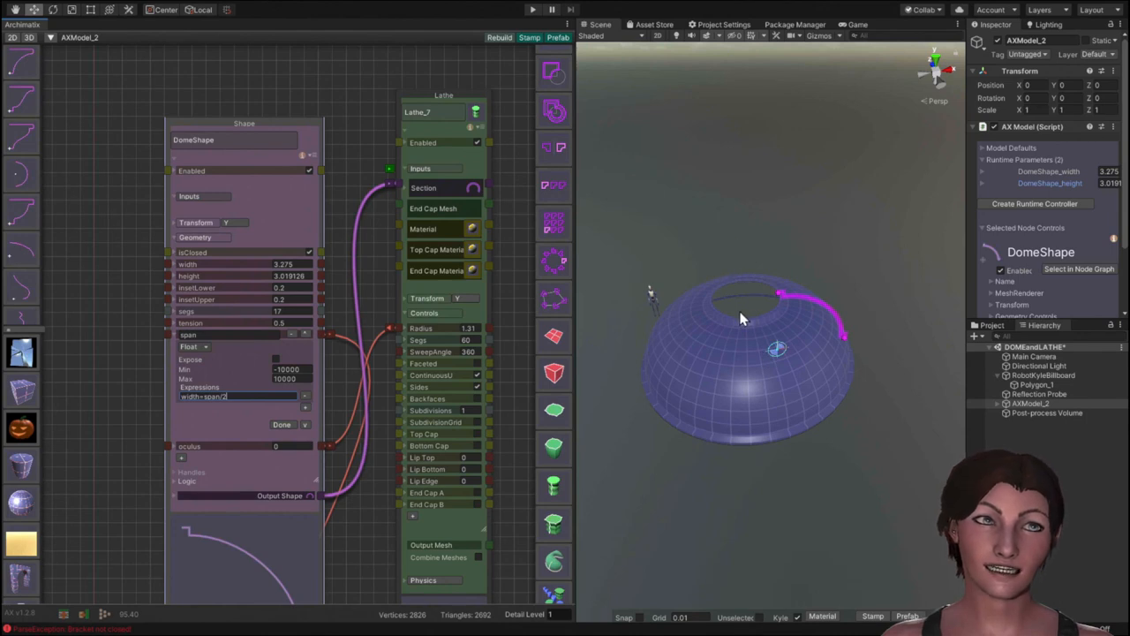
mouse_move(742, 304)
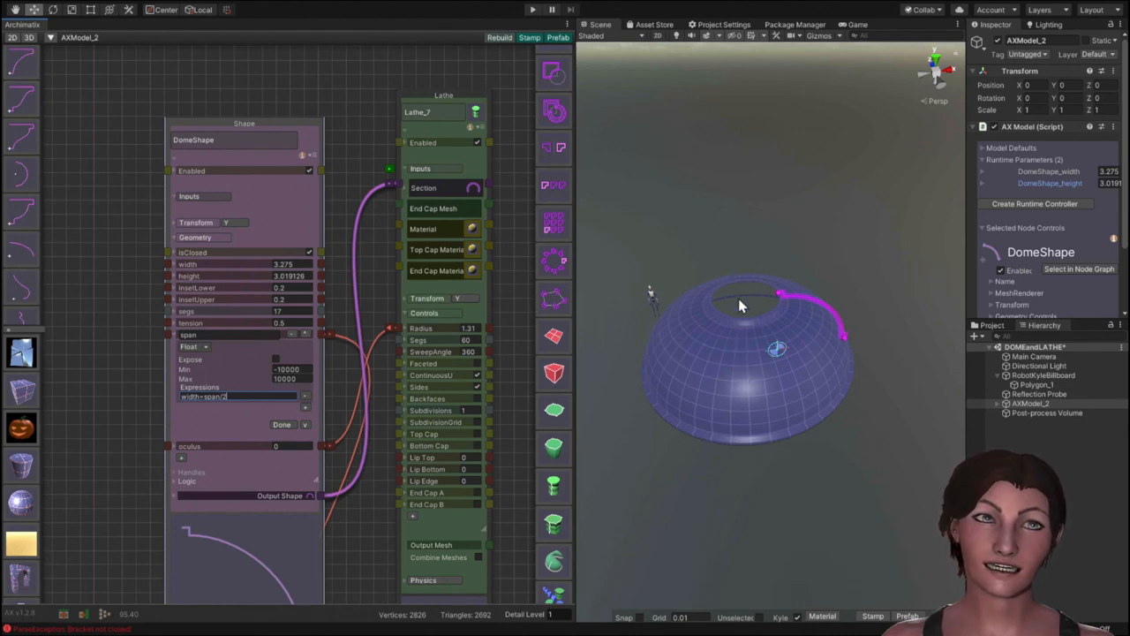
mouse_move(734, 265)
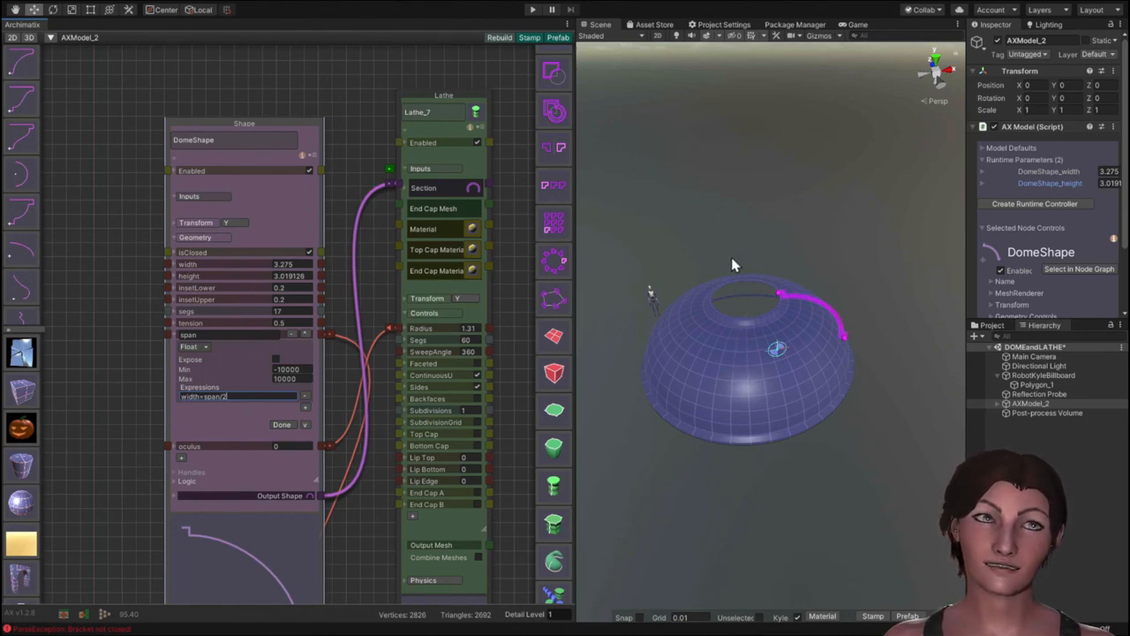
mouse_move(738, 343)
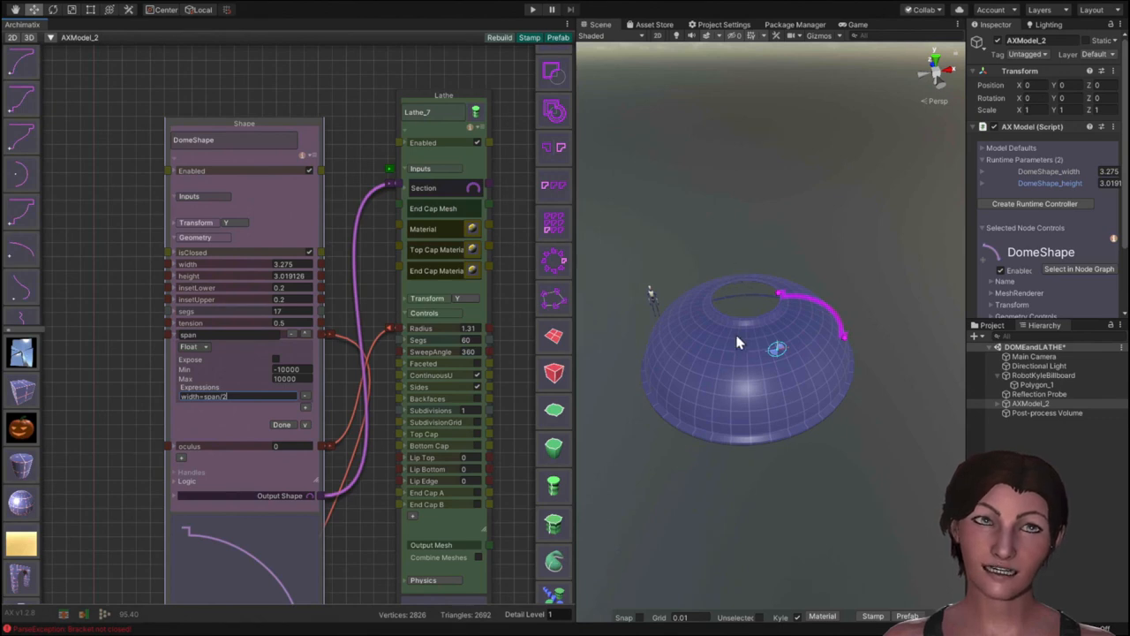
mouse_move(845, 380)
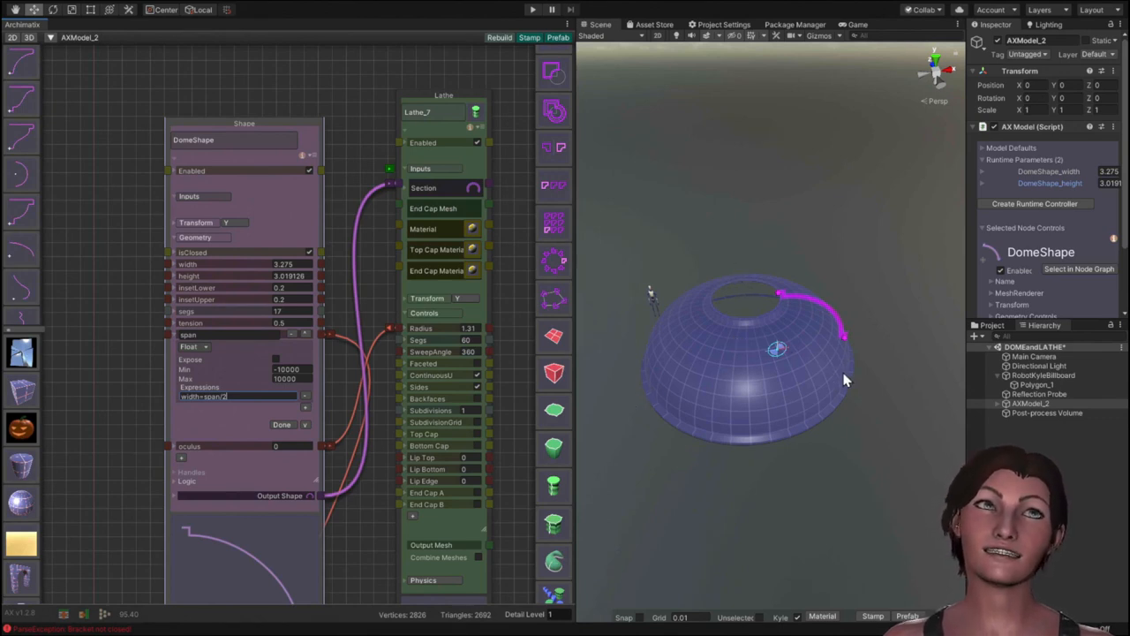
mouse_move(828, 371)
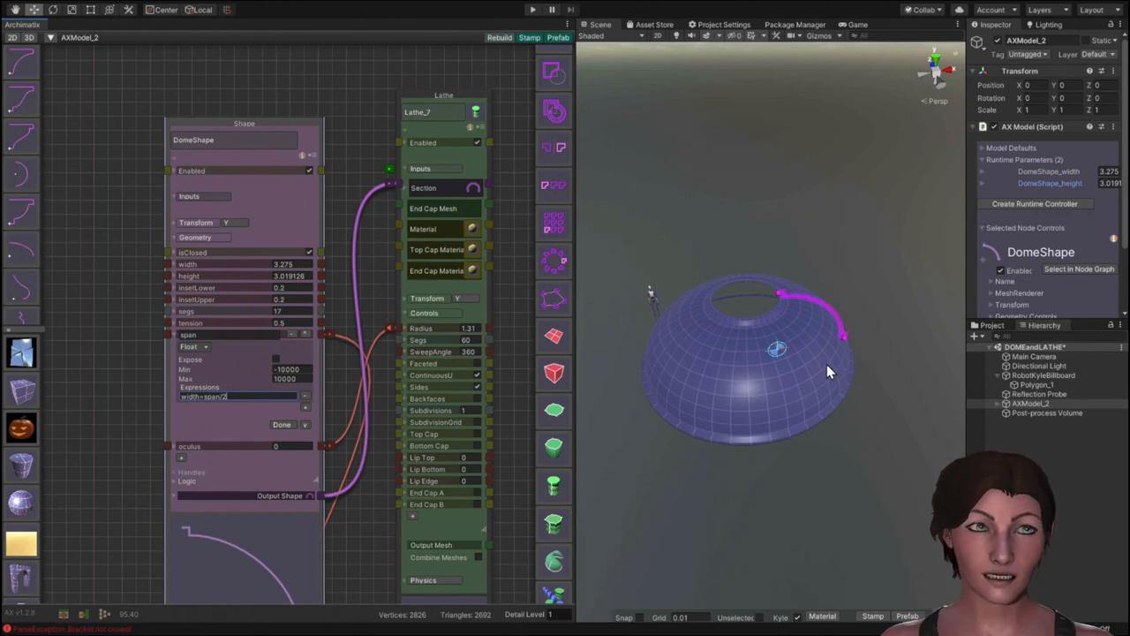
mouse_move(827, 316)
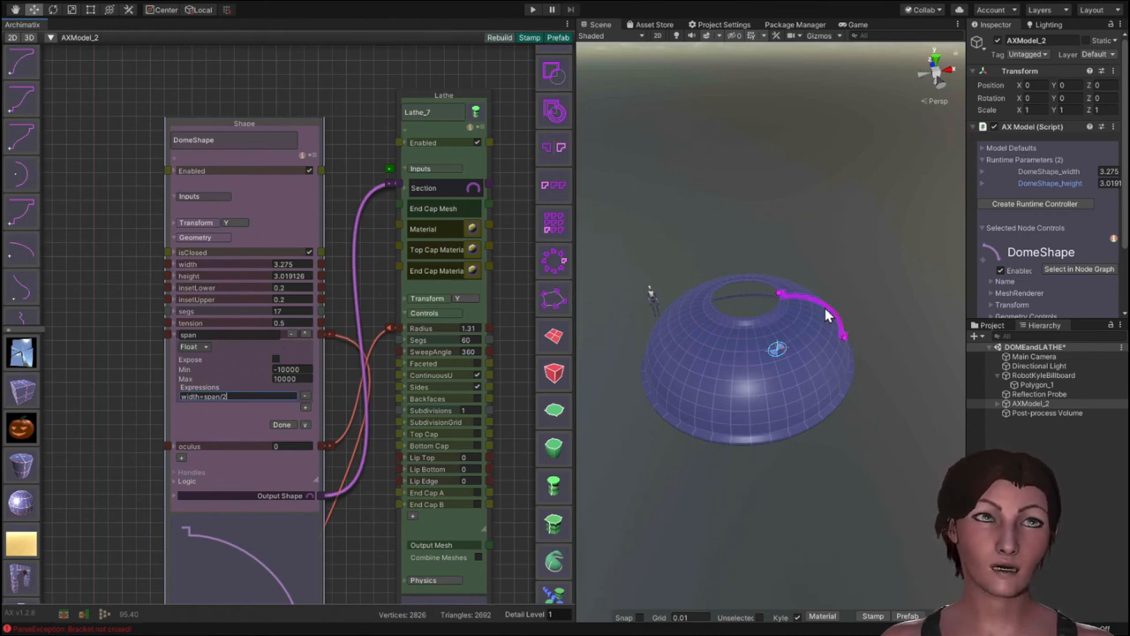
mouse_move(748, 308)
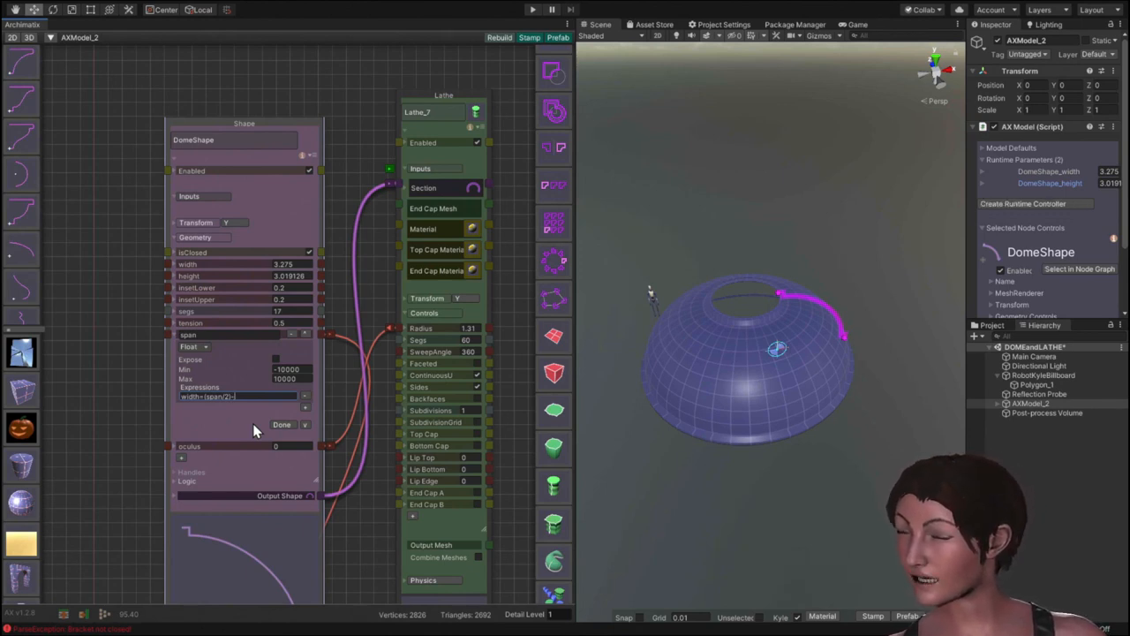
Complete the width-based span expression and confirm it so the dome's crown closes.
text(pd)
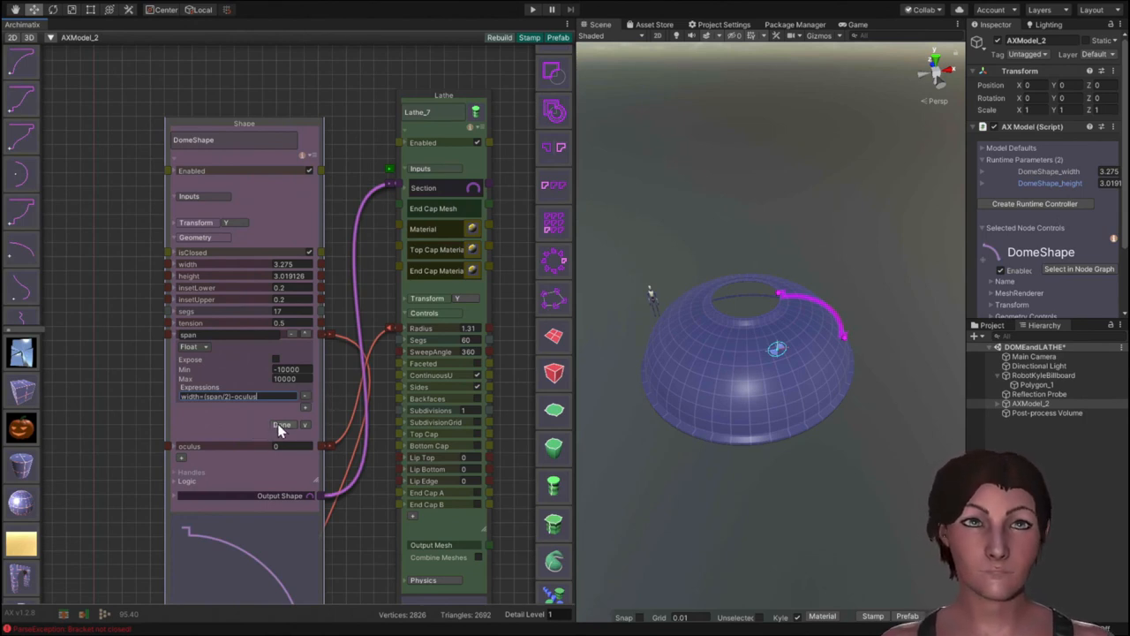
click(282, 423)
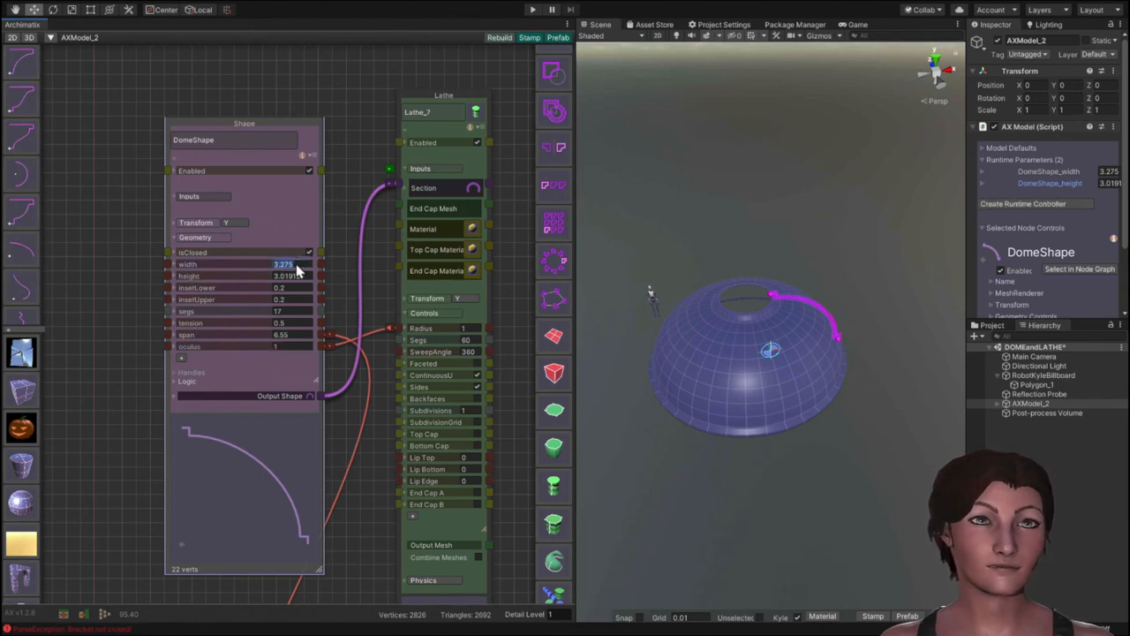
Enter a new DomeShape width value and commit it so the lathe rebuilds narrower at about 2.98.
click(289, 276)
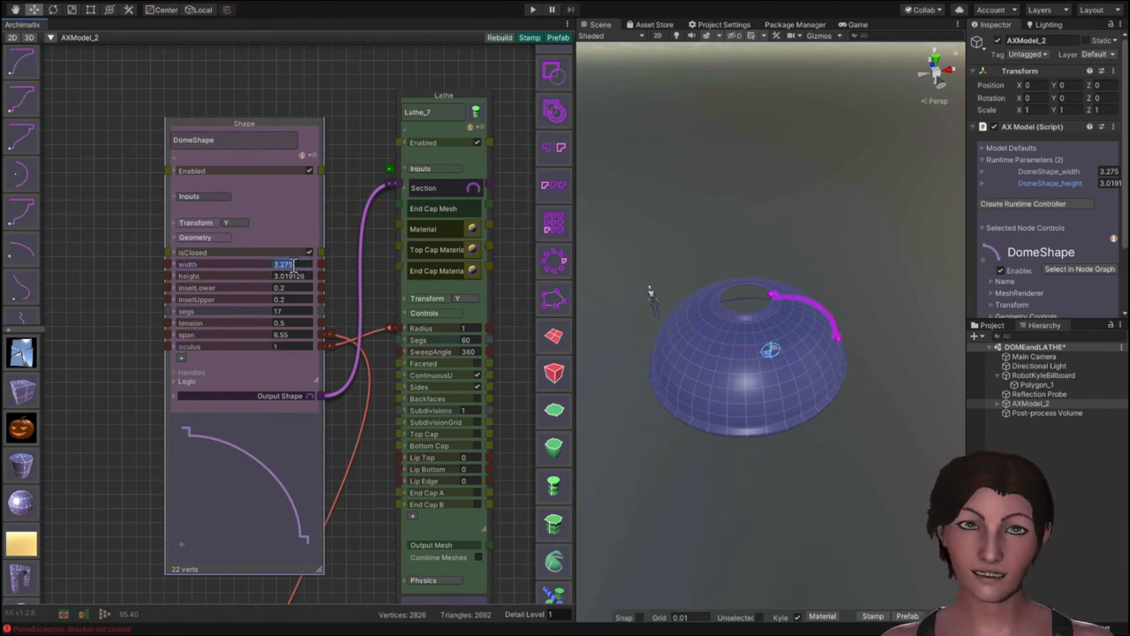
text(4)
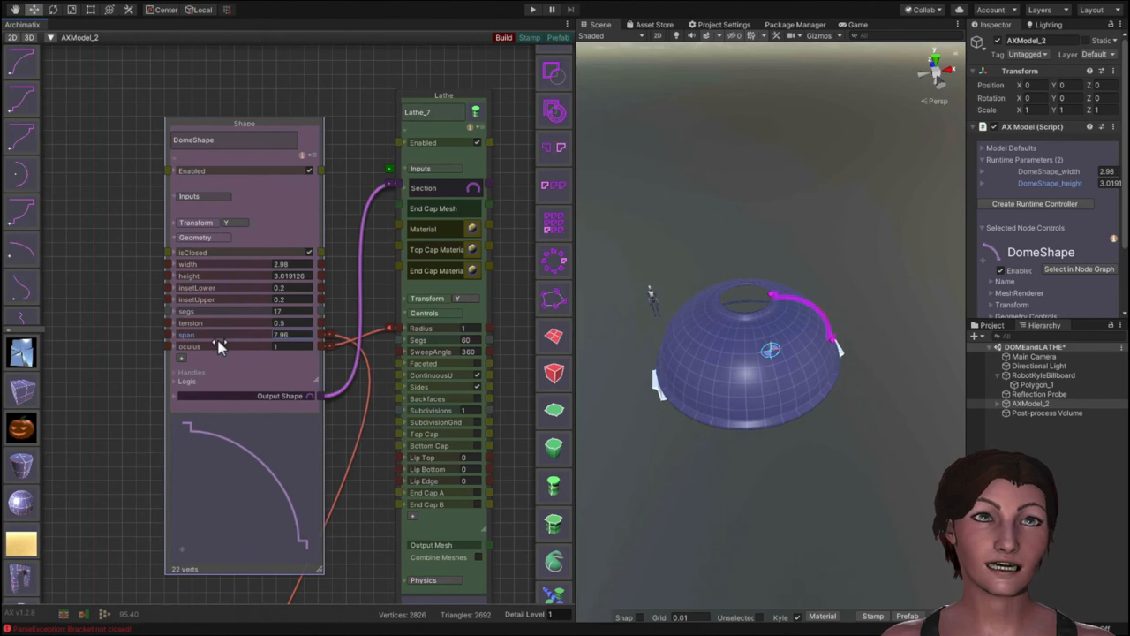
click(504, 37)
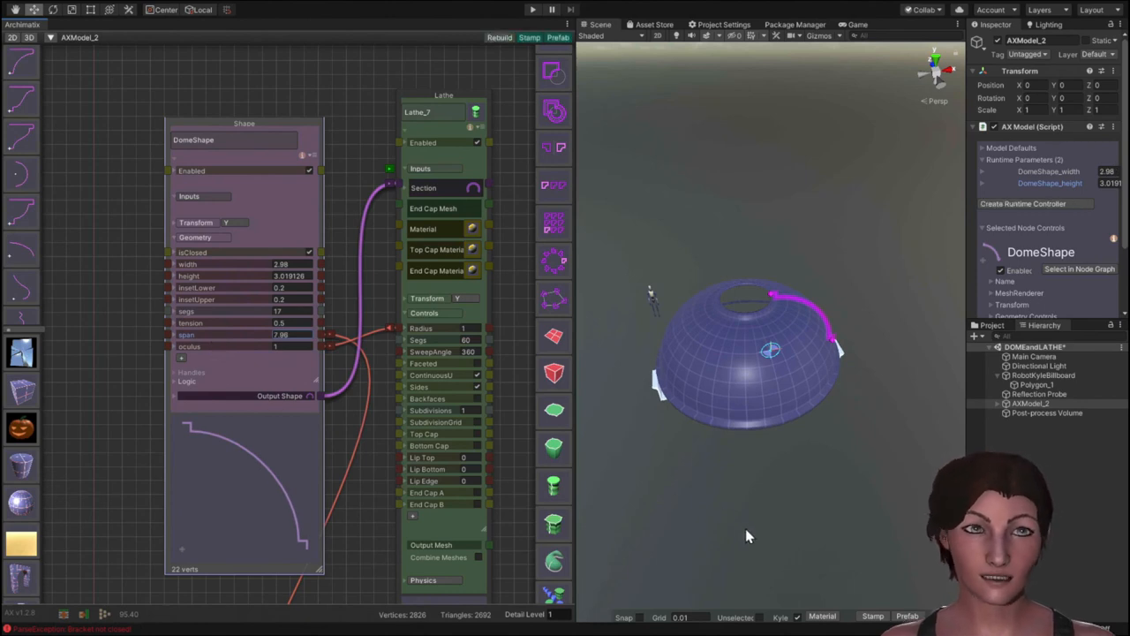
mouse_move(741, 523)
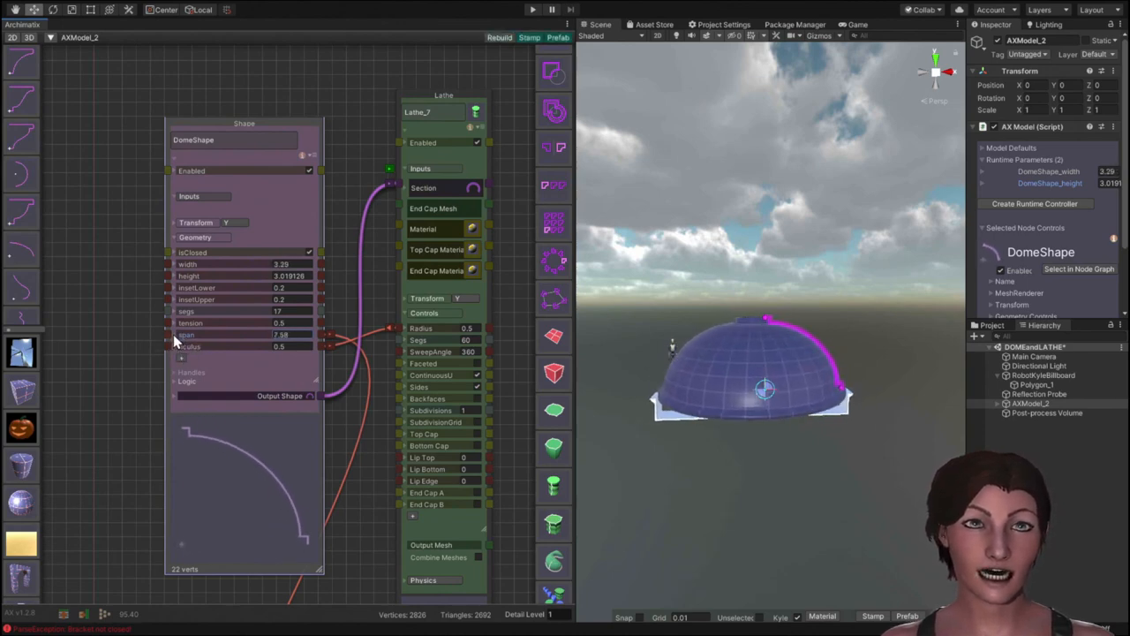
Reopen the span parameter's expression settings with the dome width at 3.28.
click(187, 334)
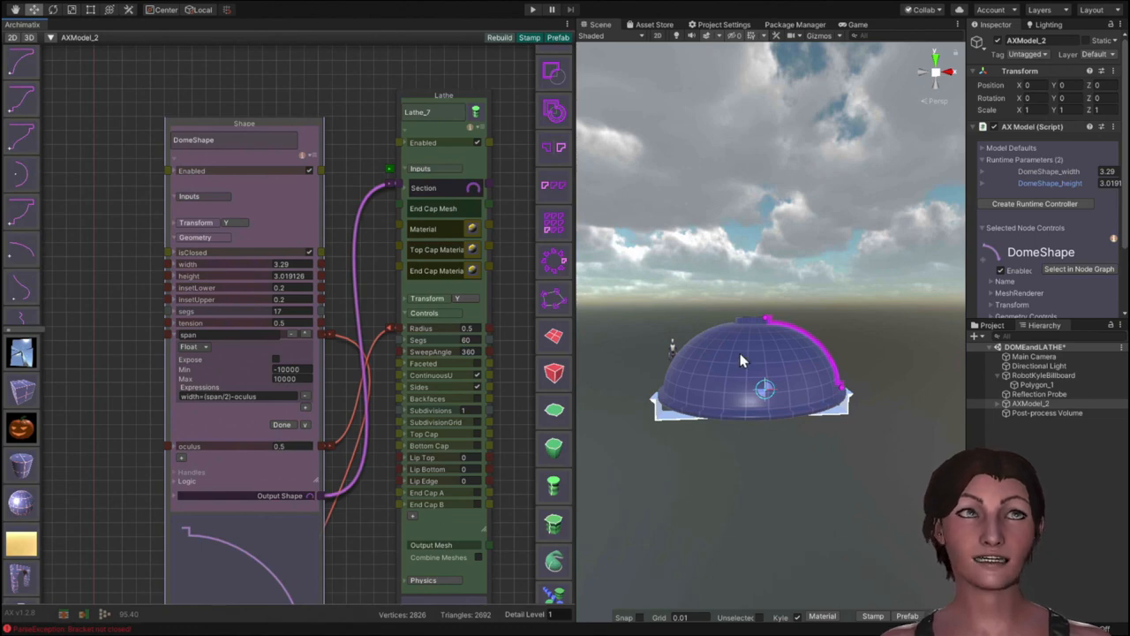
mouse_move(751, 325)
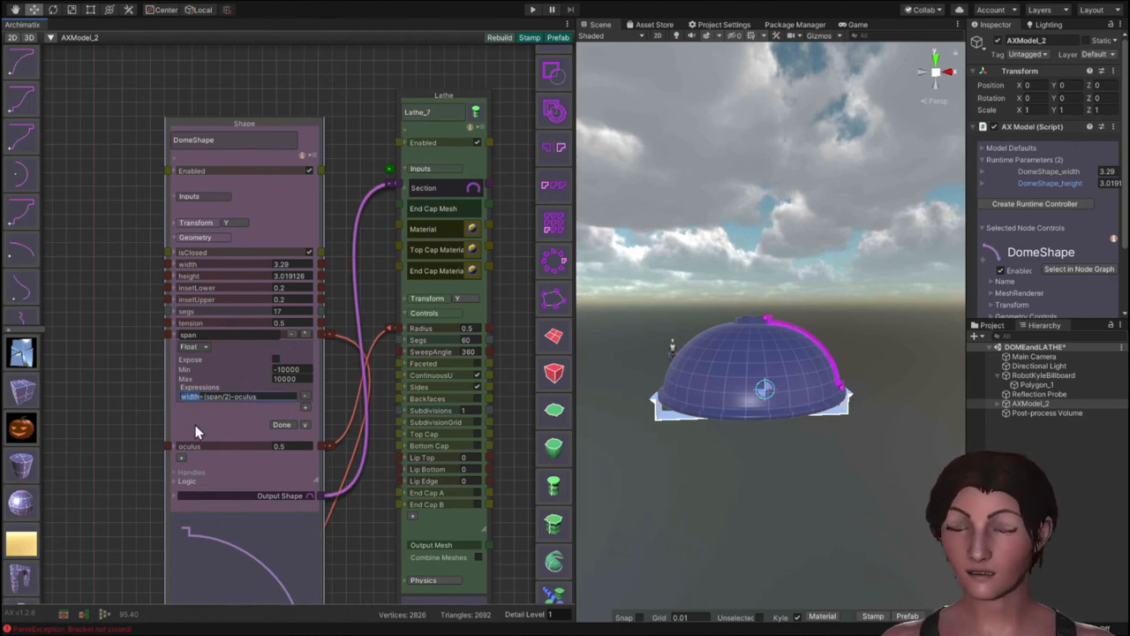
mouse_move(216, 458)
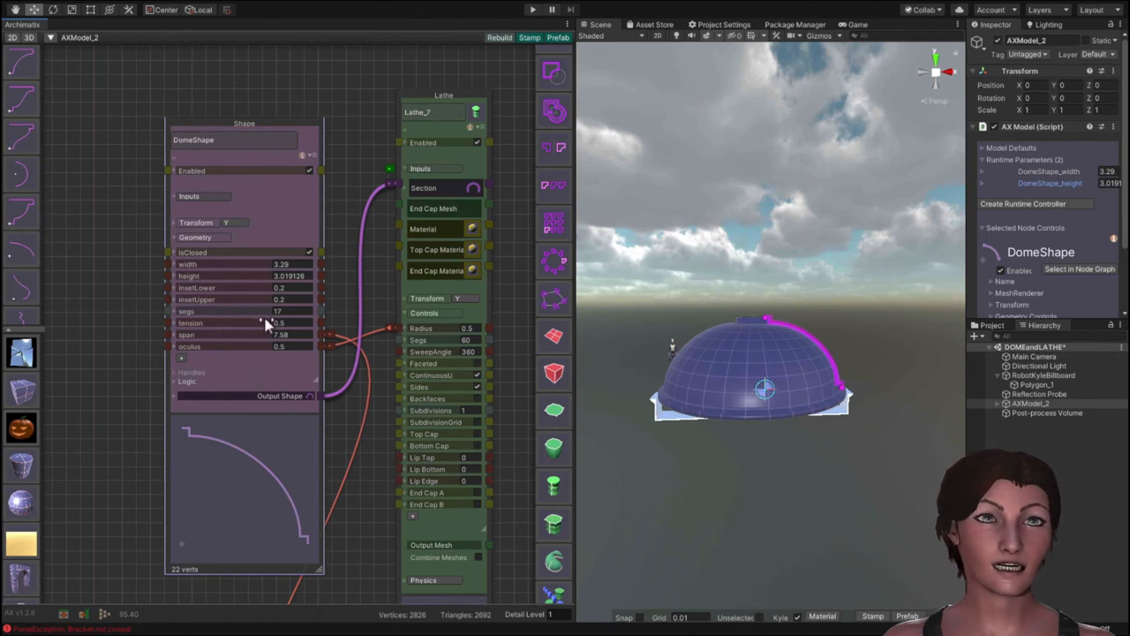
mouse_move(590, 435)
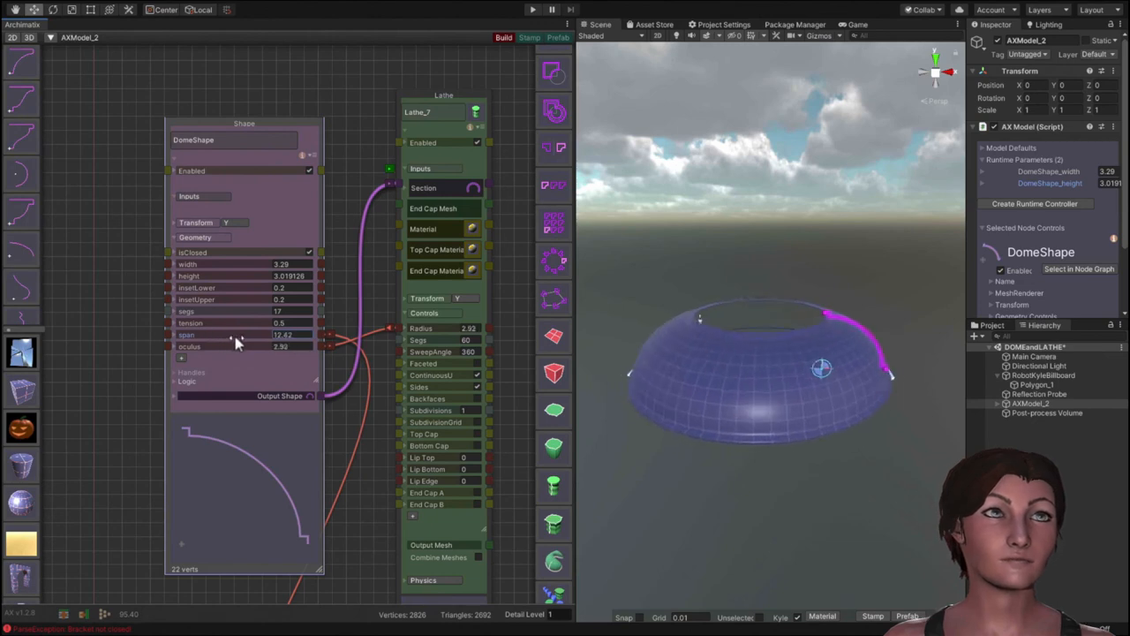
Increase the DomeShape scale value, spreading the roof into a wide low ring at radius about 3.6.
drag(238, 339, 256, 346)
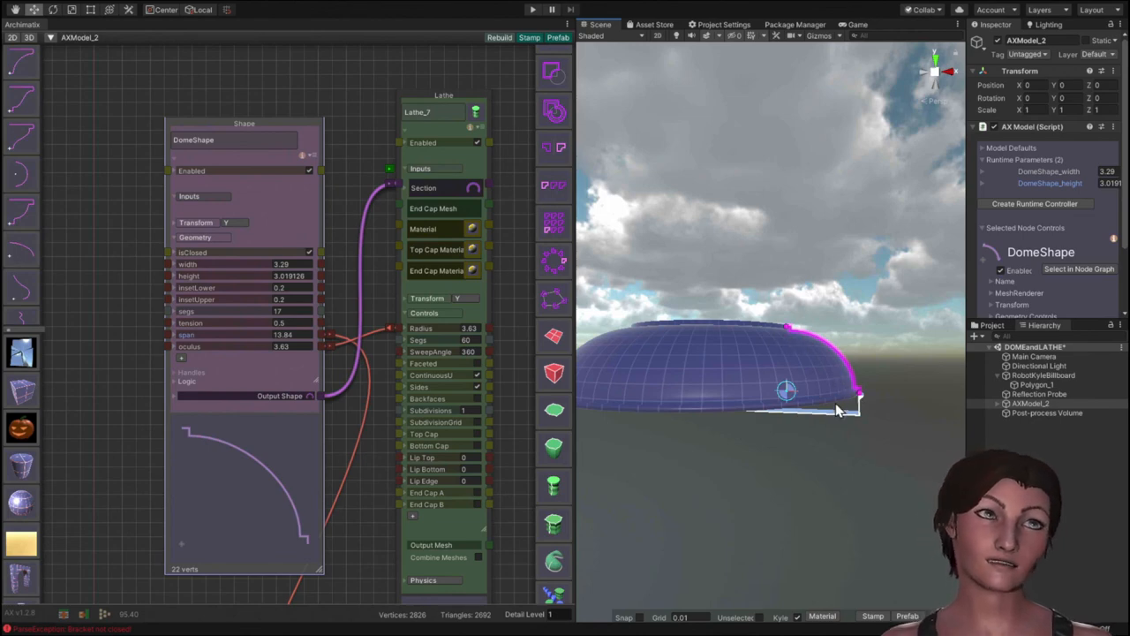
mouse_move(848, 397)
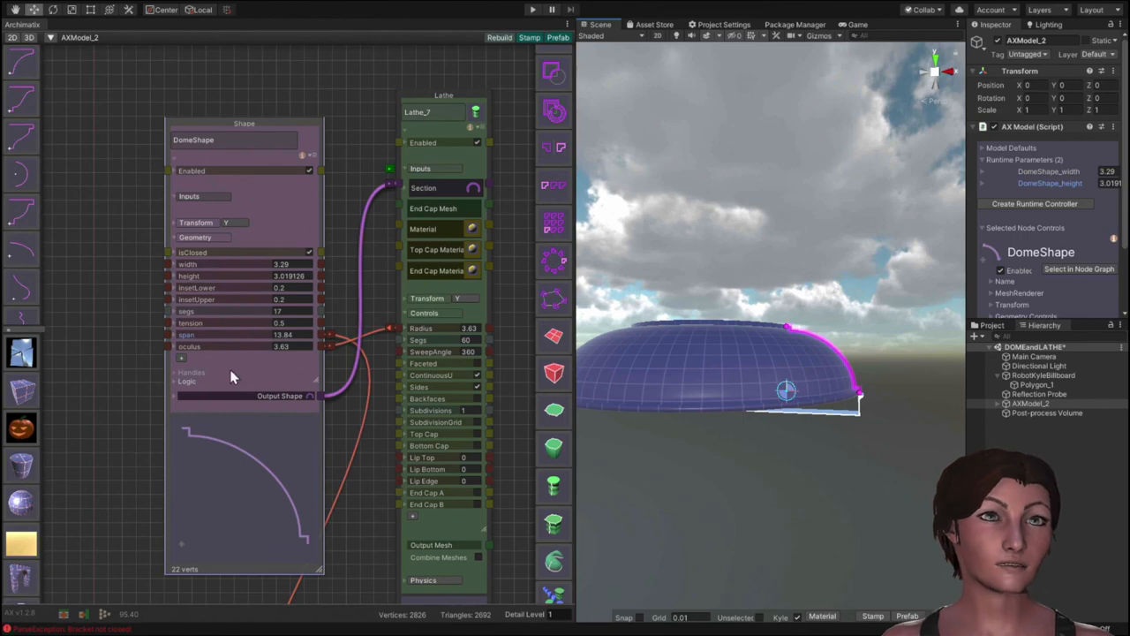
mouse_move(184, 339)
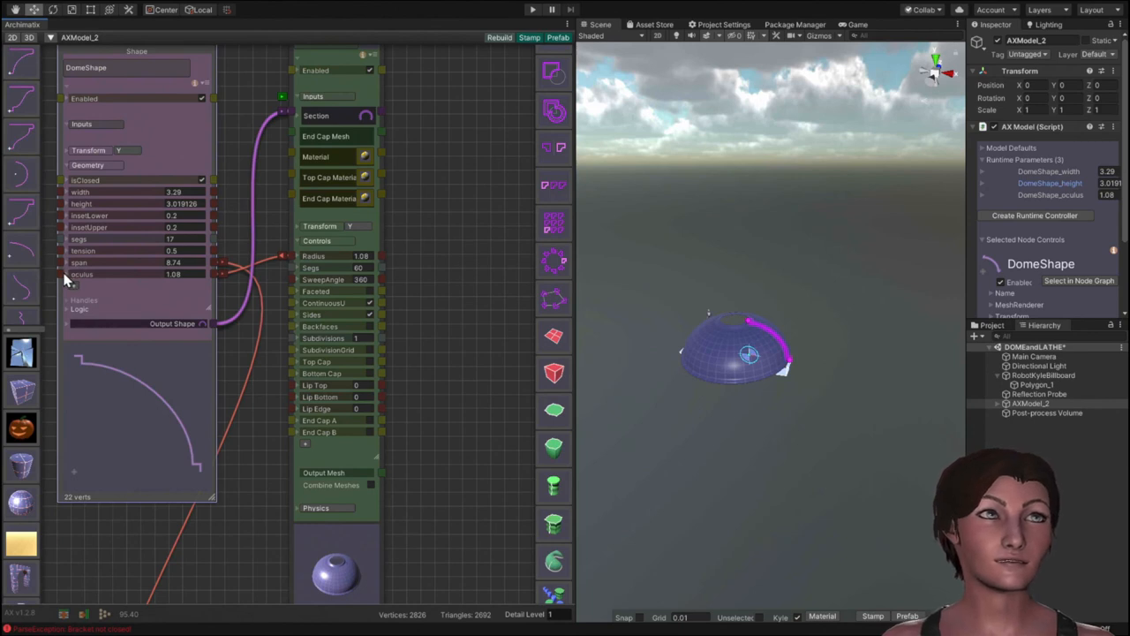
mouse_move(786, 263)
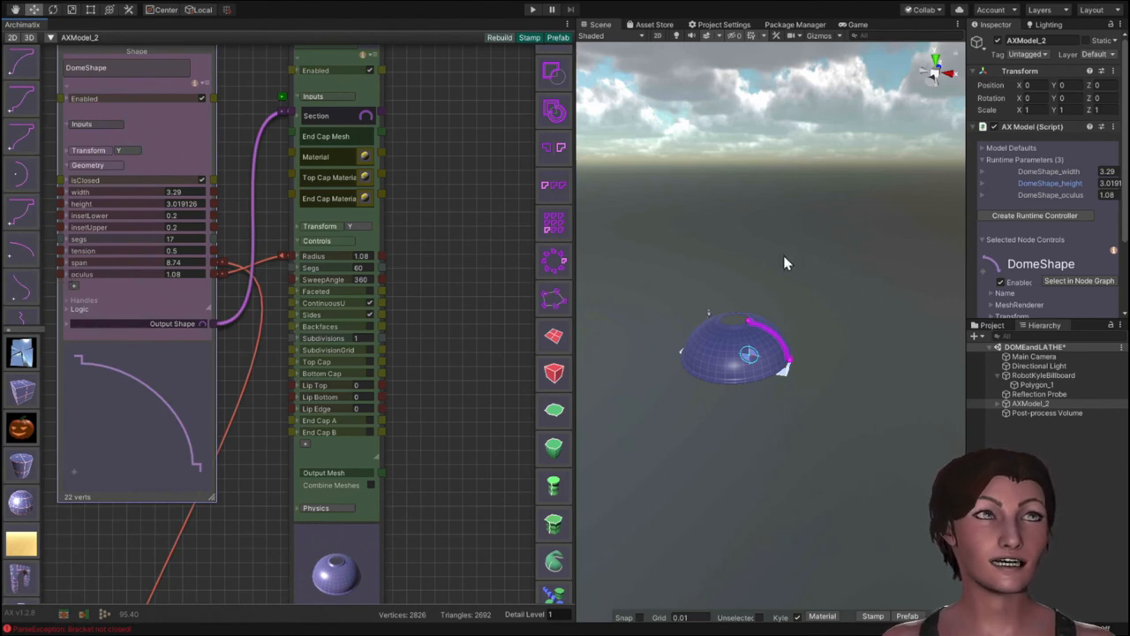
mouse_move(811, 303)
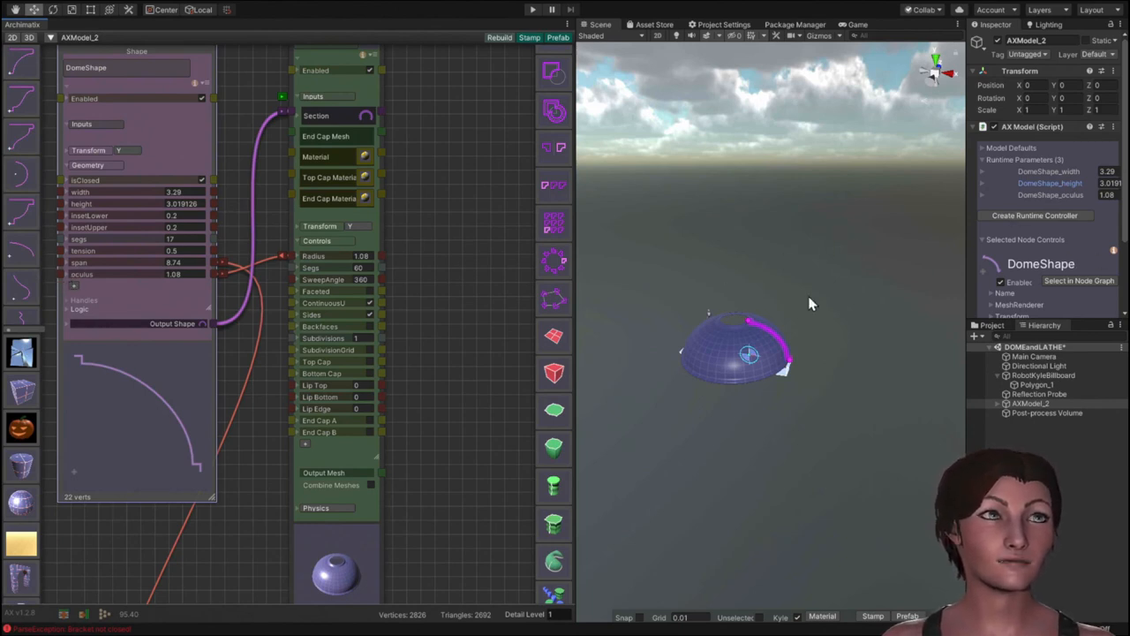
mouse_move(279, 357)
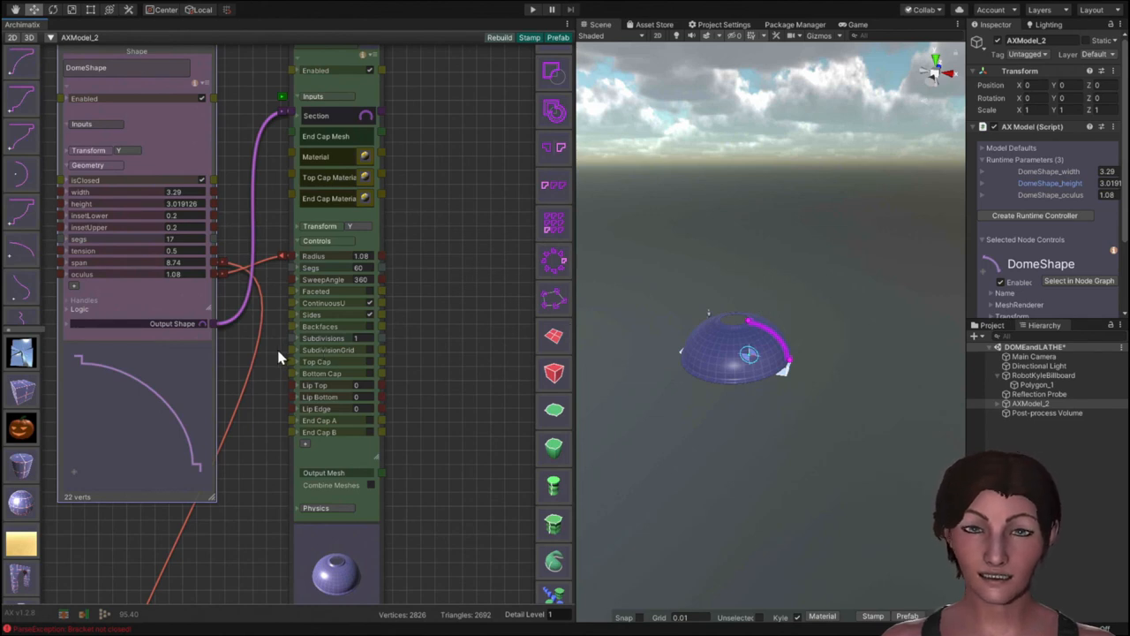
mouse_move(328, 424)
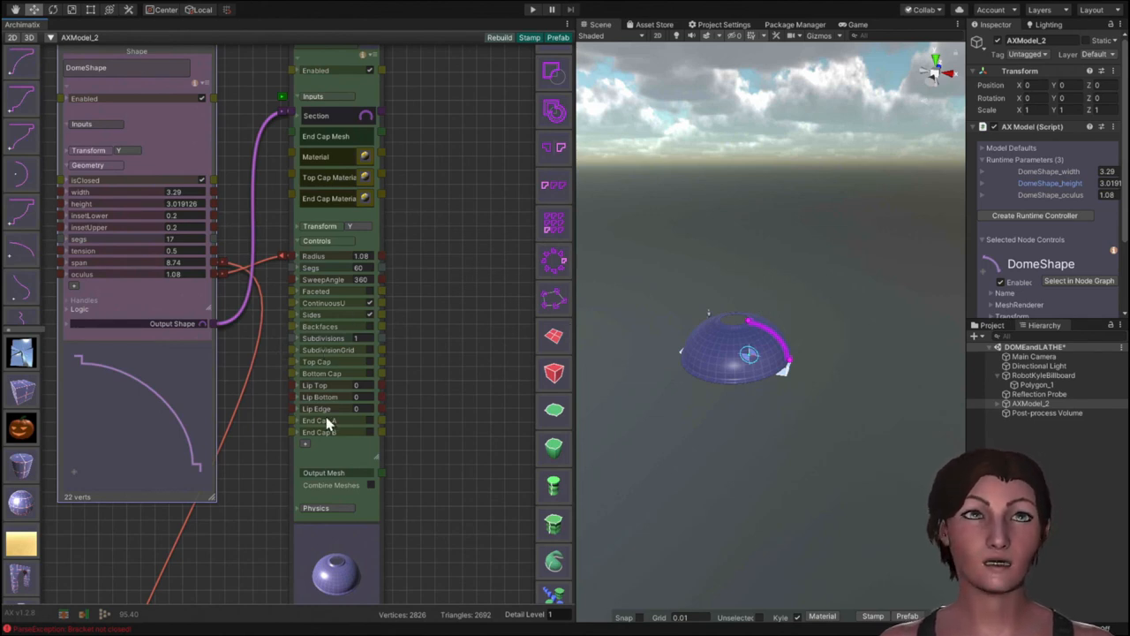
mouse_move(445, 420)
text(180)
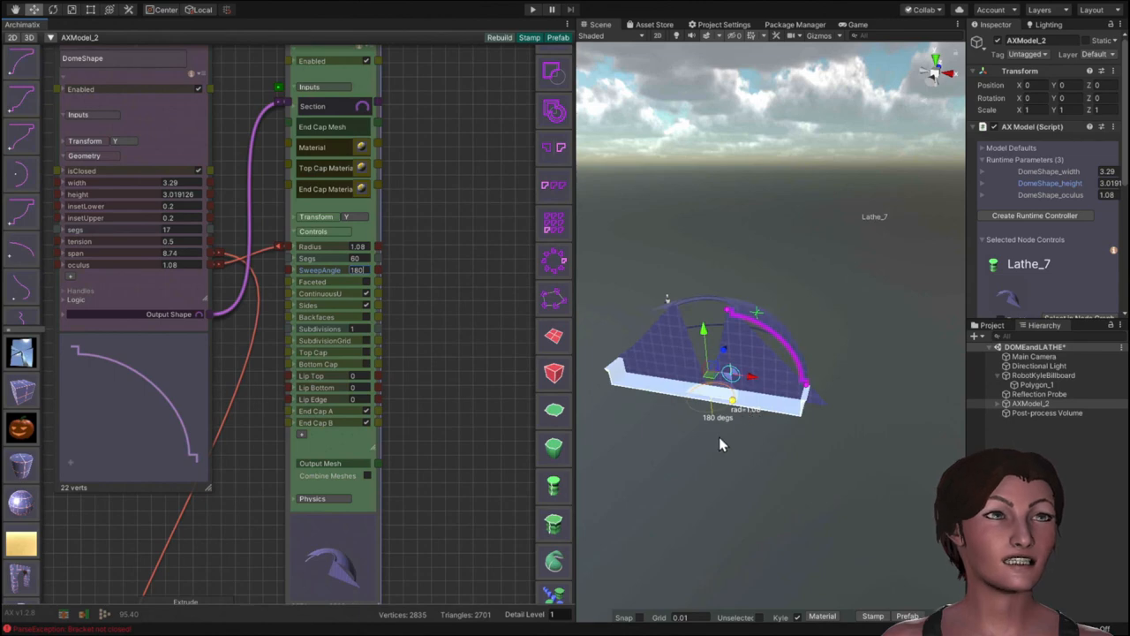
mouse_move(738, 459)
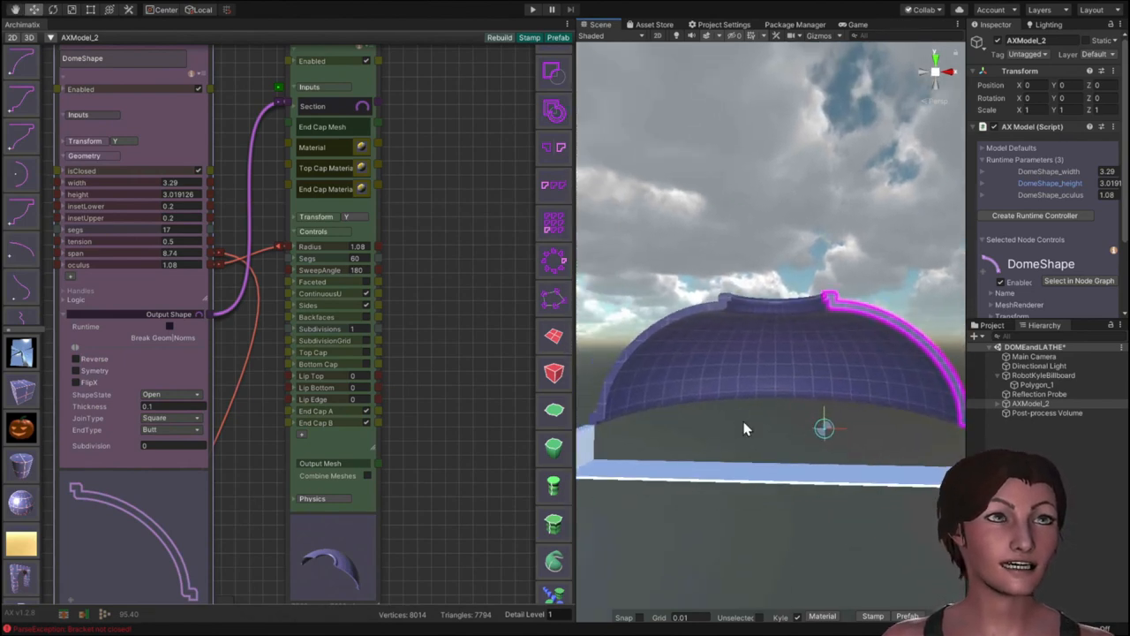
mouse_move(829, 351)
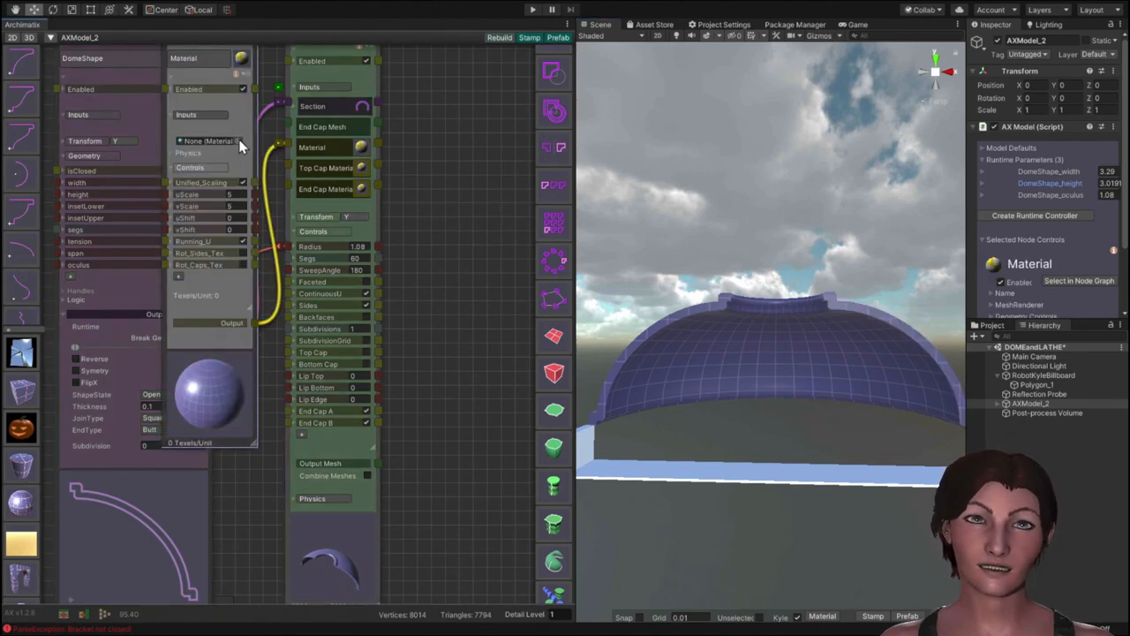
Bring up the roof material list and highlight Medieval Wood Shingle Roof for the dome.
click(209, 141)
text(roof)
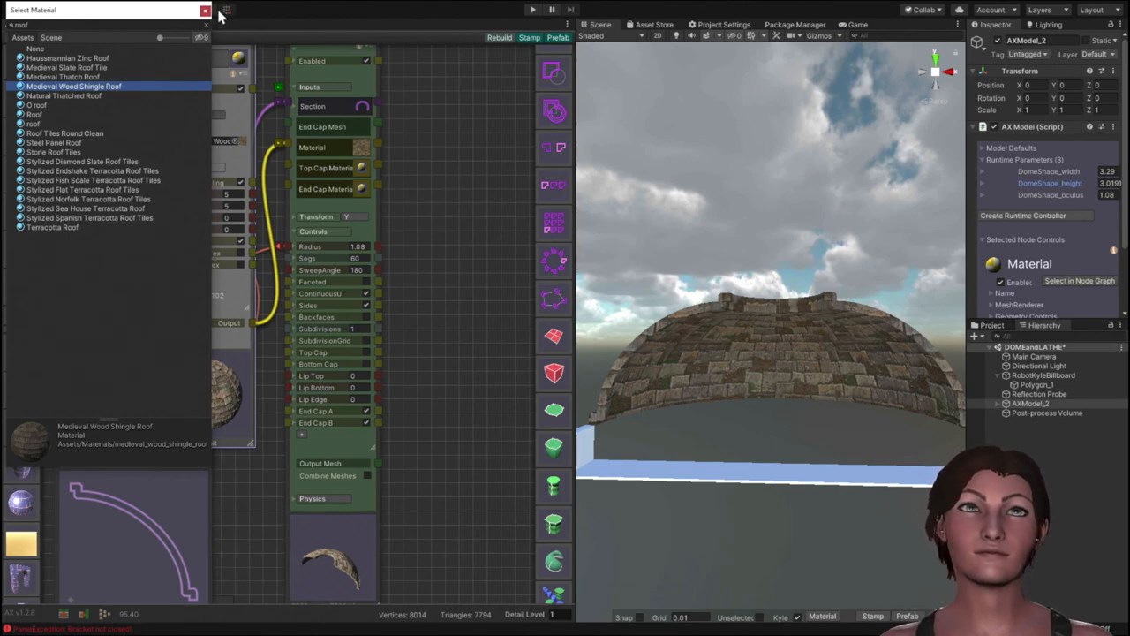
Assign the Medieval Wood Shingle Roof material so the whole dome shows wooden shingles.
click(205, 10)
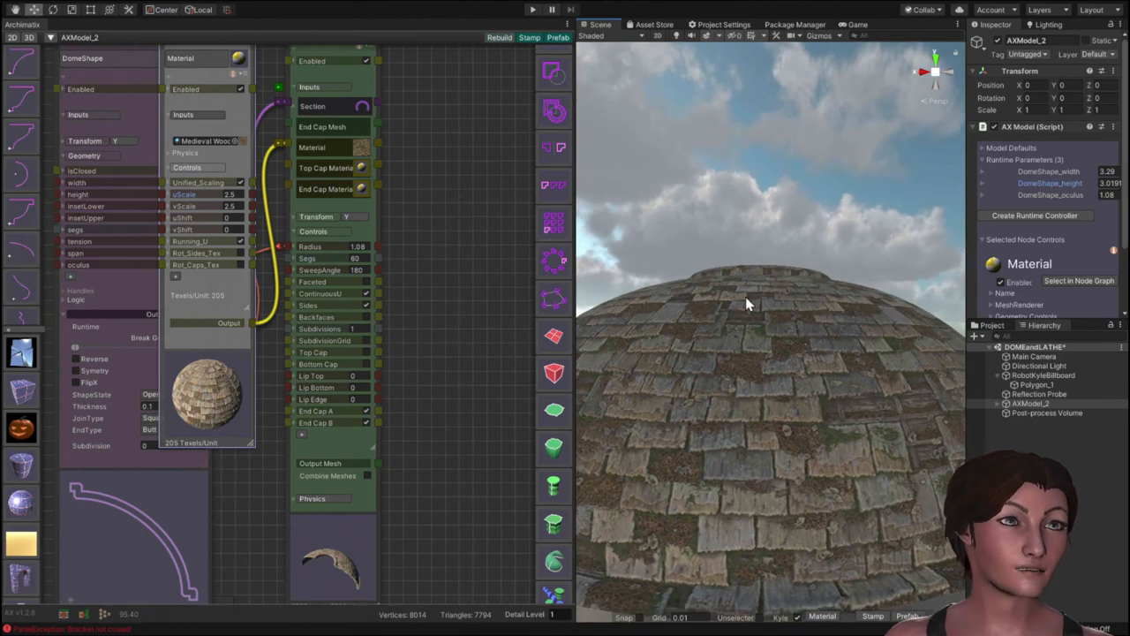
mouse_move(668, 442)
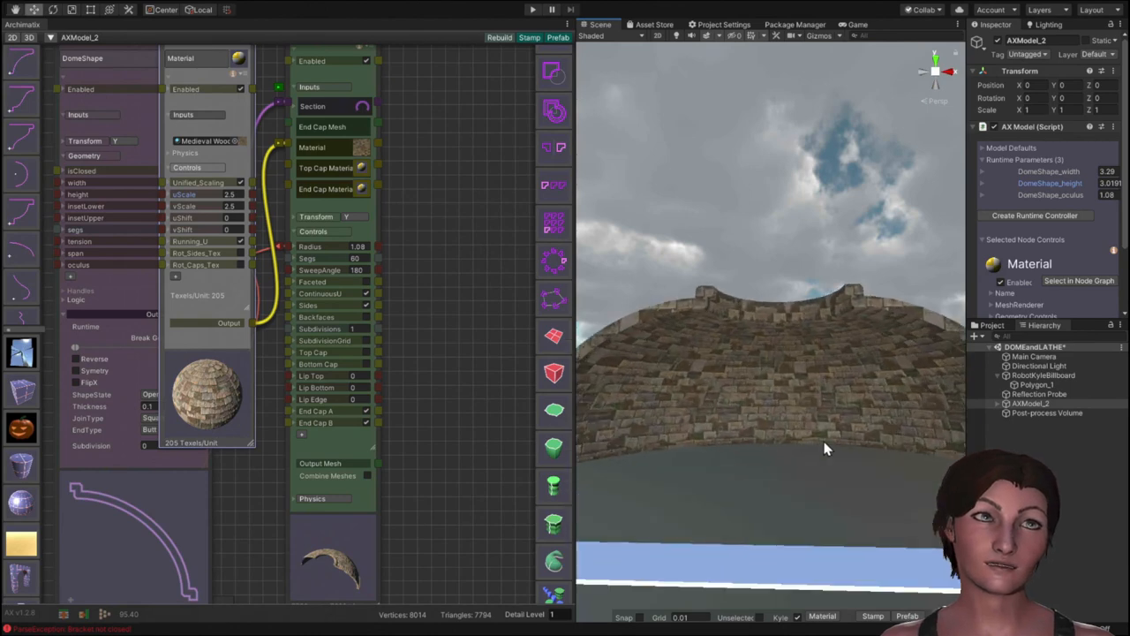
drag(826, 449, 791, 463)
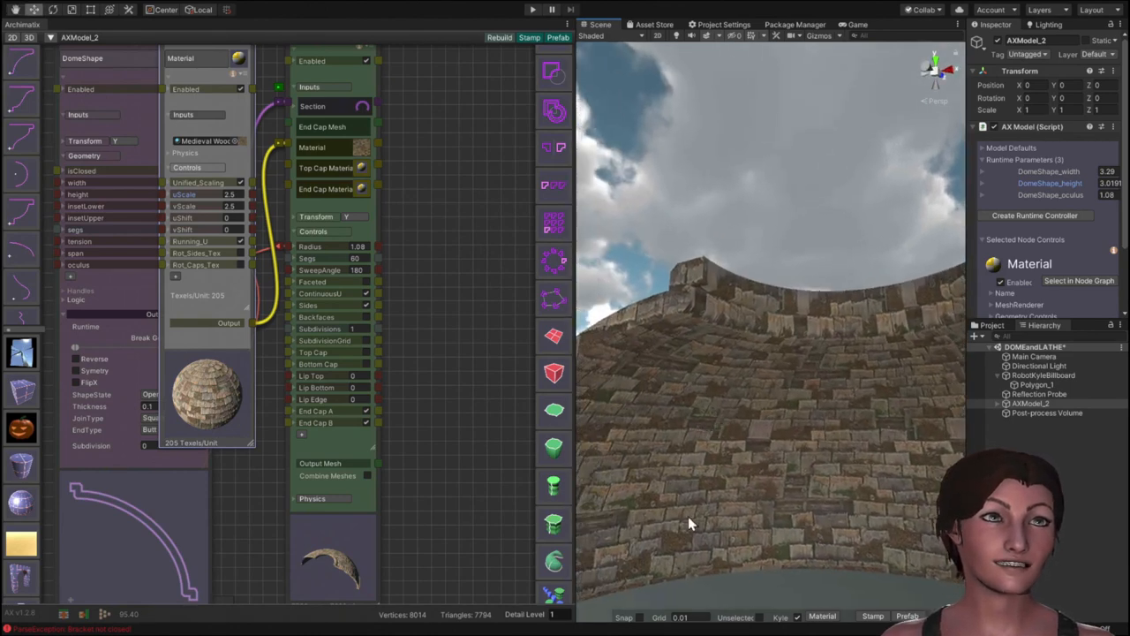
drag(689, 521, 804, 371)
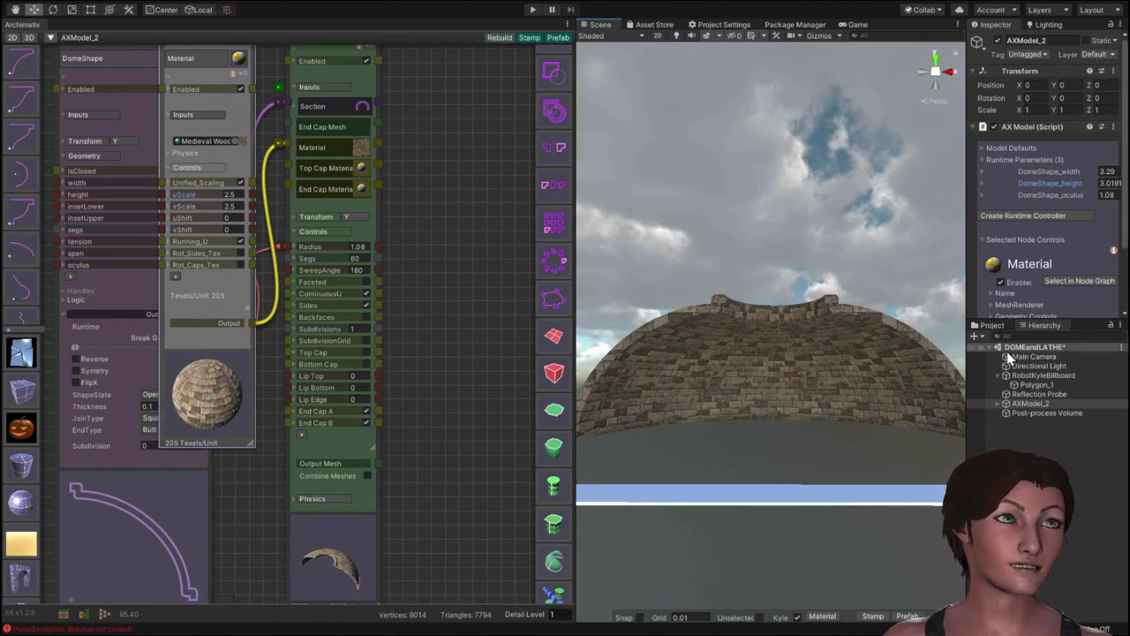
mouse_move(1038, 431)
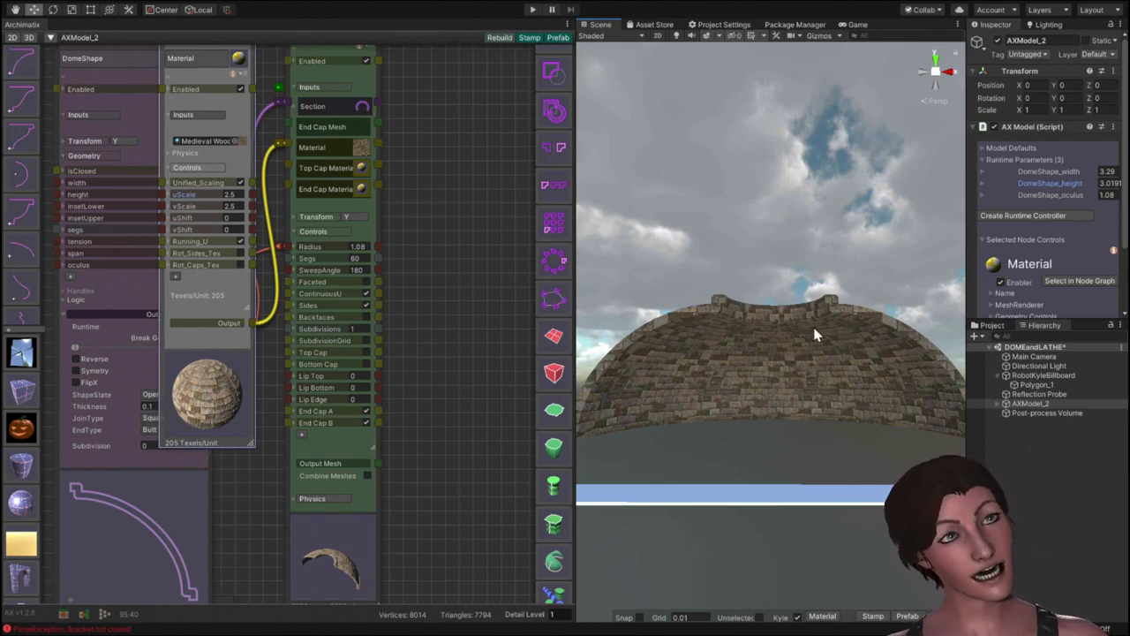
mouse_move(724, 200)
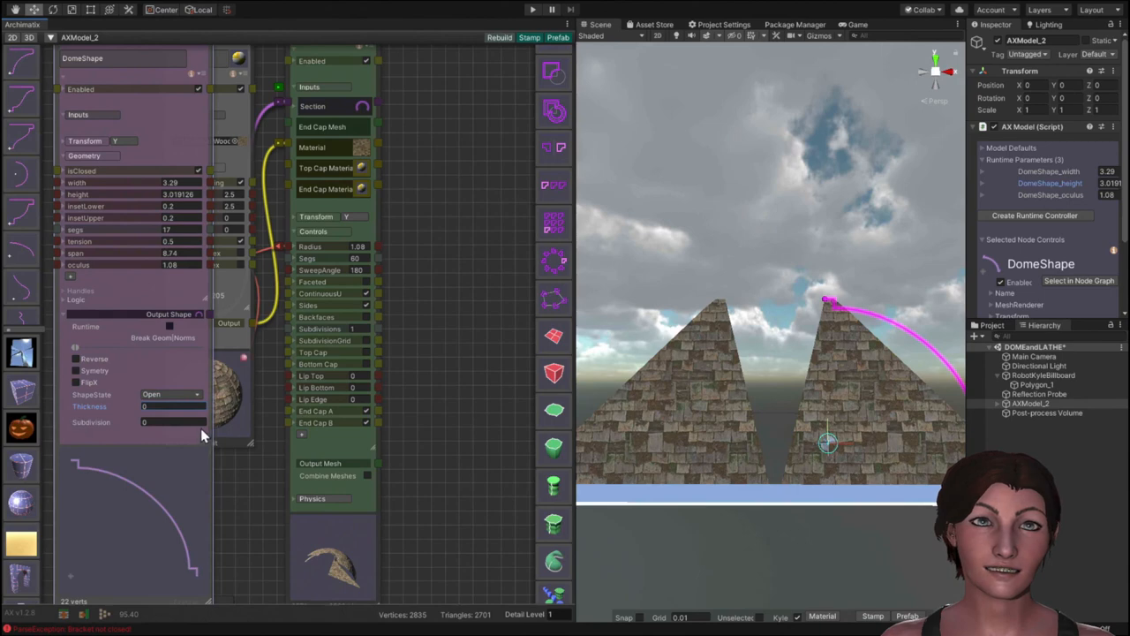
mouse_move(371, 413)
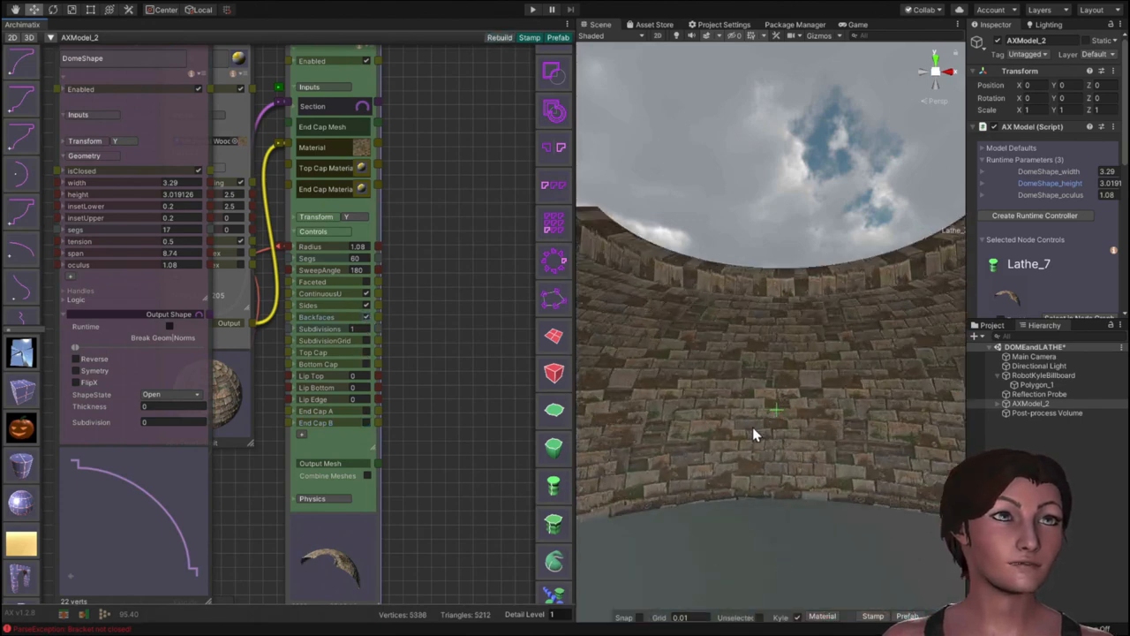
drag(756, 433, 693, 433)
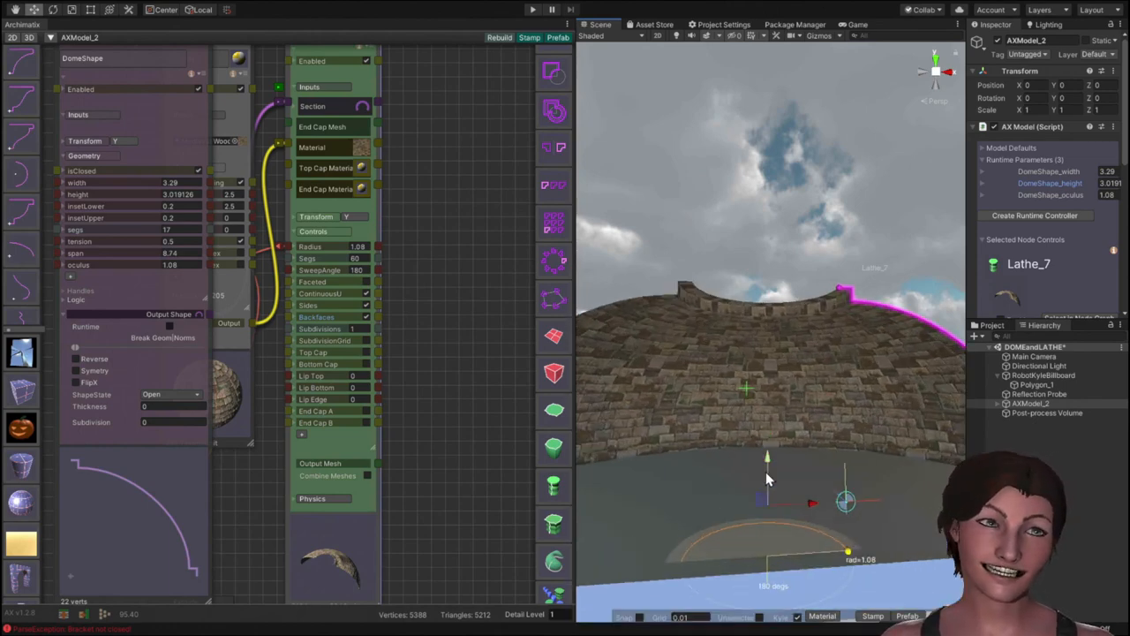
mouse_move(834, 369)
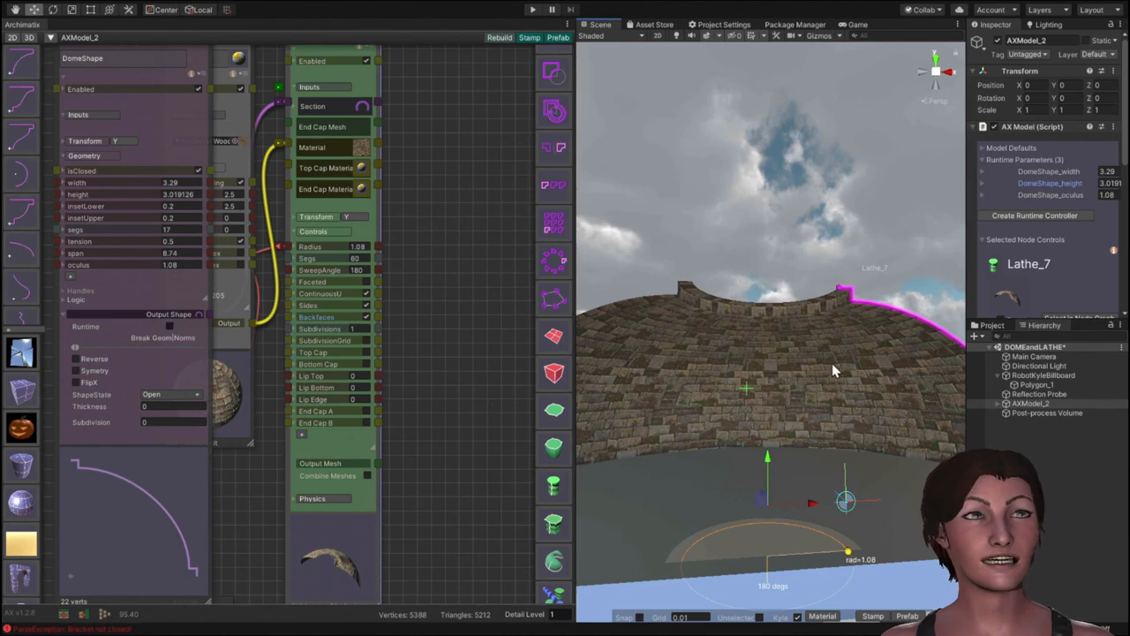
mouse_move(738, 479)
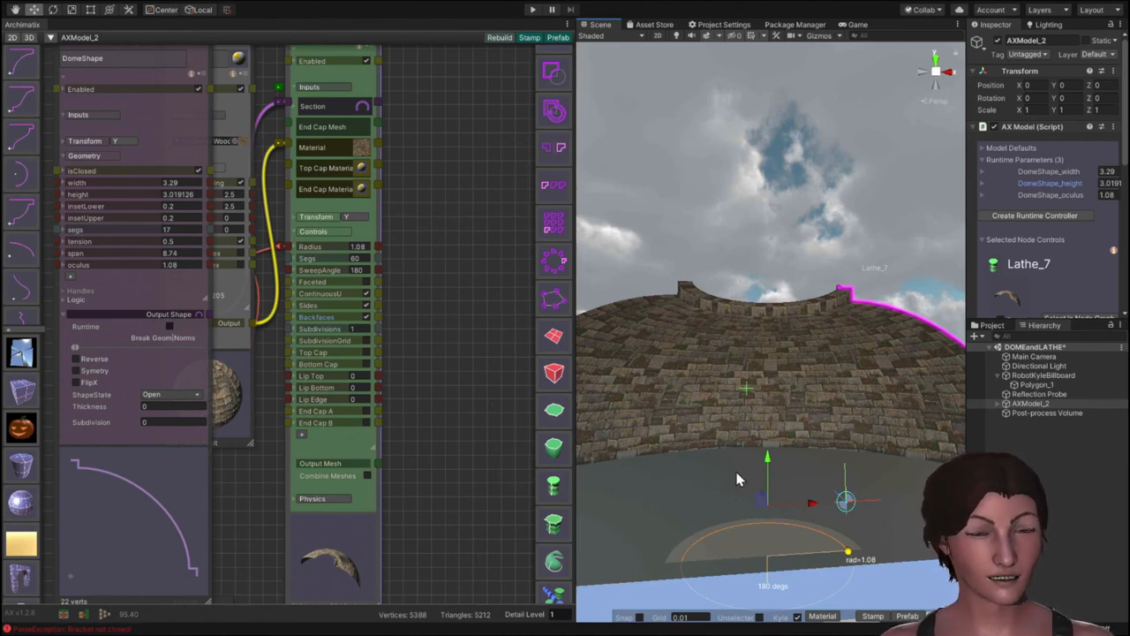
mouse_move(706, 403)
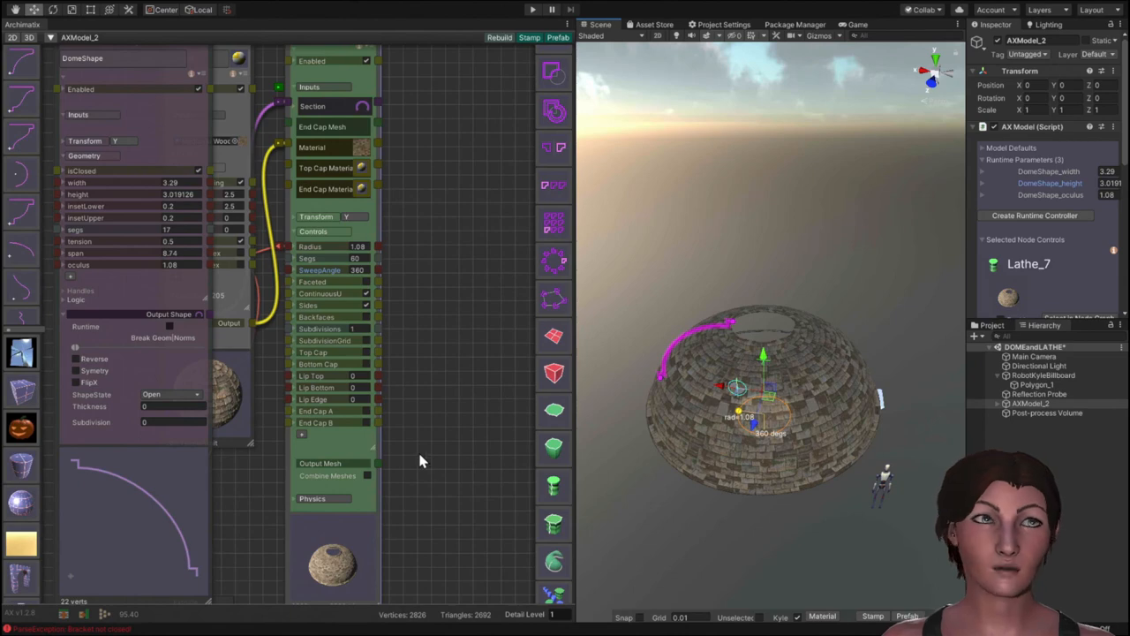
mouse_move(441, 439)
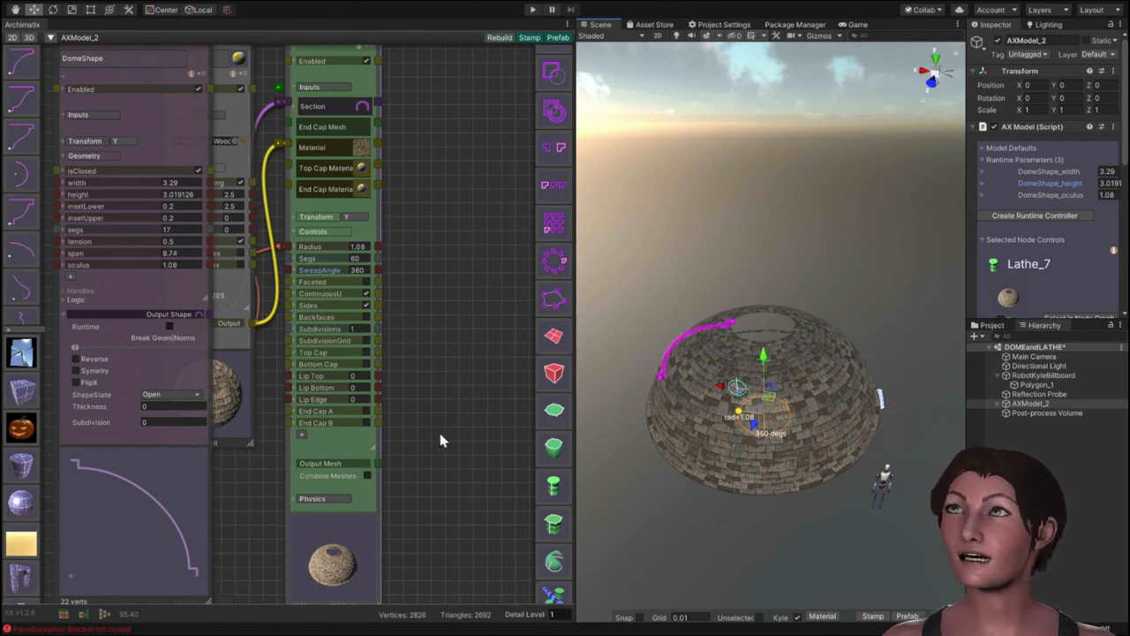
mouse_move(441, 450)
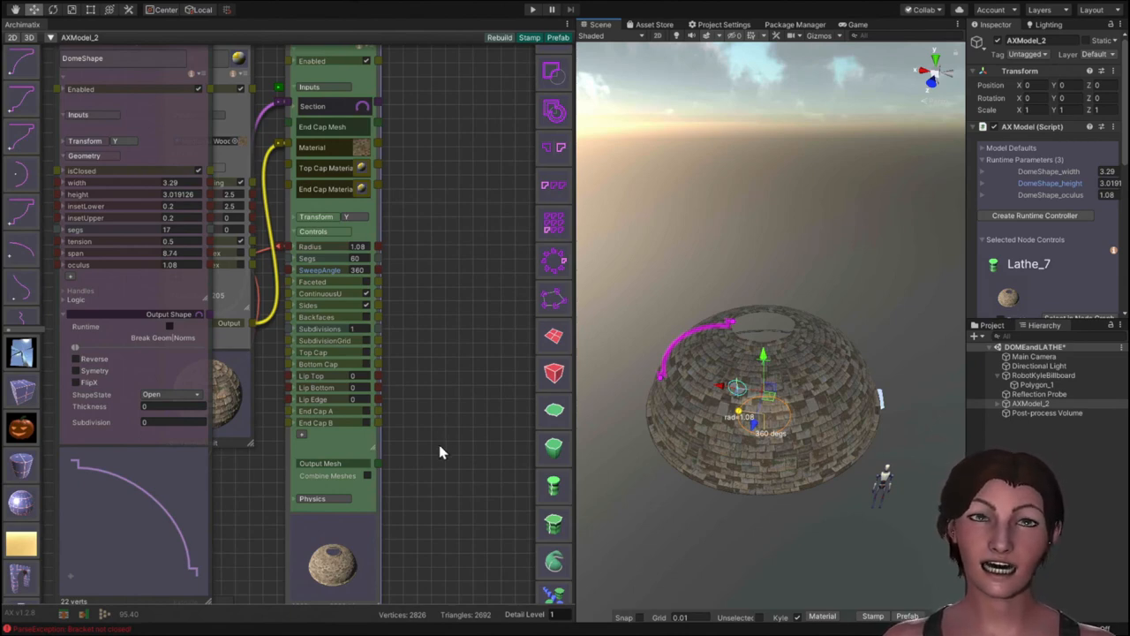
mouse_move(403, 314)
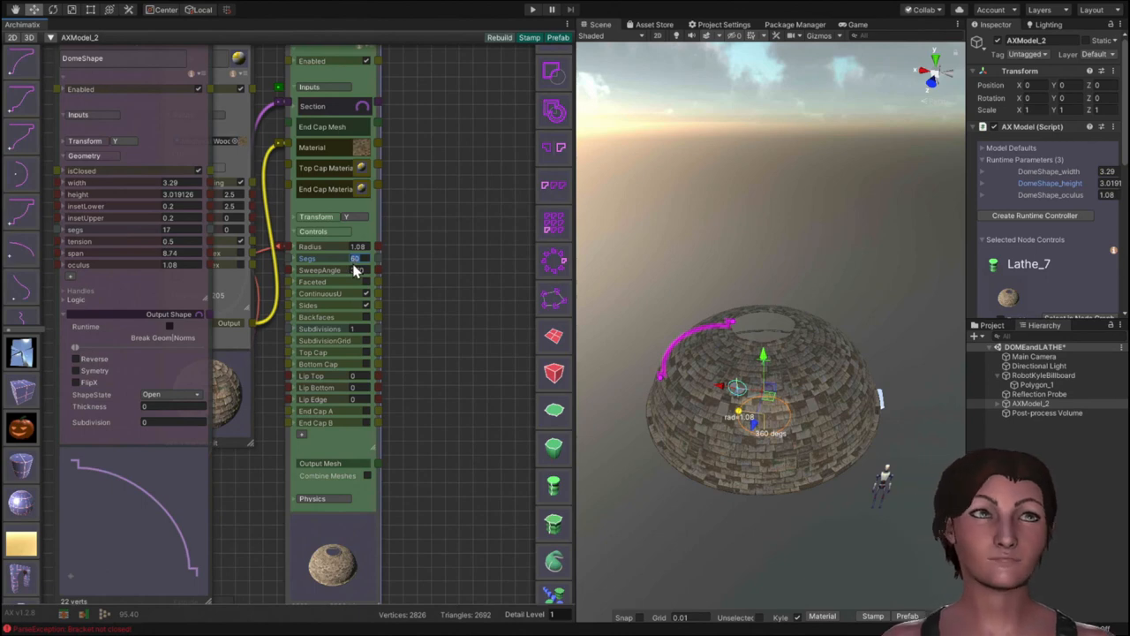
mouse_move(397, 279)
text(4)
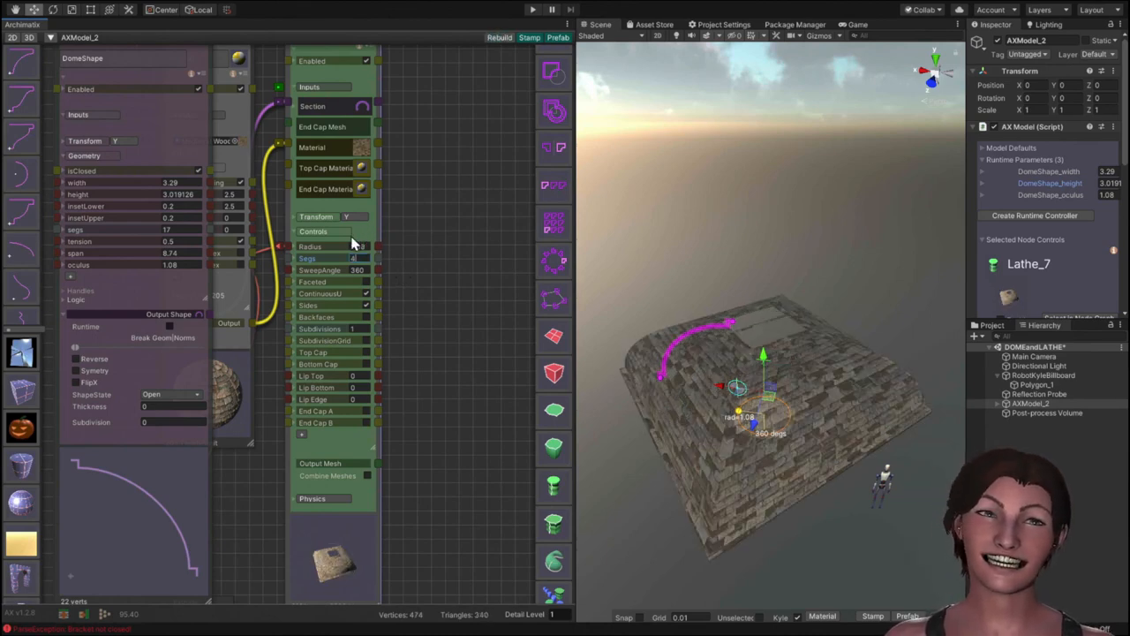
mouse_move(639, 385)
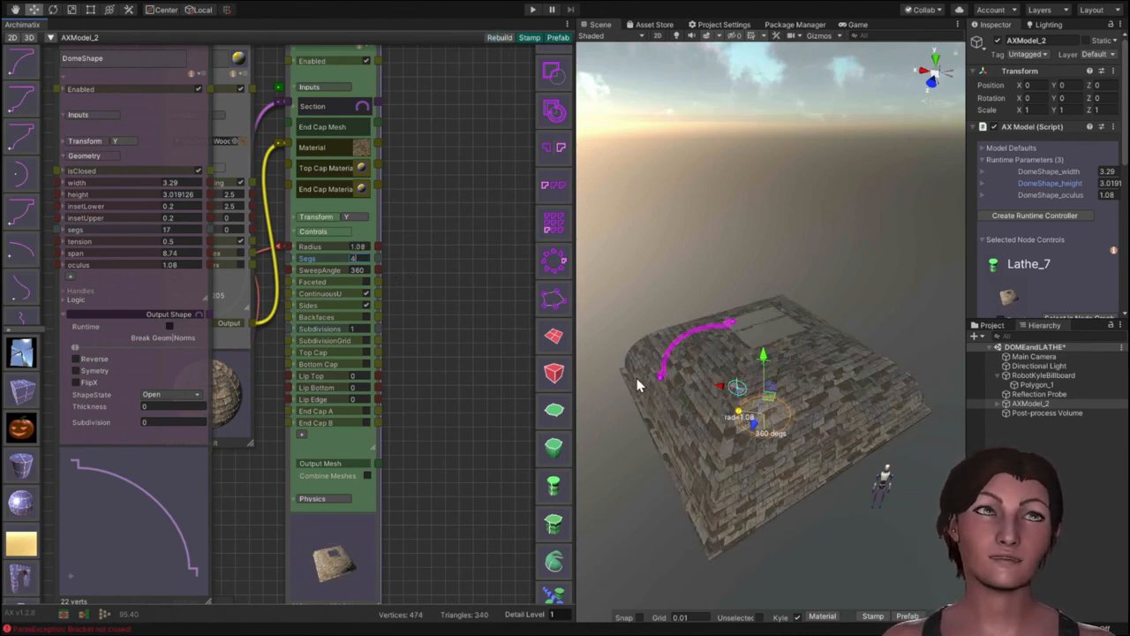
mouse_move(749, 293)
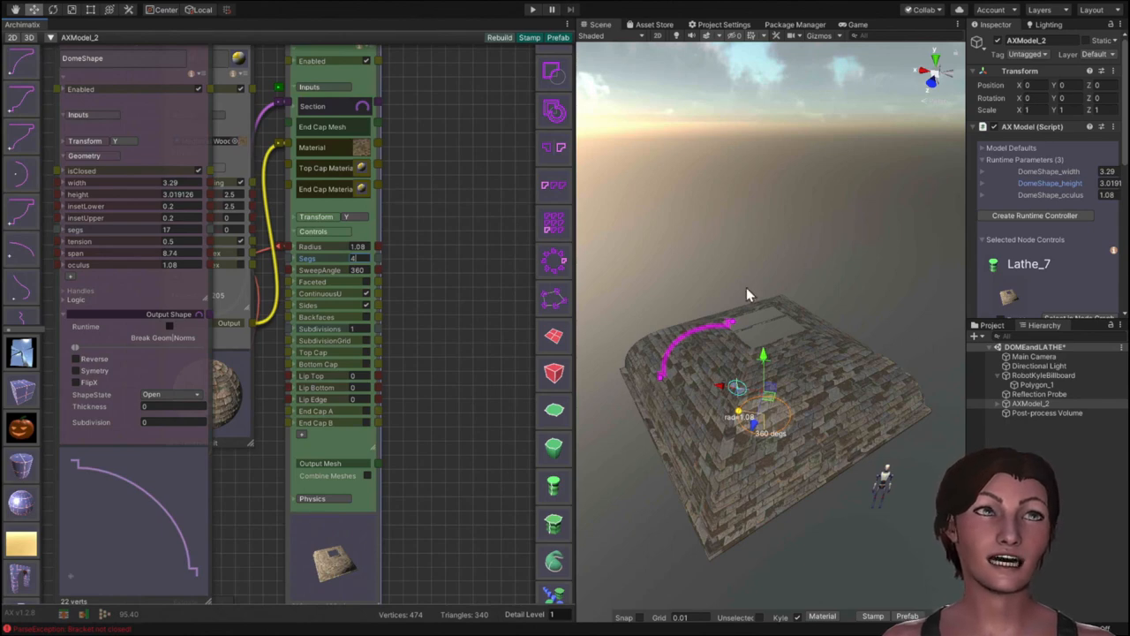
Select the DomeShape segs value for replacement so the profile becomes a straight slope.
click(168, 254)
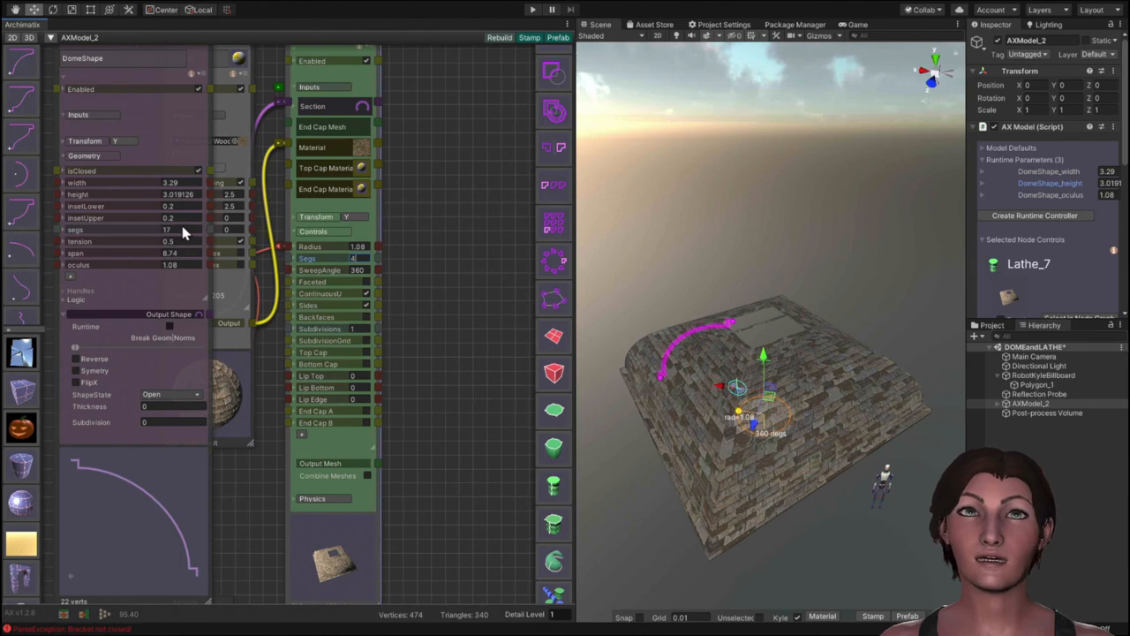
click(166, 229)
text(3)
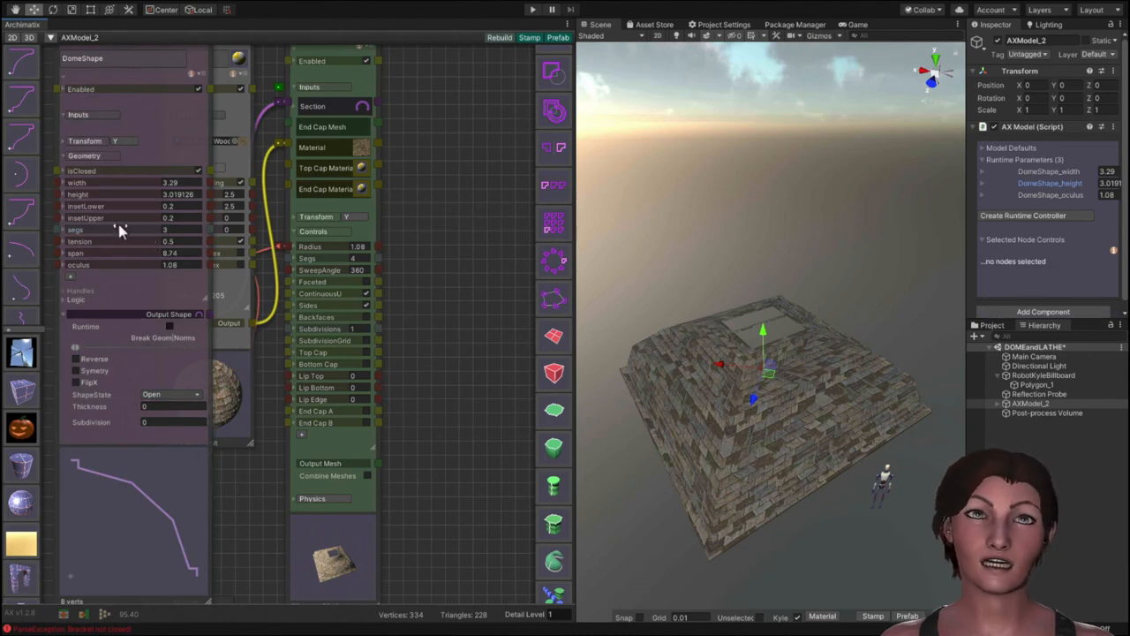
mouse_move(67, 236)
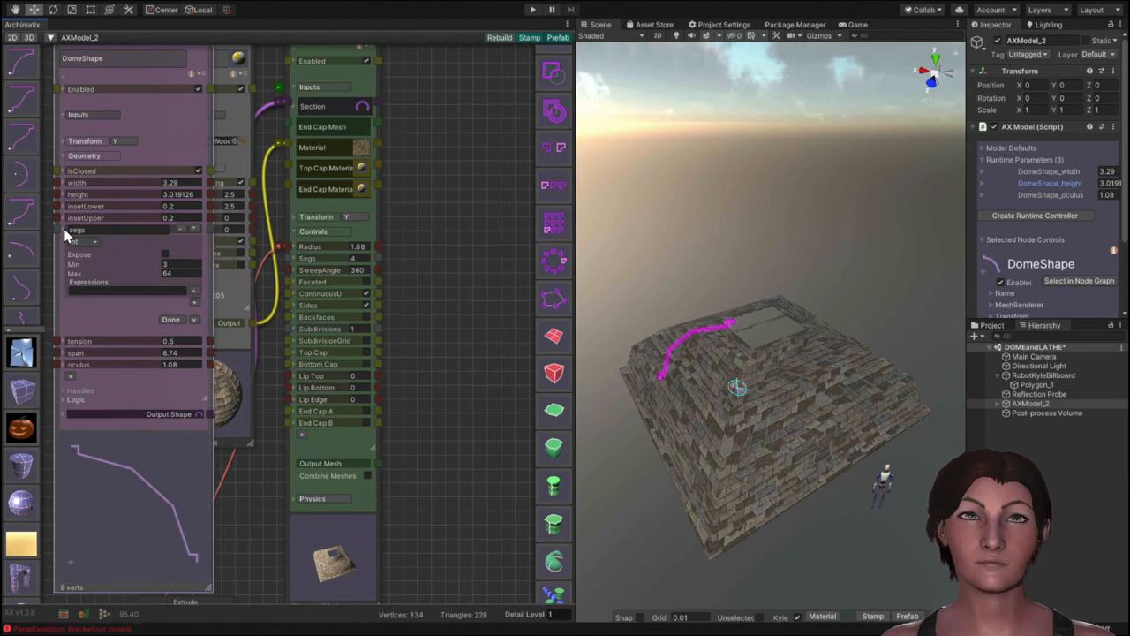
mouse_move(215, 274)
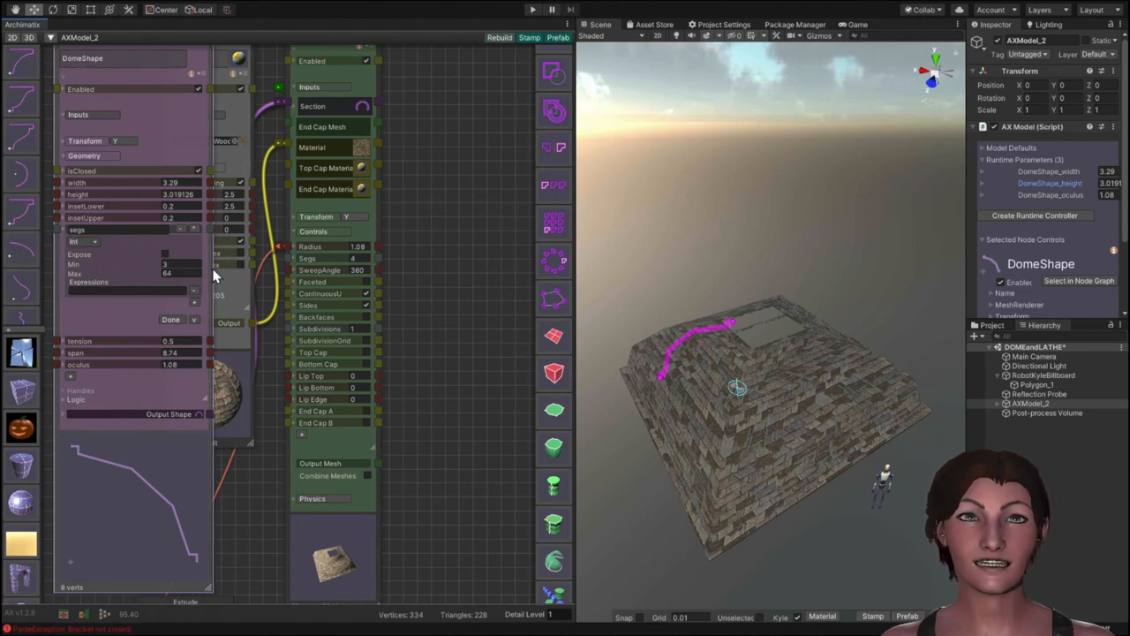
triple_click(177, 265)
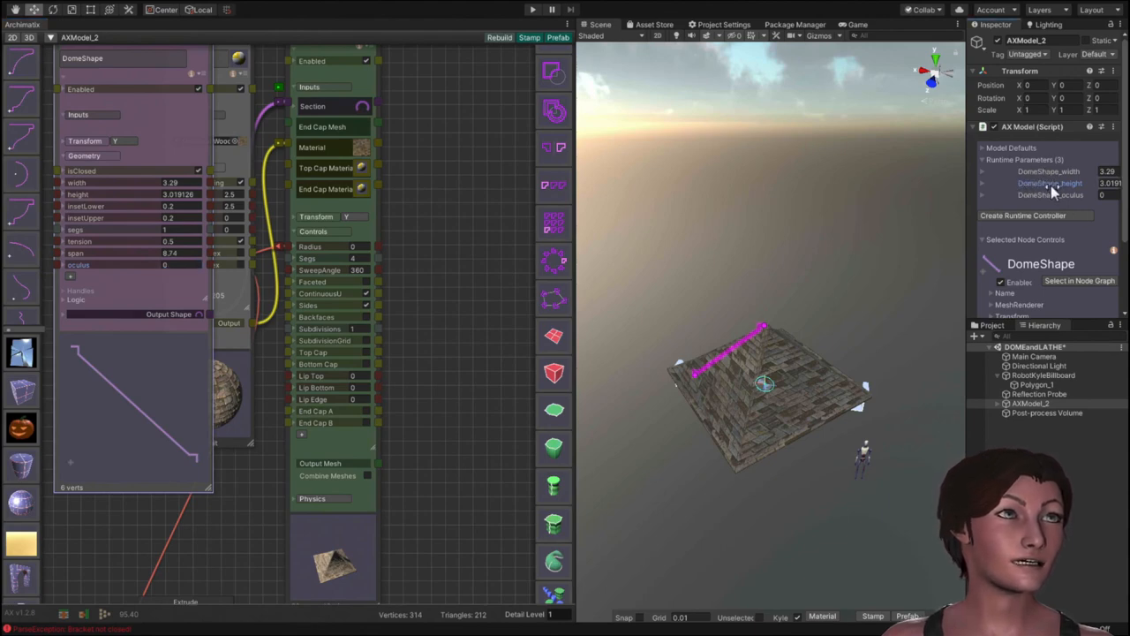
Set the DomeShape_height runtime parameter to 1.4, lowering the pyramid roof.
text(1.4)
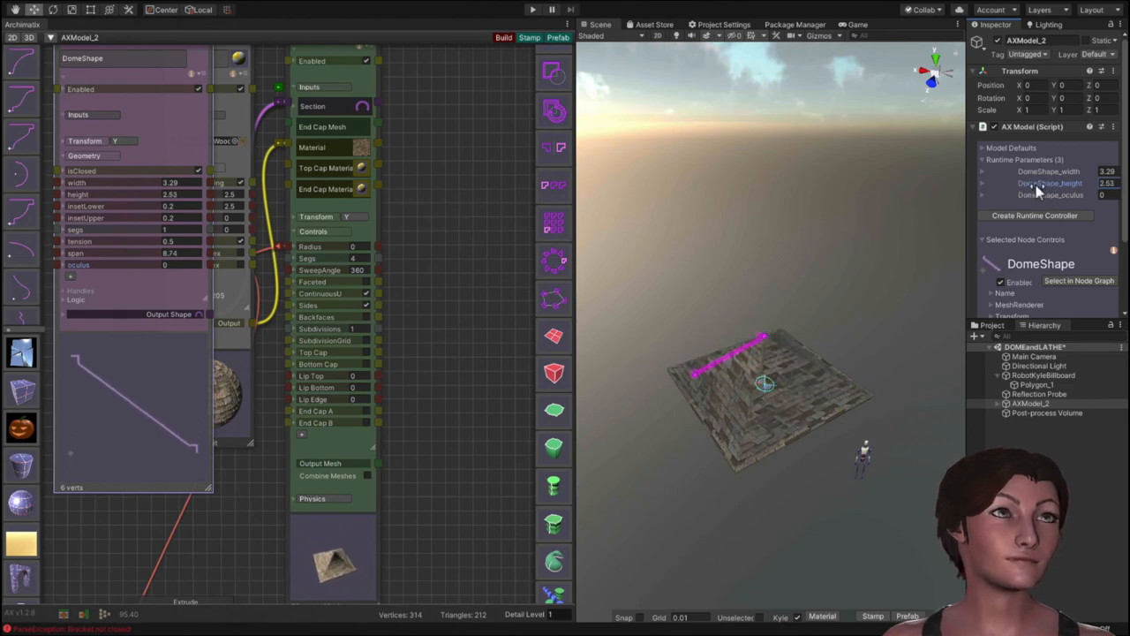
mouse_move(900, 397)
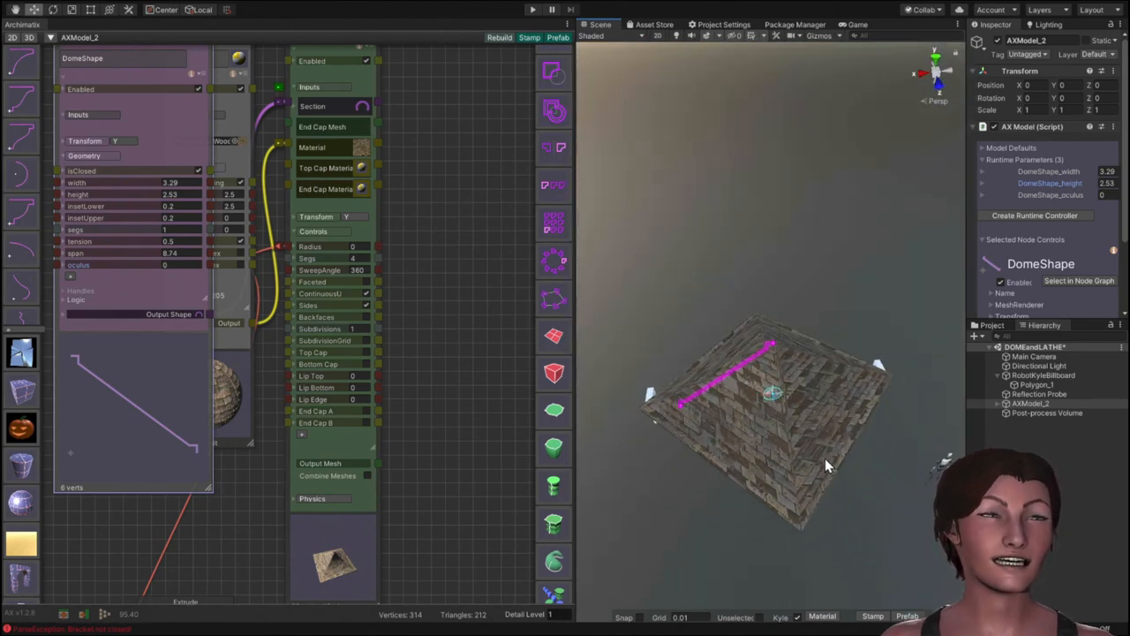
mouse_move(654, 406)
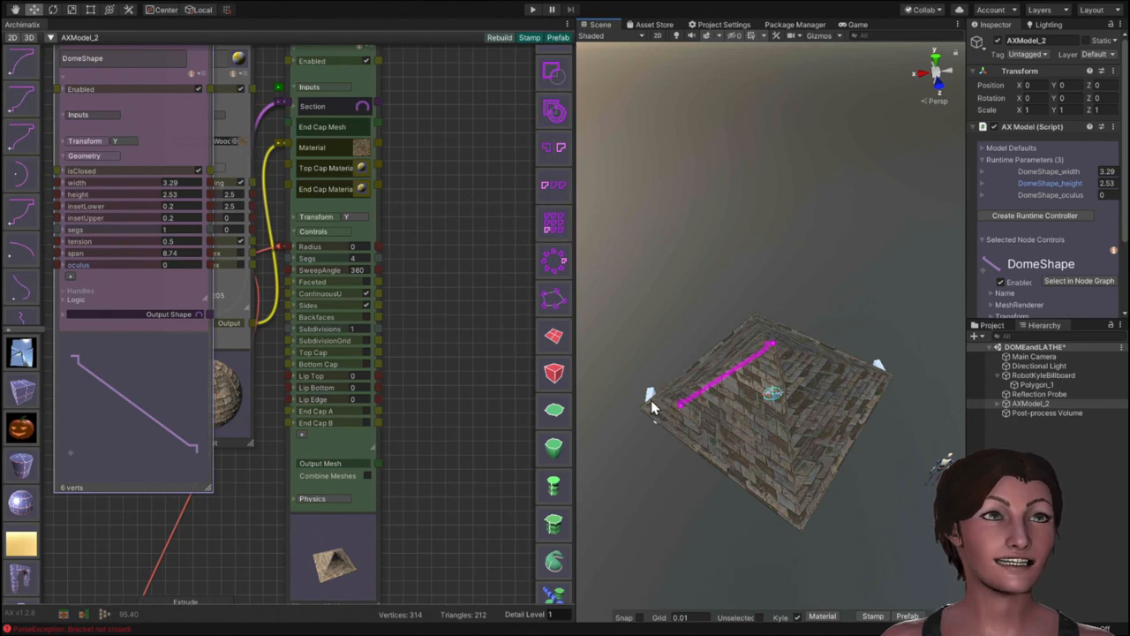
mouse_move(756, 353)
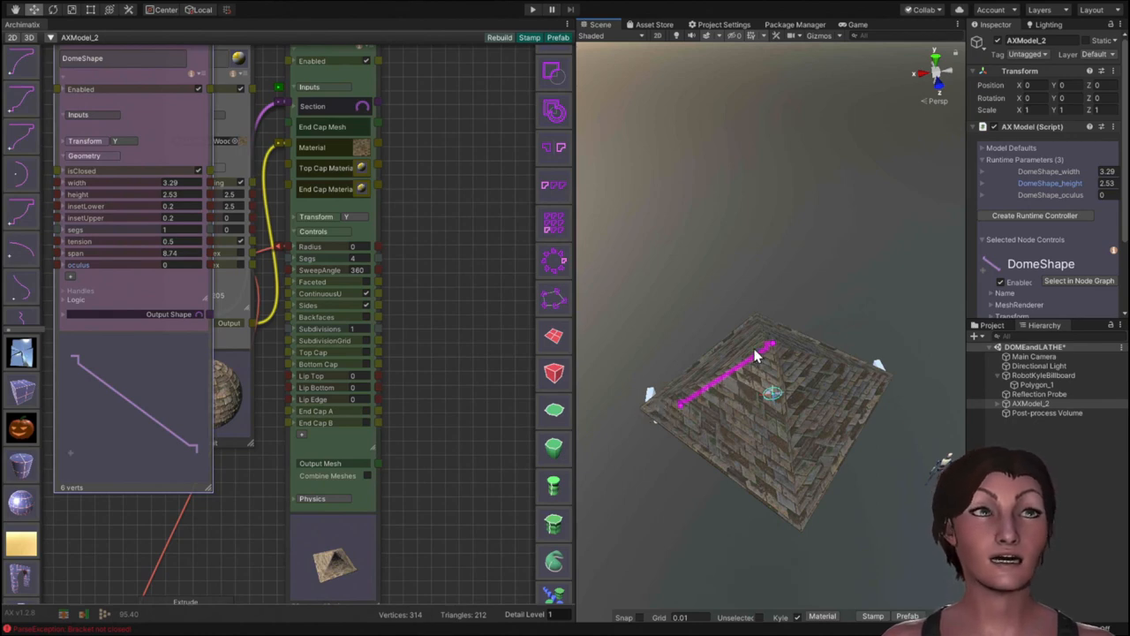
mouse_move(680, 332)
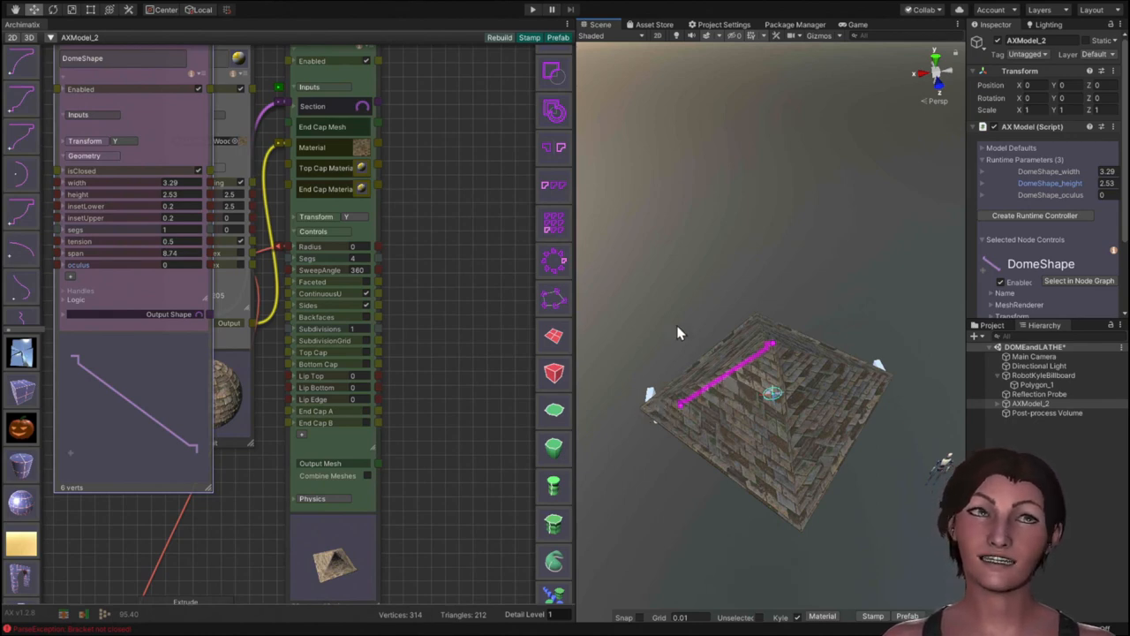
mouse_move(662, 503)
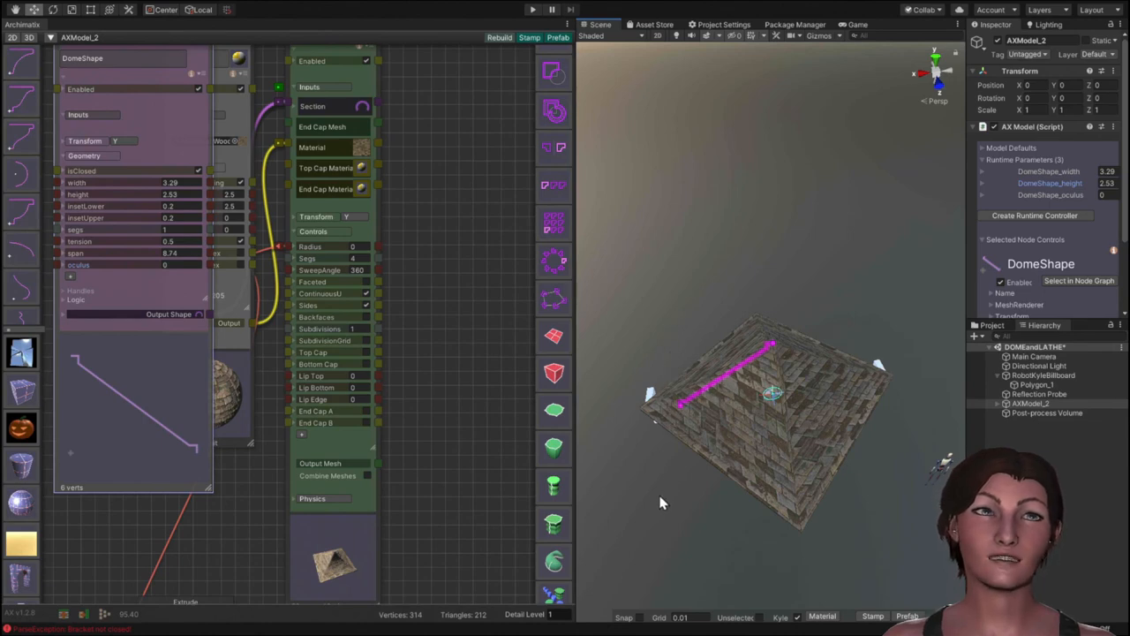
mouse_move(804, 456)
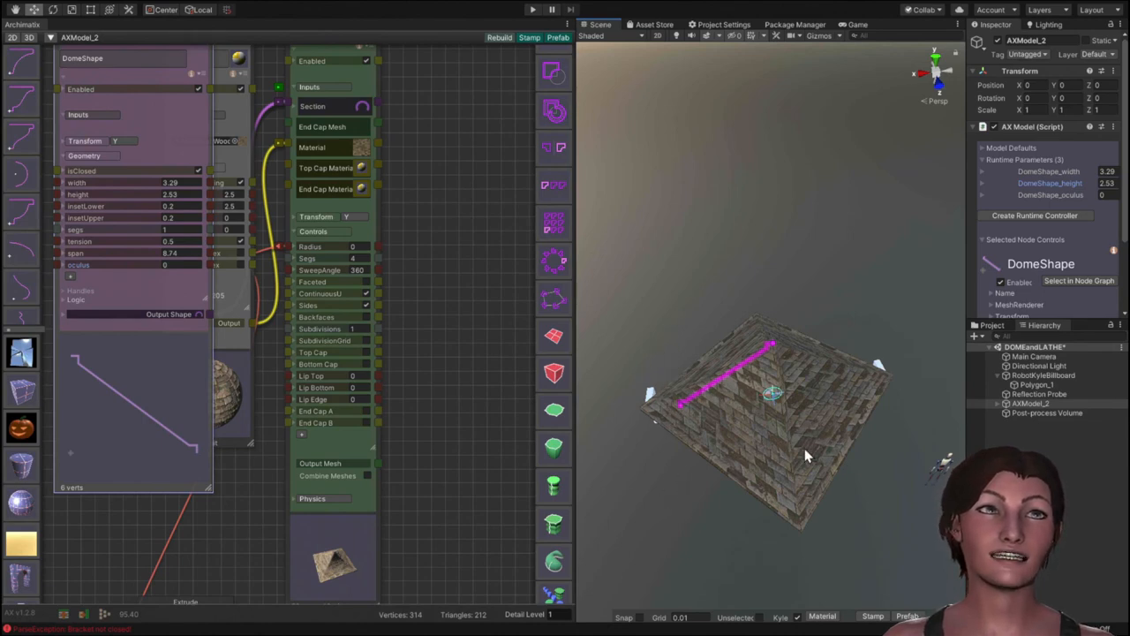
mouse_move(657, 481)
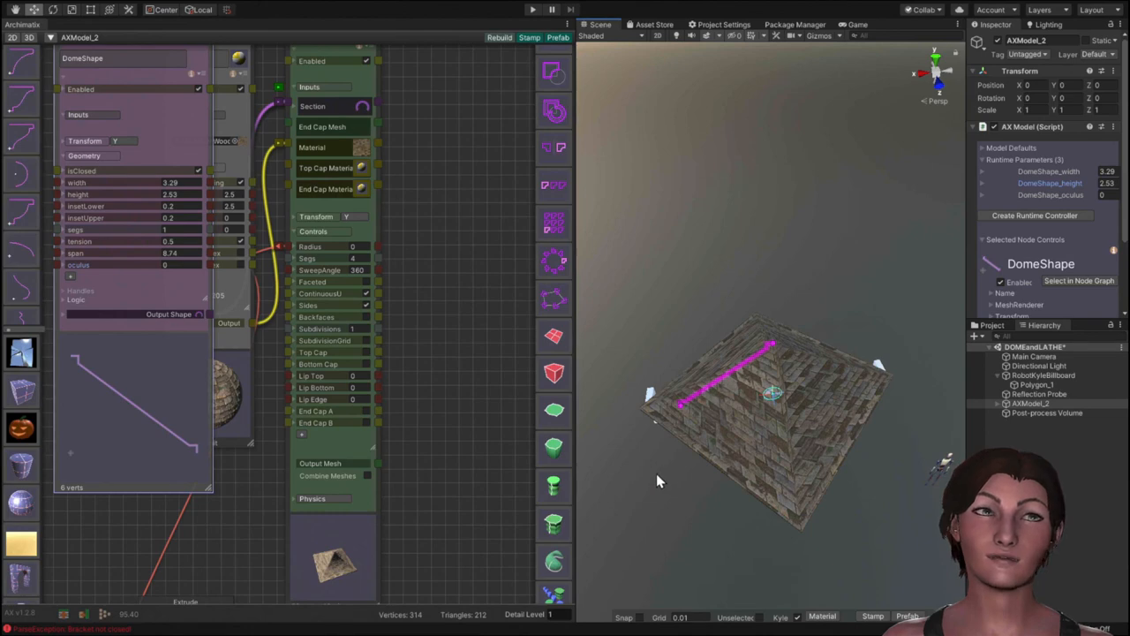
mouse_move(643, 492)
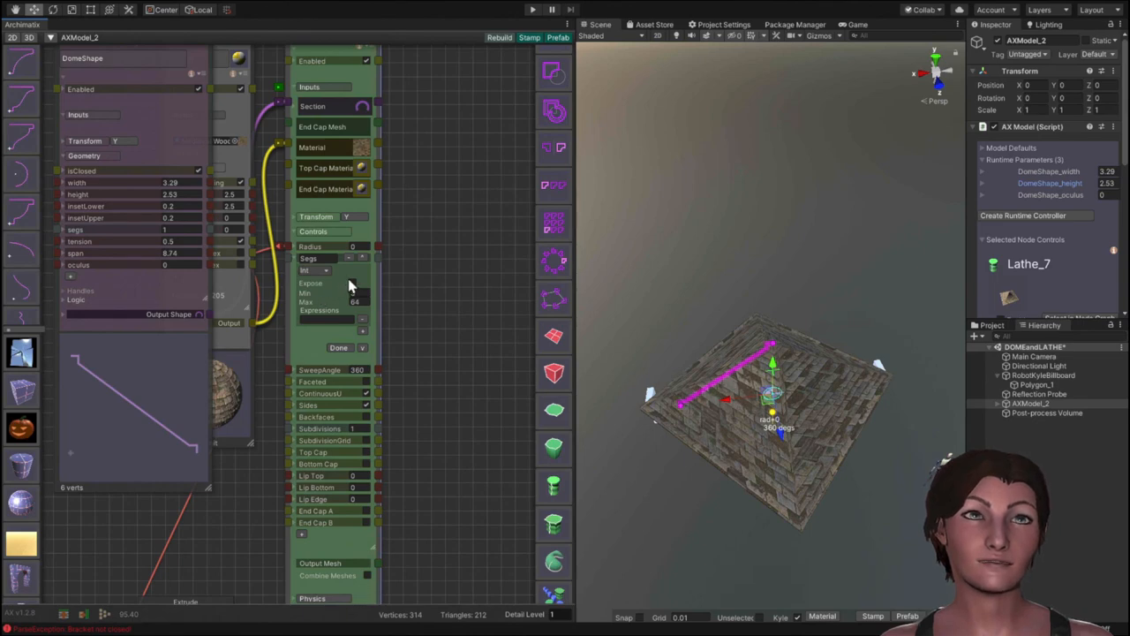
Expose the Lathe side count as a runtime parameter.
click(354, 283)
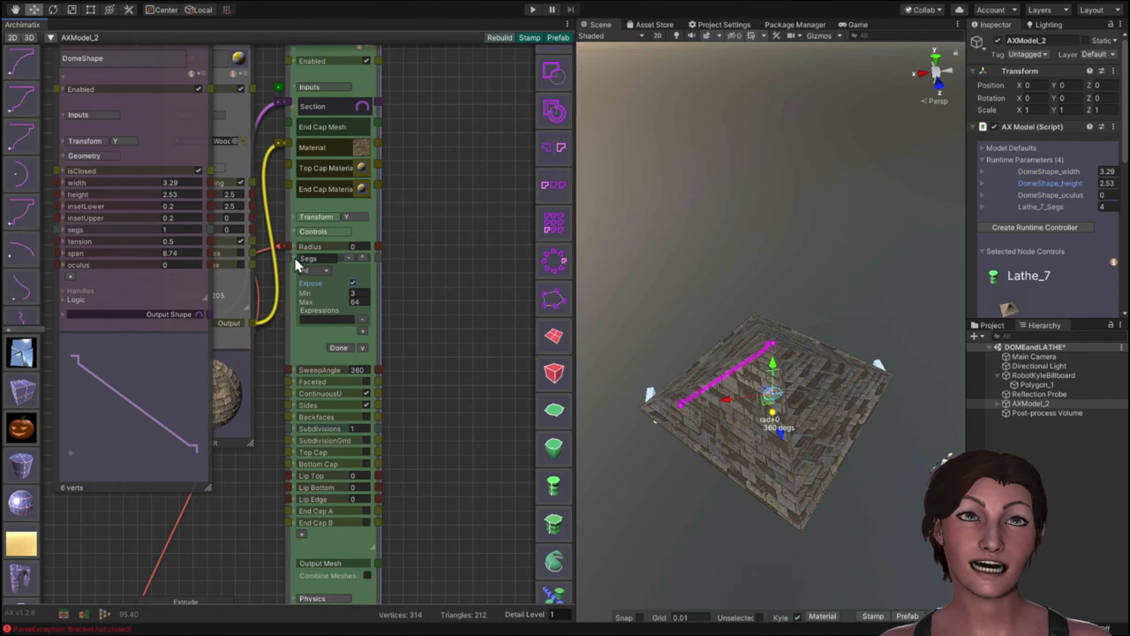
click(339, 346)
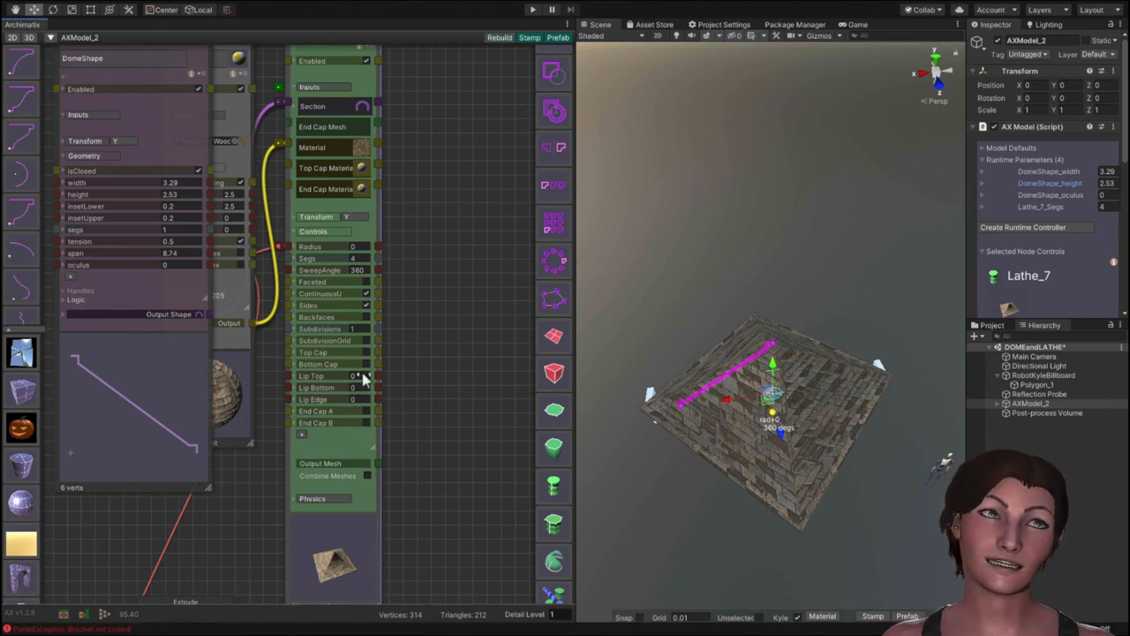
mouse_move(441, 279)
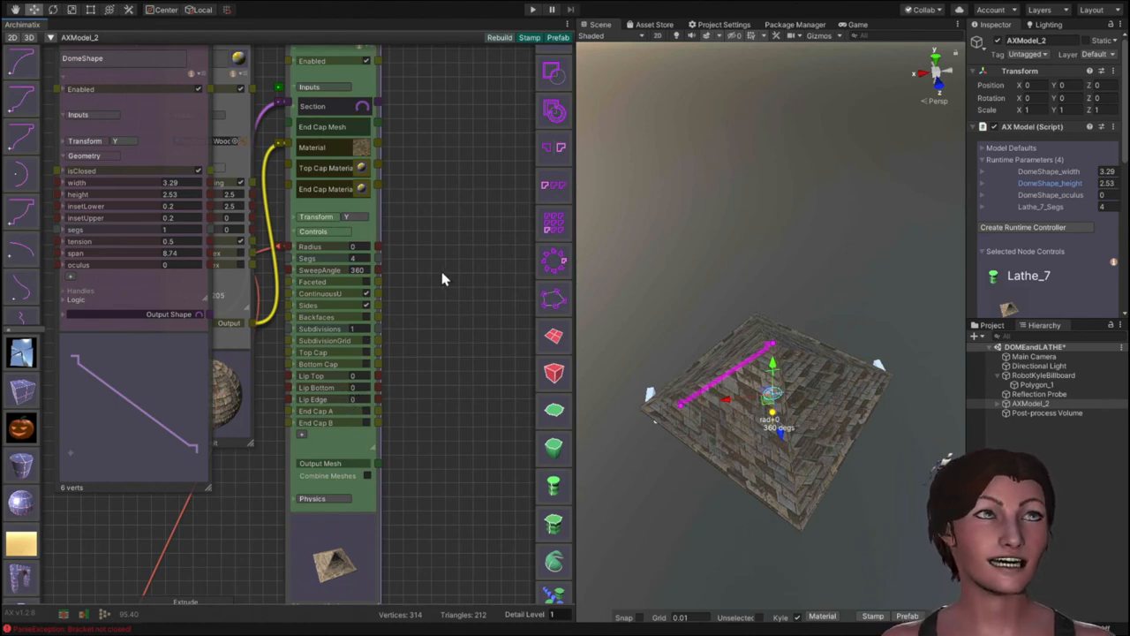
mouse_move(1077, 204)
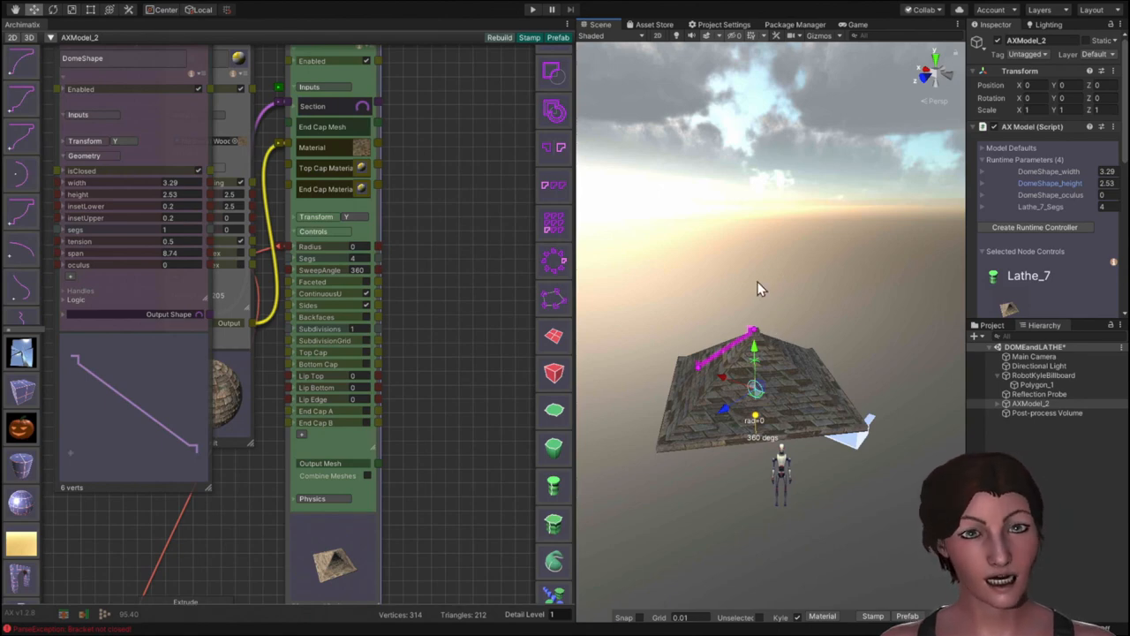
mouse_move(773, 321)
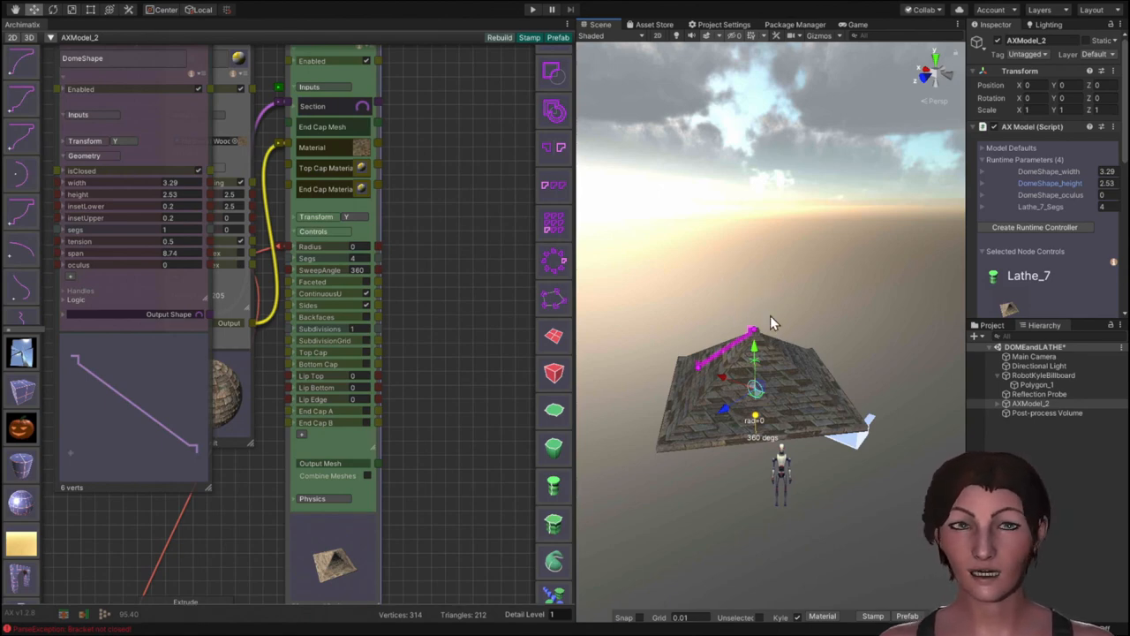
mouse_move(724, 311)
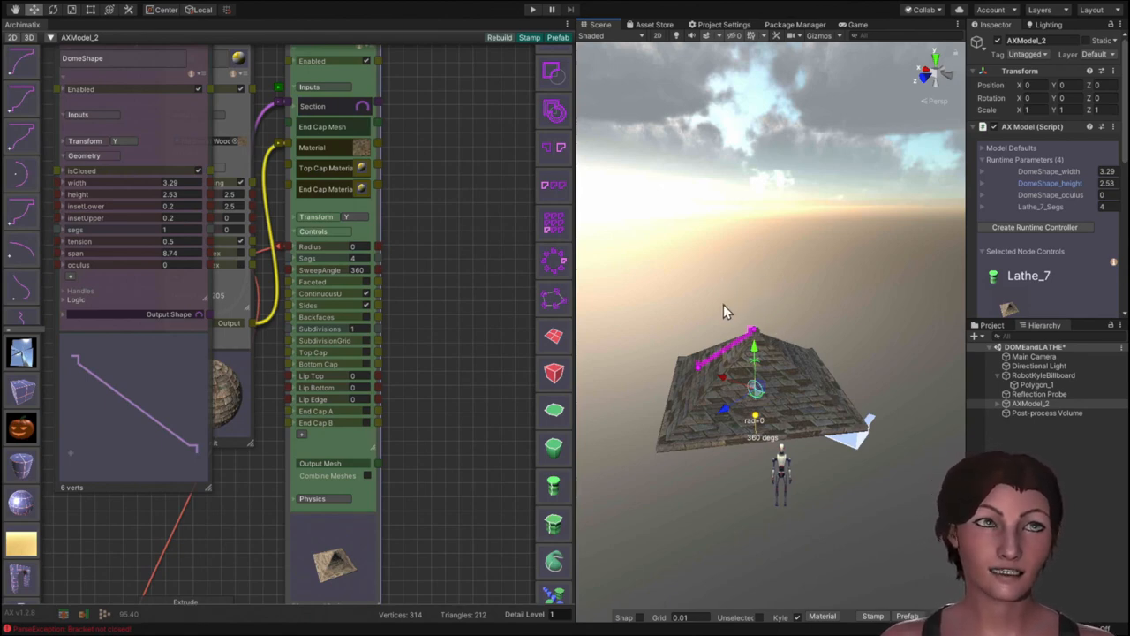
mouse_move(724, 336)
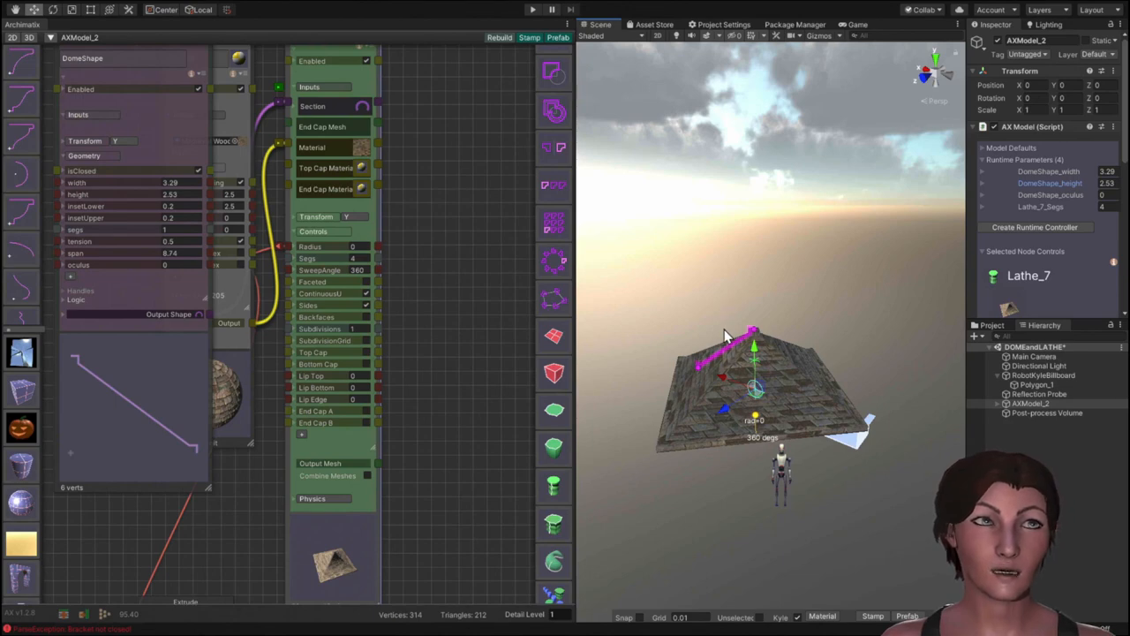
mouse_move(452, 290)
text(6)
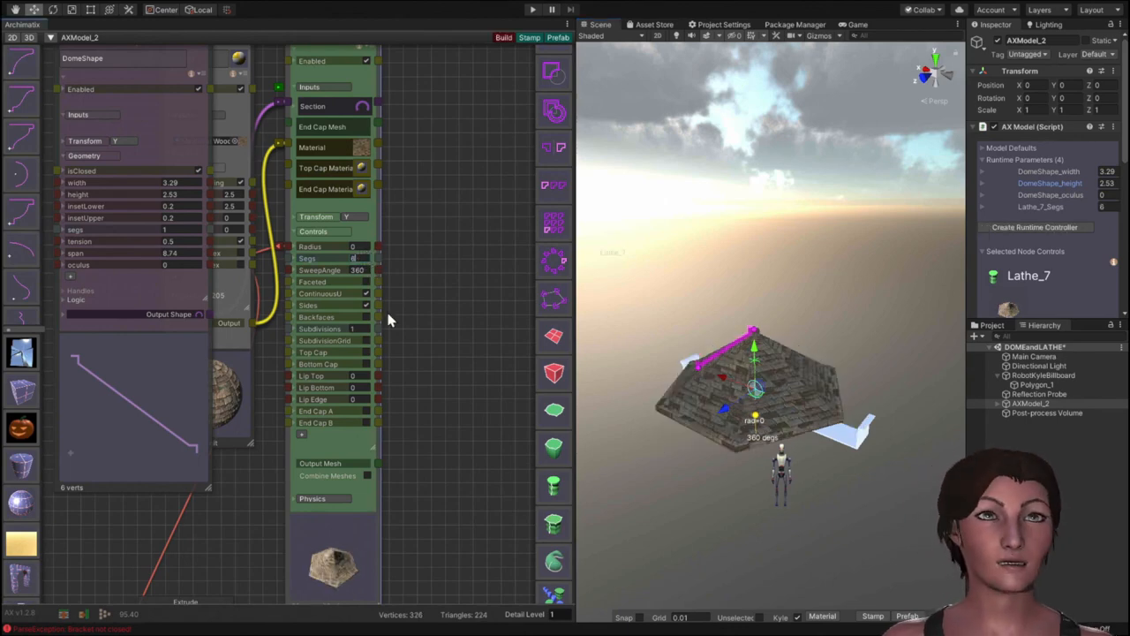
Switch the Scene view to Shaded Wireframe so the pyramid roof's edges show over its texture.
click(503, 37)
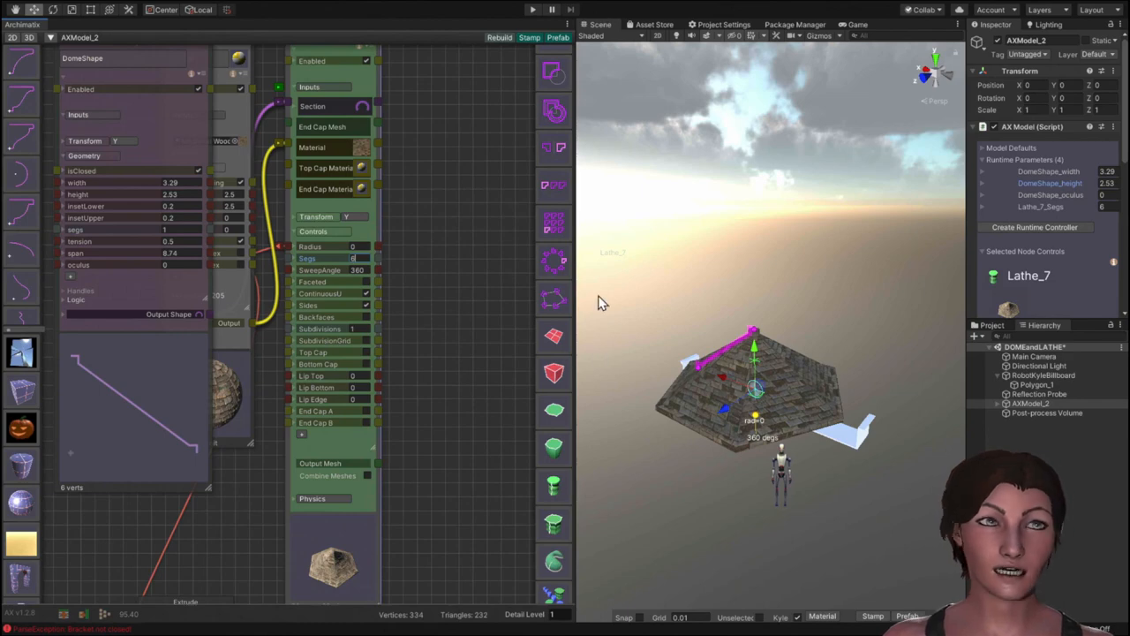
mouse_move(749, 381)
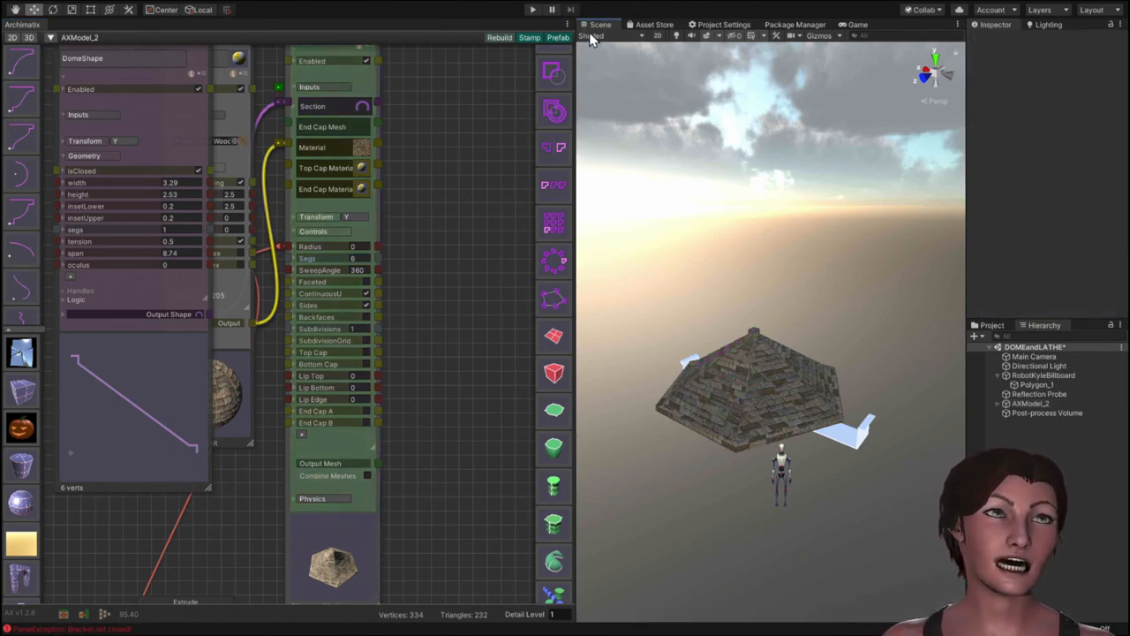
click(599, 35)
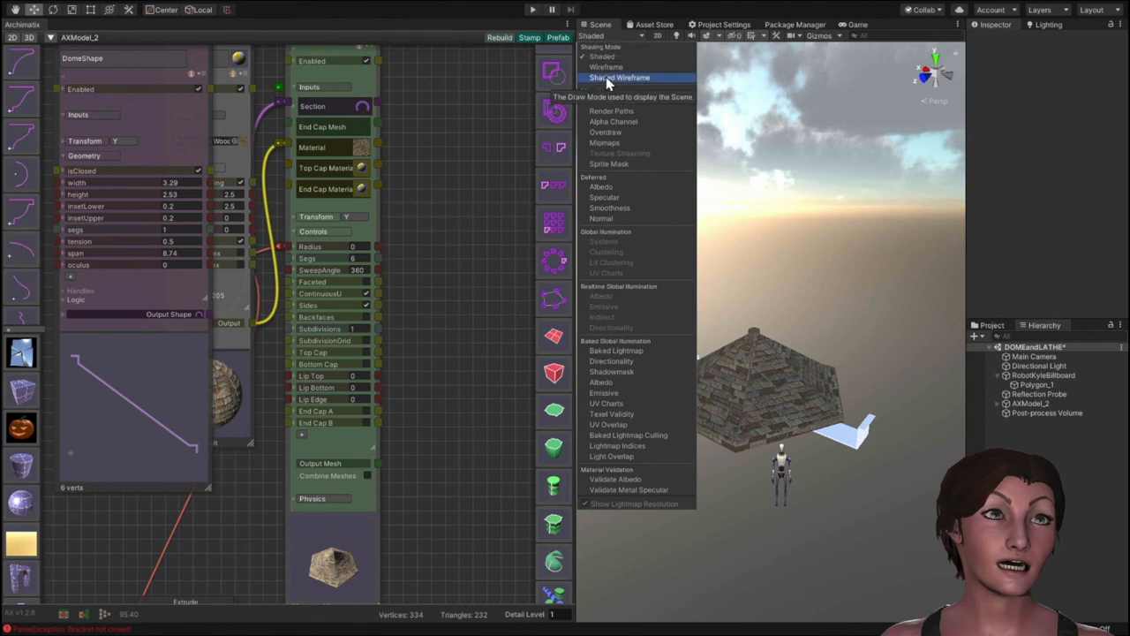
click(618, 78)
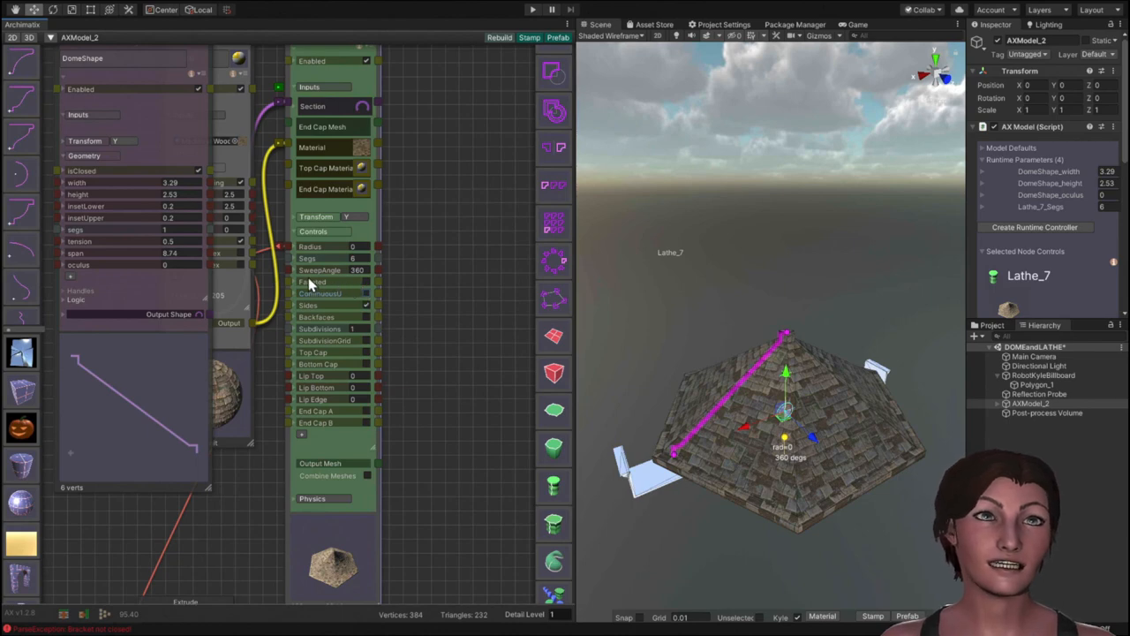
mouse_move(339, 302)
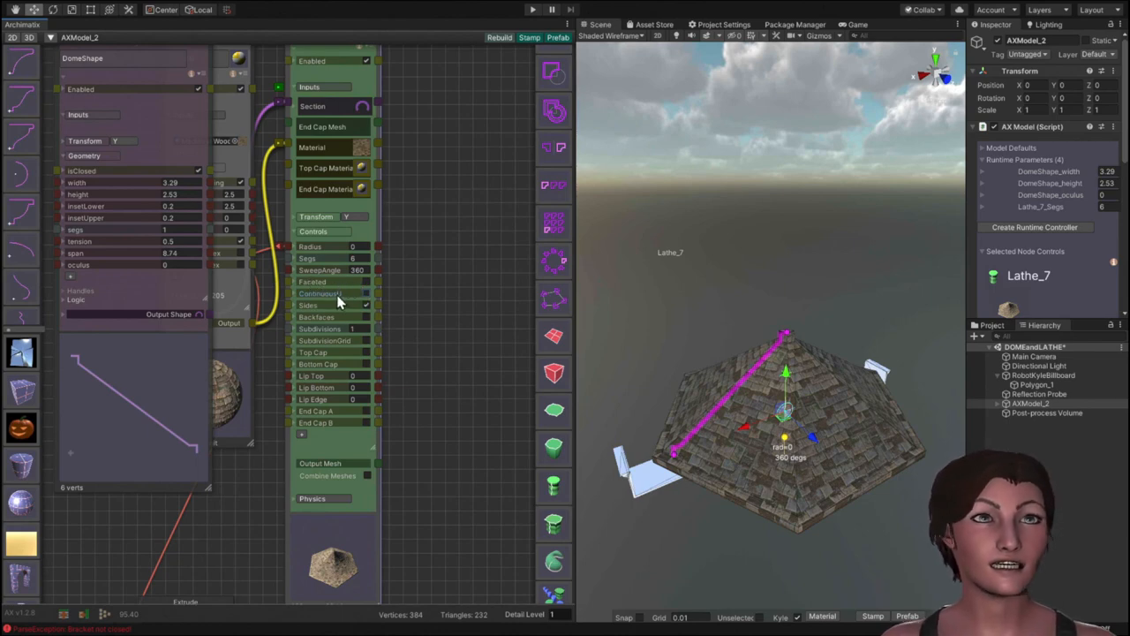
mouse_move(727, 335)
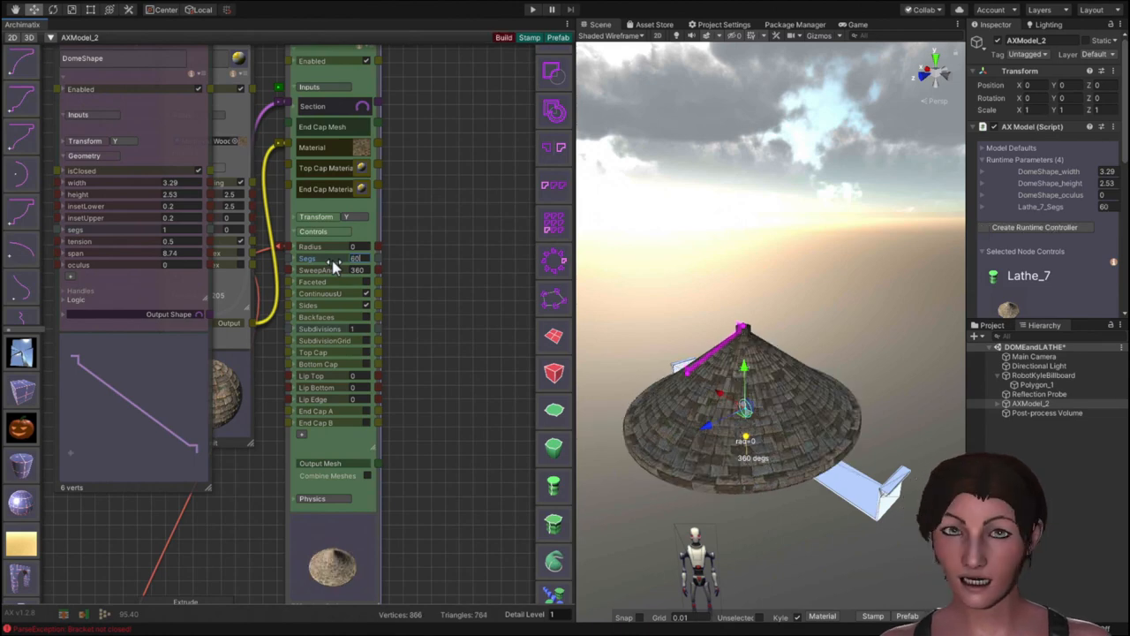
Set the Lathe Segs to 60, turning the square pyramid into a smooth conical roof.
click(353, 258)
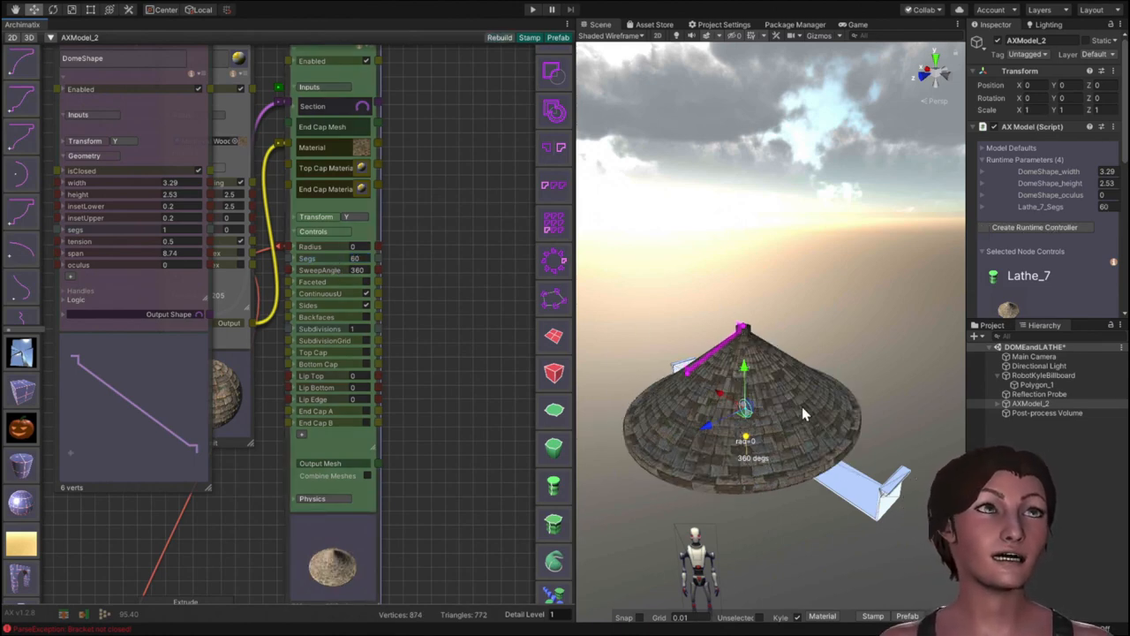
mouse_move(713, 325)
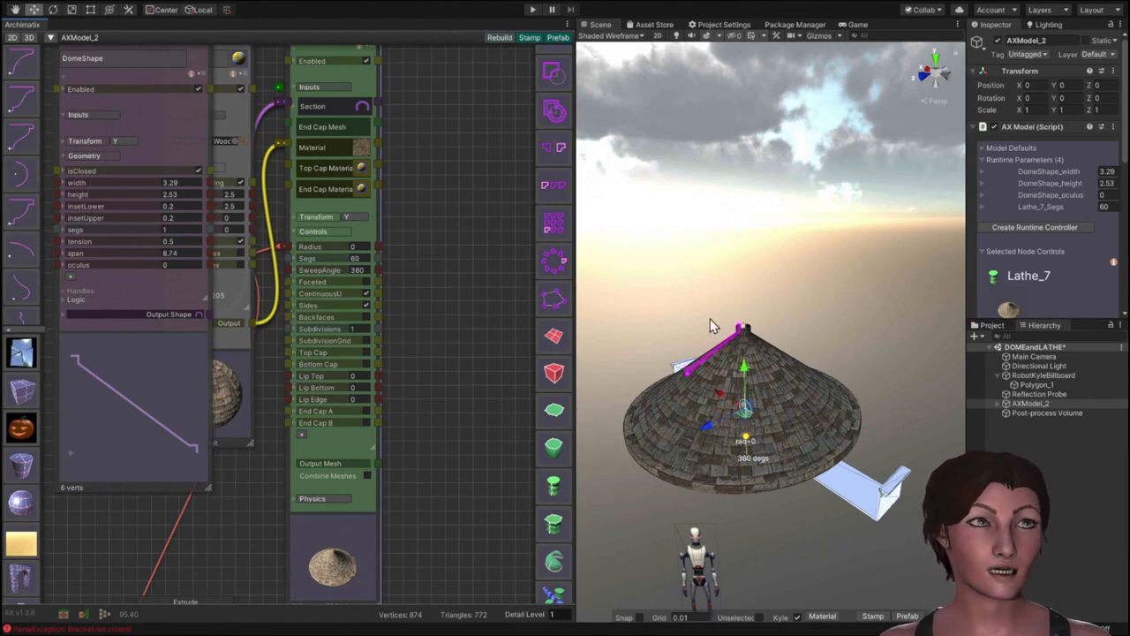
mouse_move(645, 506)
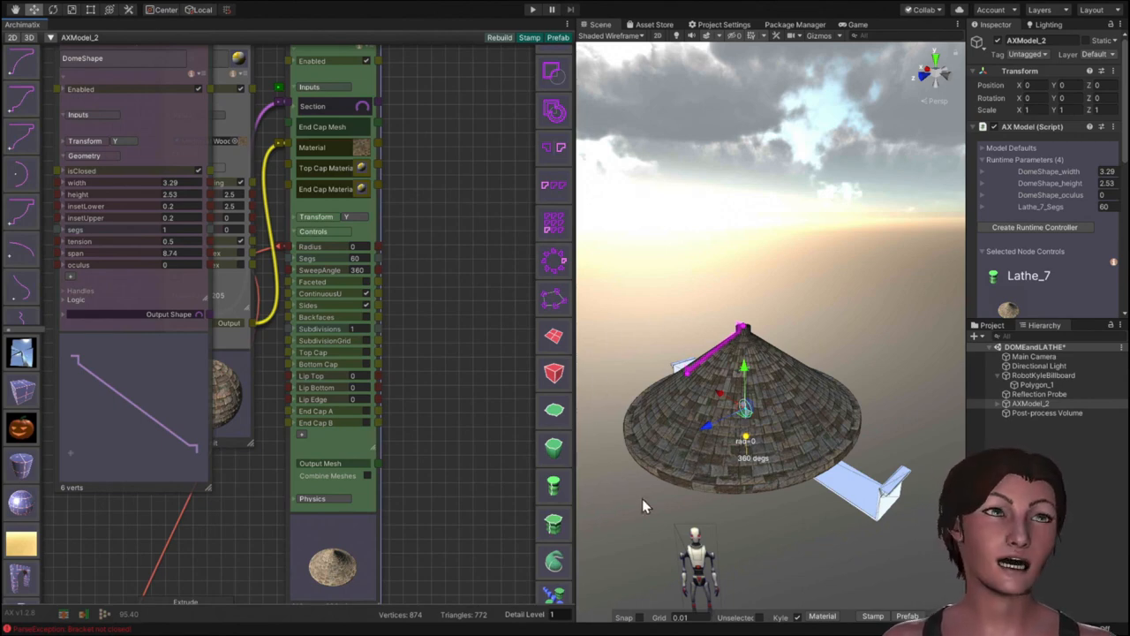
mouse_move(761, 344)
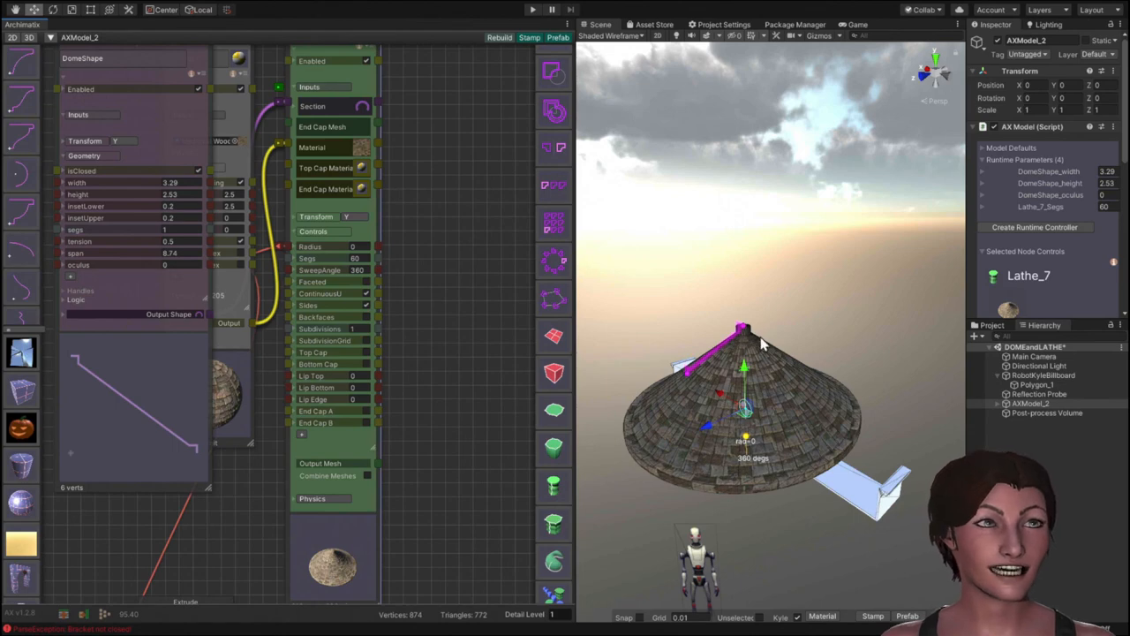
mouse_move(428, 310)
text(4)
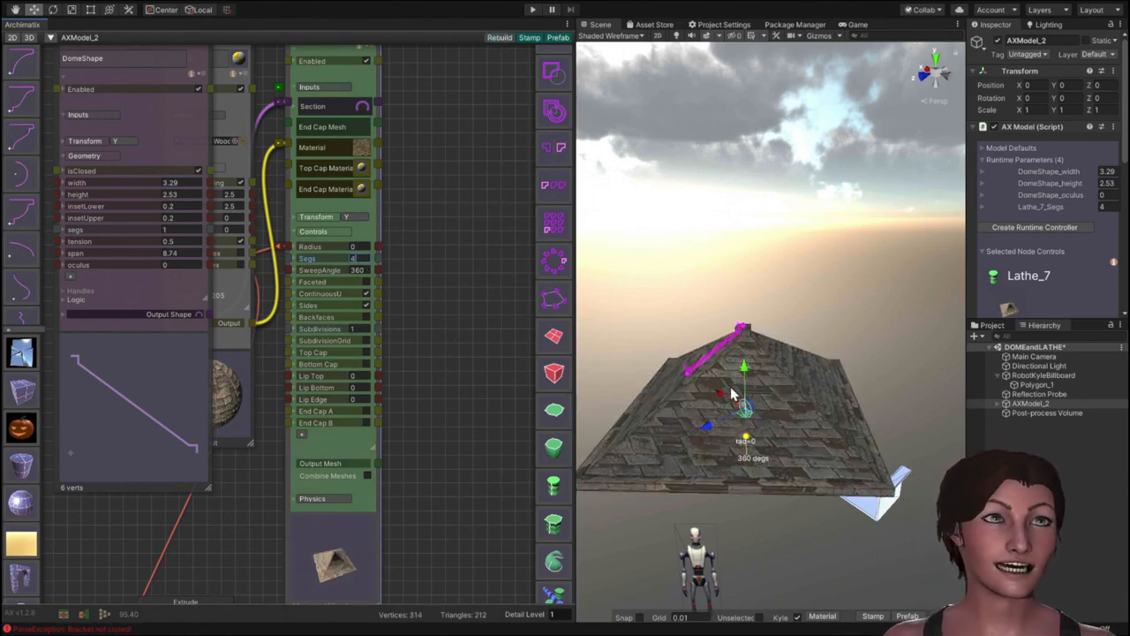
mouse_move(617, 392)
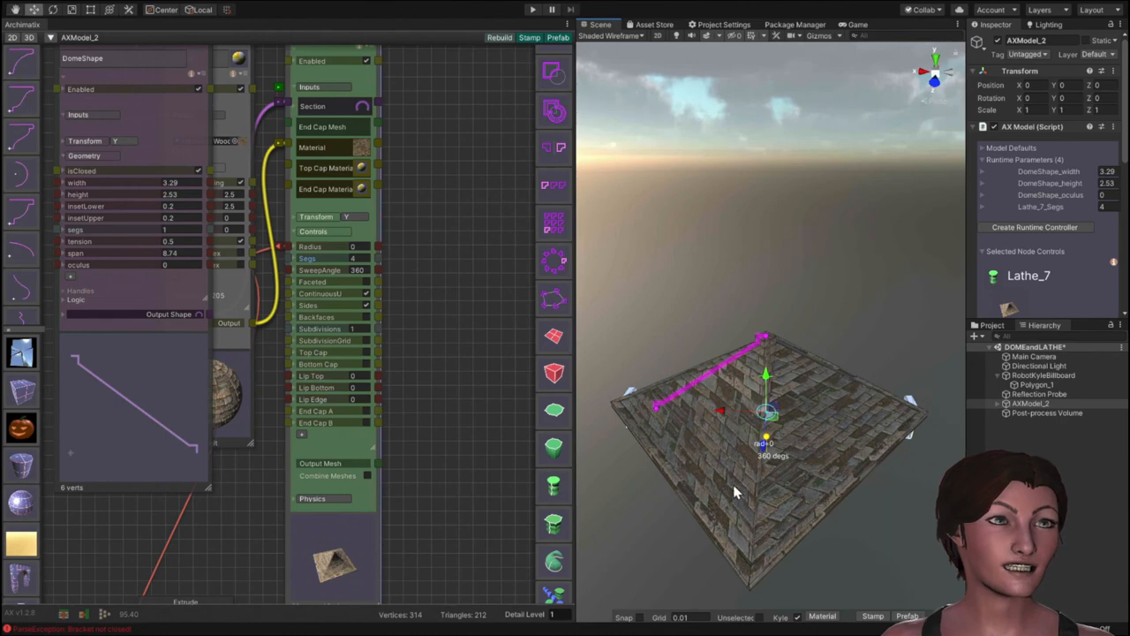
mouse_move(646, 366)
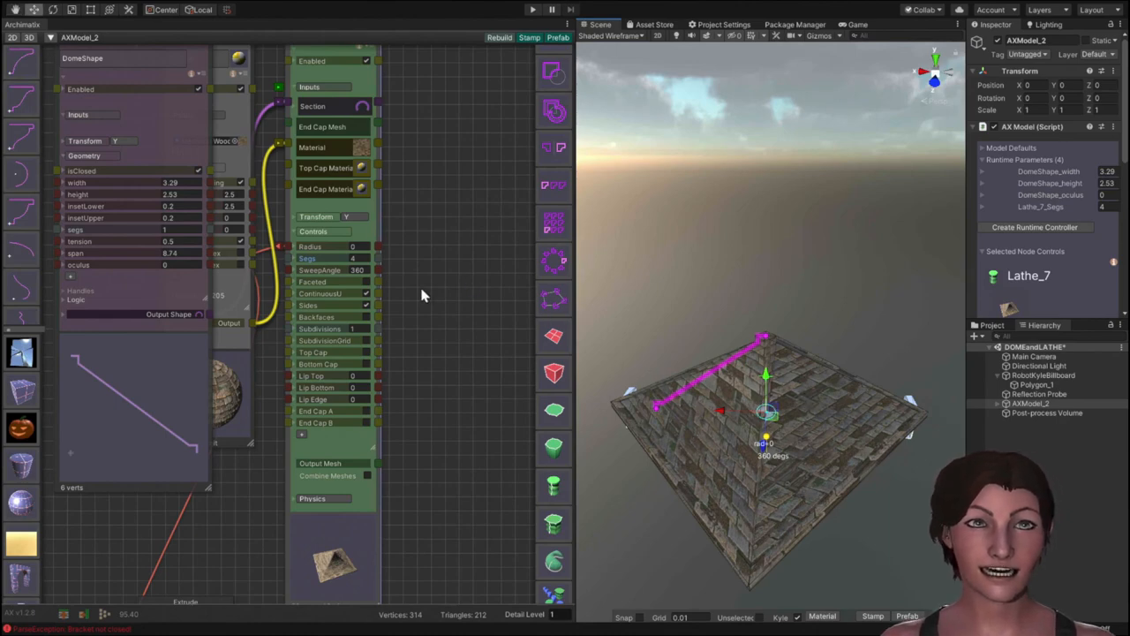
mouse_move(367, 287)
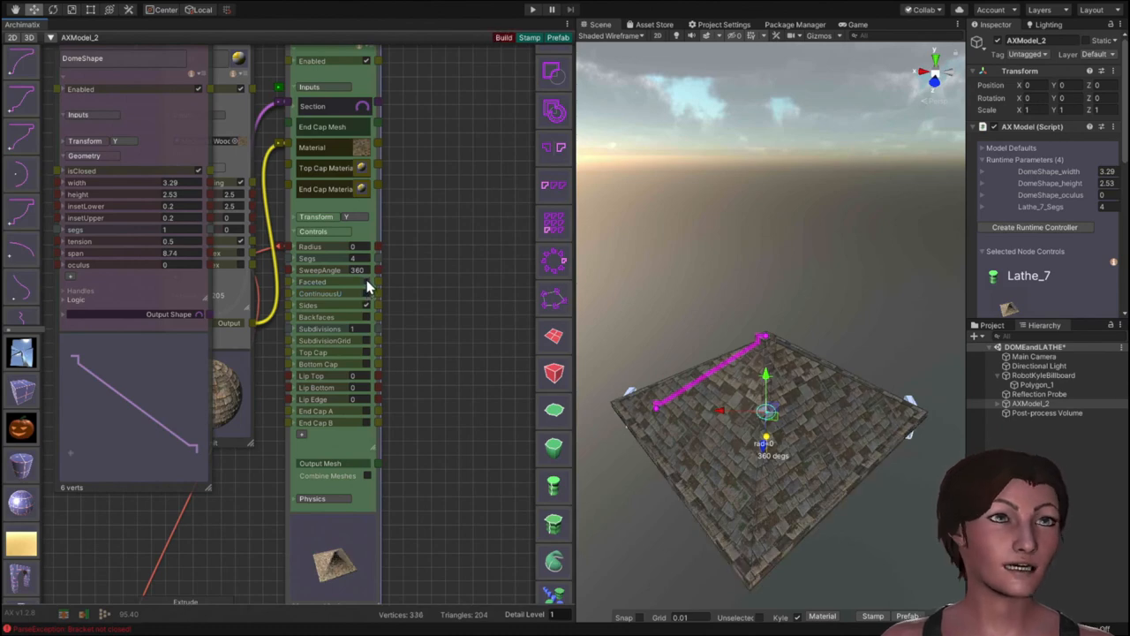
Toggle Faceted shading on and off while viewing the four-sided roof slope up close.
click(503, 37)
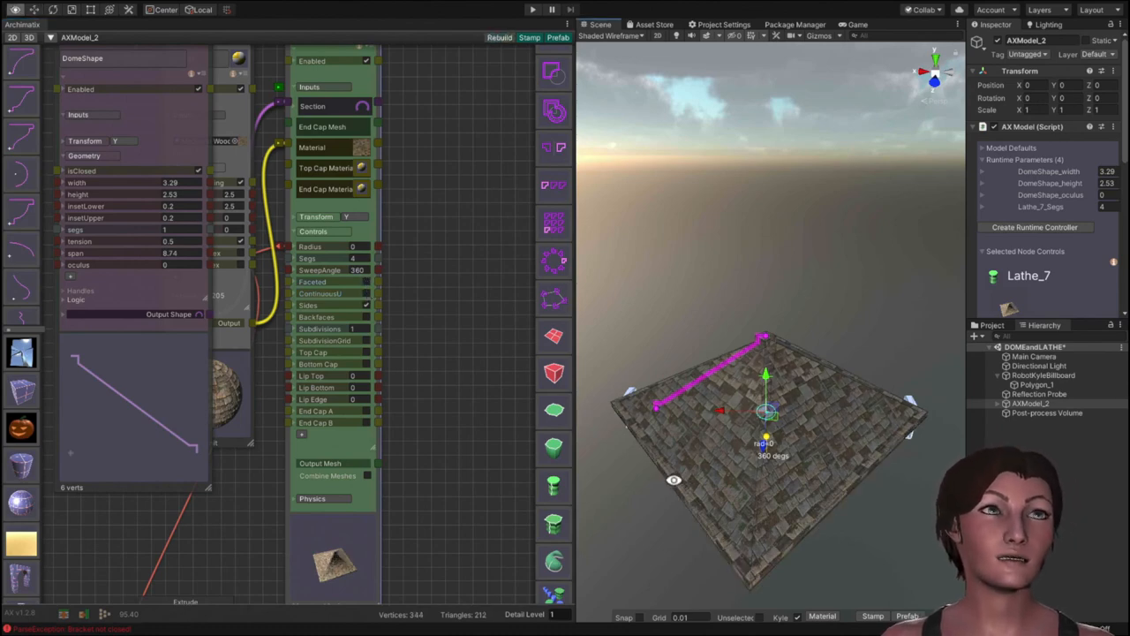
drag(768, 398, 733, 379)
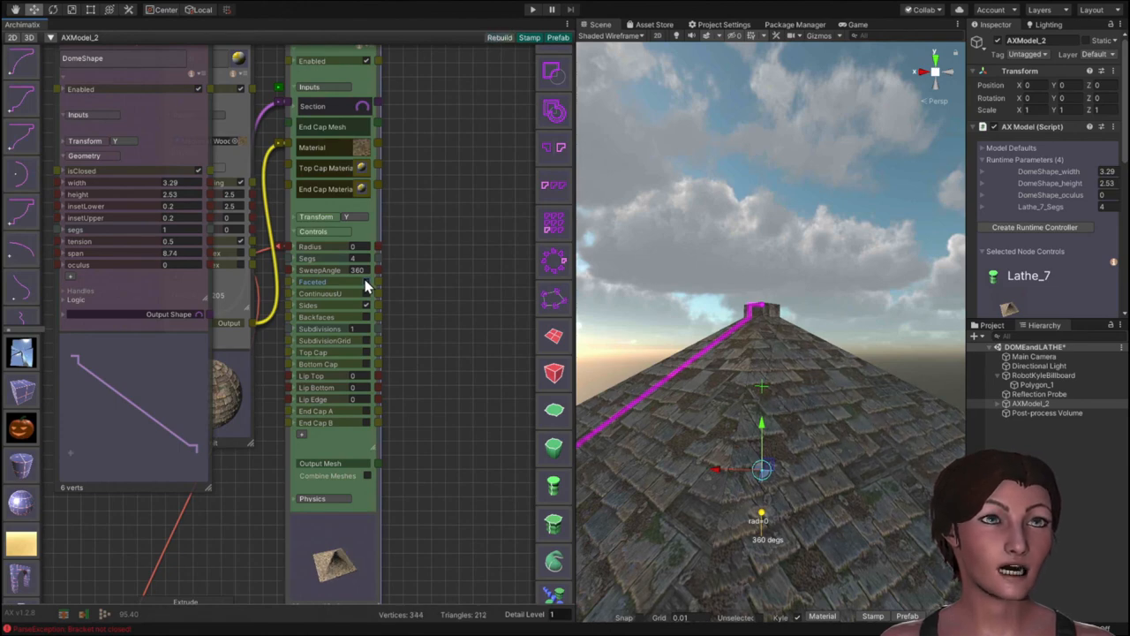
click(498, 38)
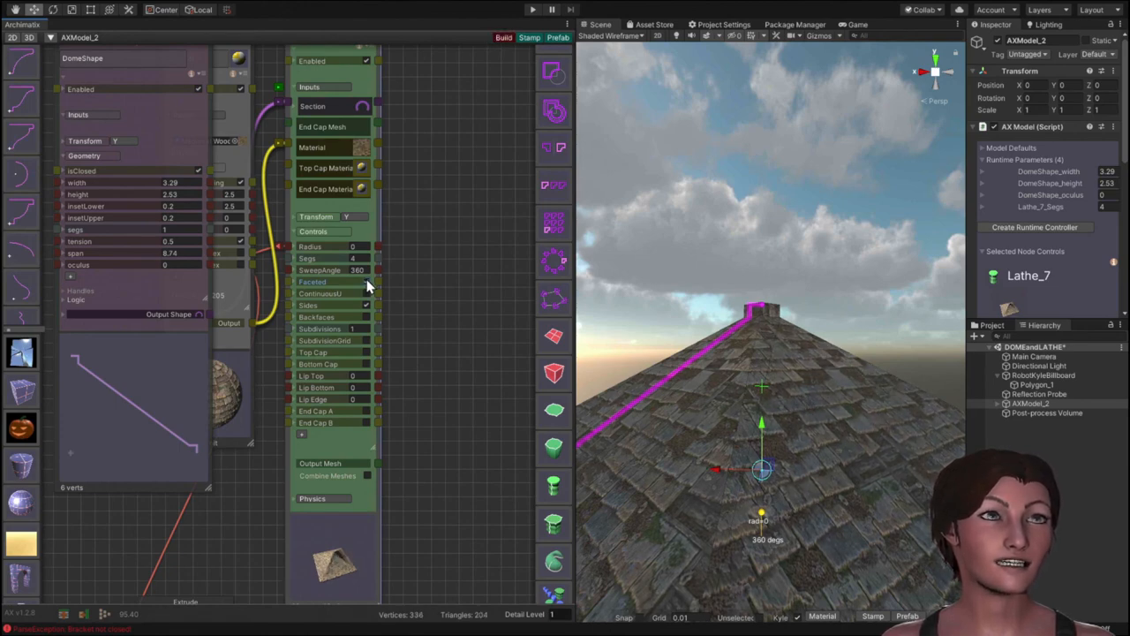
click(504, 37)
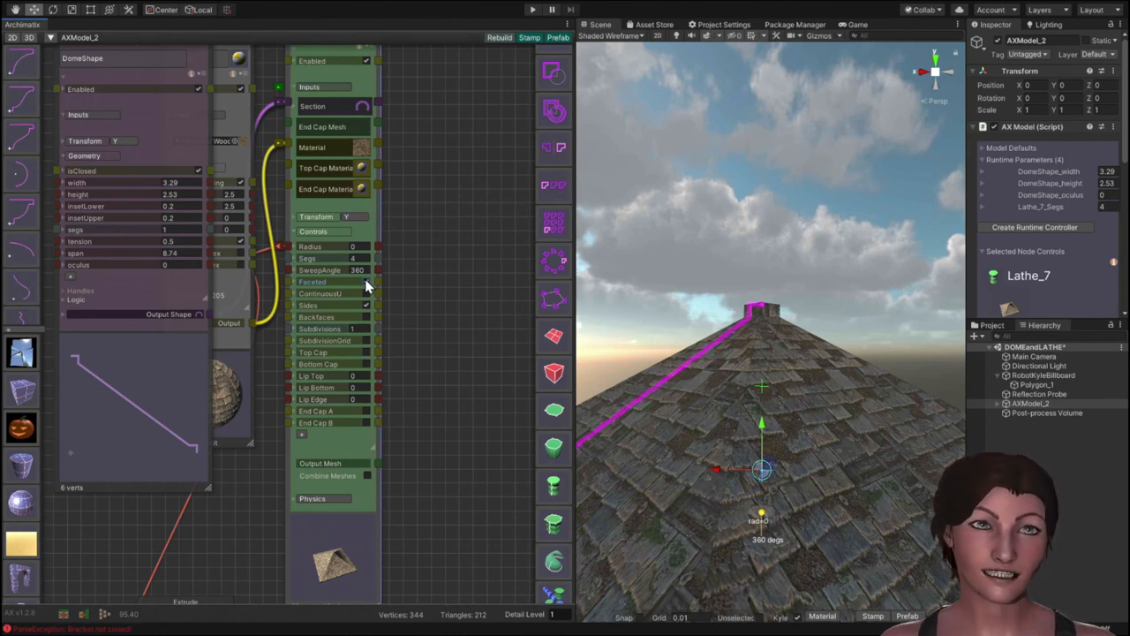
mouse_move(300, 98)
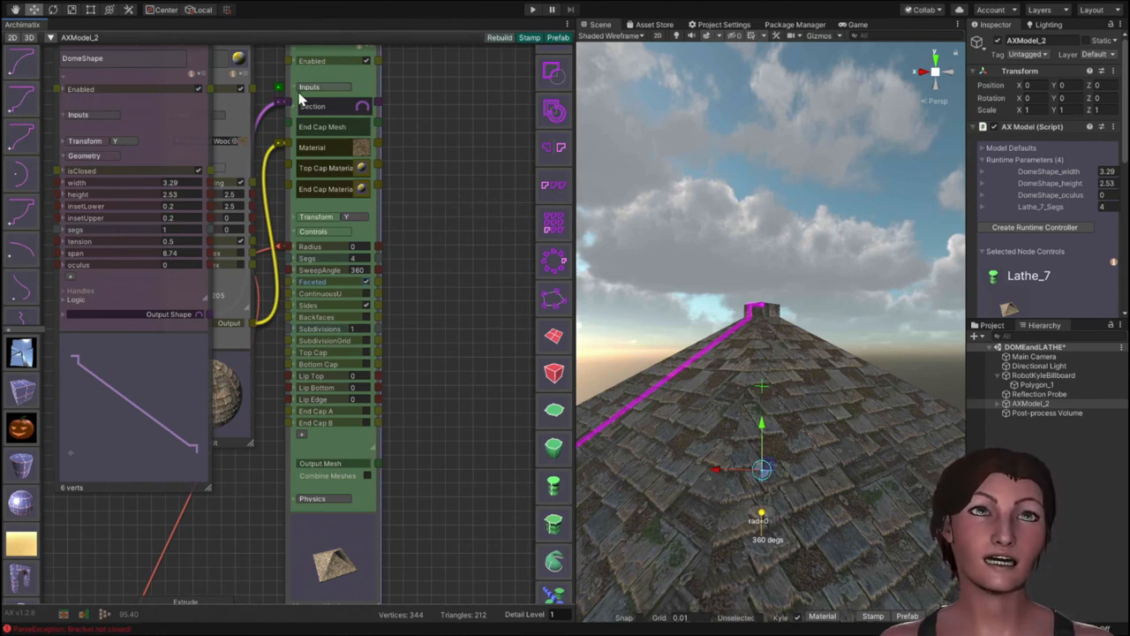
click(314, 106)
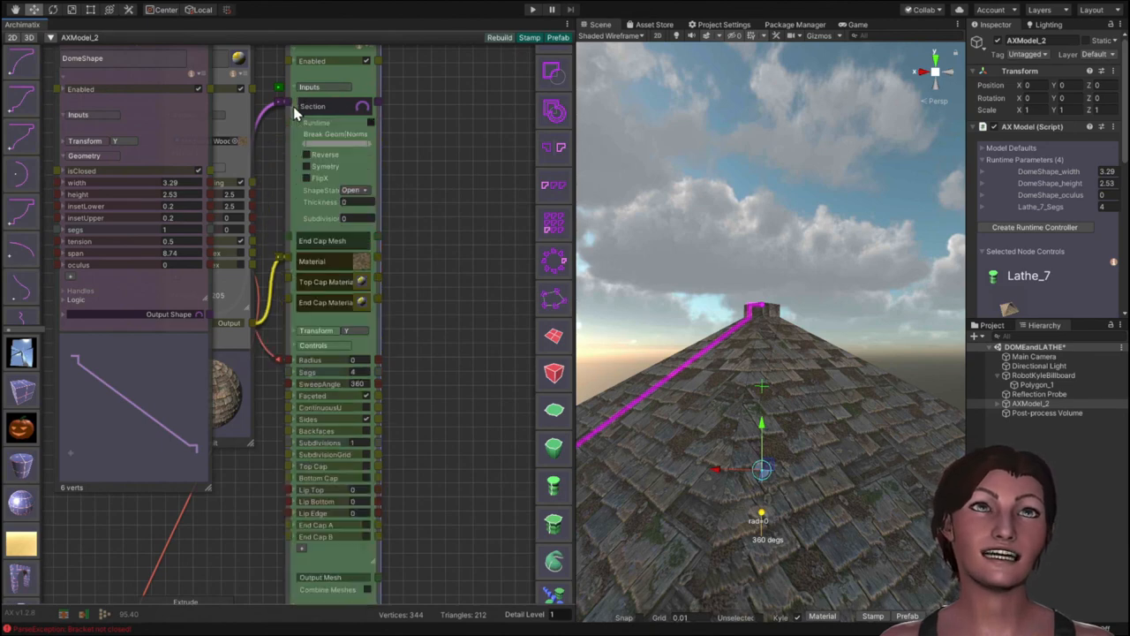
mouse_move(314, 149)
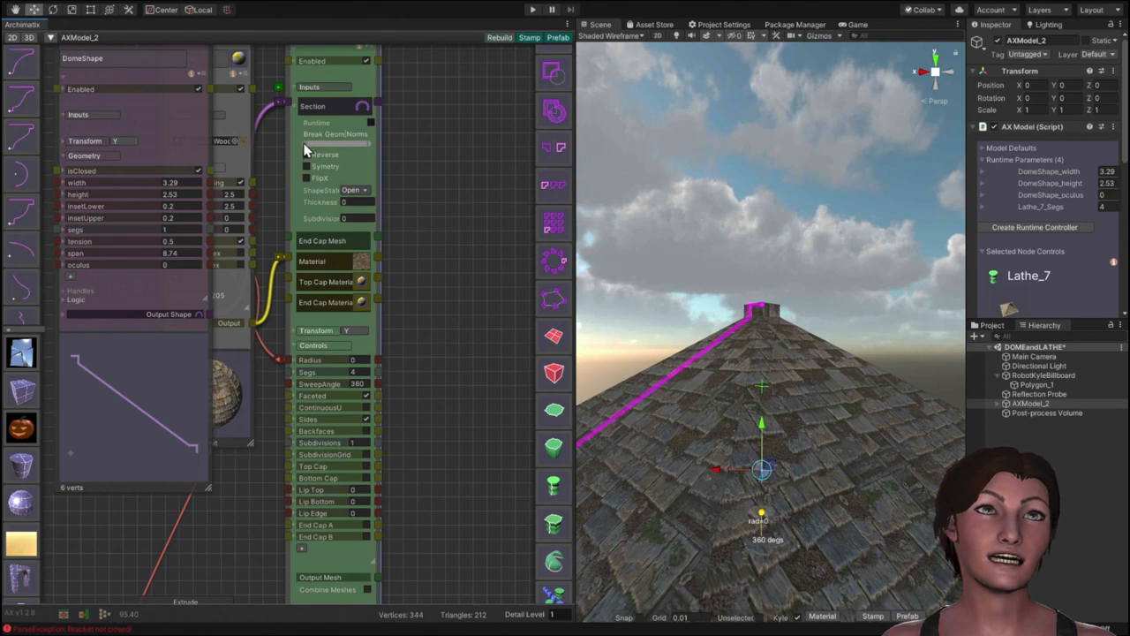
mouse_move(371, 150)
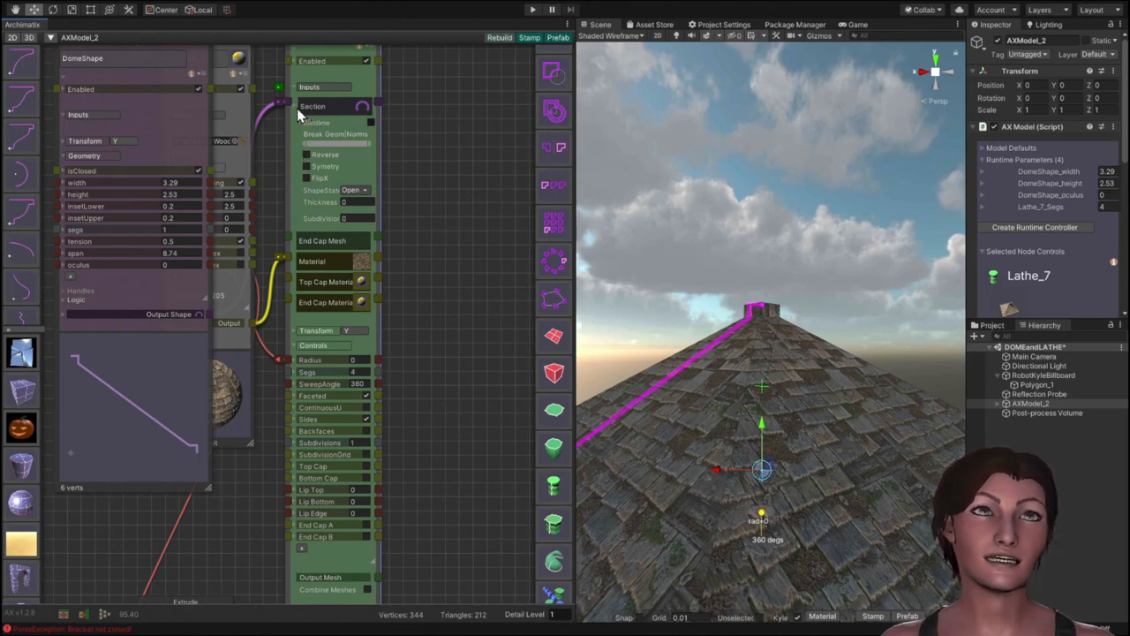
click(313, 106)
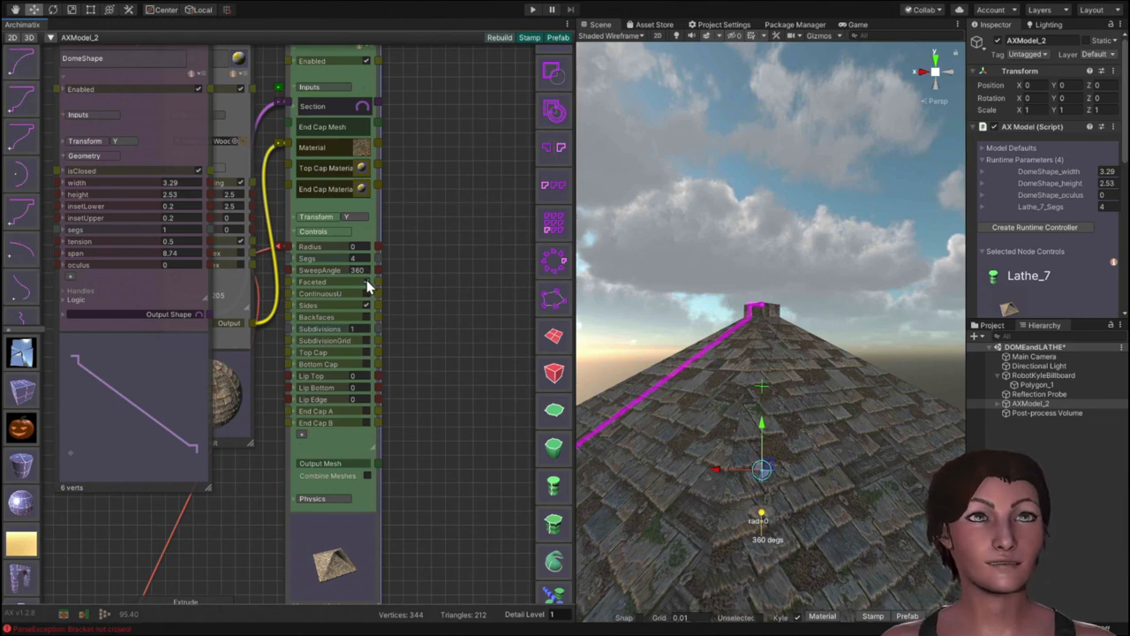
Curve the DomeShape profile into a rounded square dome and toggle Faceted on the Lathe.
click(498, 37)
text(20)
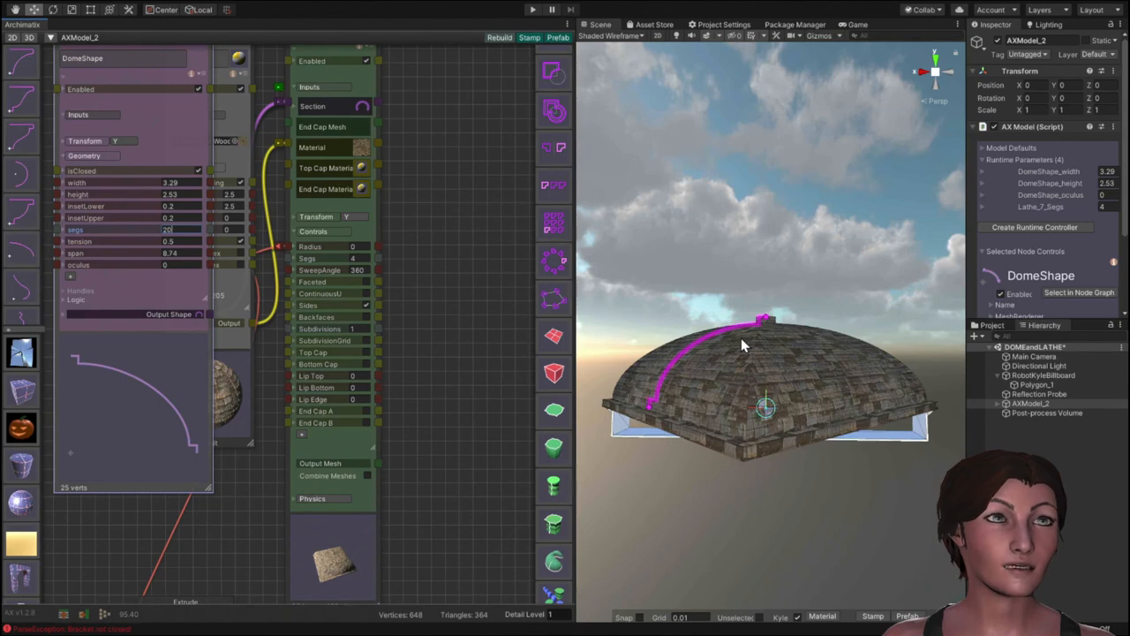
mouse_move(685, 347)
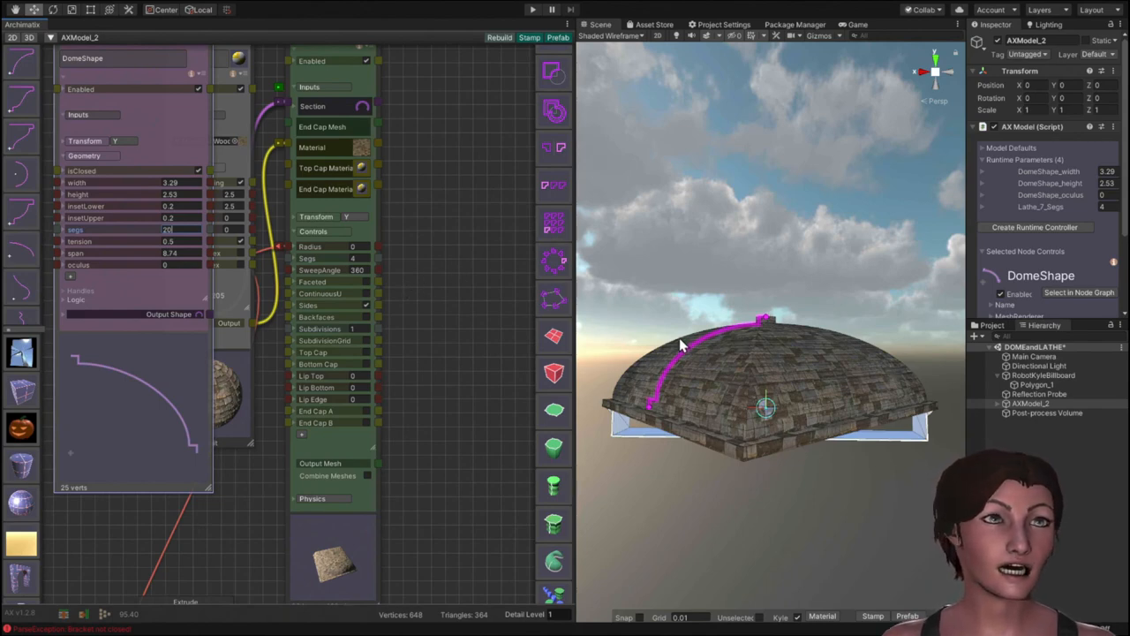
mouse_move(690, 339)
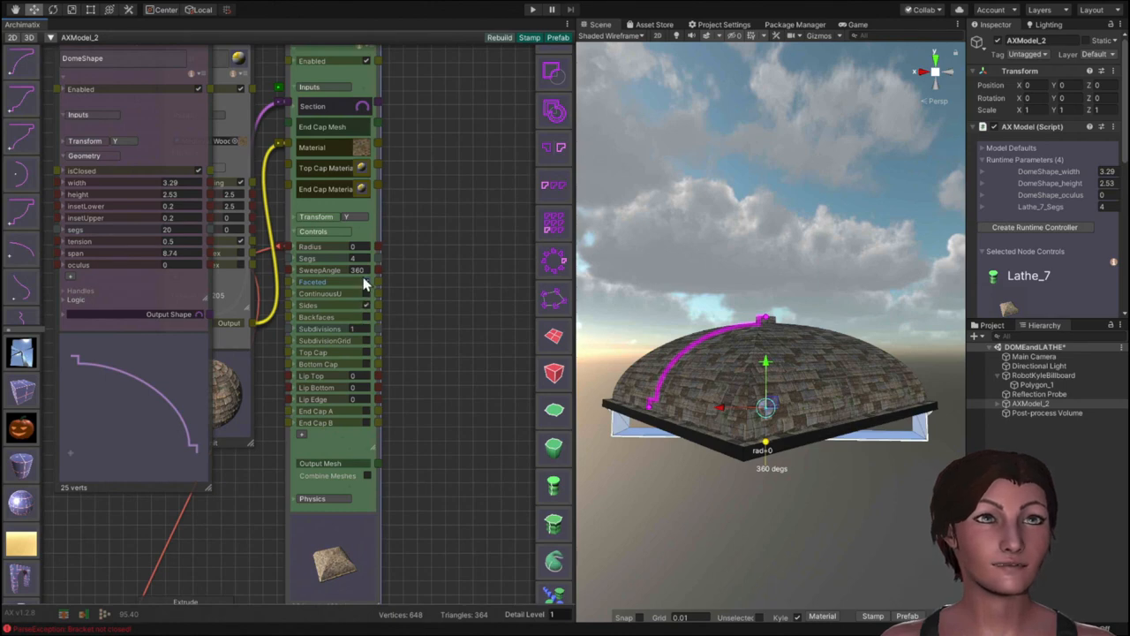
click(500, 37)
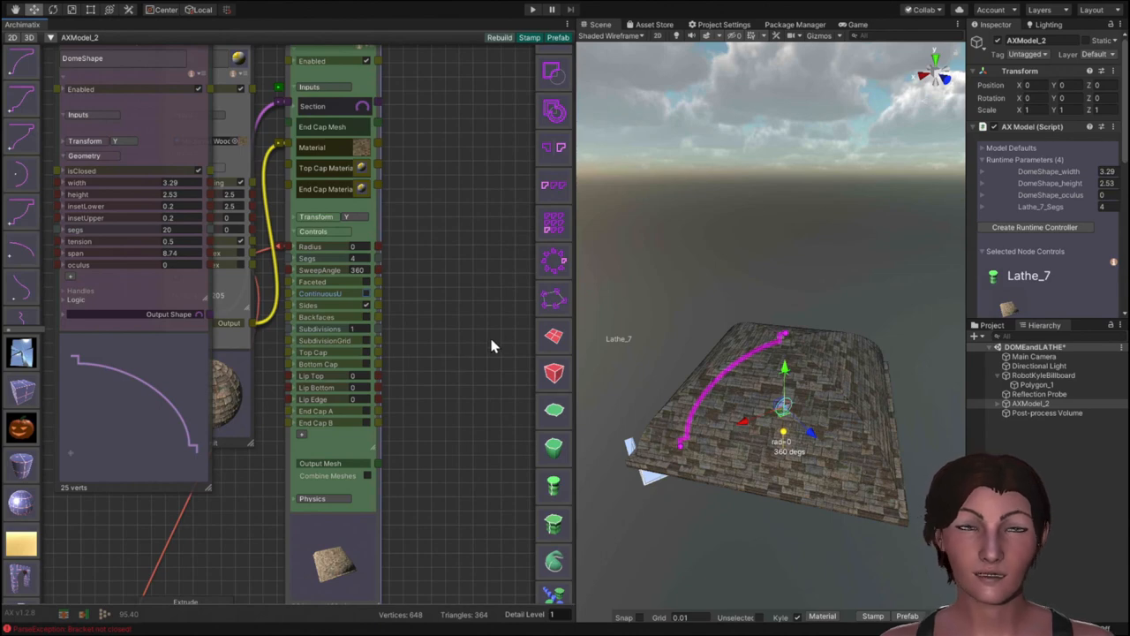
mouse_move(336, 256)
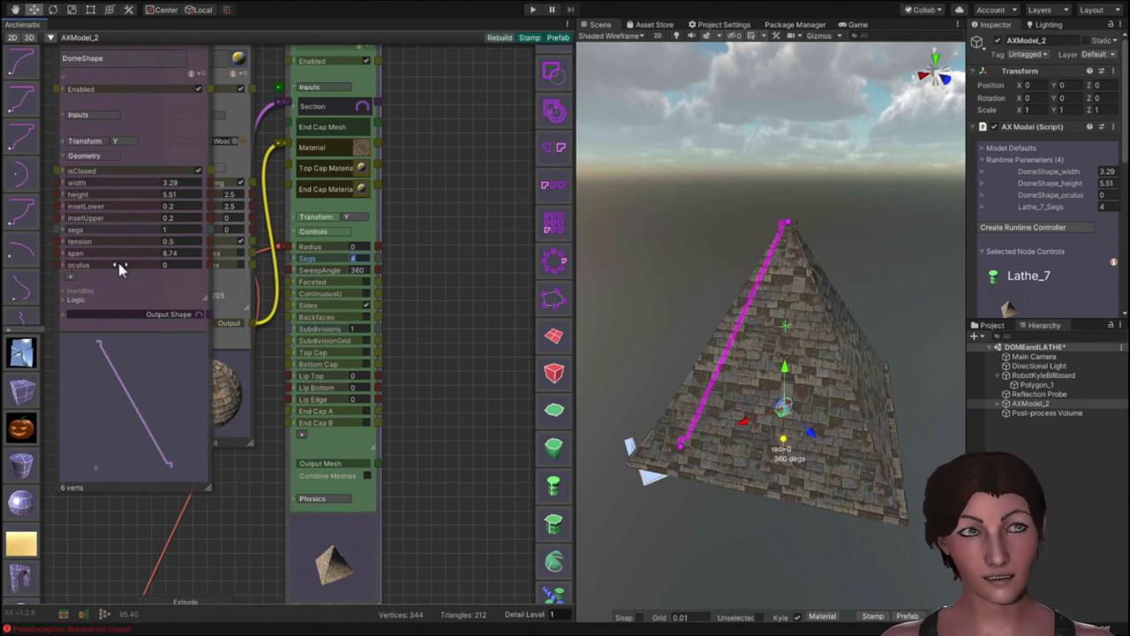
mouse_move(170, 336)
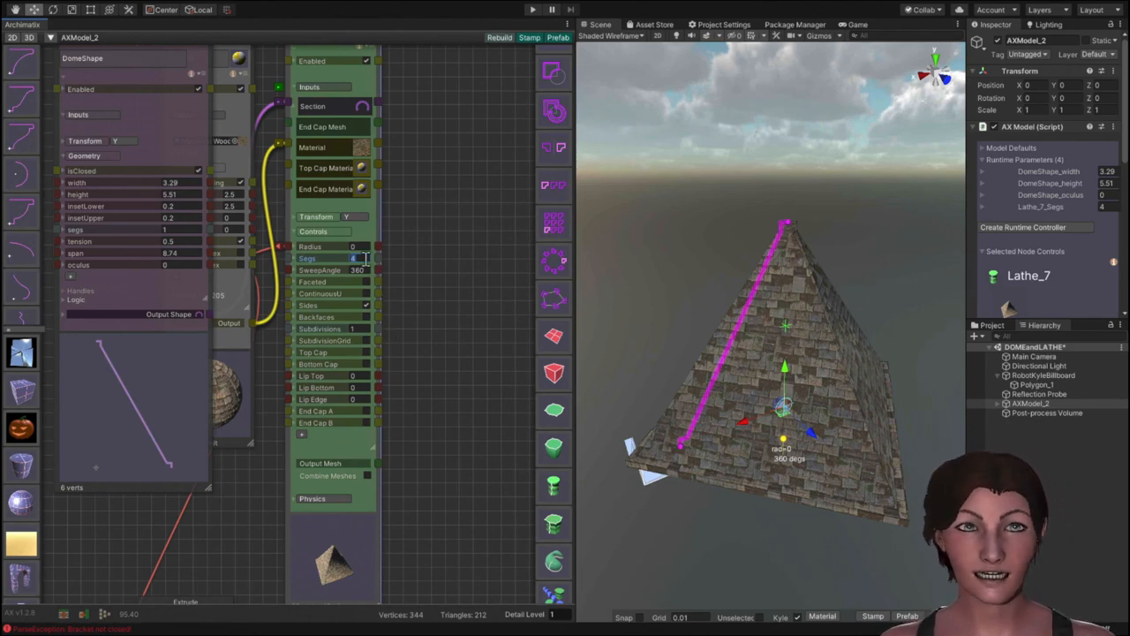
Set the Lathe Segs to 60 so the straight profile revolves into a round pointed cone.
text(60)
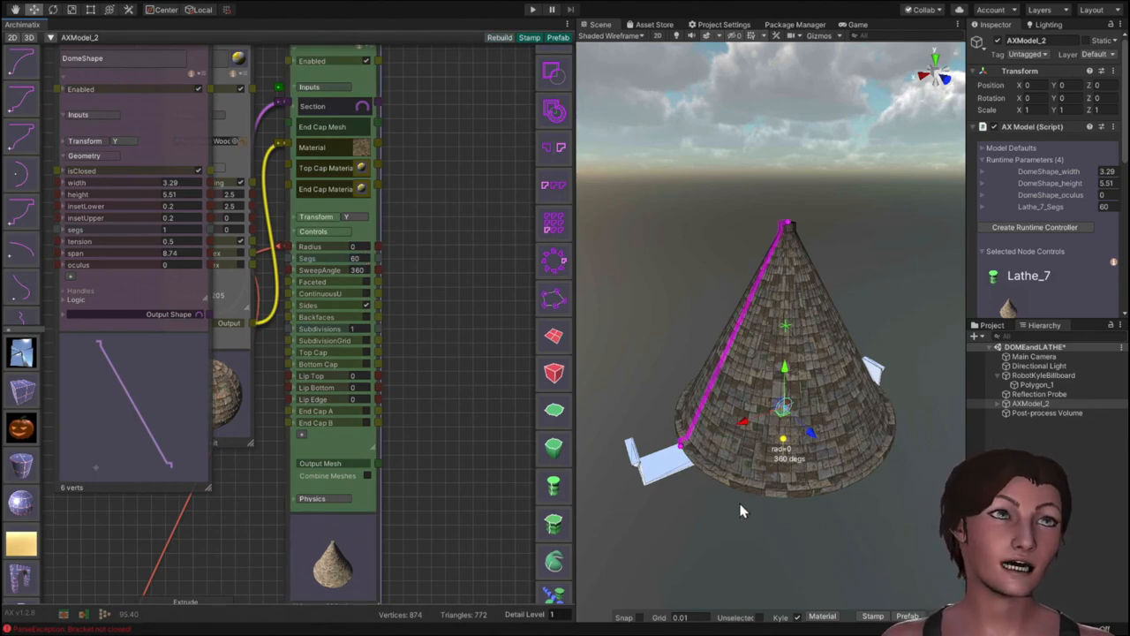
mouse_move(793, 585)
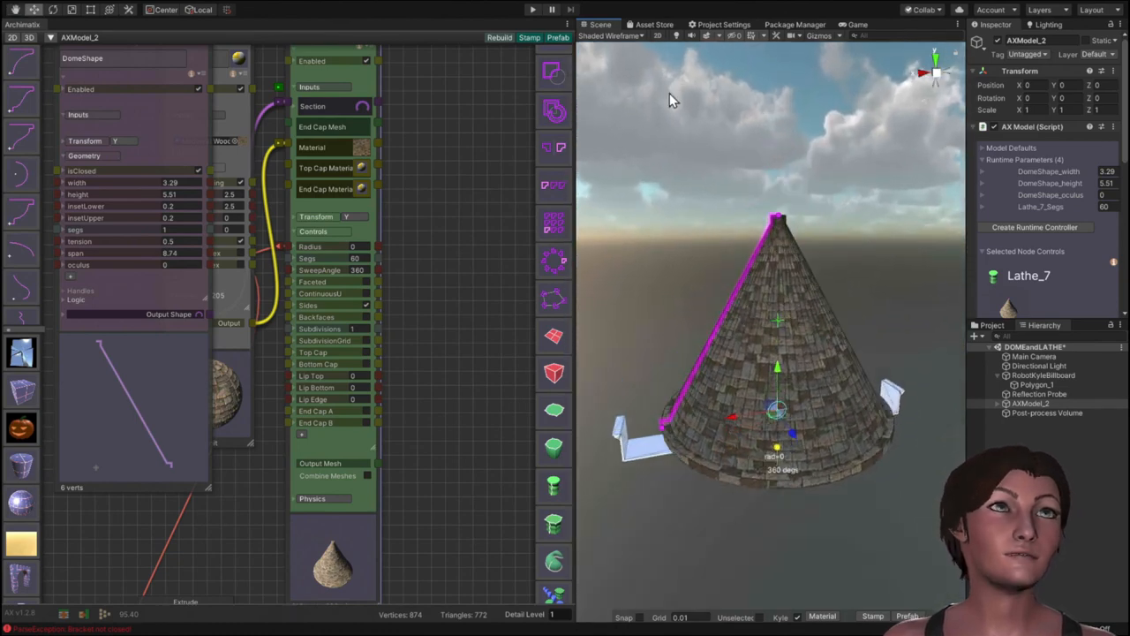
Switch the Scene view draw mode back to plain Shaded without wireframe.
click(611, 35)
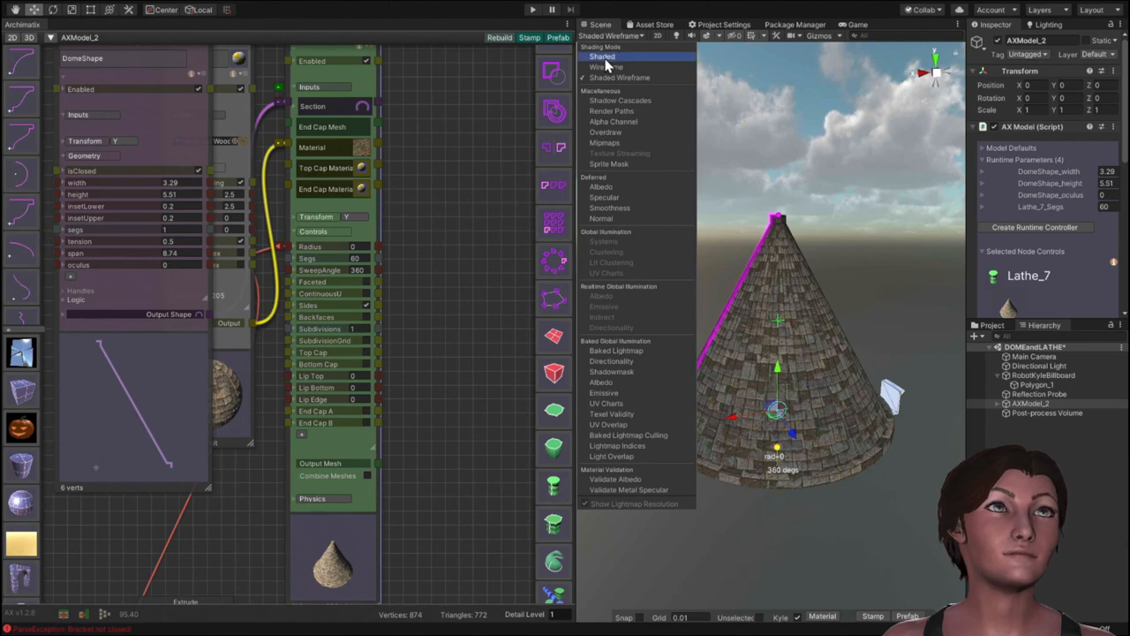
click(603, 54)
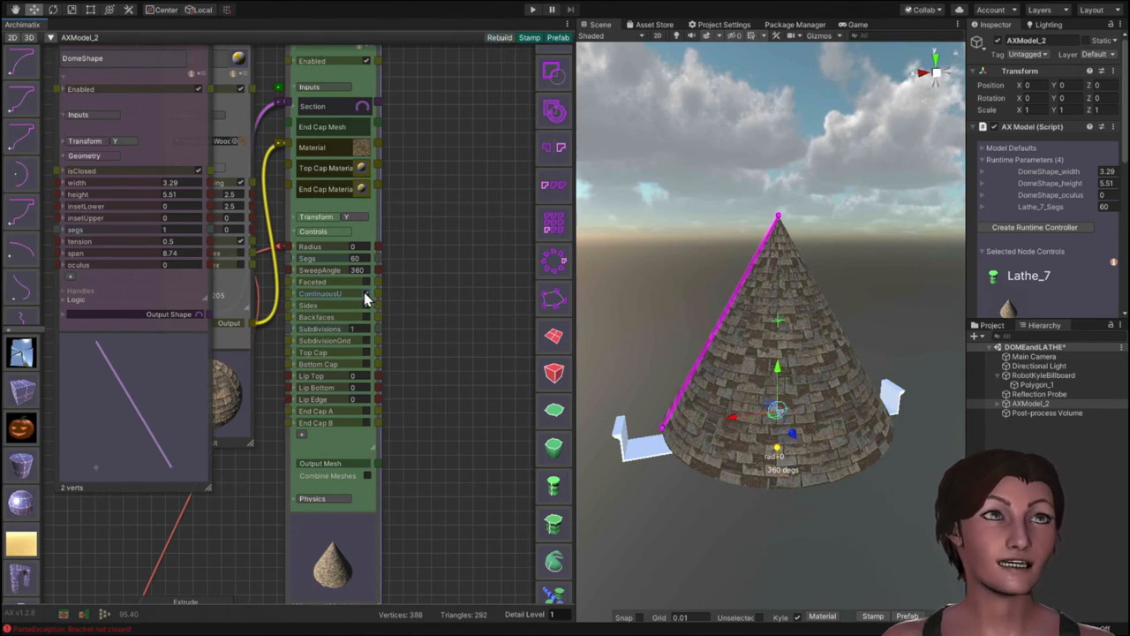
Set the Lathe Segs to 12 and enable Faceted so the roof has twelve flat sides.
click(498, 38)
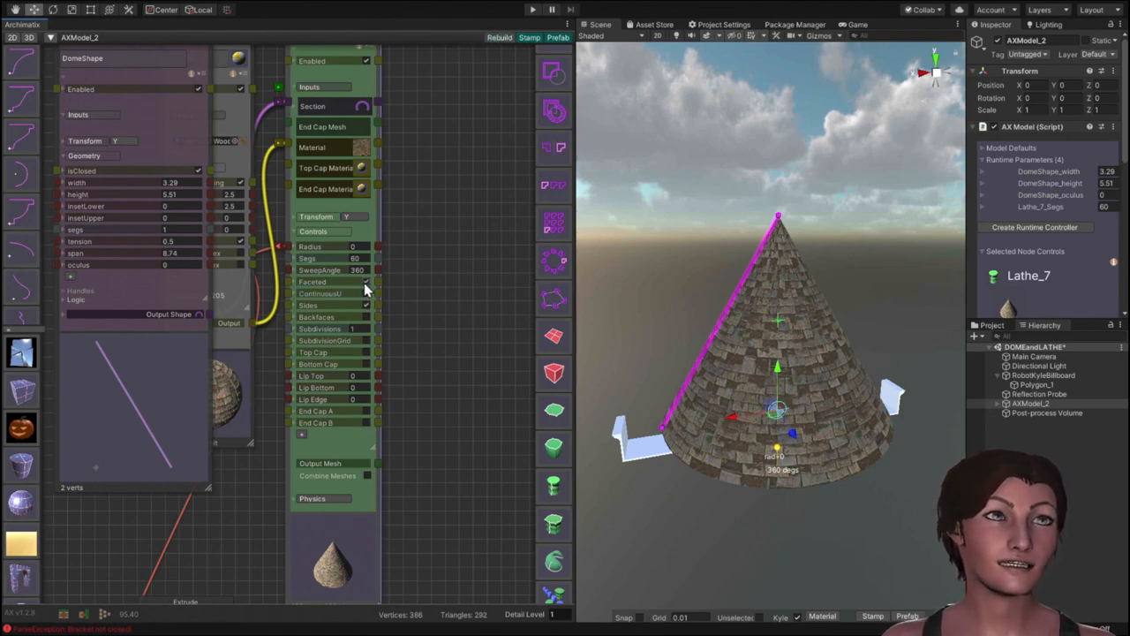
click(366, 283)
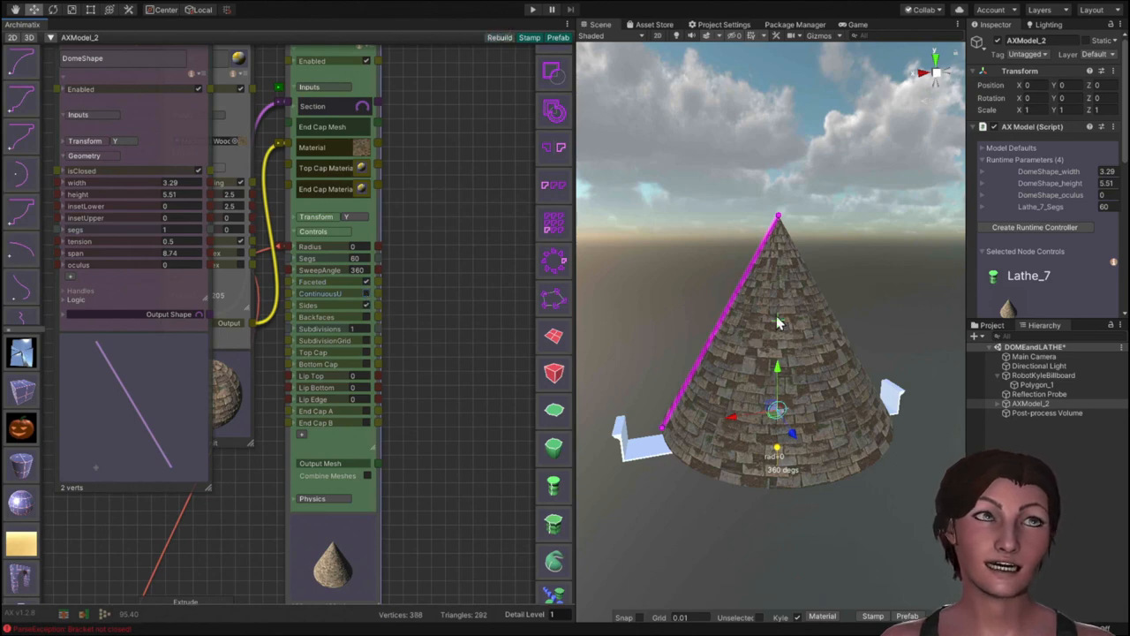
mouse_move(639, 345)
text(12)
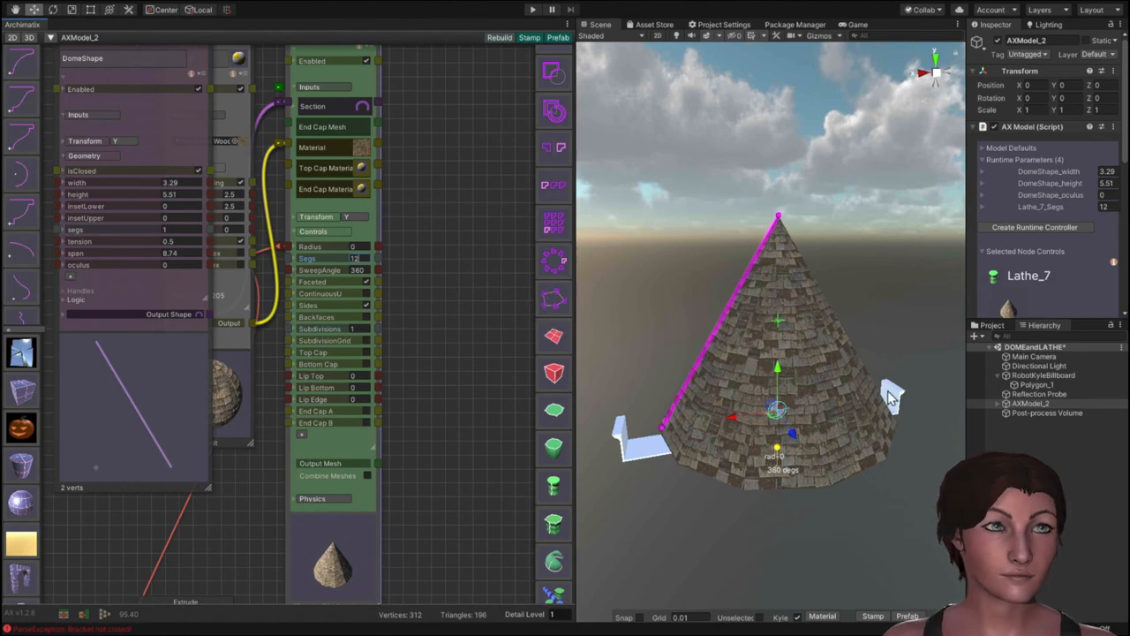
mouse_move(533, 354)
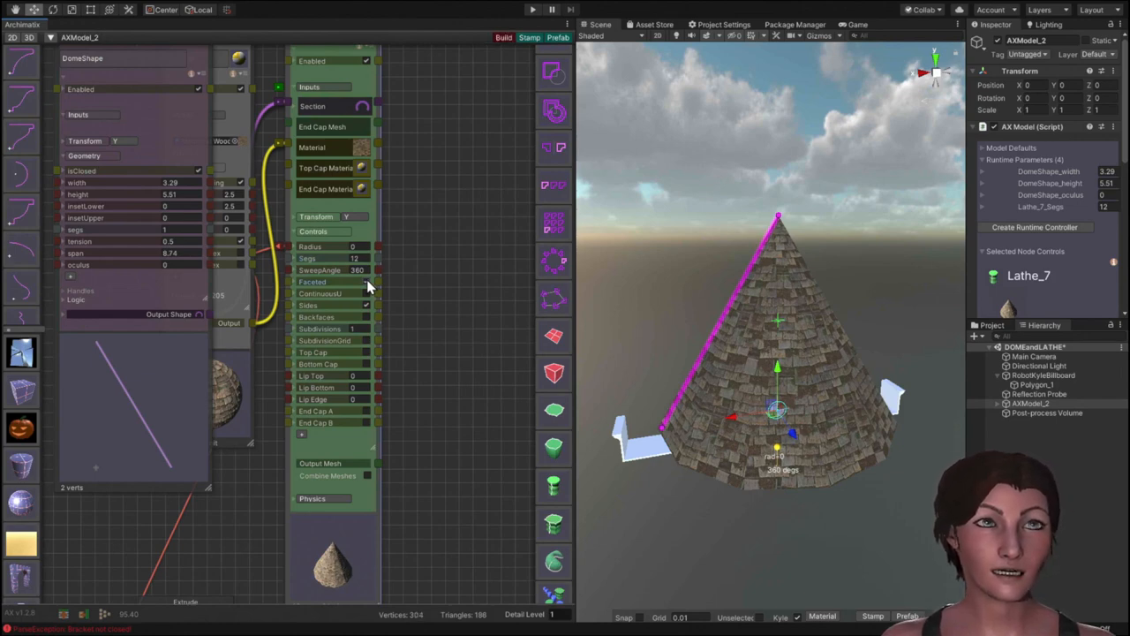
click(364, 281)
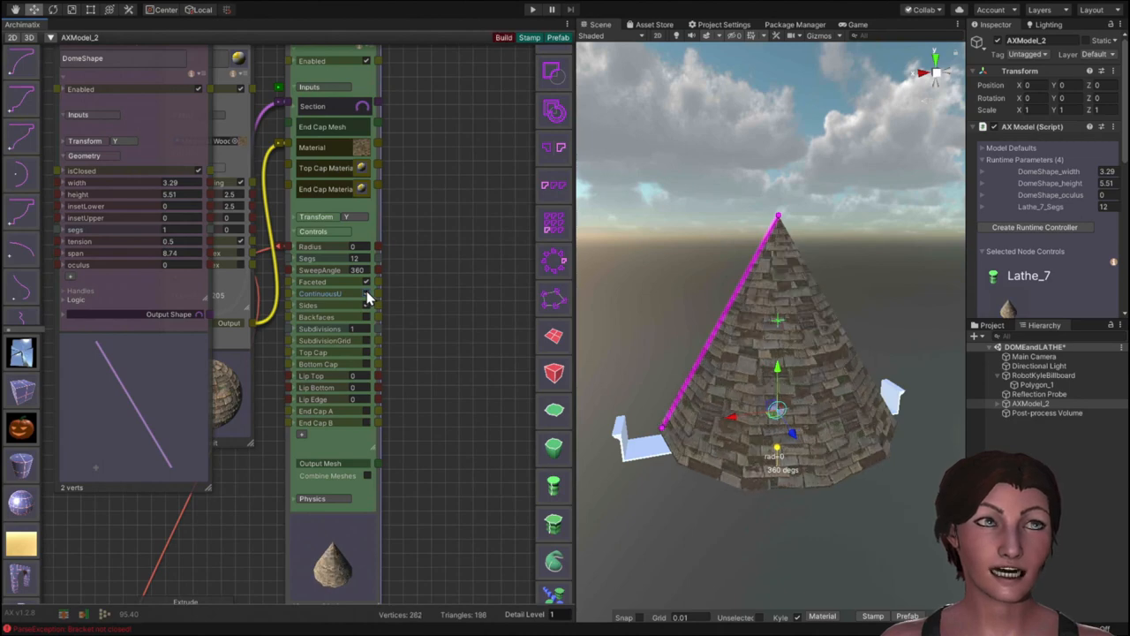
click(504, 37)
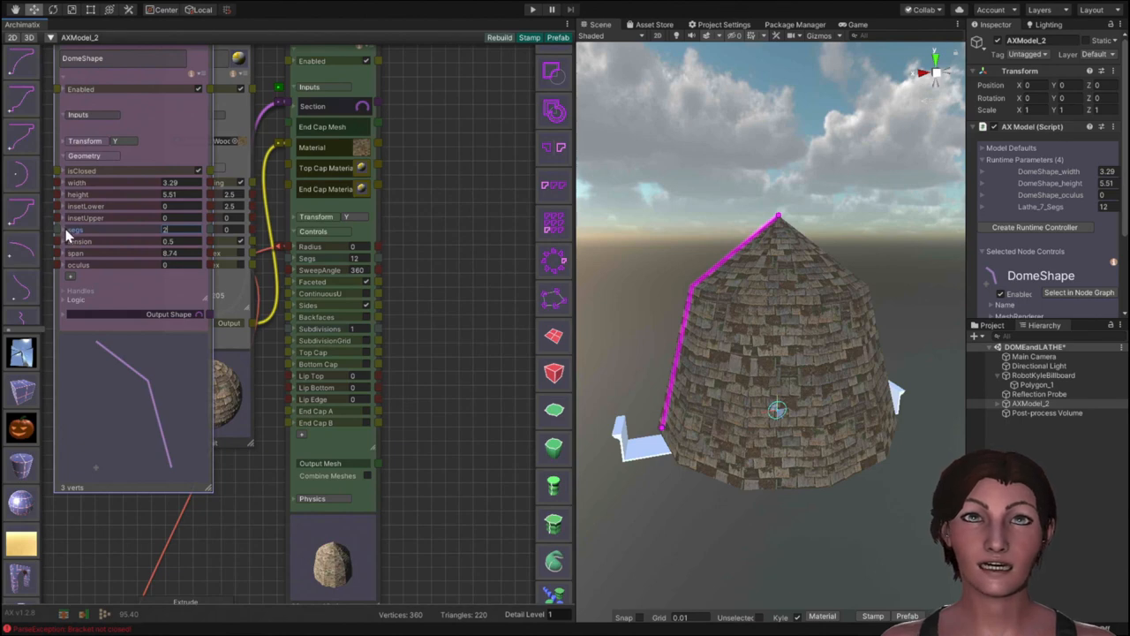
Expose DomeShape segs as a parameter, set the Lathe to 4 sides and lower the roof height.
click(165, 230)
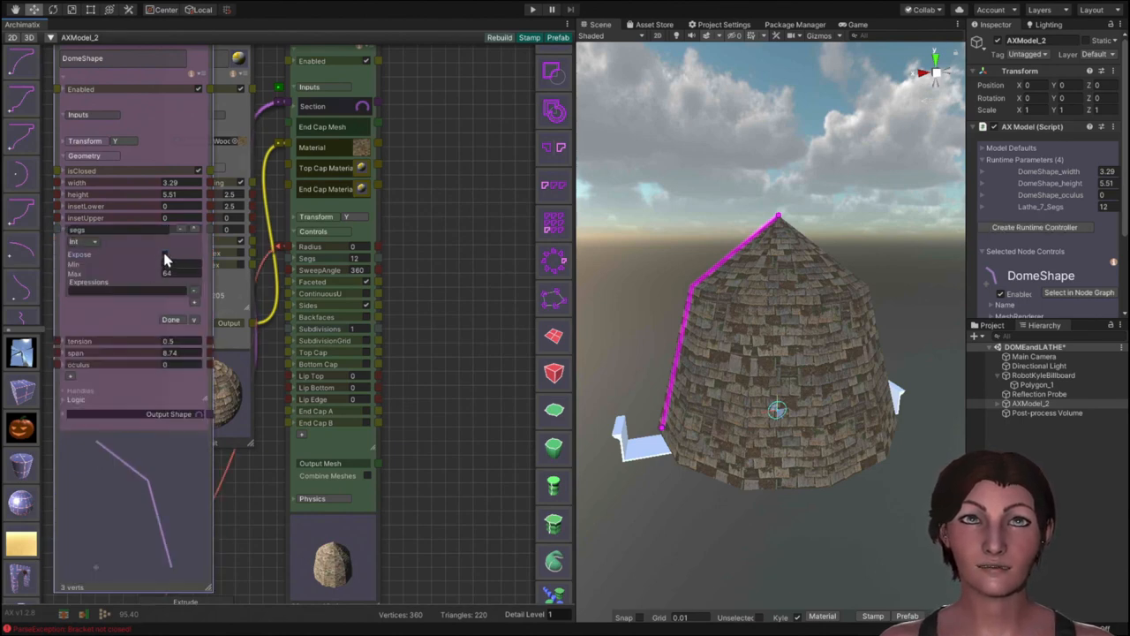
click(164, 254)
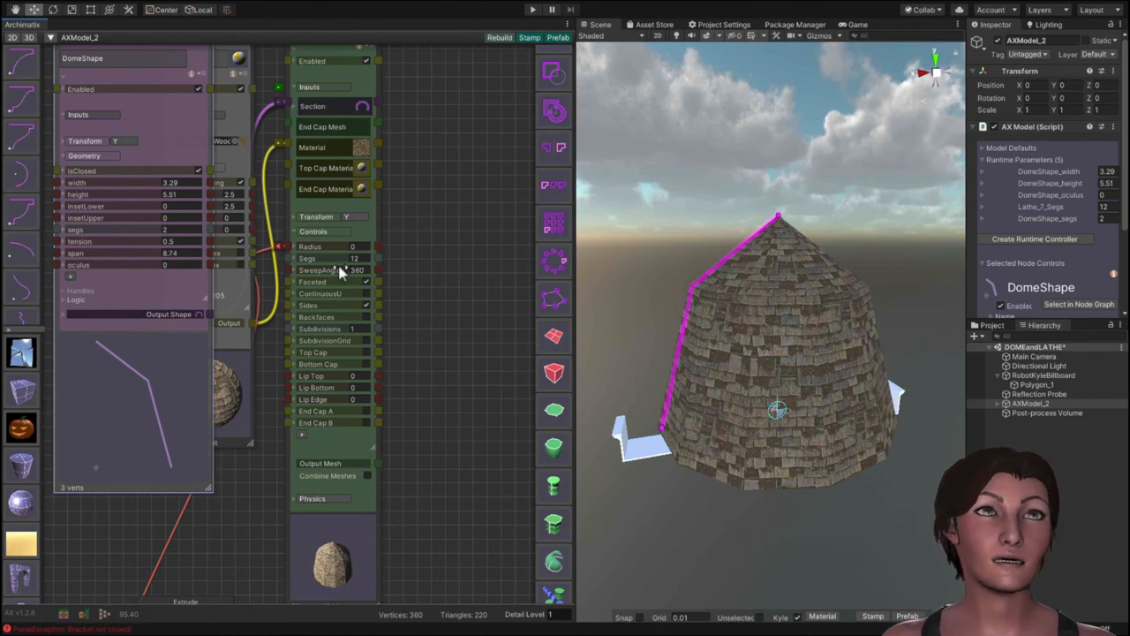
click(353, 258)
text(4)
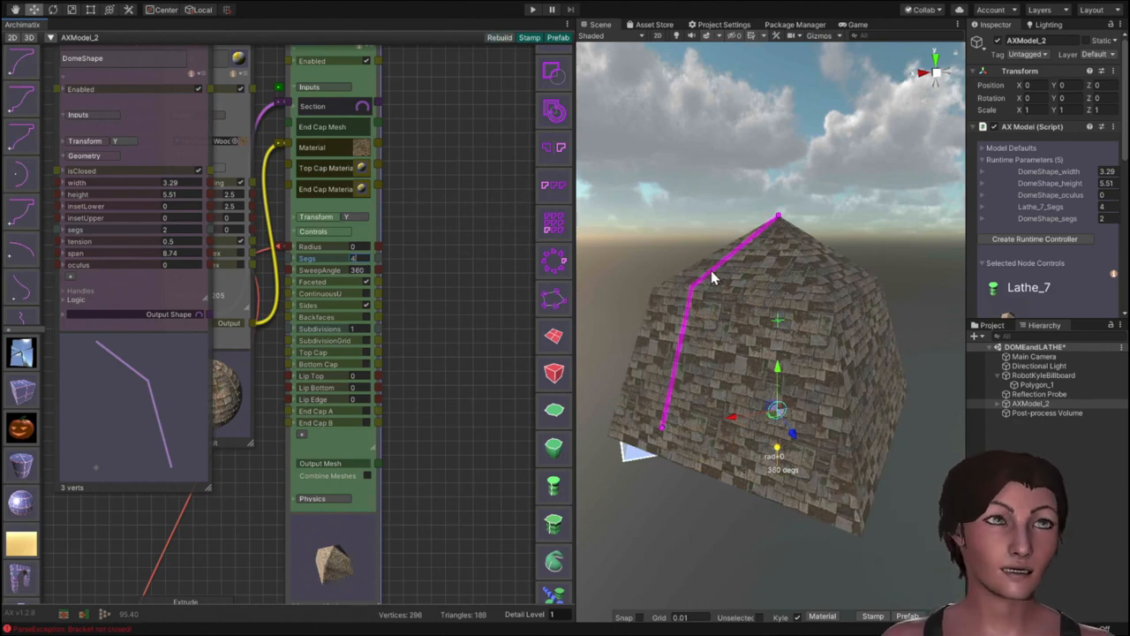
mouse_move(777, 219)
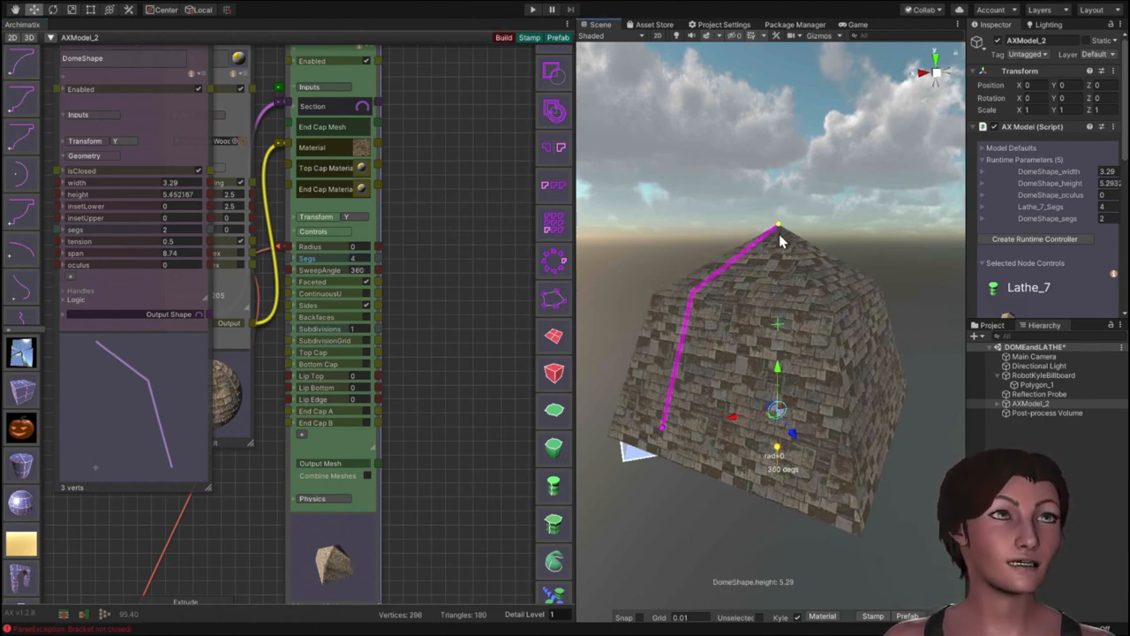
drag(777, 227, 779, 314)
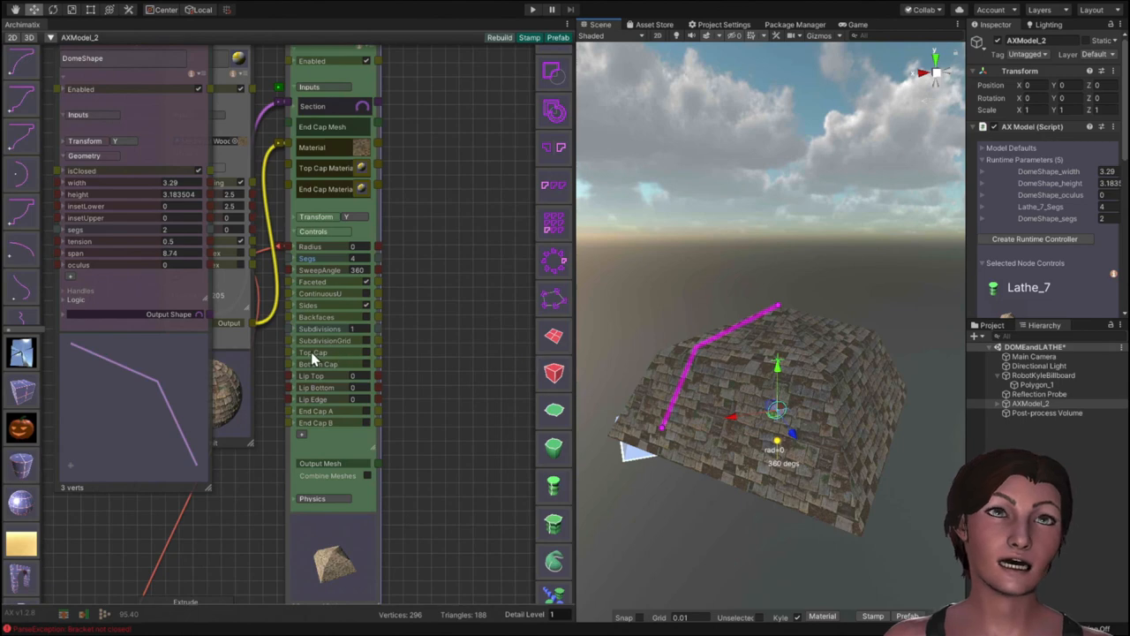
mouse_move(99, 268)
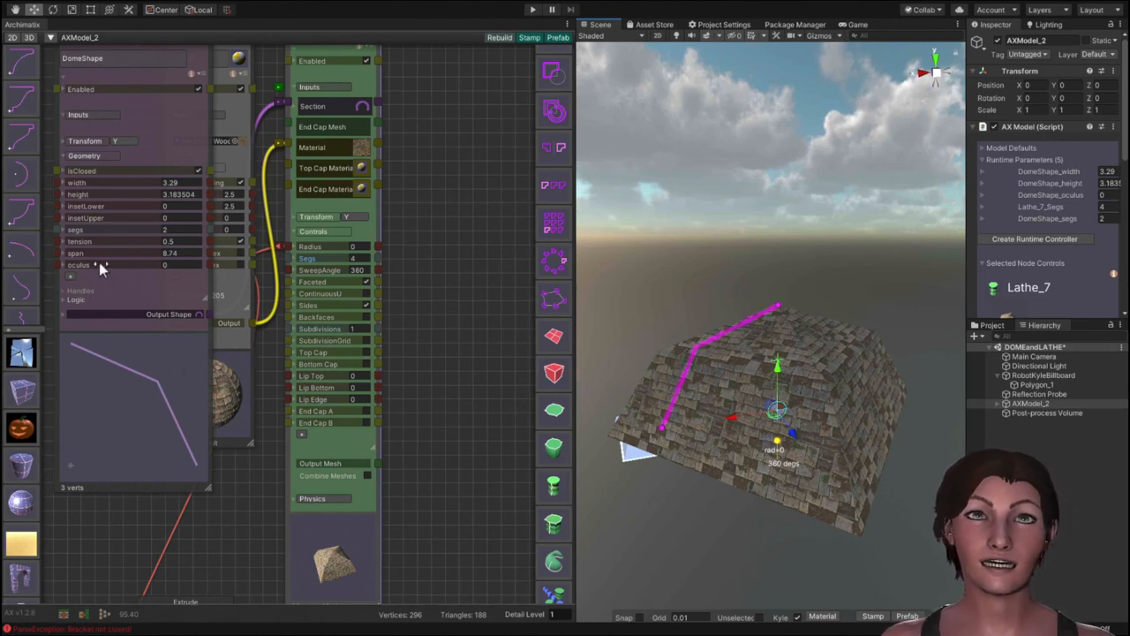
mouse_move(81, 246)
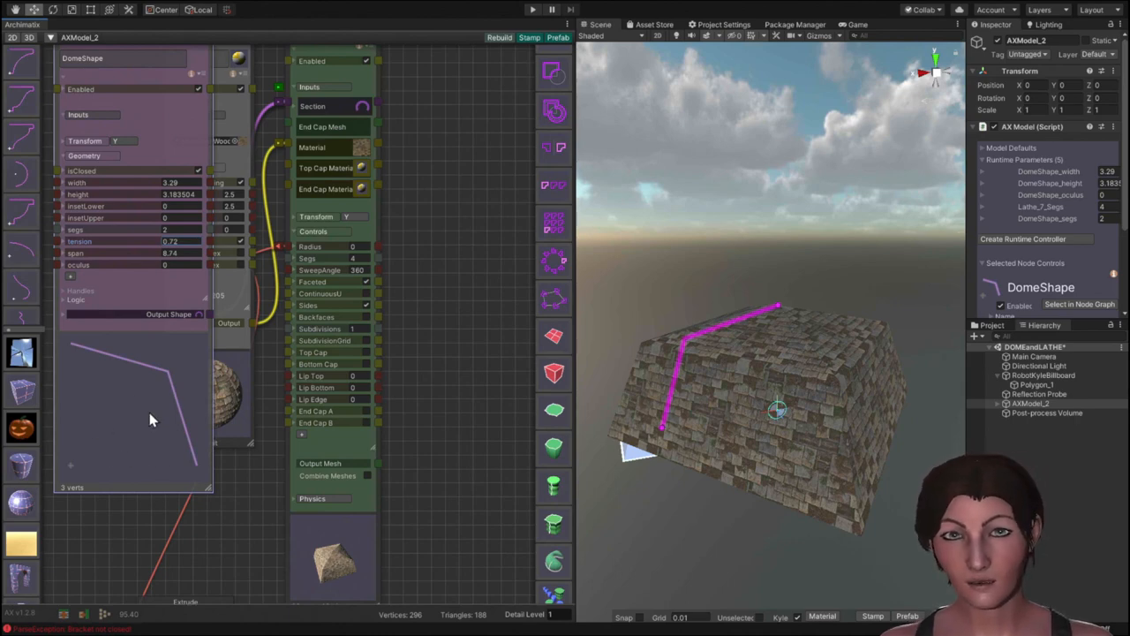
mouse_move(177, 417)
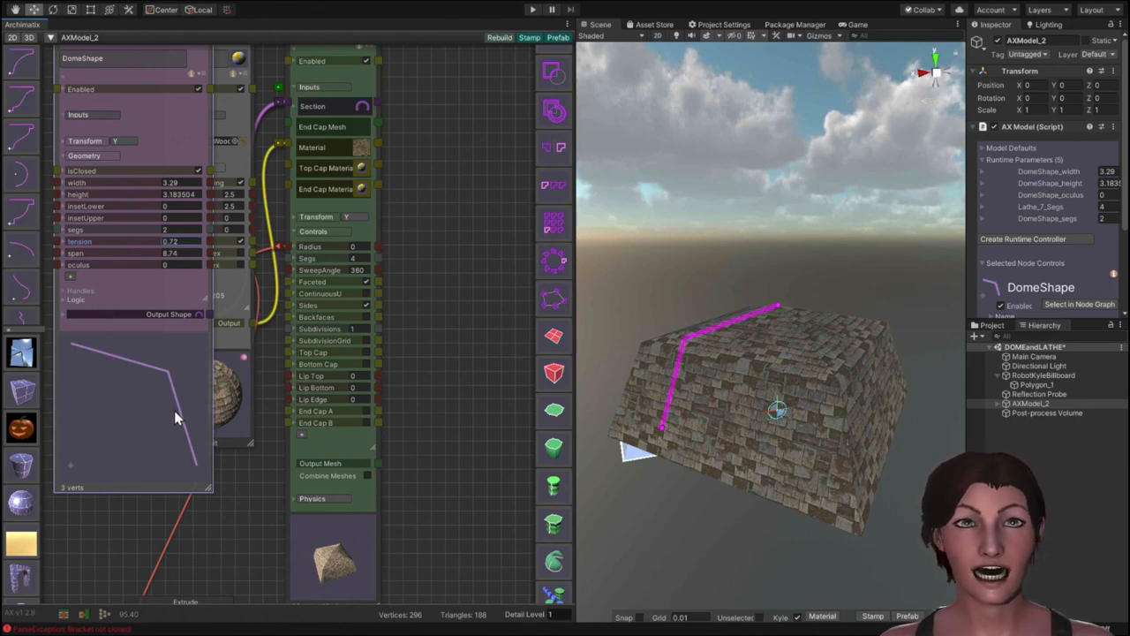
mouse_move(88, 327)
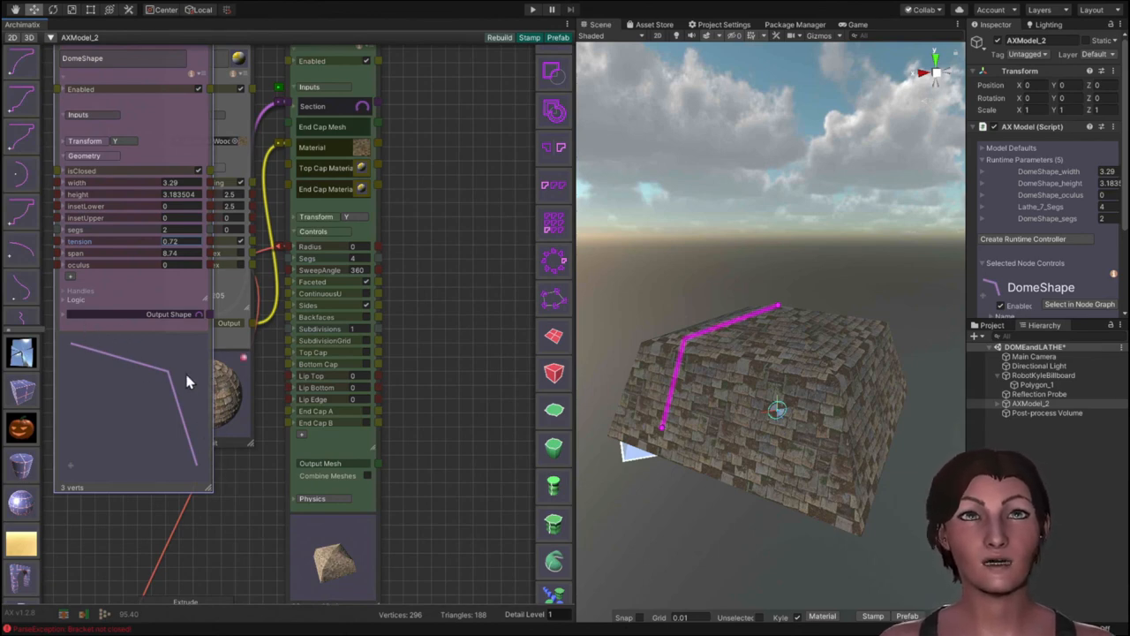
mouse_move(120, 226)
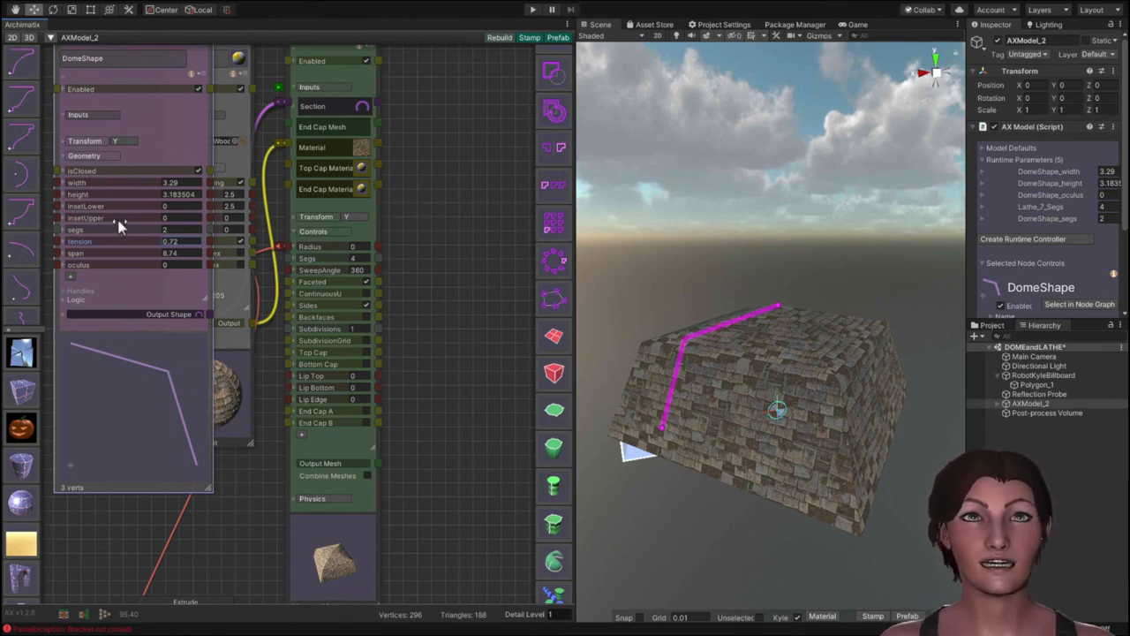
mouse_move(62, 248)
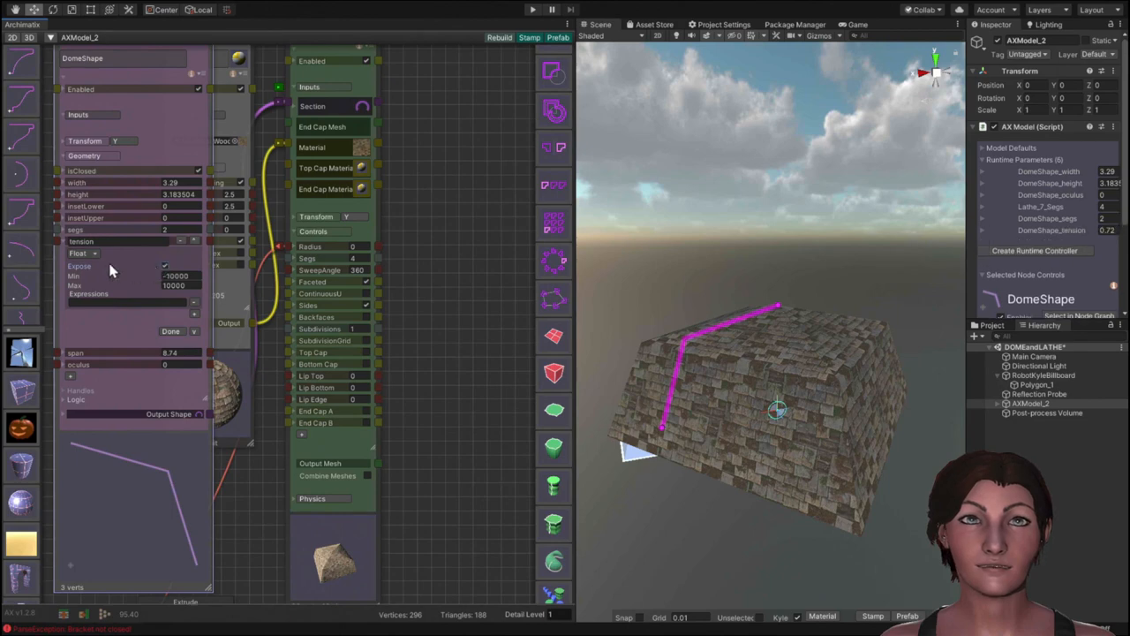
mouse_move(62, 245)
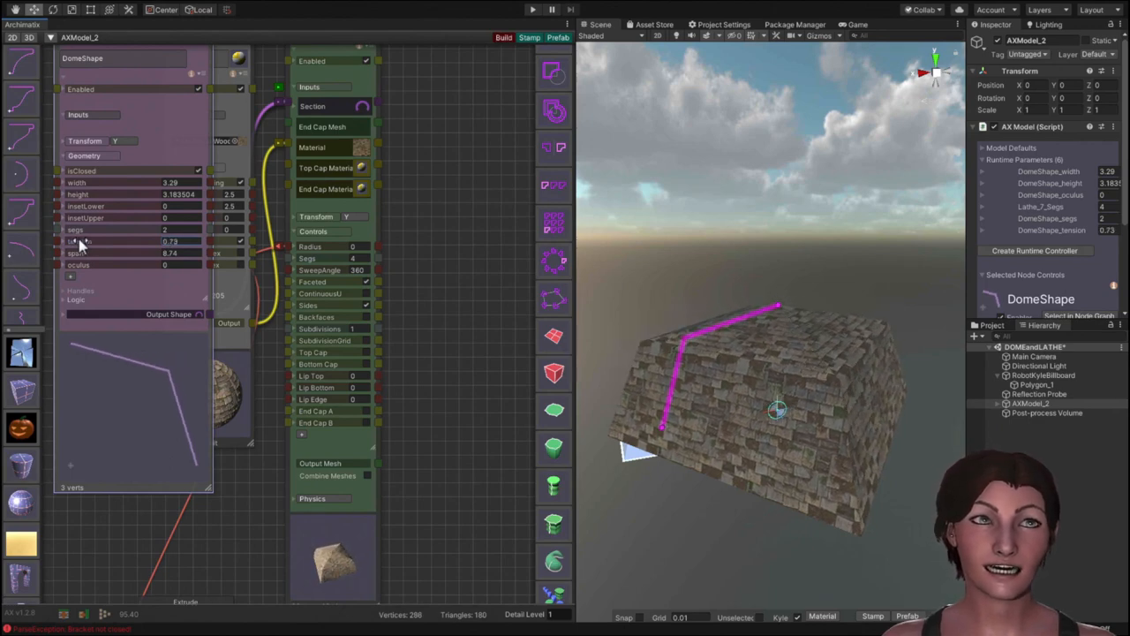
Scrub the DomeShape tension to about 0.7 so the square roof's slopes bow inward.
drag(177, 240, 141, 240)
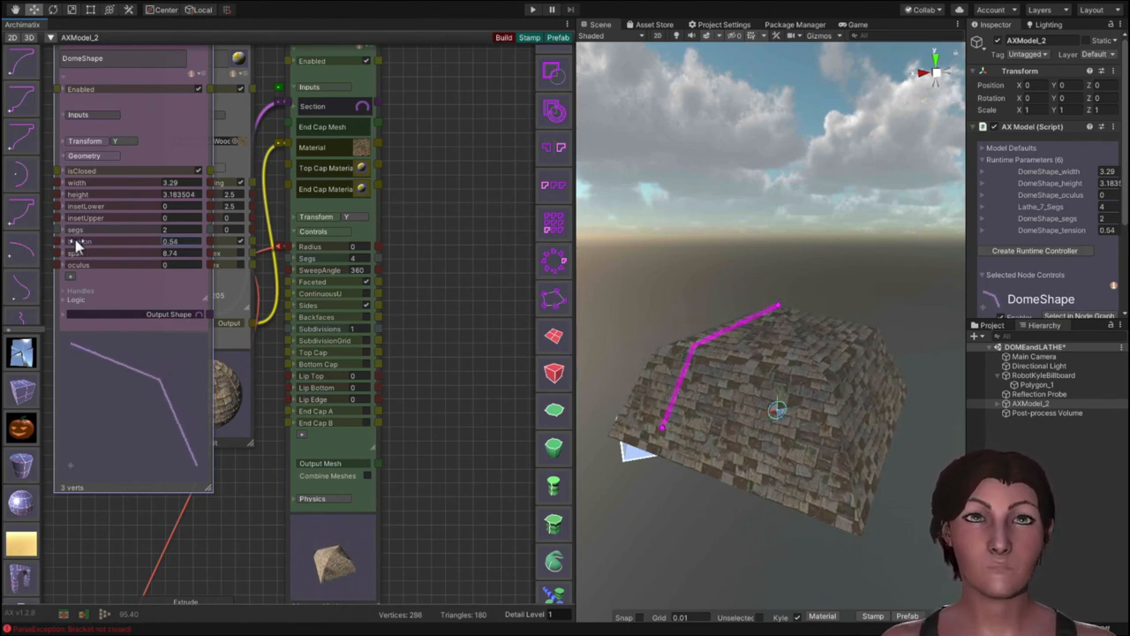
drag(173, 240, 203, 240)
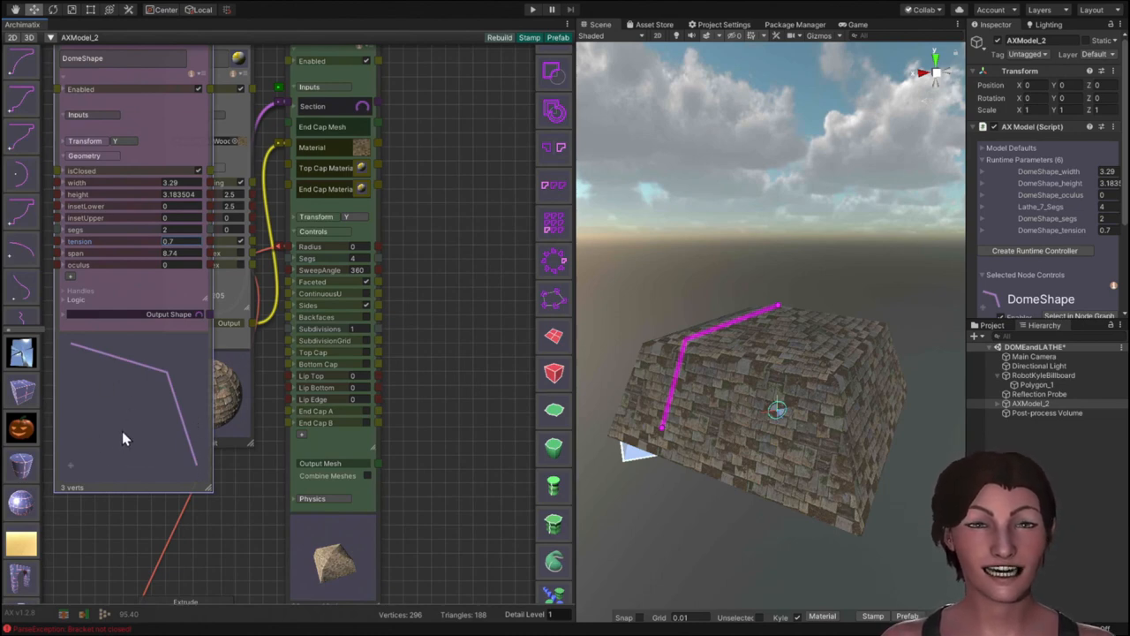
mouse_move(104, 375)
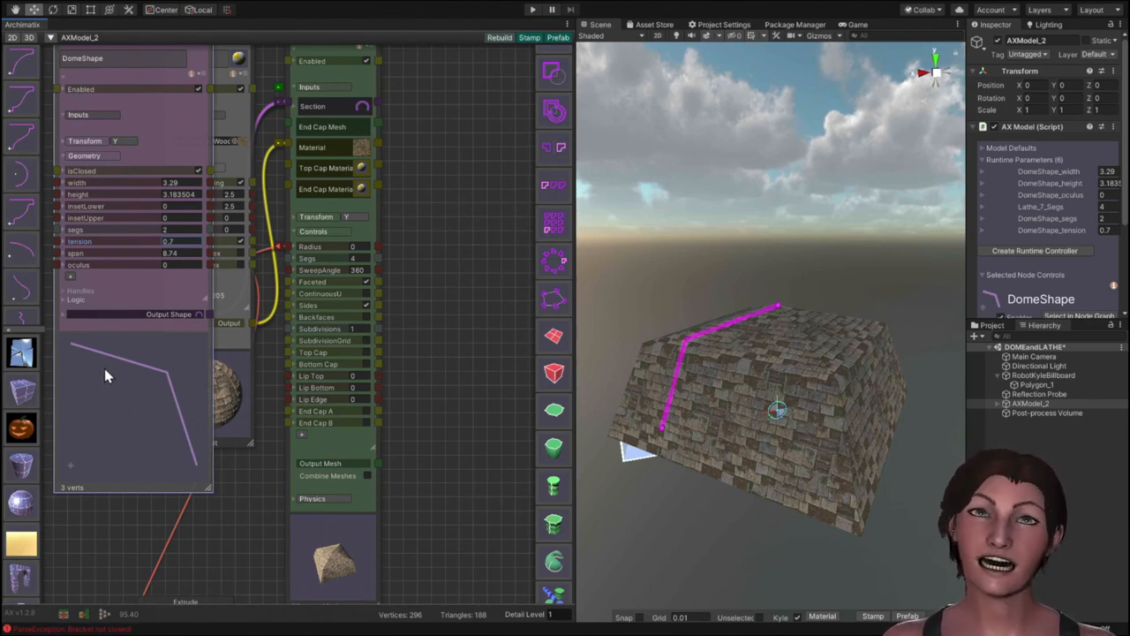
mouse_move(185, 385)
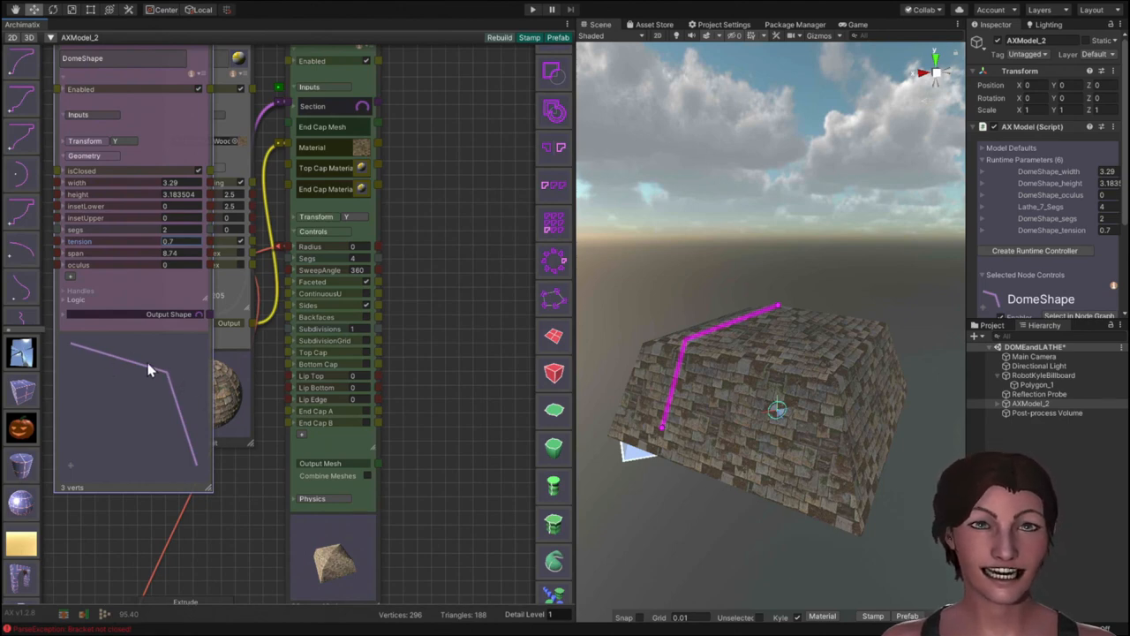
mouse_move(155, 374)
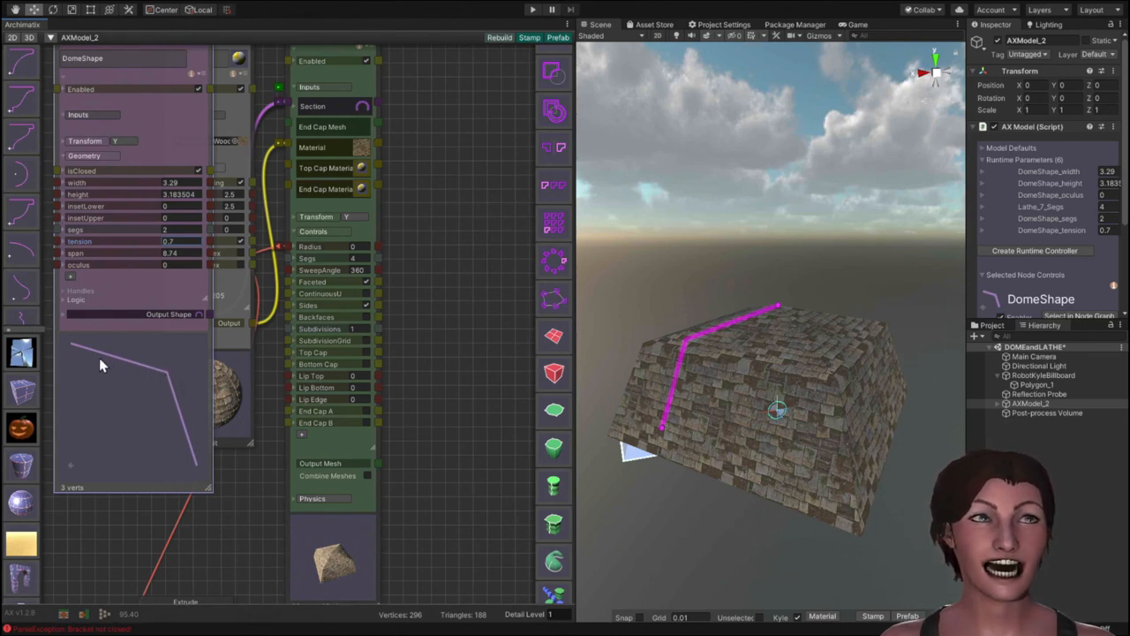
mouse_move(169, 385)
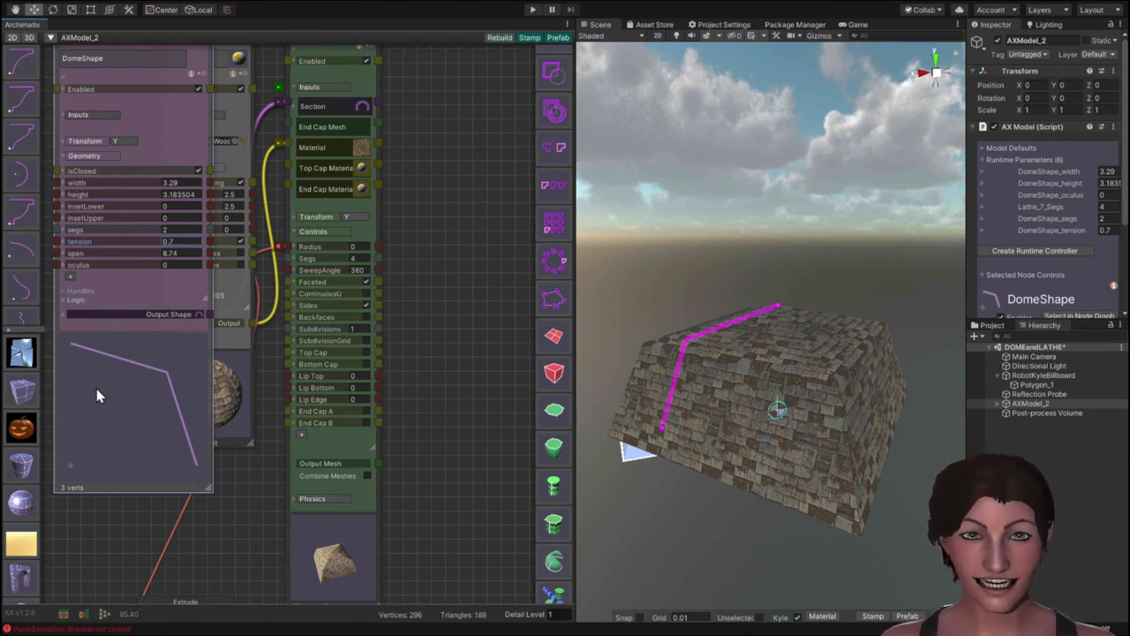
mouse_move(124, 466)
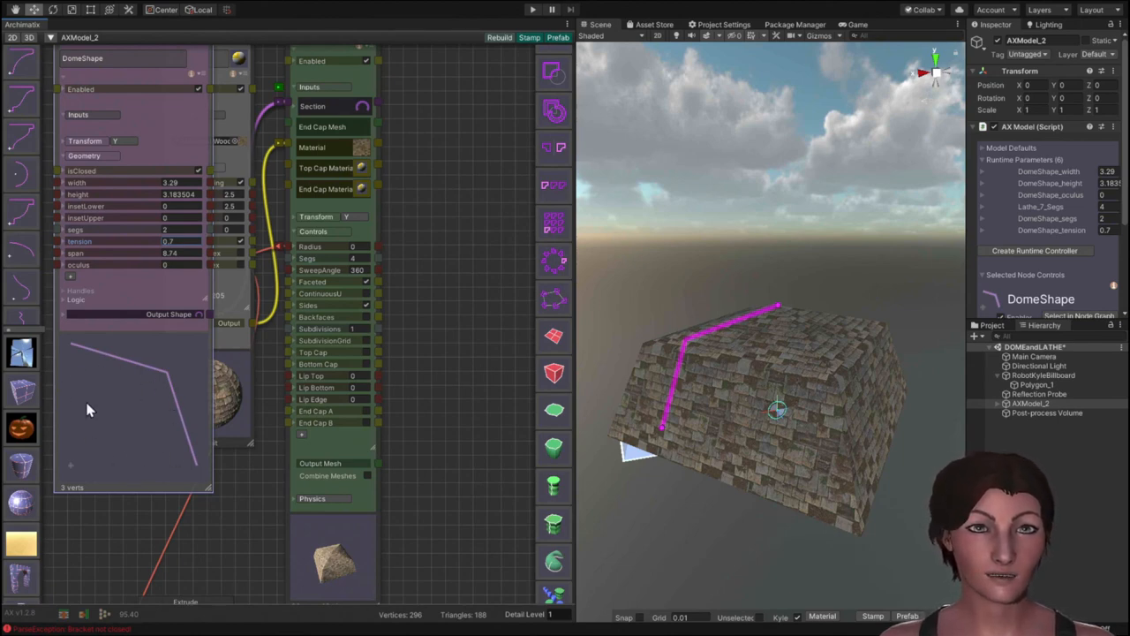
mouse_move(116, 458)
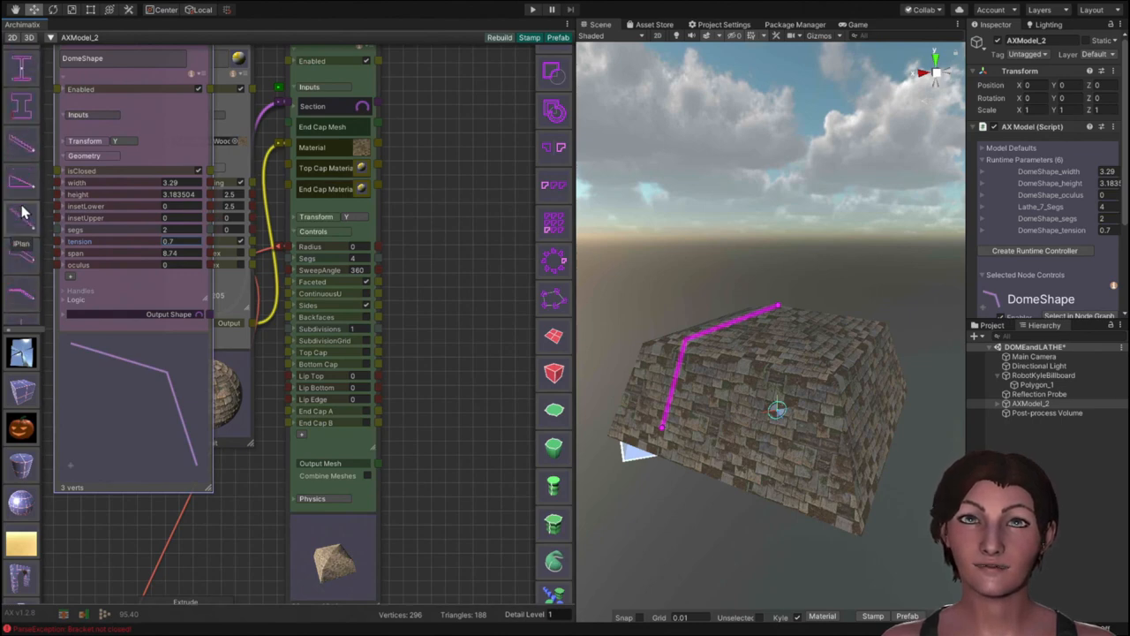
mouse_move(21, 212)
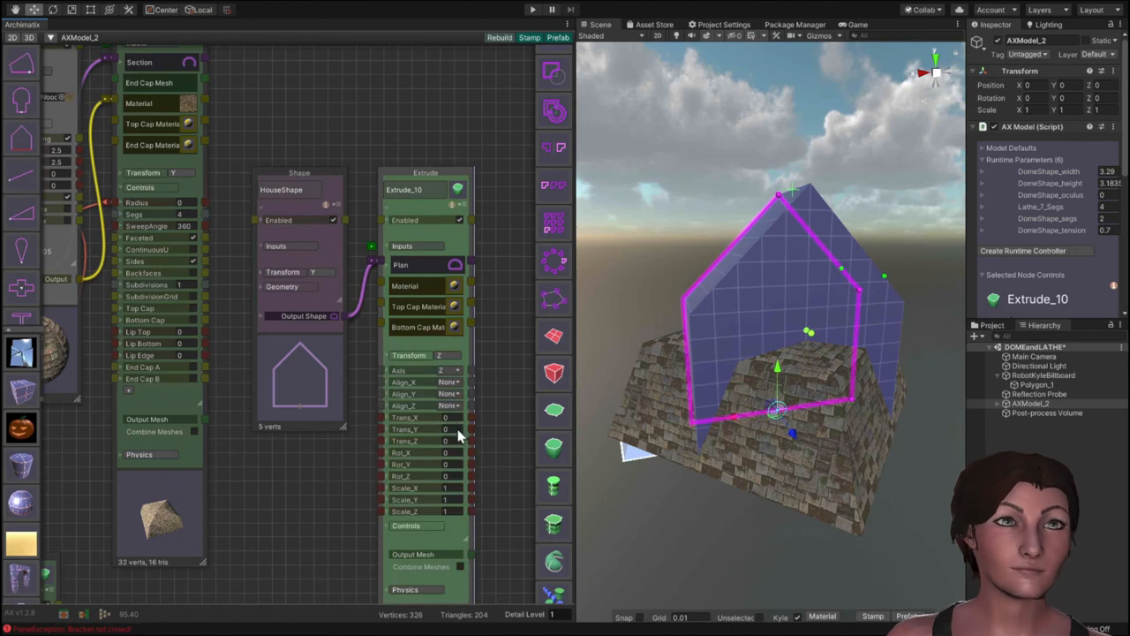
Assign a gold material to the Extrude_10 dormer piece sitting on the roof.
click(283, 286)
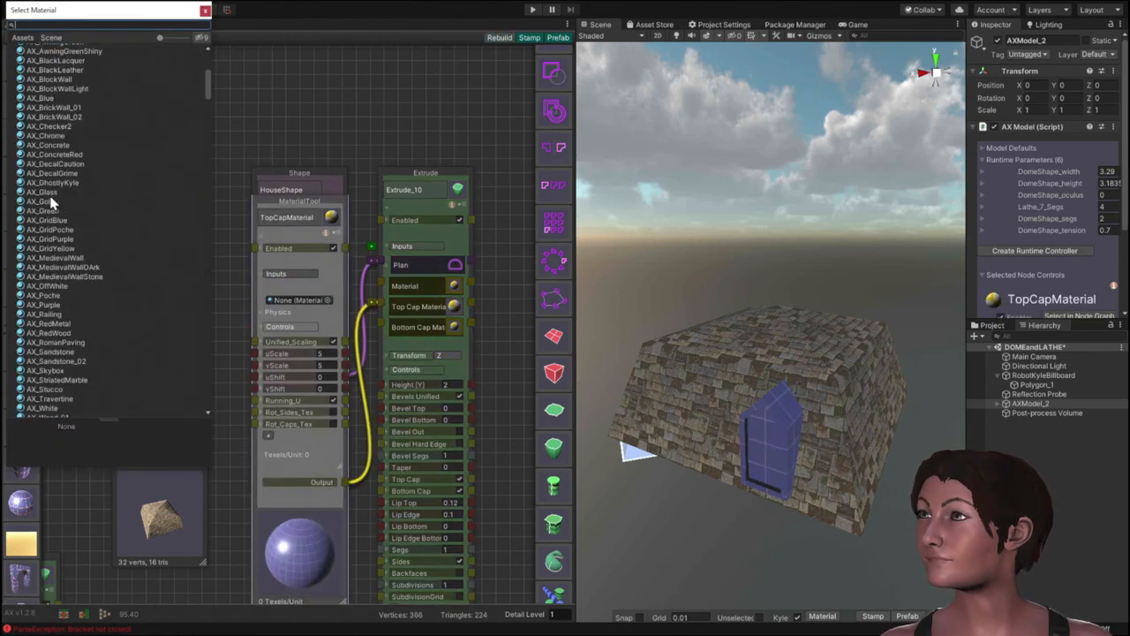
click(39, 202)
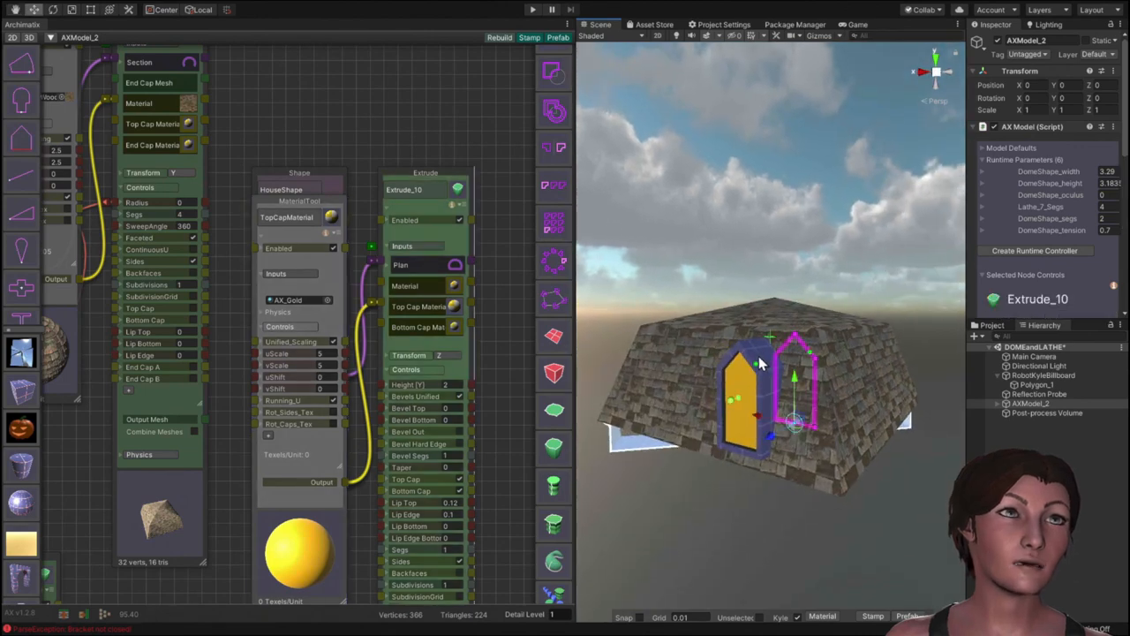
mouse_move(812, 357)
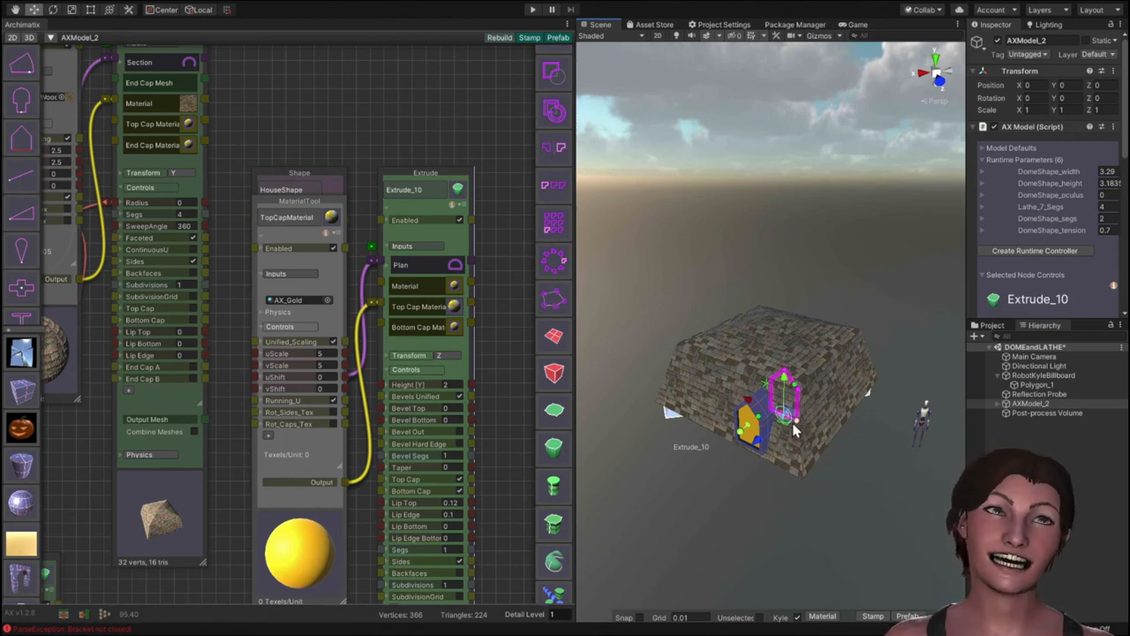
mouse_move(714, 504)
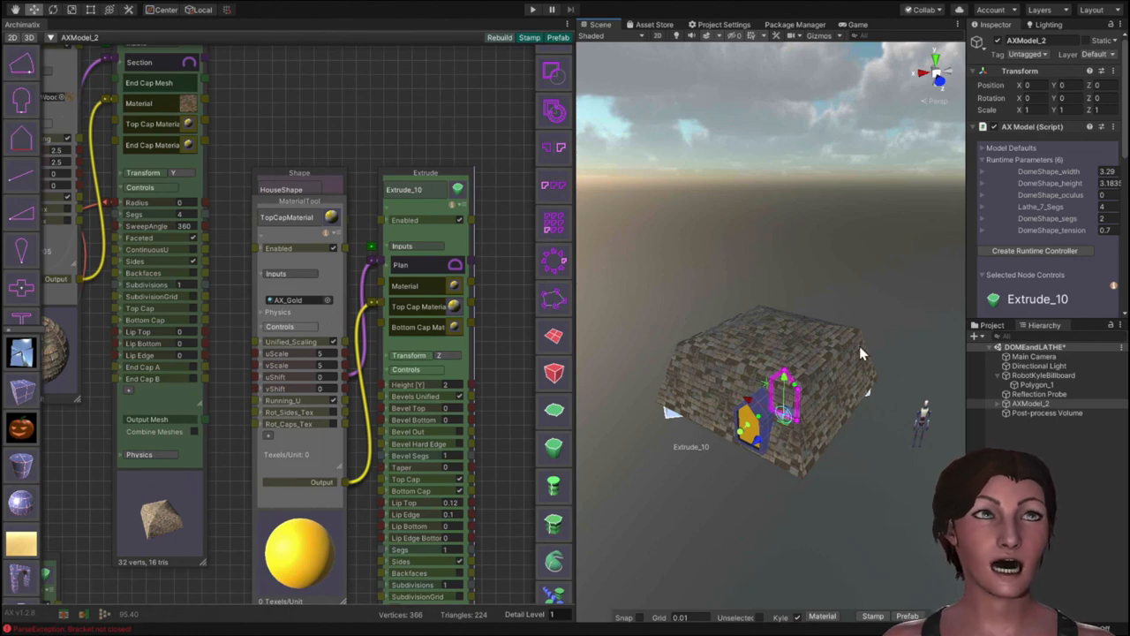
mouse_move(827, 395)
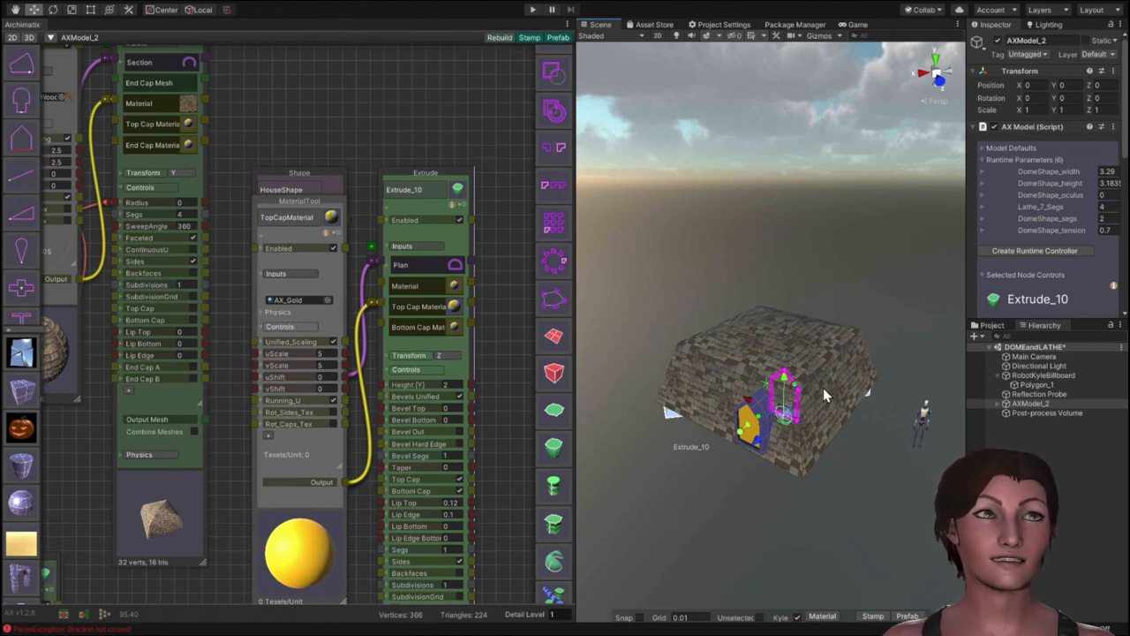
mouse_move(781, 477)
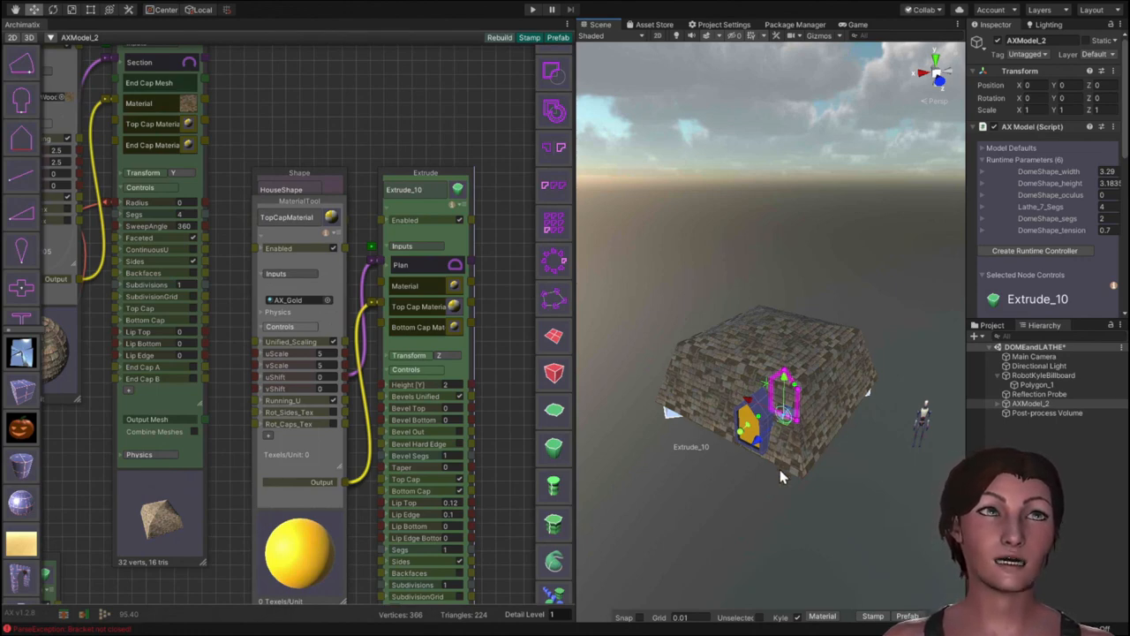
mouse_move(791, 498)
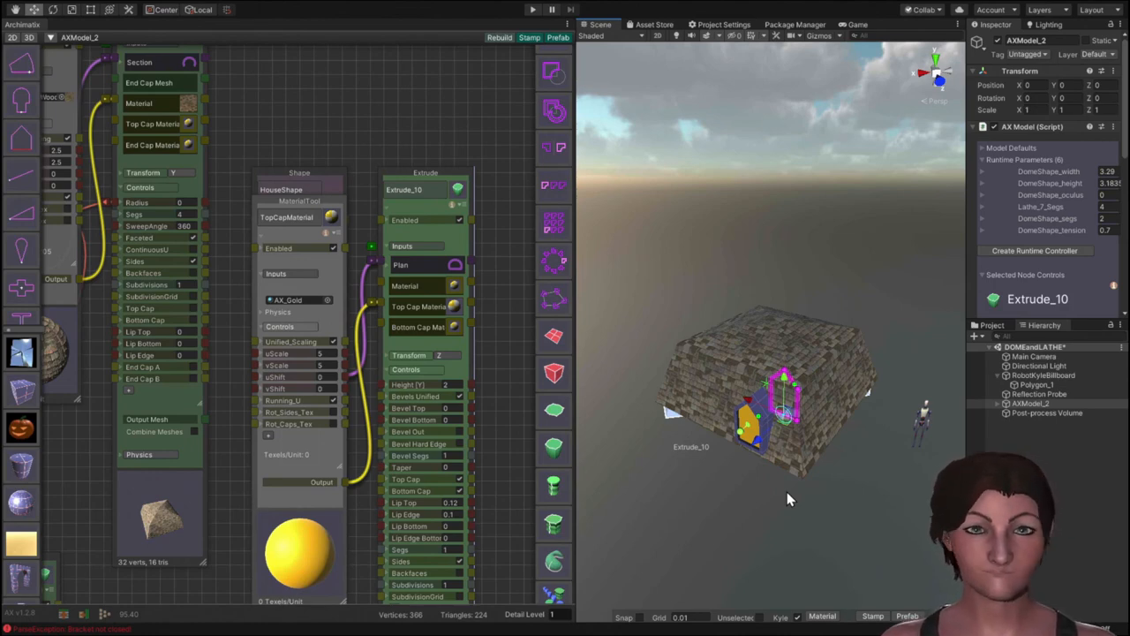
mouse_move(798, 528)
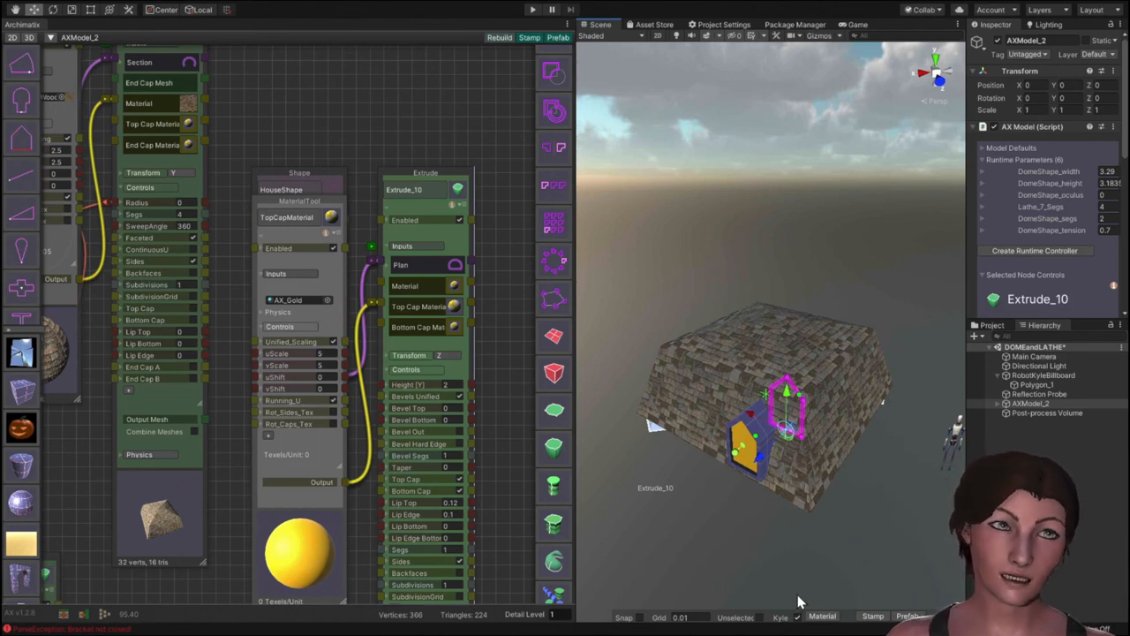
mouse_move(795, 534)
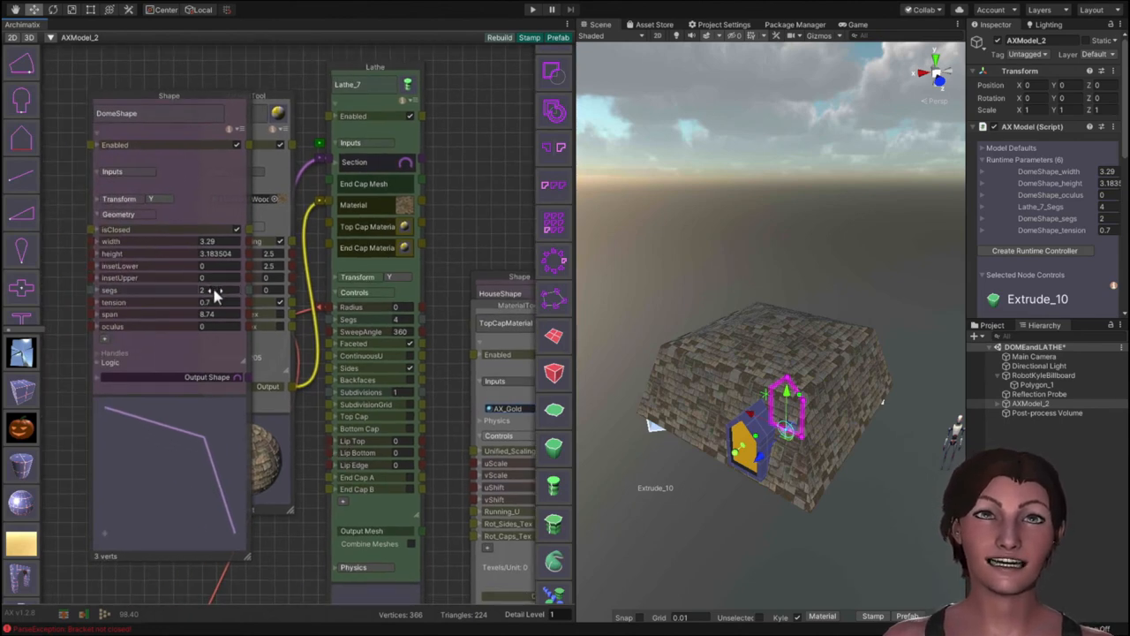
Change DomeShape segs and narrow its width so the profile becomes a single straight slope.
click(203, 289)
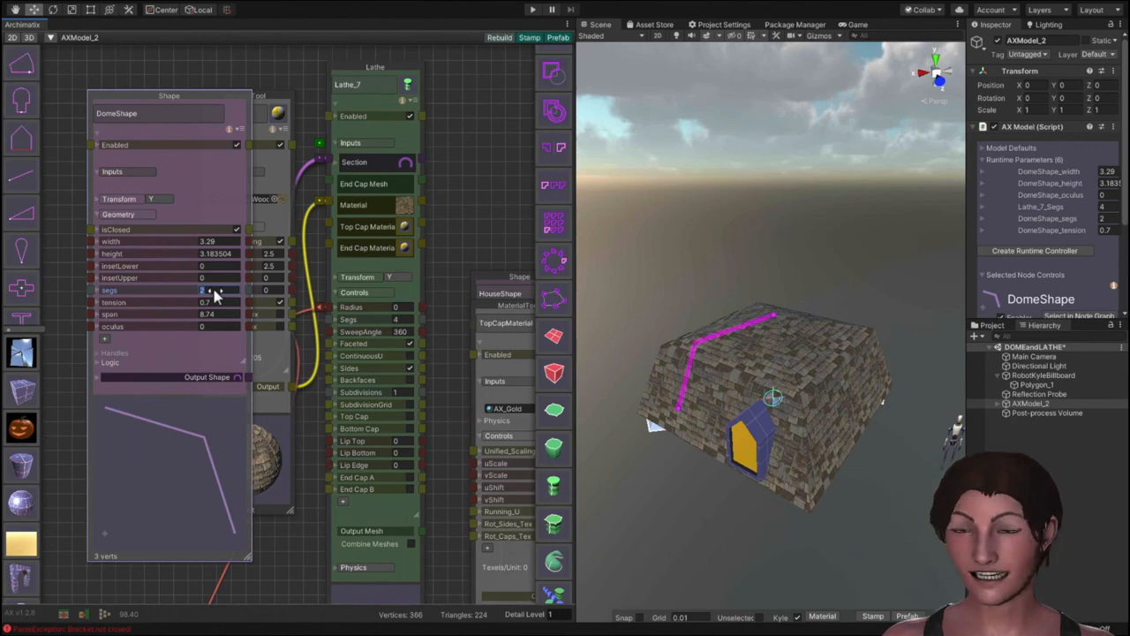
click(203, 289)
text(1)
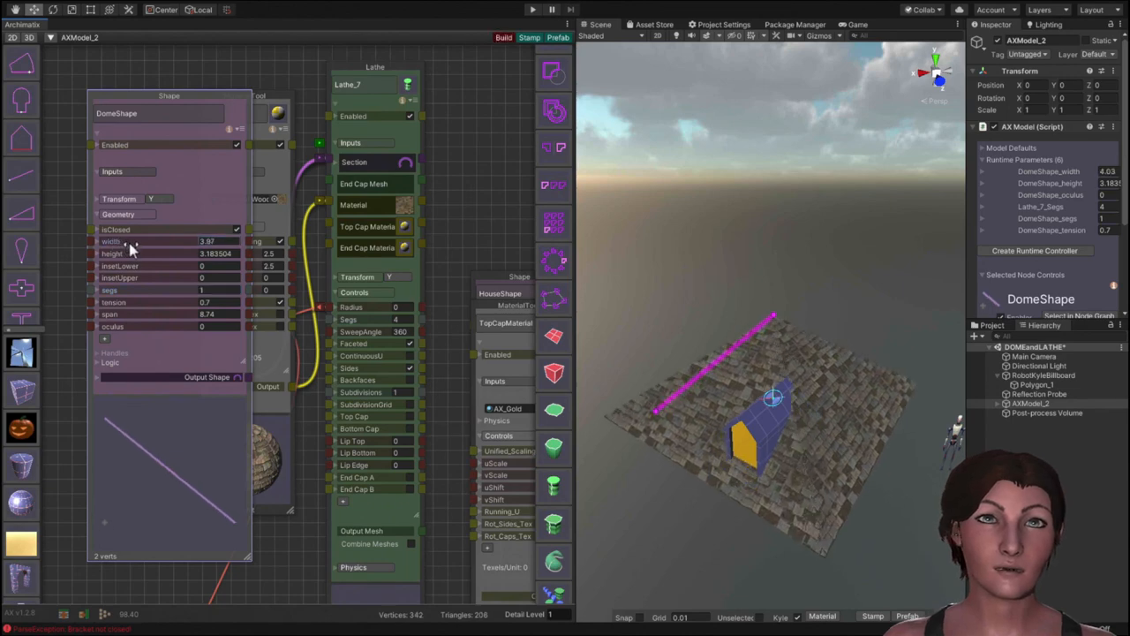
drag(159, 240, 115, 240)
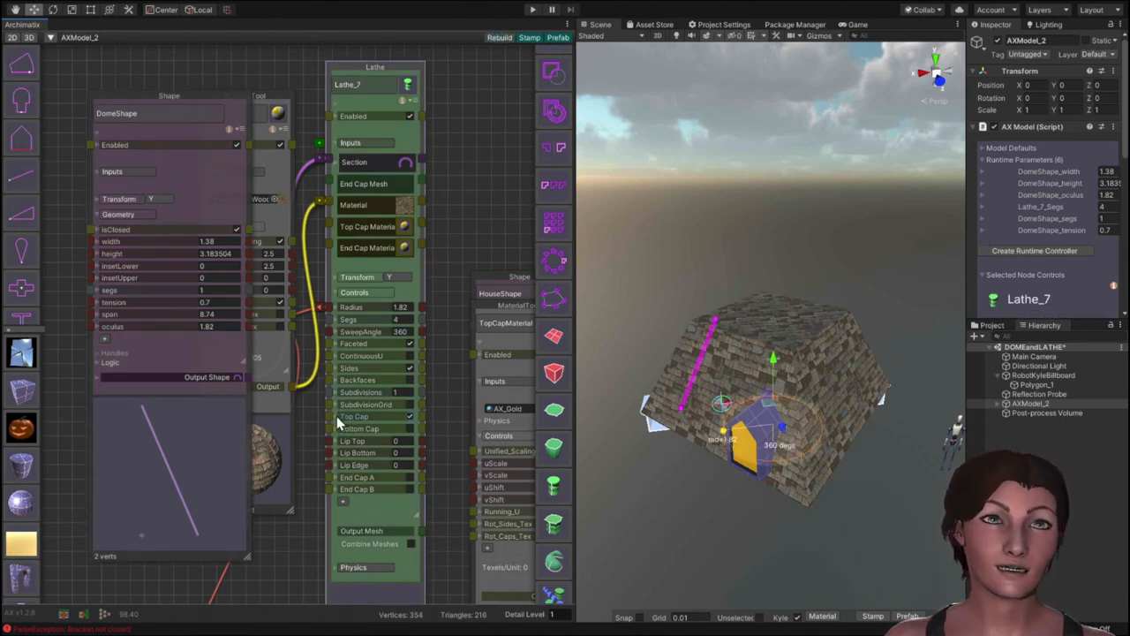
Give the Lathe's top cap a polished wood material through the TopCapMaterial node.
click(353, 417)
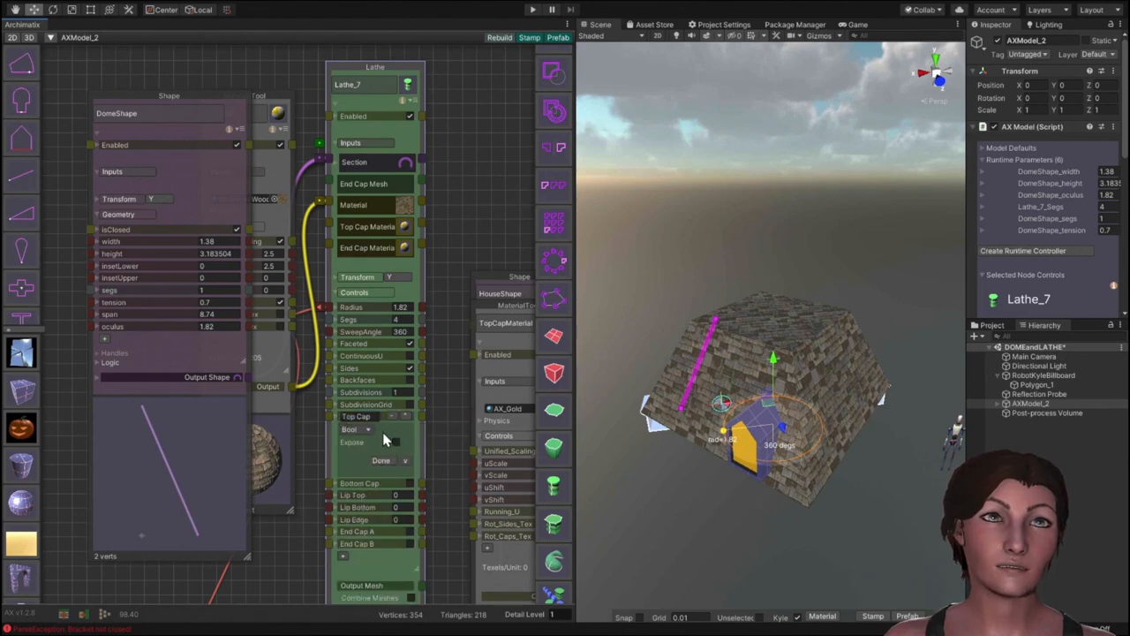
click(396, 441)
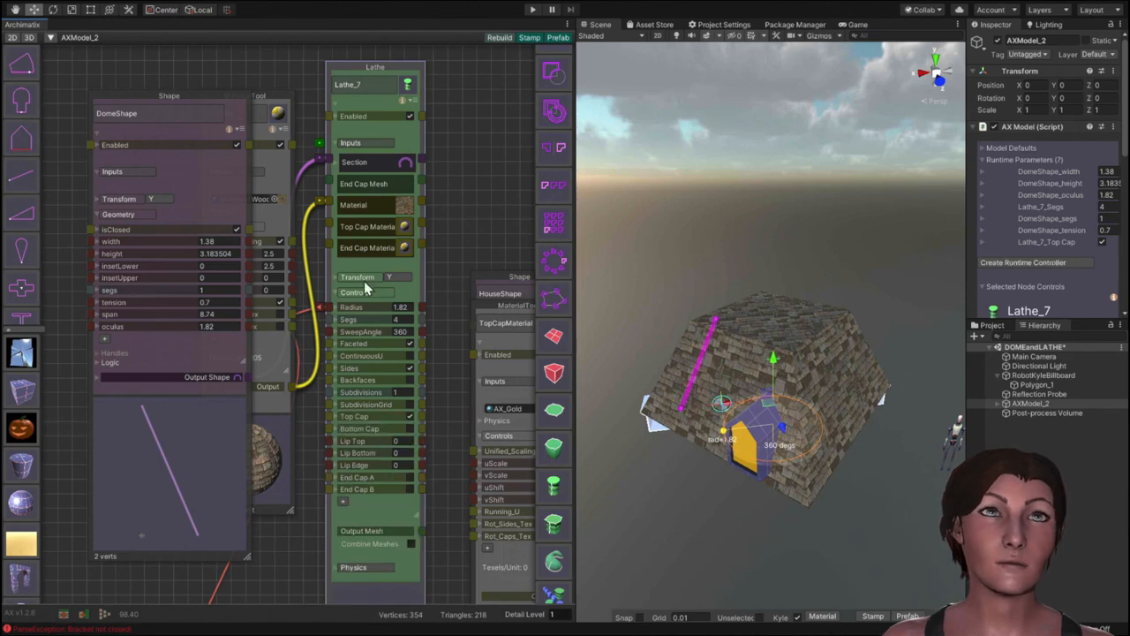
click(405, 226)
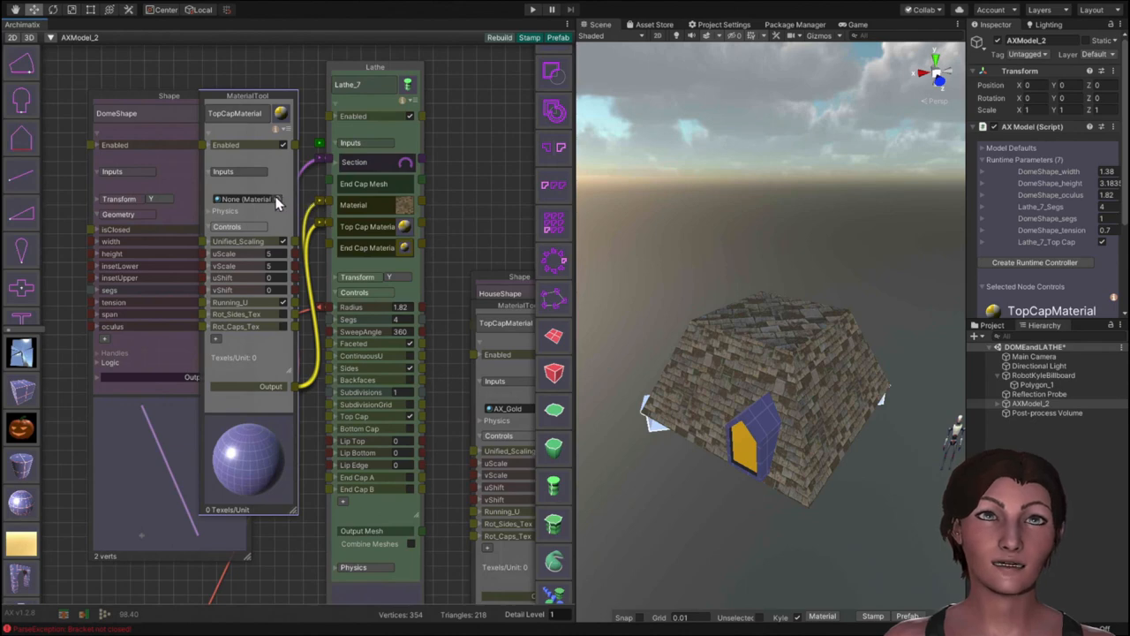
click(279, 198)
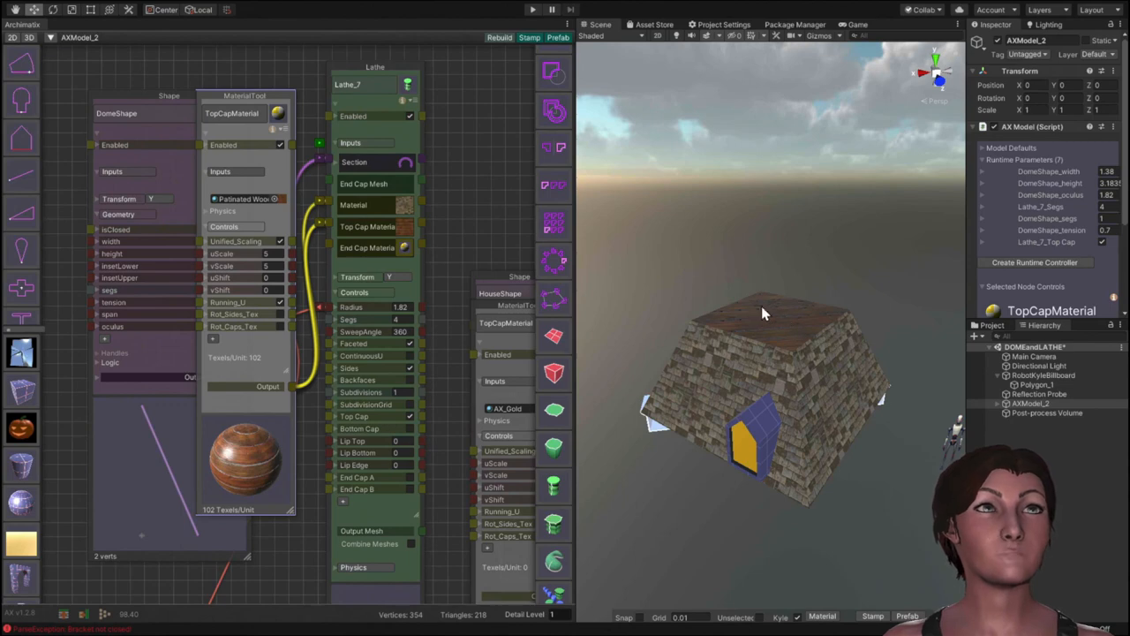
mouse_move(703, 389)
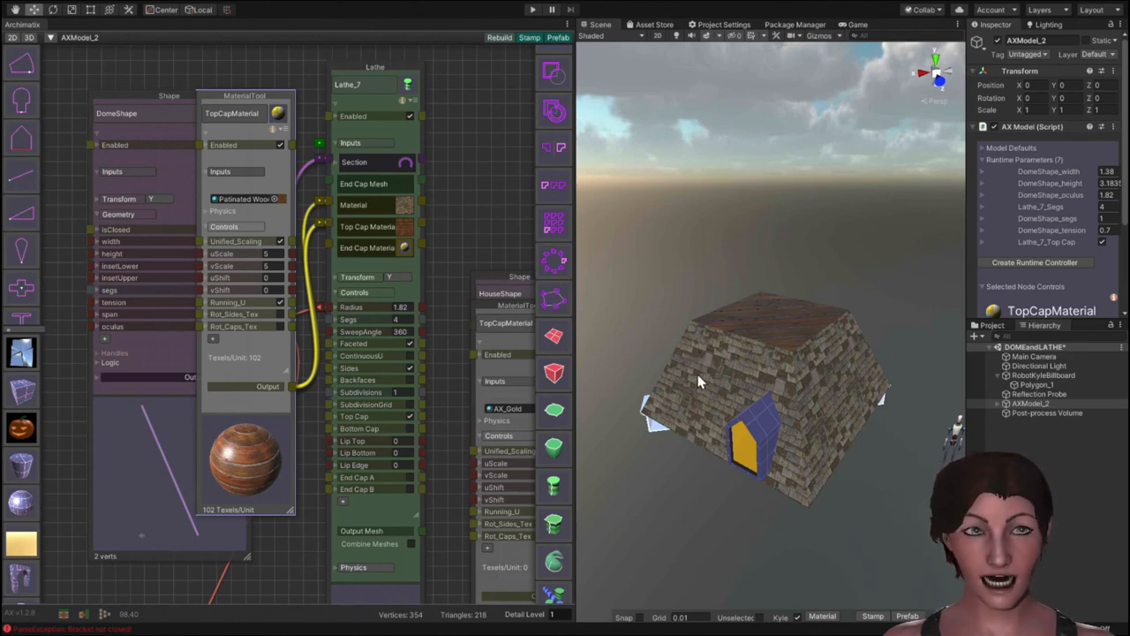
mouse_move(685, 399)
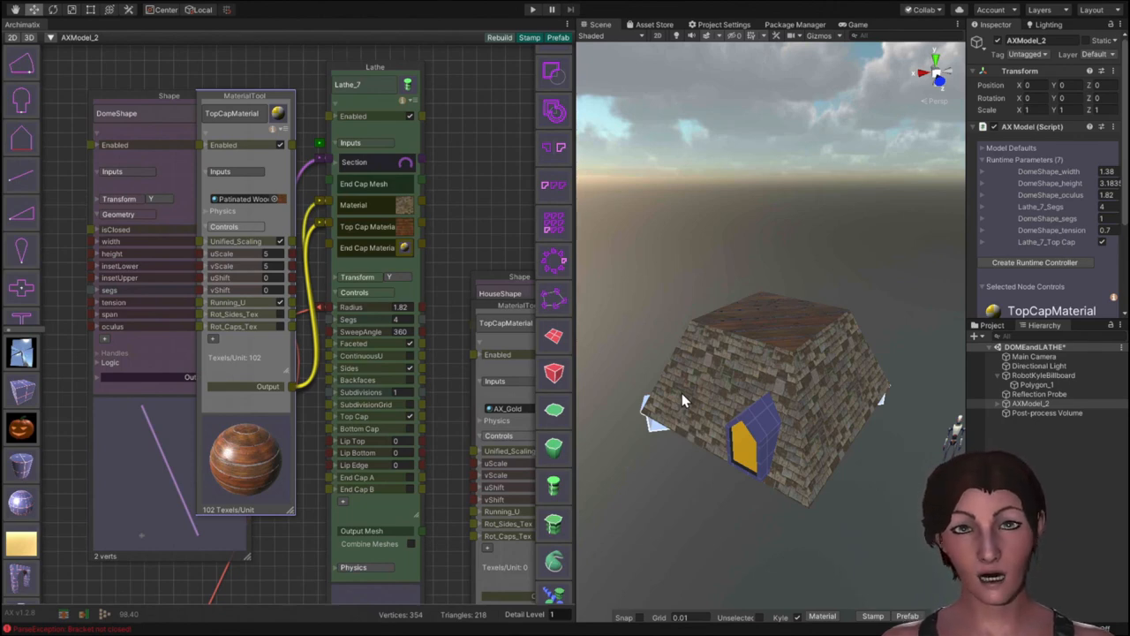
mouse_move(805, 318)
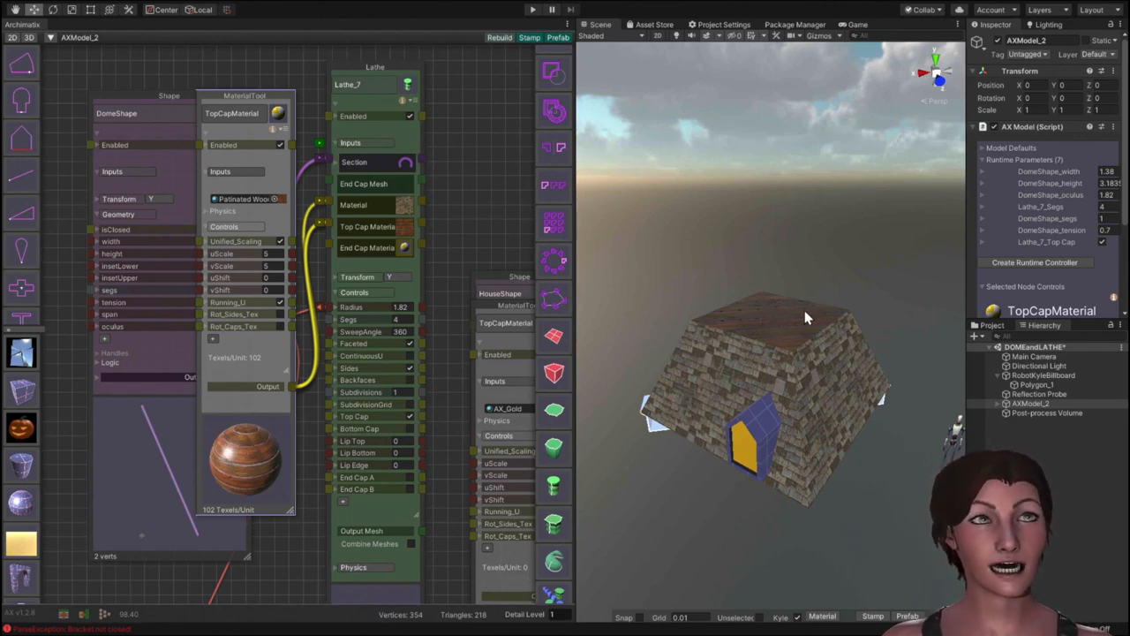
mouse_move(725, 332)
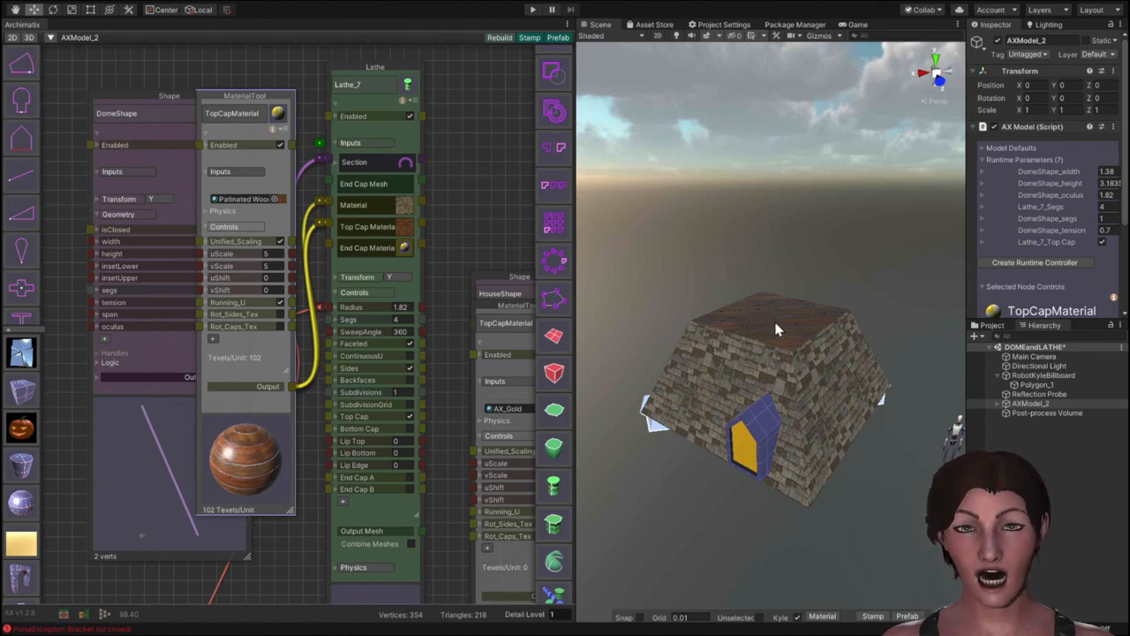
mouse_move(767, 315)
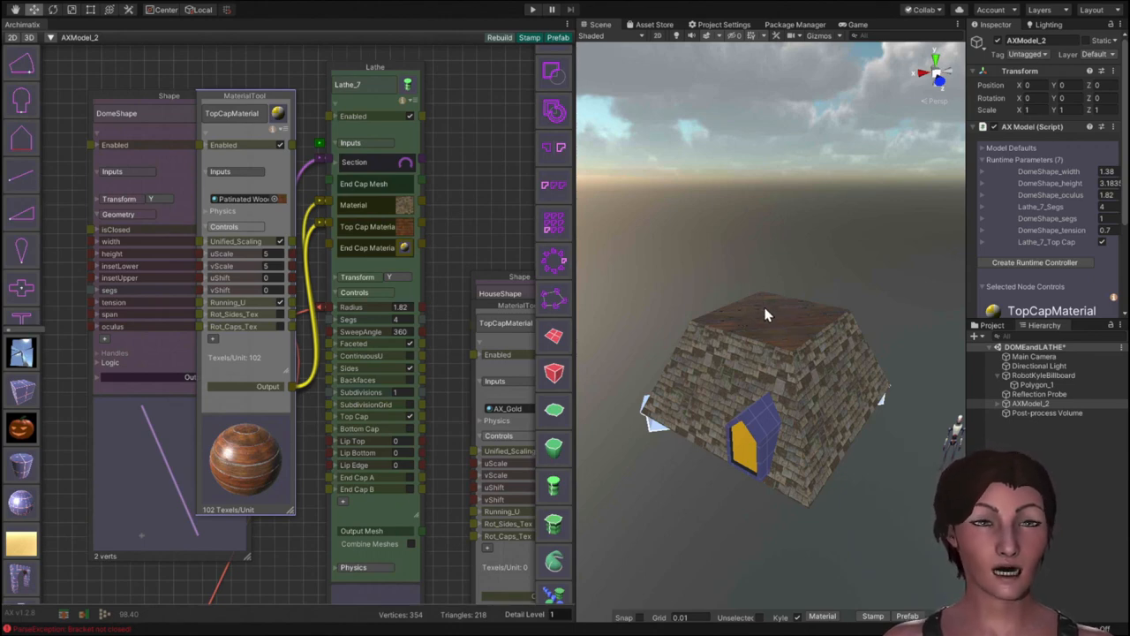
mouse_move(749, 318)
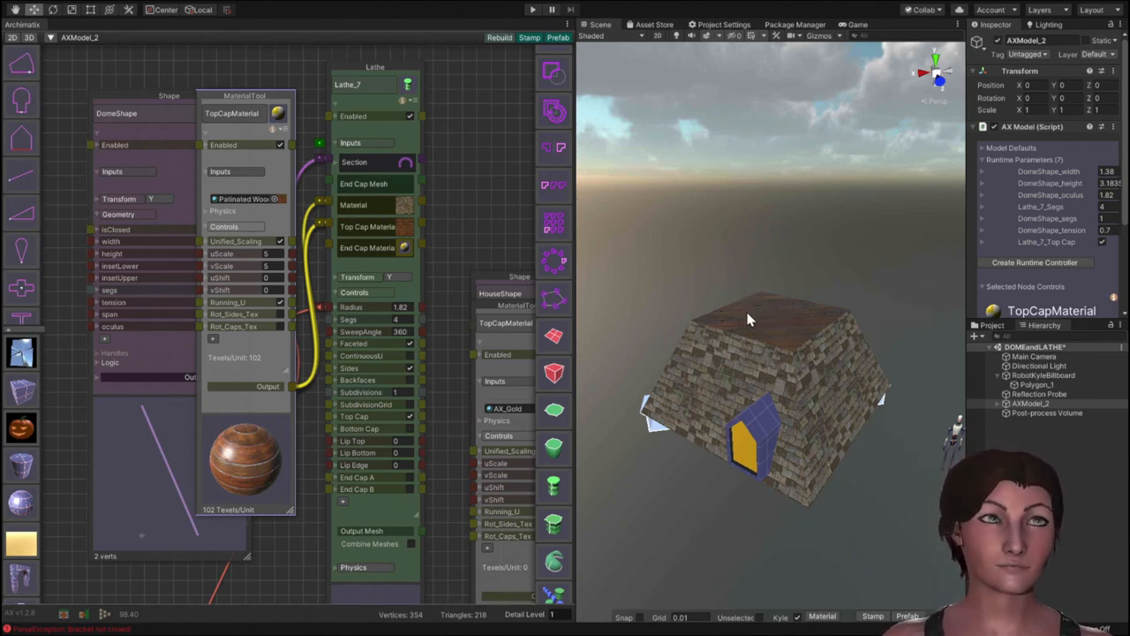
mouse_move(756, 345)
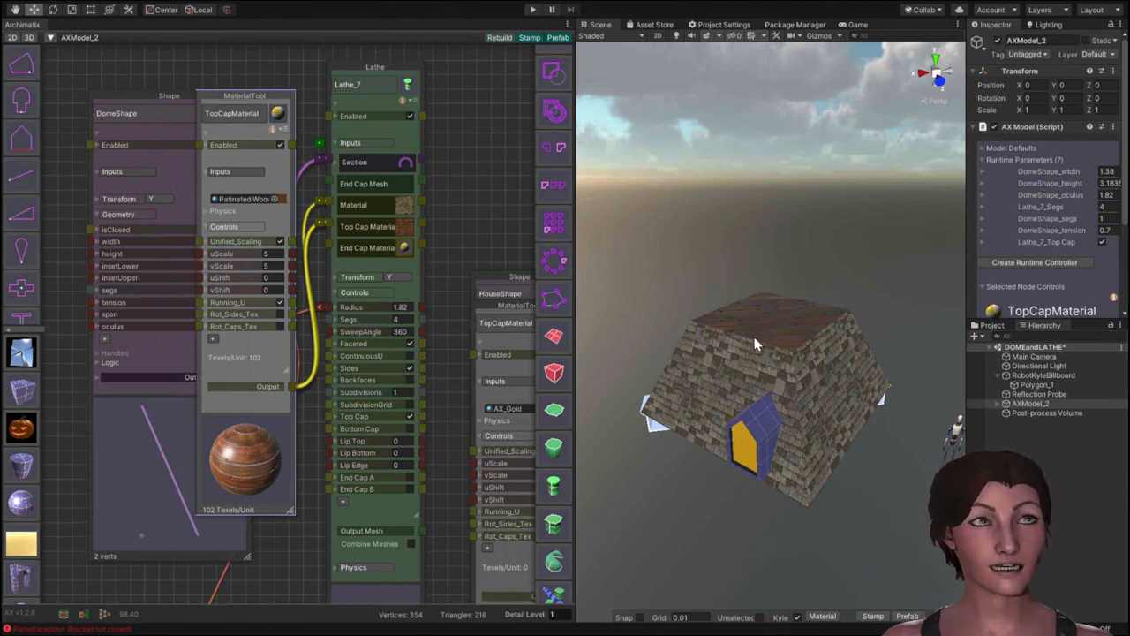
mouse_move(784, 318)
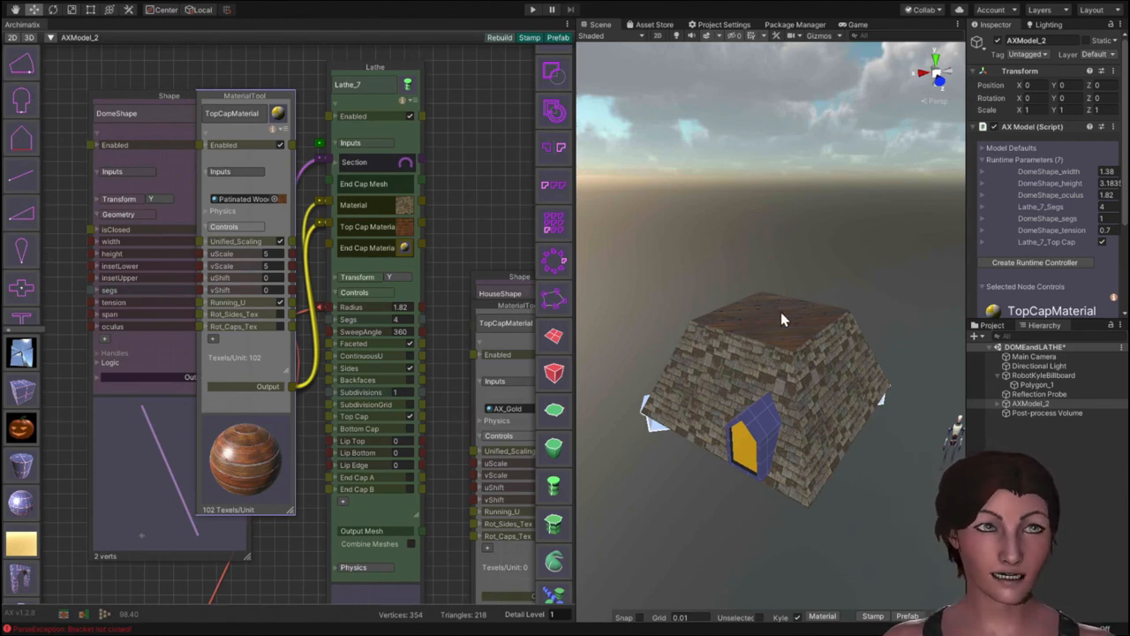
mouse_move(803, 338)
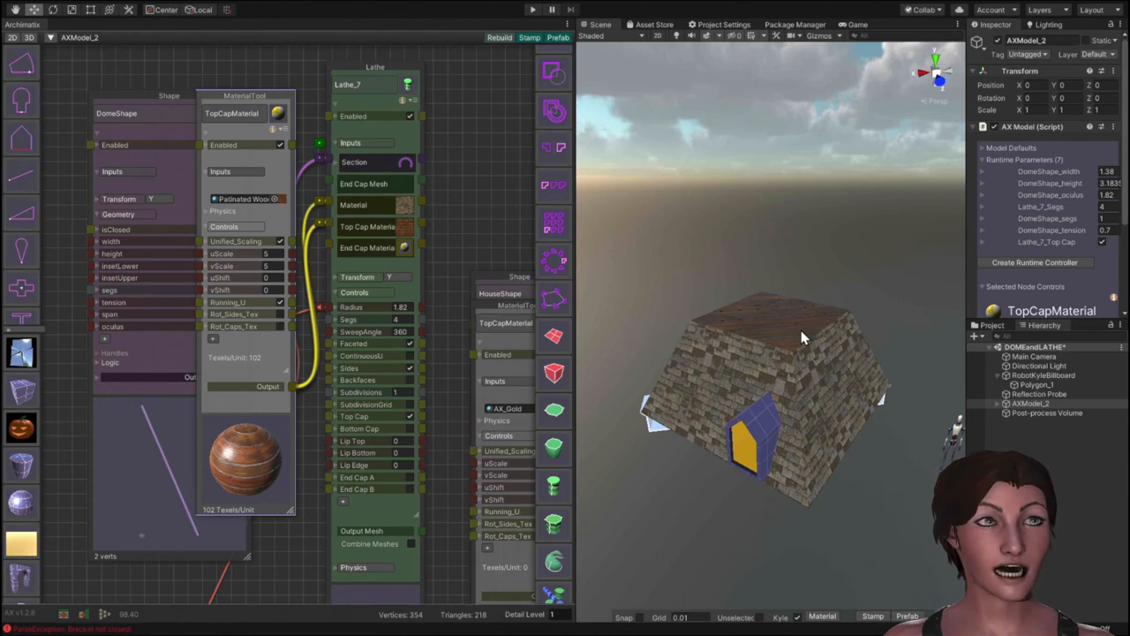
mouse_move(724, 387)
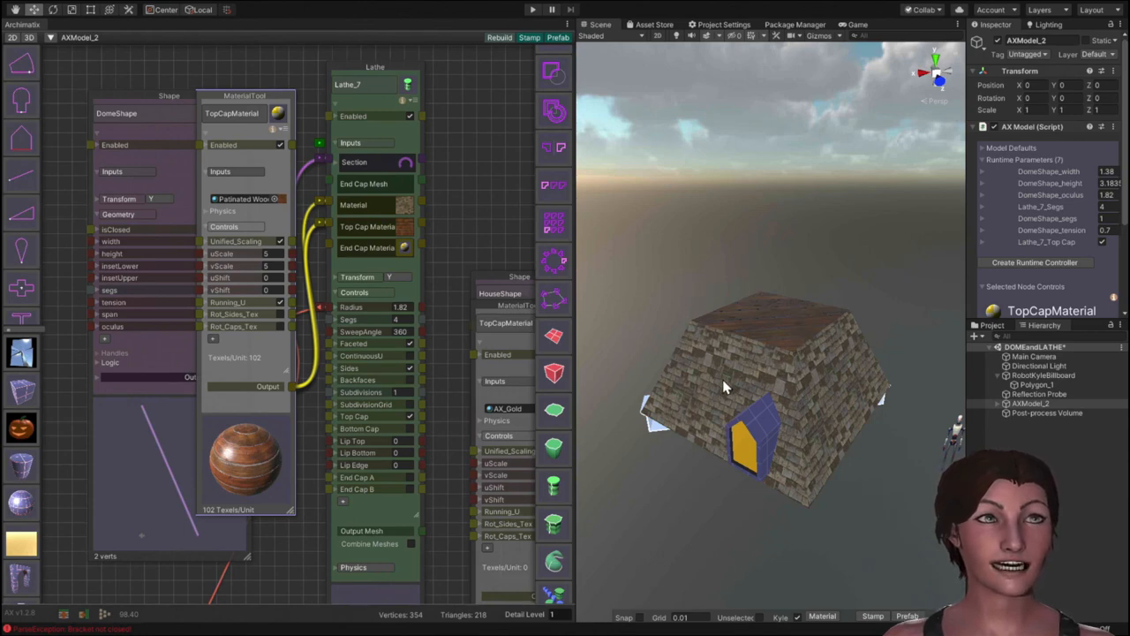
mouse_move(715, 362)
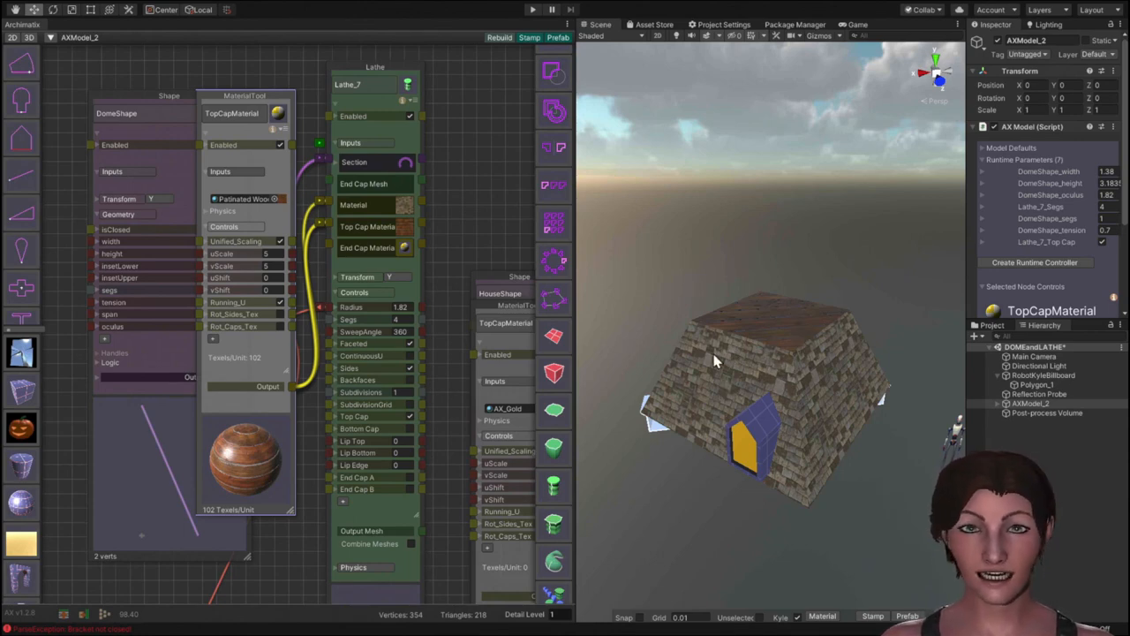
mouse_move(692, 375)
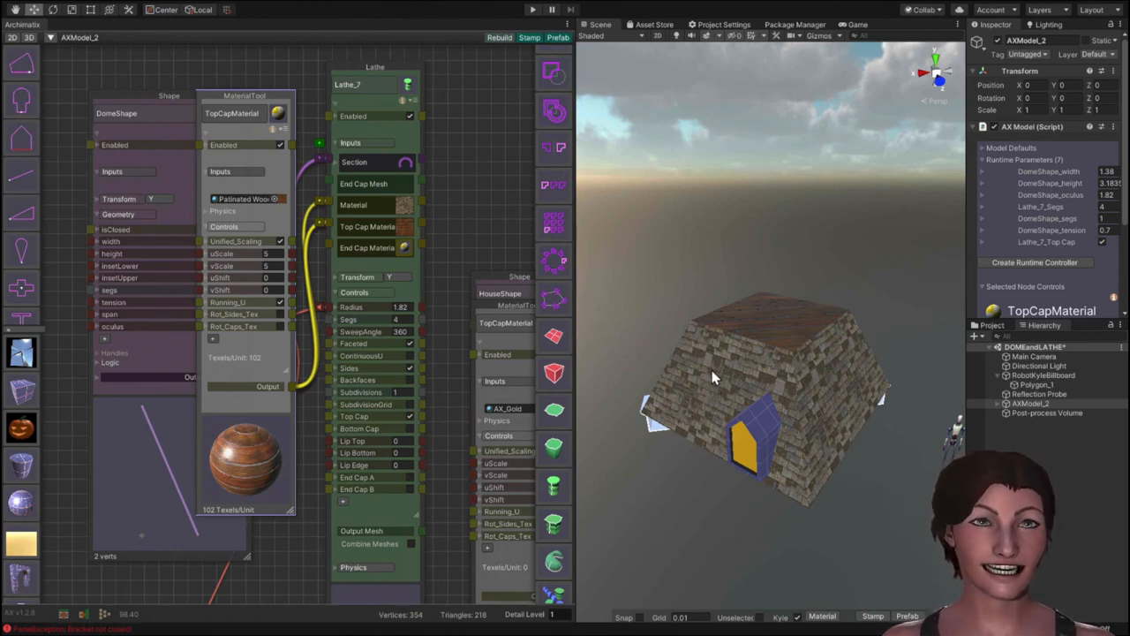
mouse_move(716, 380)
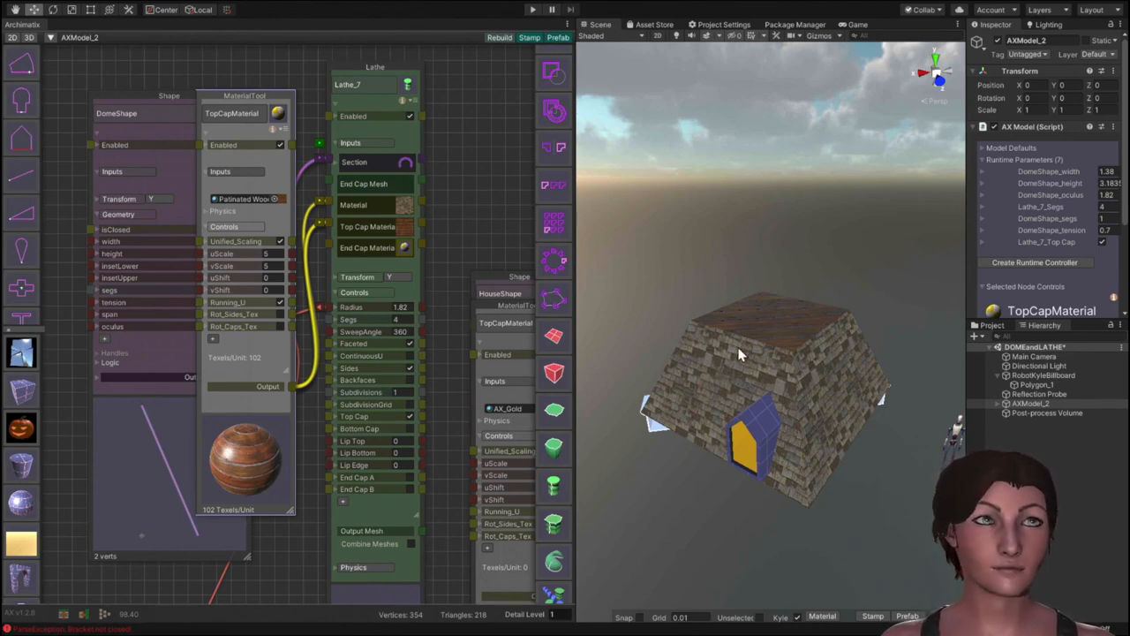
mouse_move(802, 328)
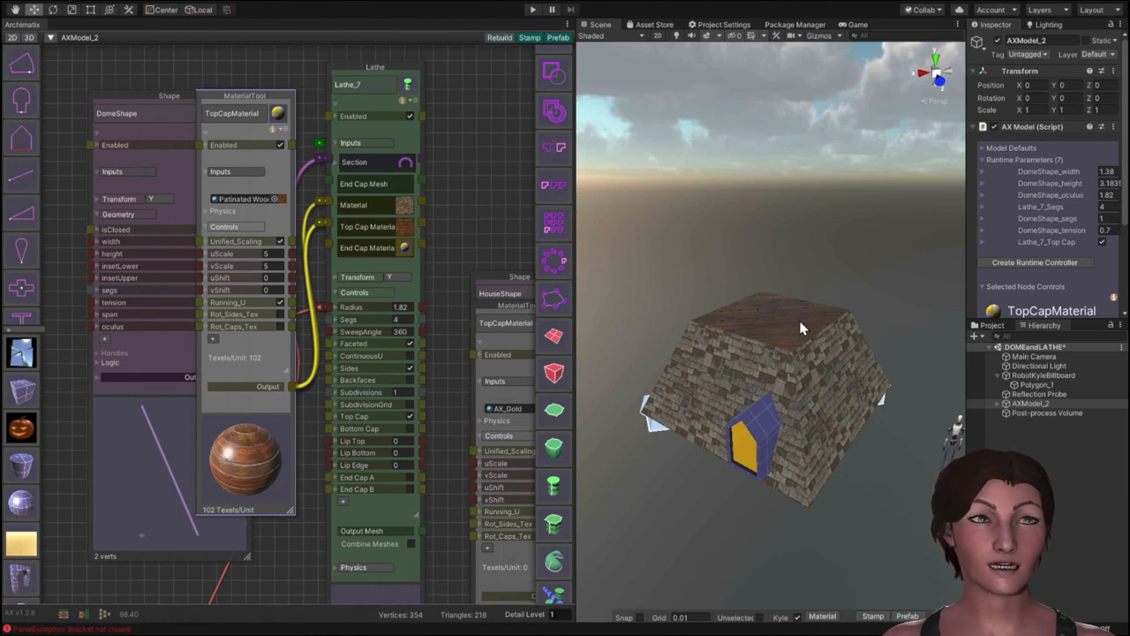
mouse_move(798, 332)
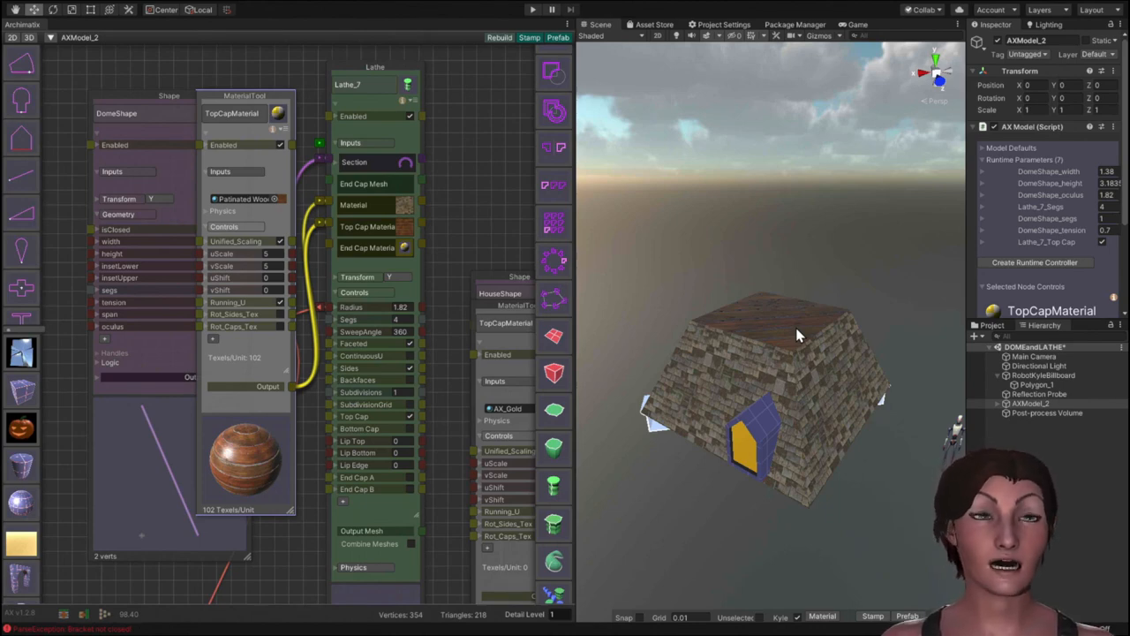
mouse_move(767, 304)
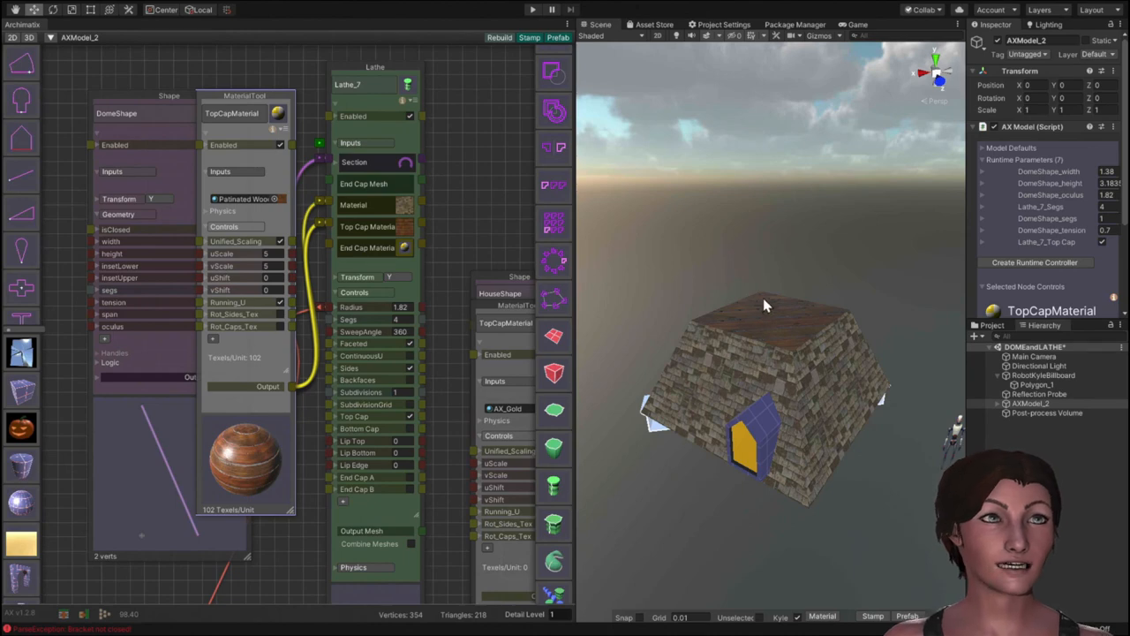
mouse_move(788, 325)
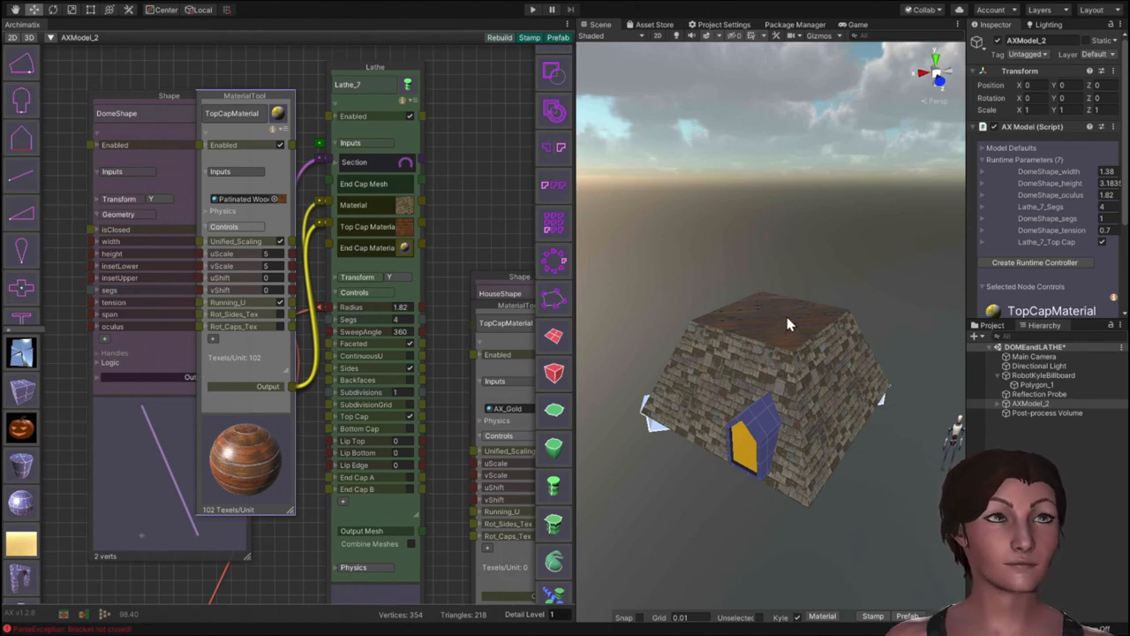
mouse_move(768, 336)
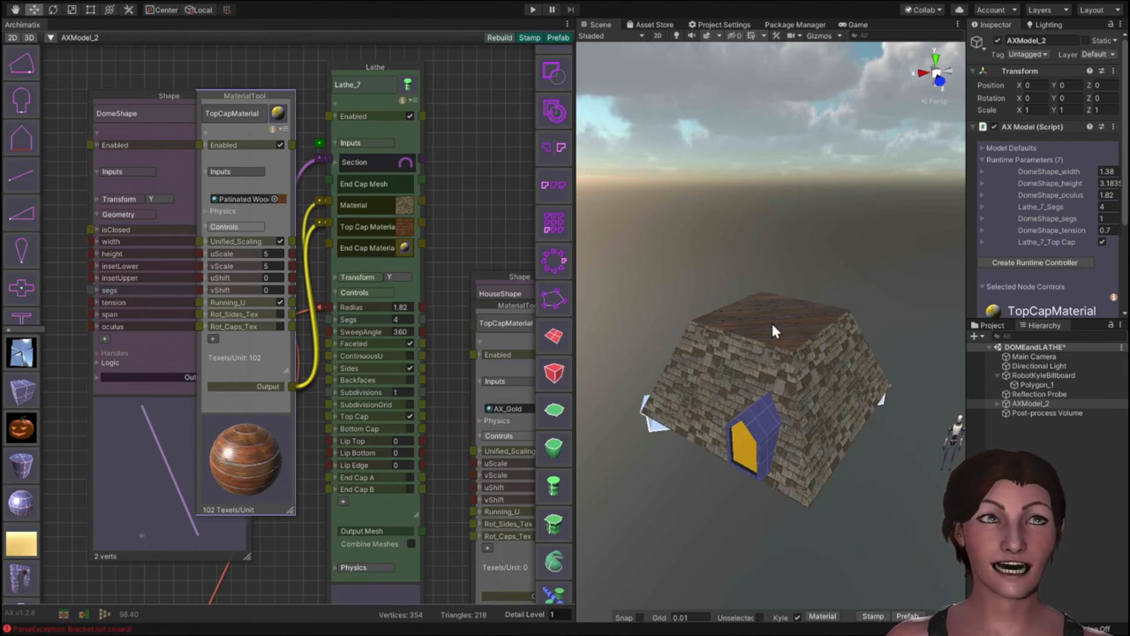
mouse_move(410, 370)
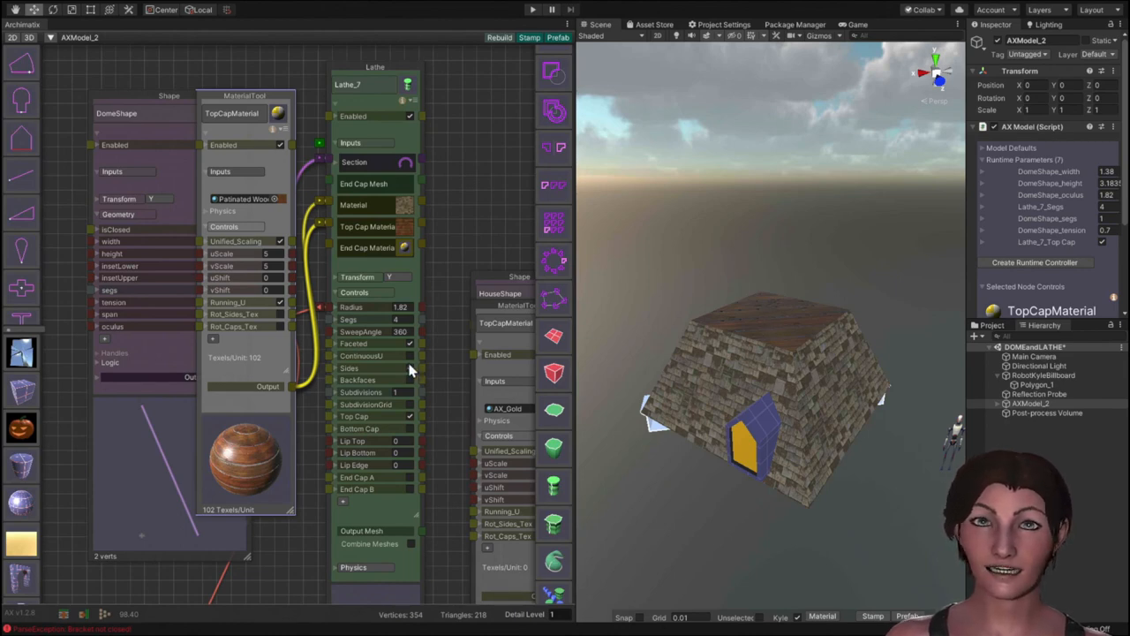
Adjust DomeShape height and set tension near -0.53 so the capped roof curves inward.
click(159, 114)
text(20)
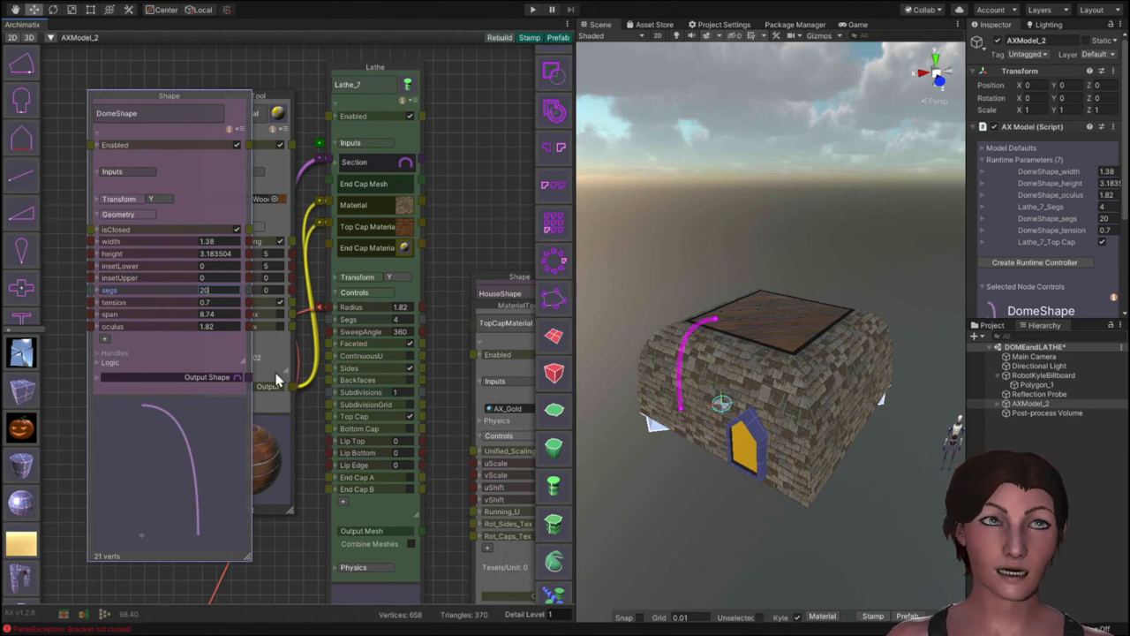
mouse_move(738, 325)
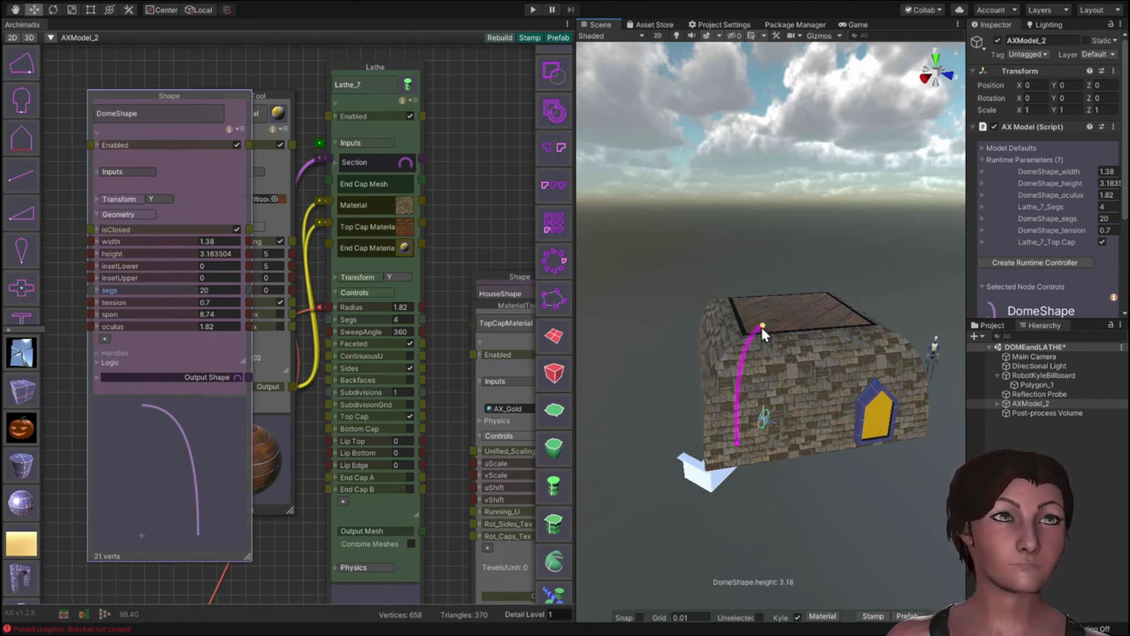
drag(763, 332, 763, 353)
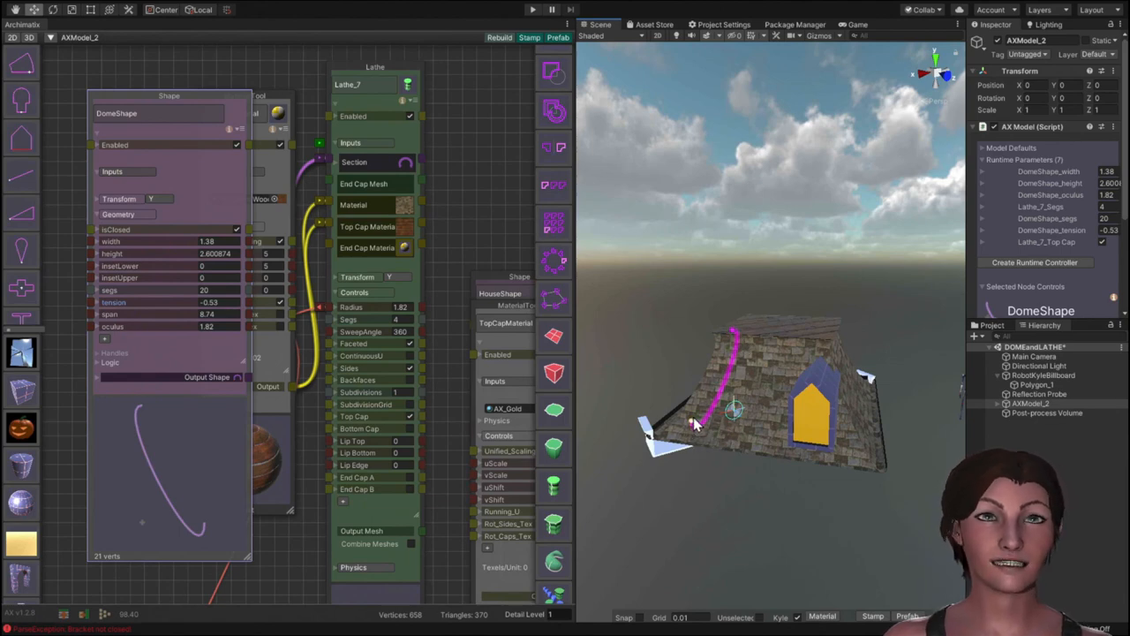
mouse_move(544, 424)
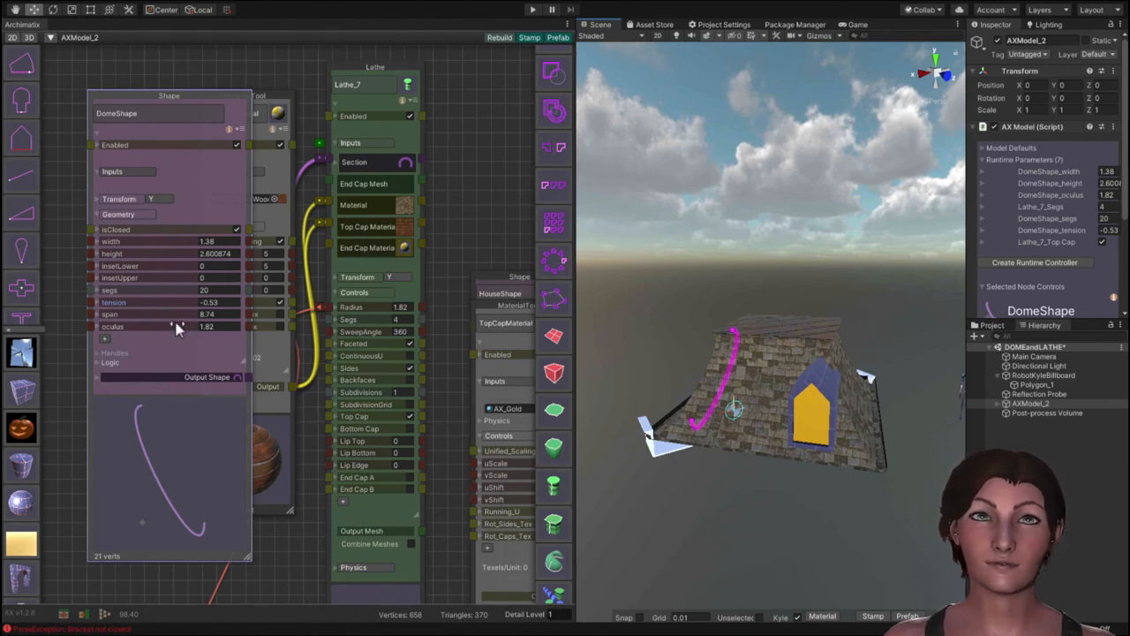
mouse_move(88, 311)
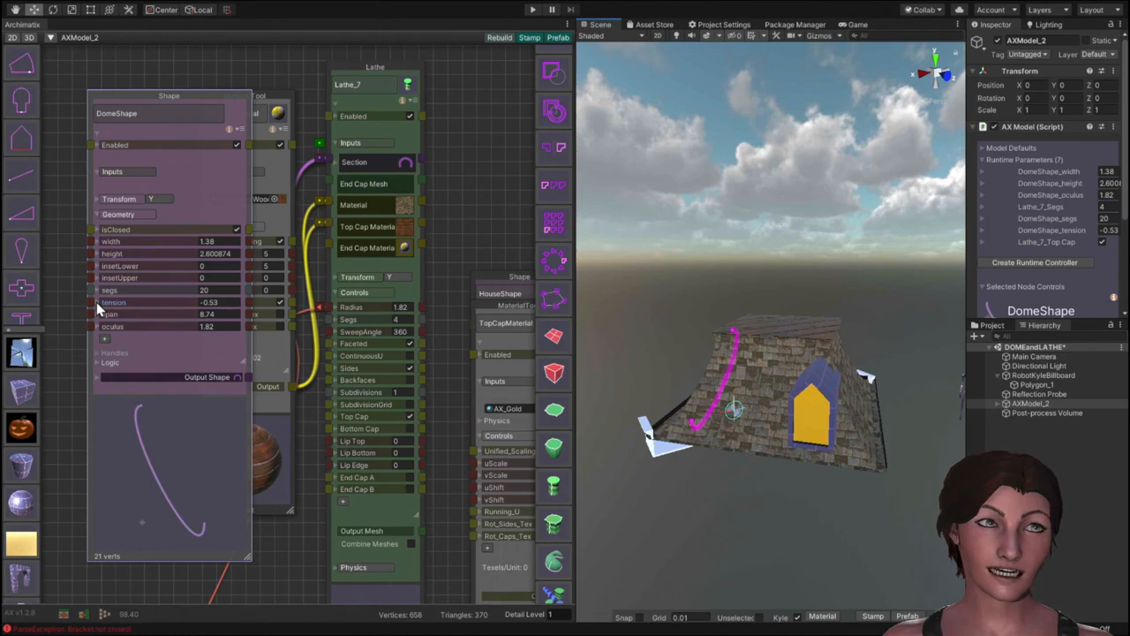
mouse_move(84, 380)
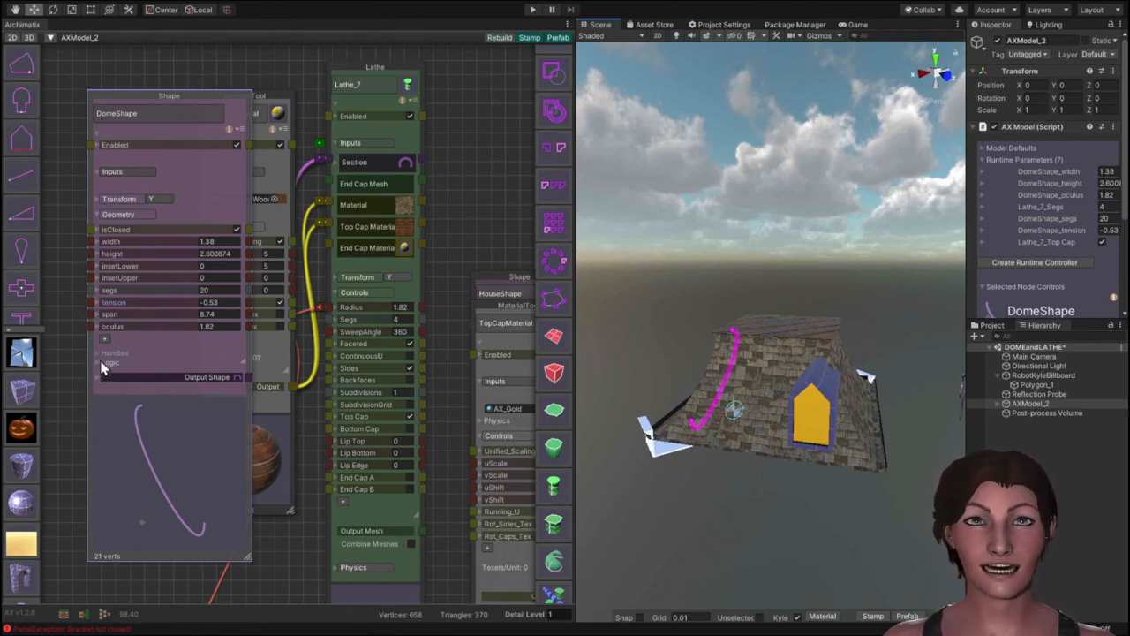
Expand DomeShape's Logic section and scroll to reveal its shape script.
click(109, 362)
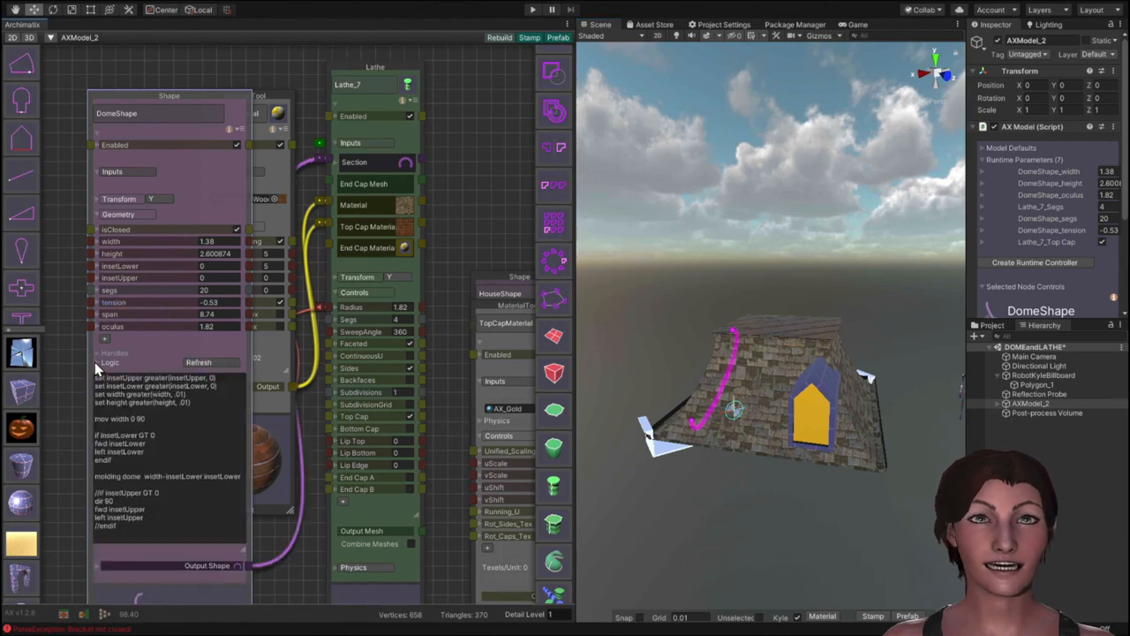
mouse_move(96, 404)
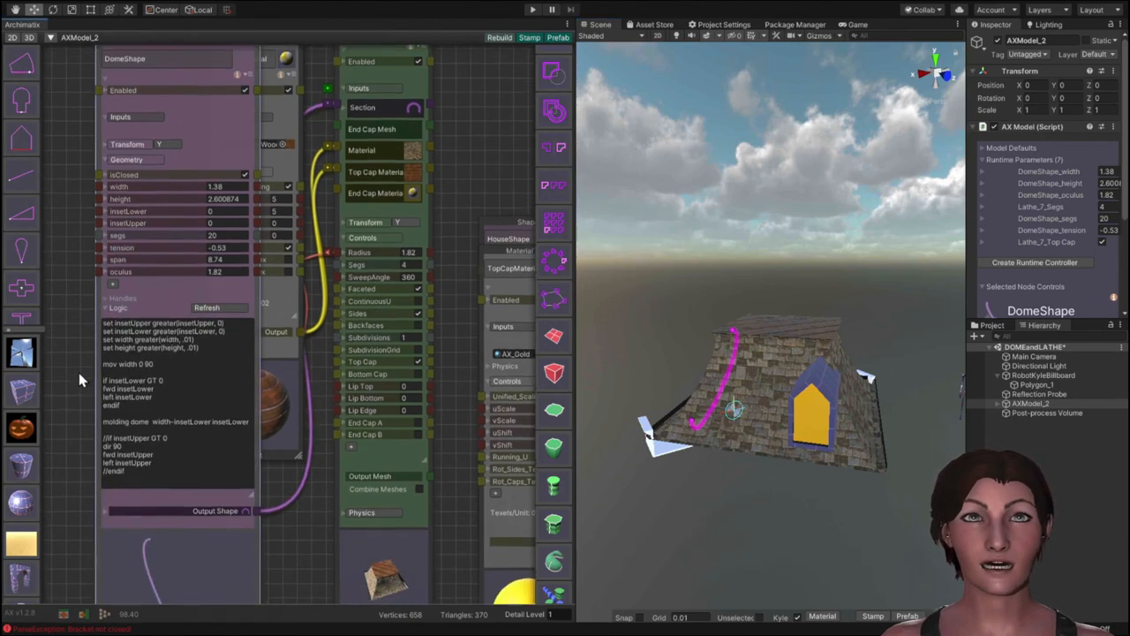
scroll(down, 3)
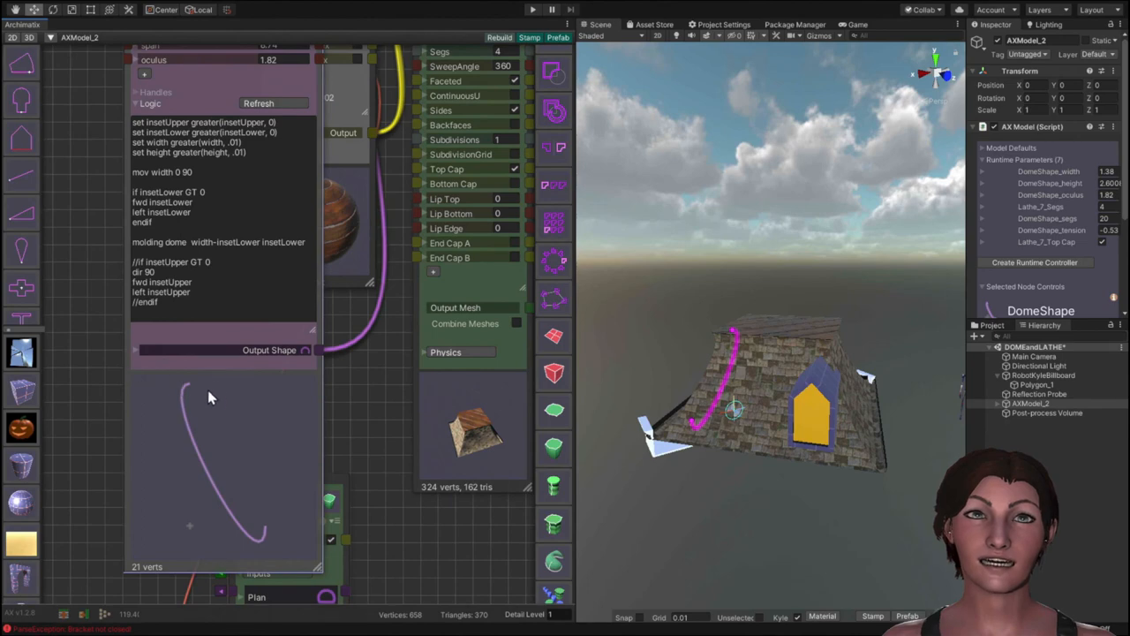
mouse_move(276, 555)
text(if t)
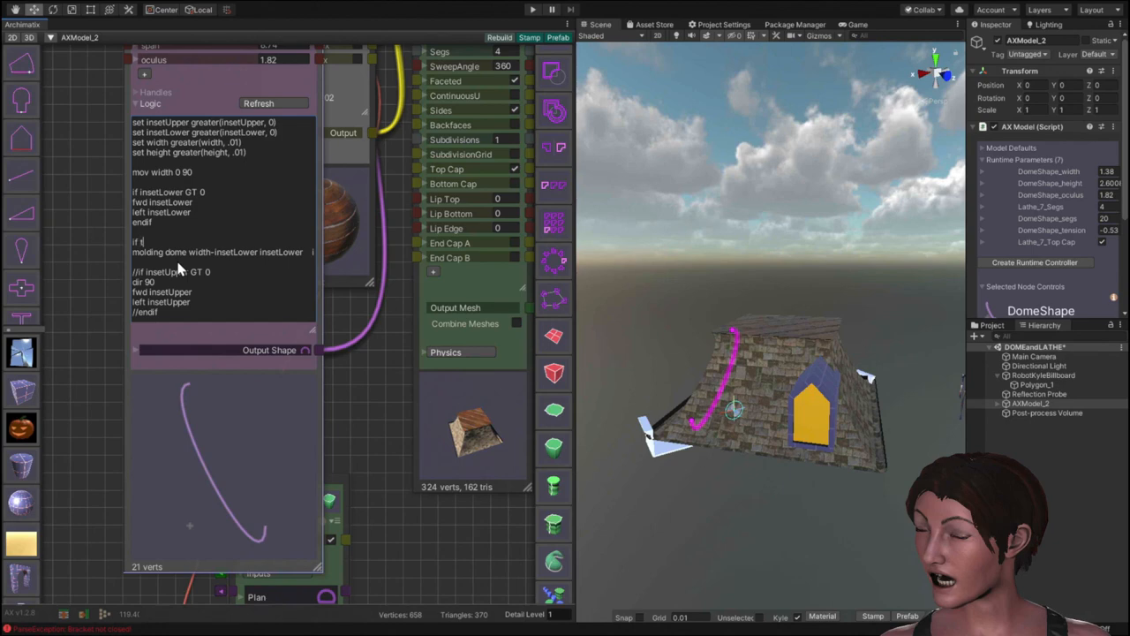
Wrap the dome molding in 'if tension GT 0' and select the block to copy for the ovolo branch.
text(ens)
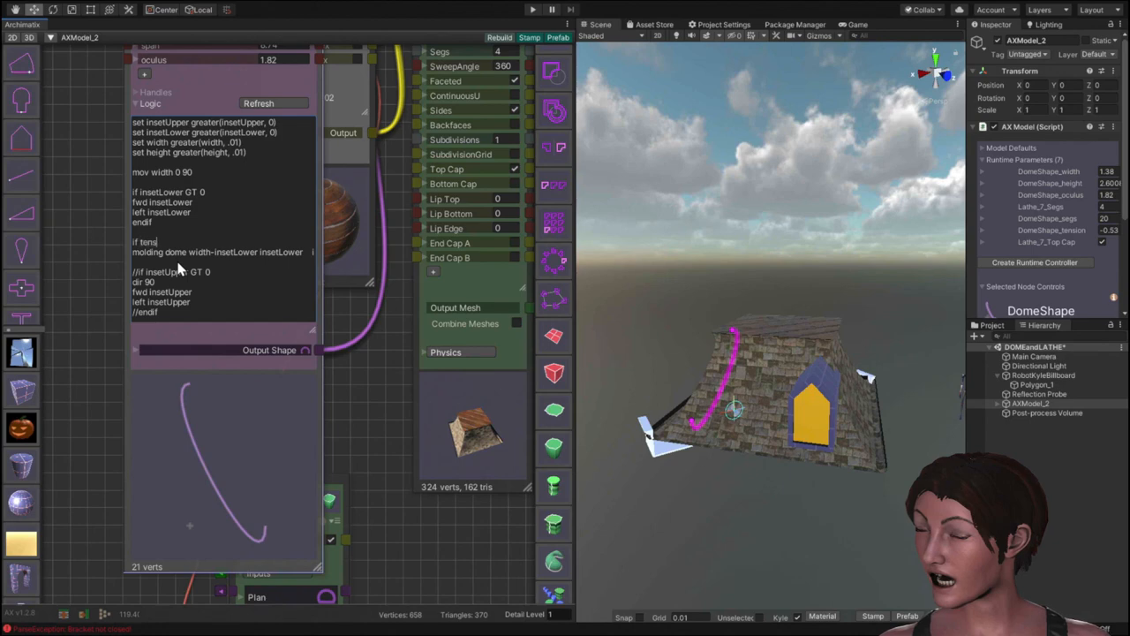
text(ion)
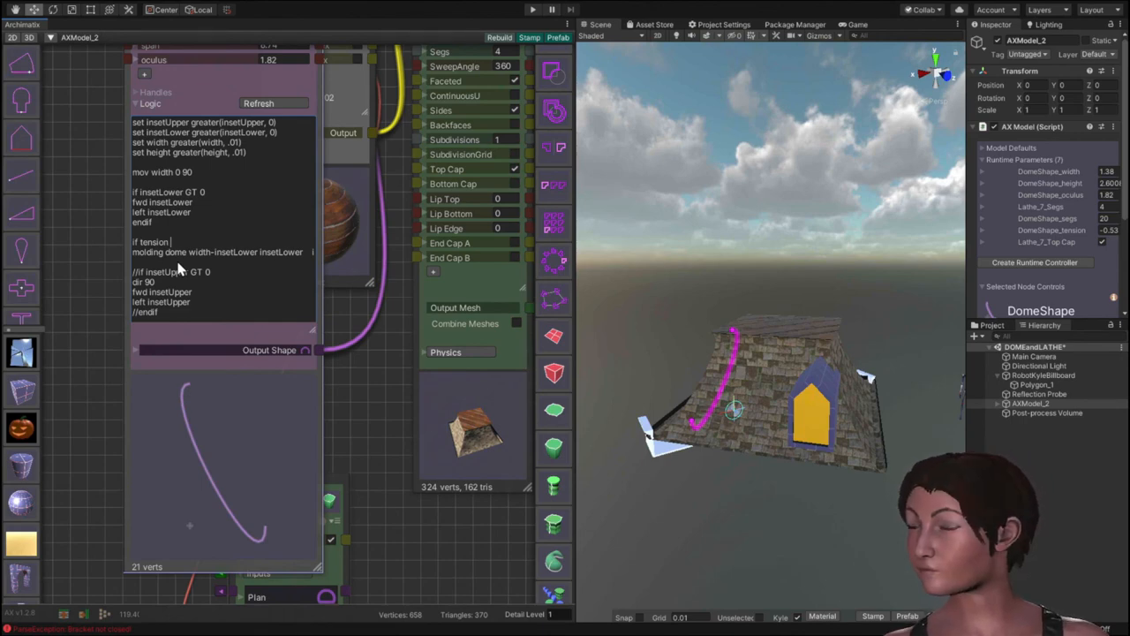
text(GT)
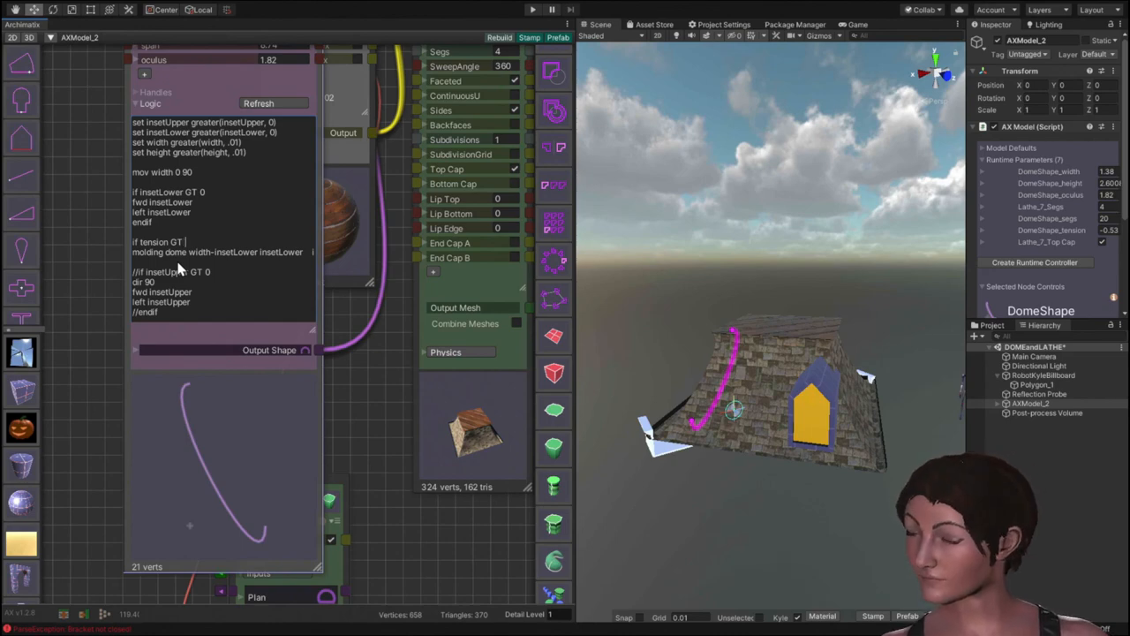
text(0)
text(endif)
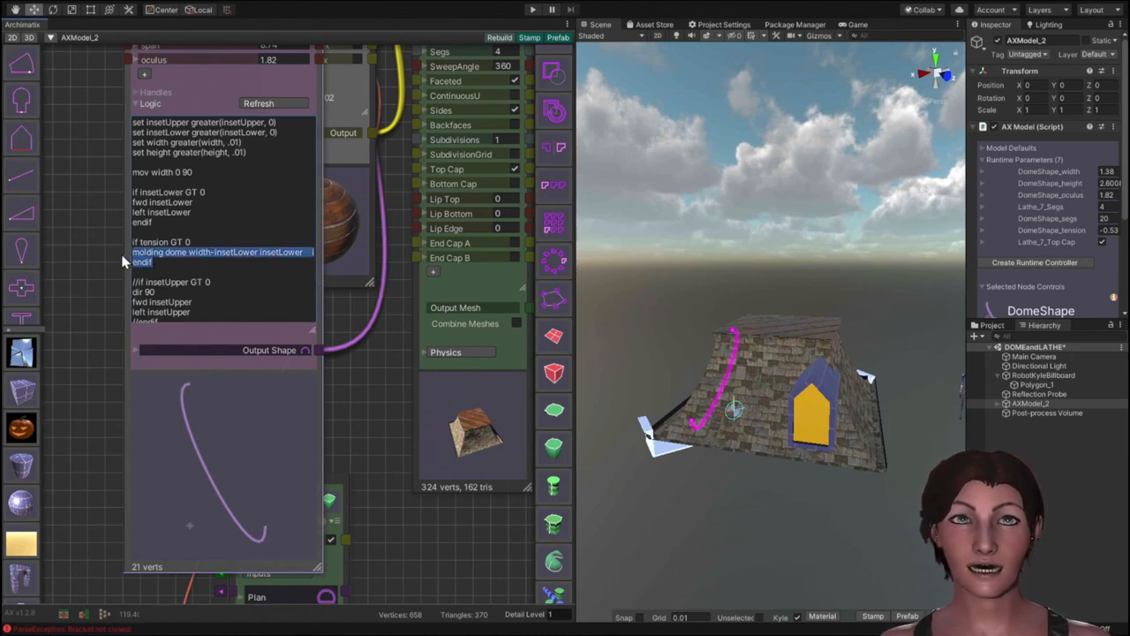
click(159, 240)
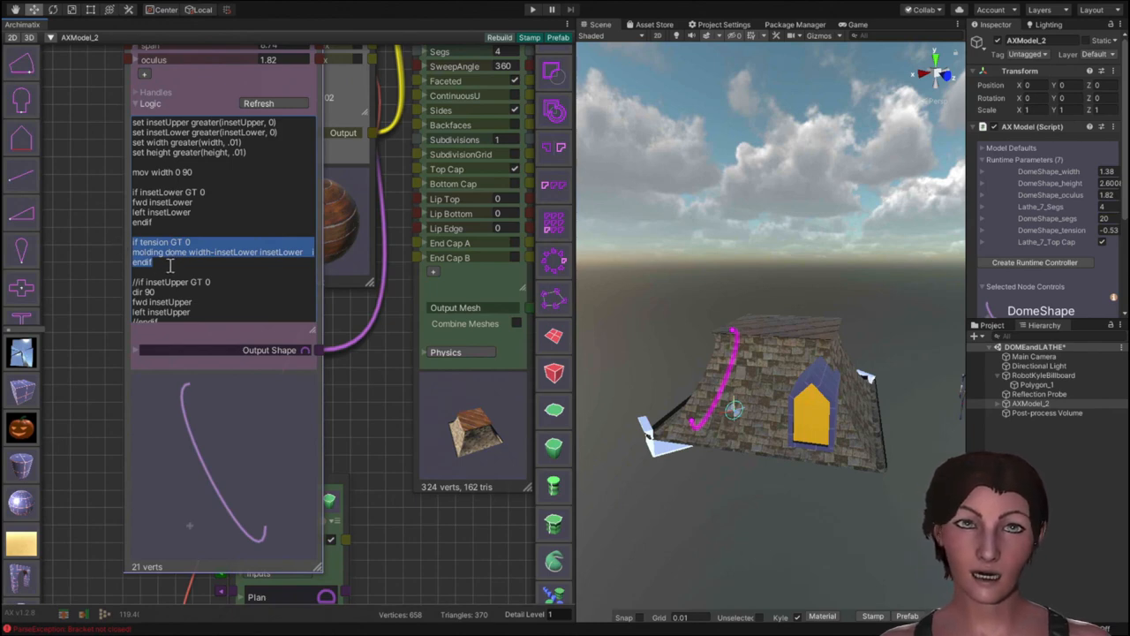
click(152, 262)
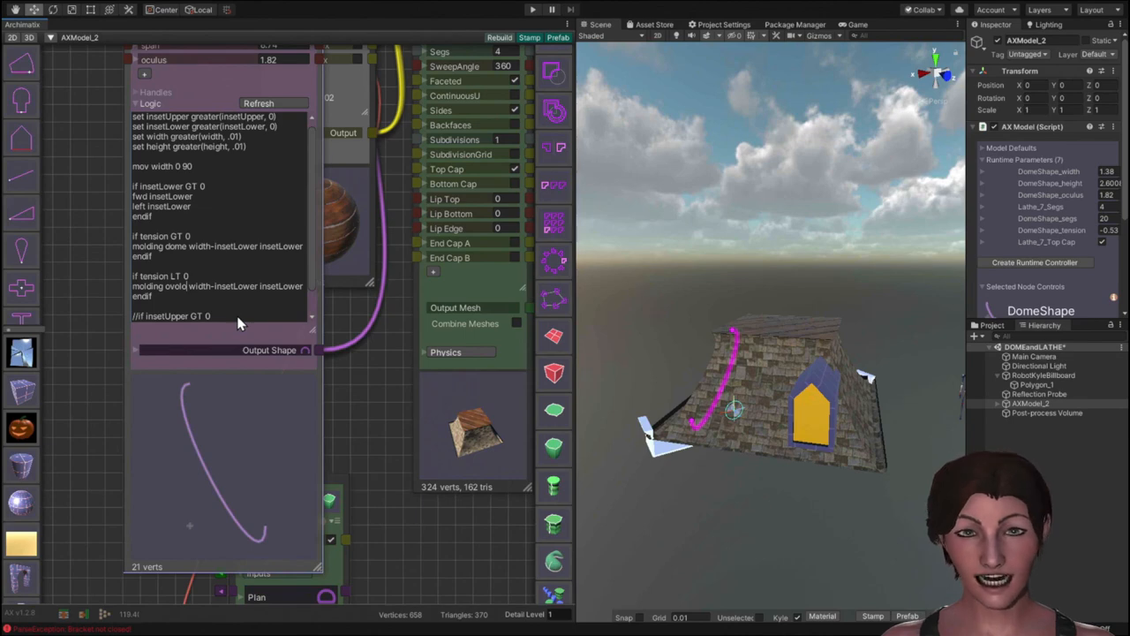
mouse_move(247, 313)
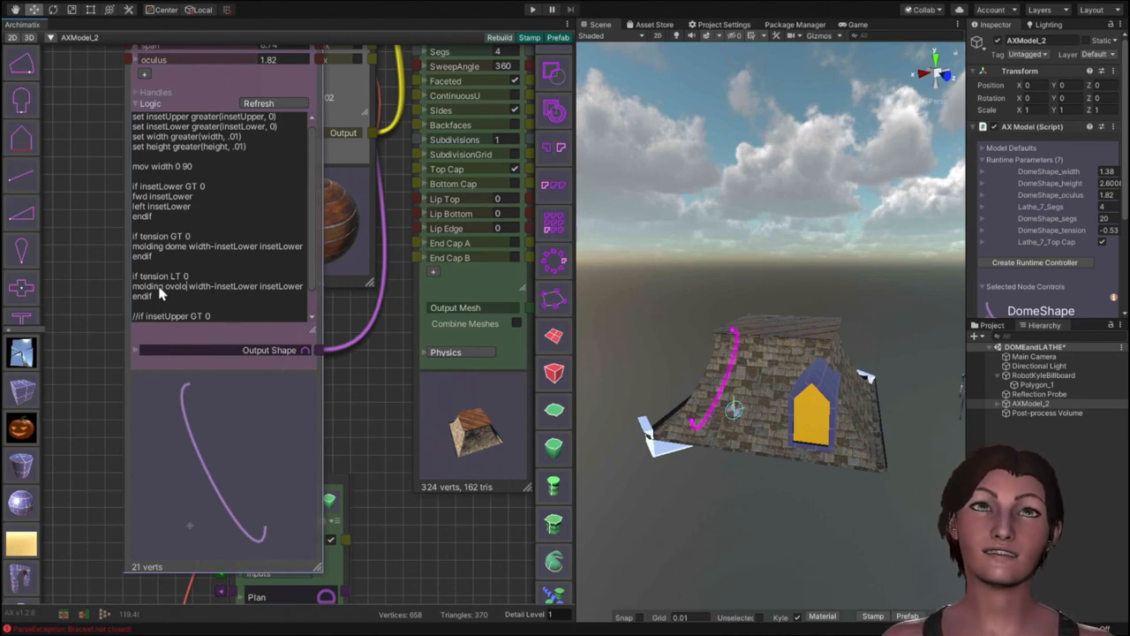
mouse_move(265, 286)
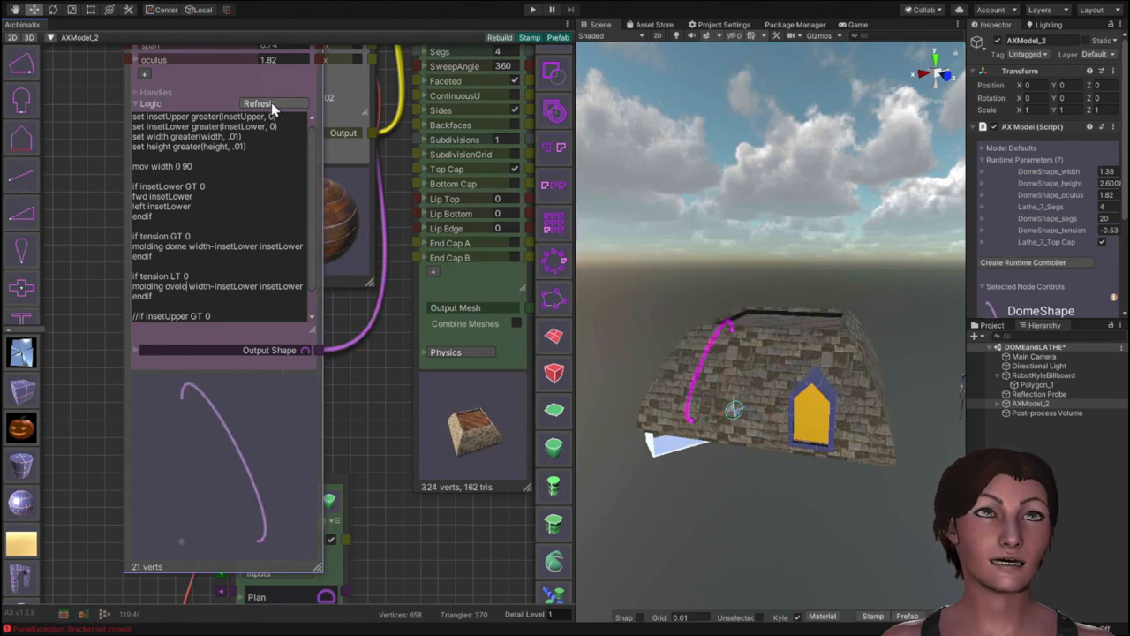
mouse_move(248, 132)
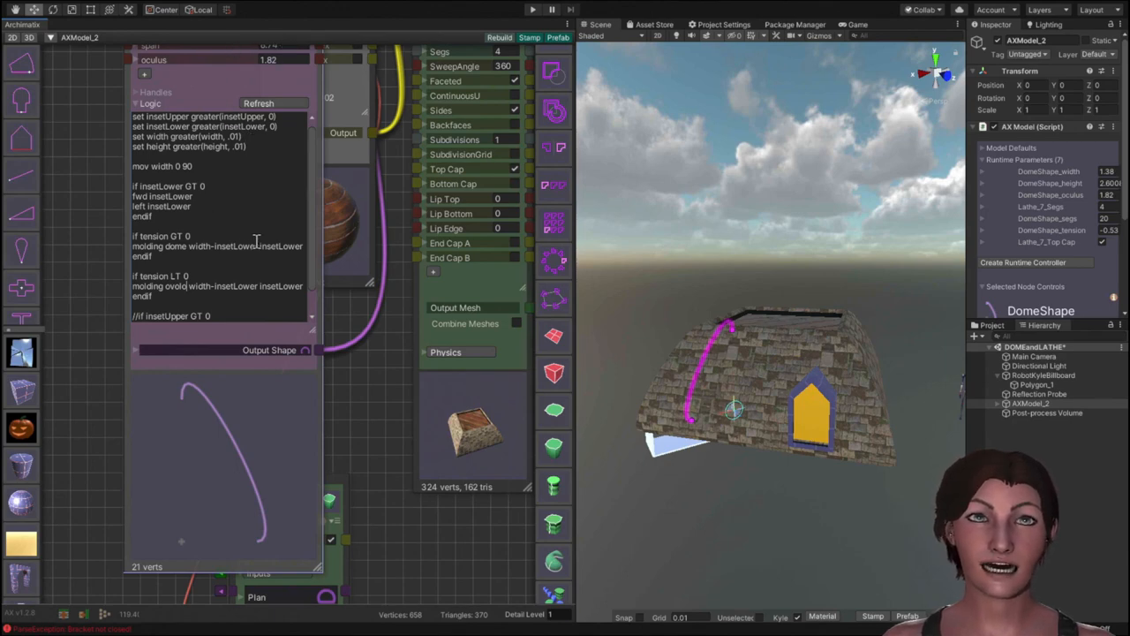
mouse_move(248, 297)
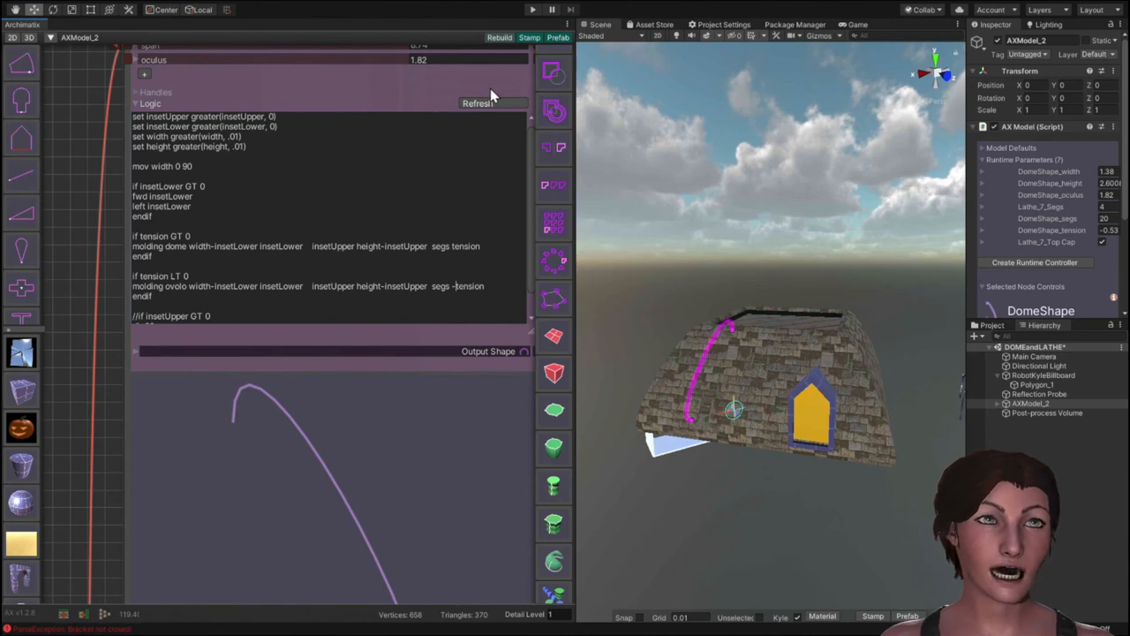
Refresh DomeShape after adding insetUpper, height, segs and tension arguments to both moldings.
click(477, 103)
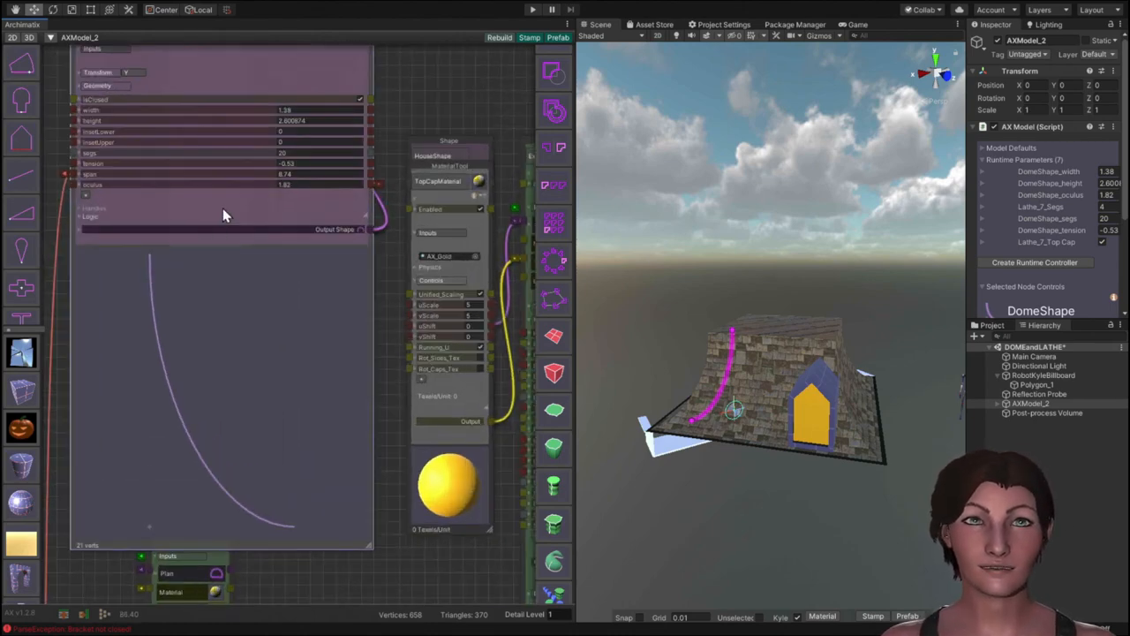
mouse_move(432, 296)
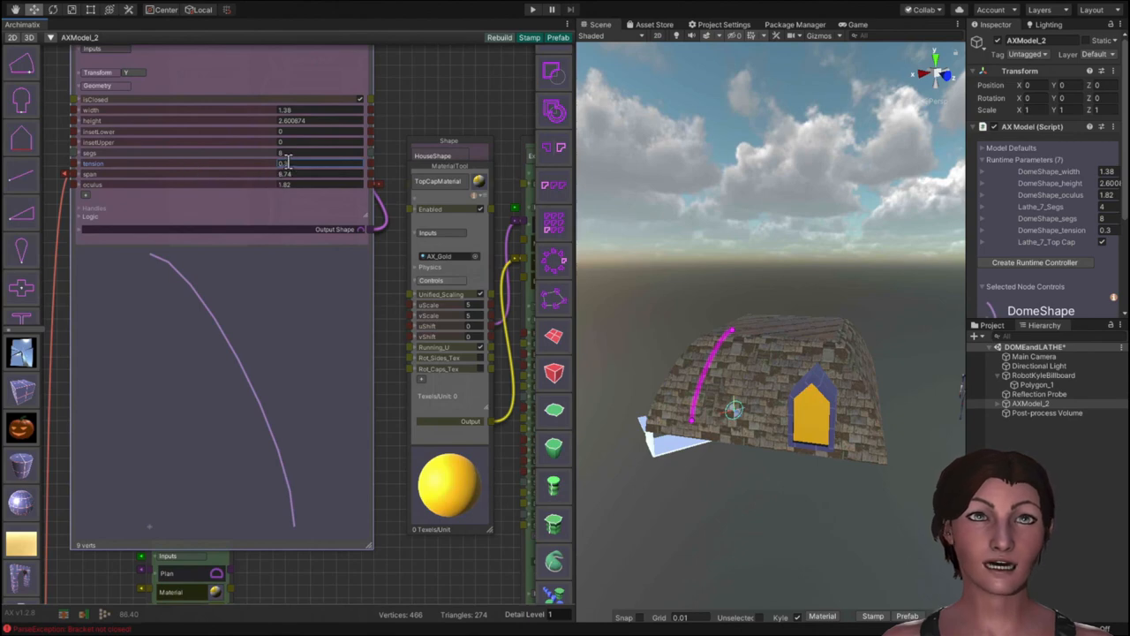
mouse_move(138, 163)
text(-0.3)
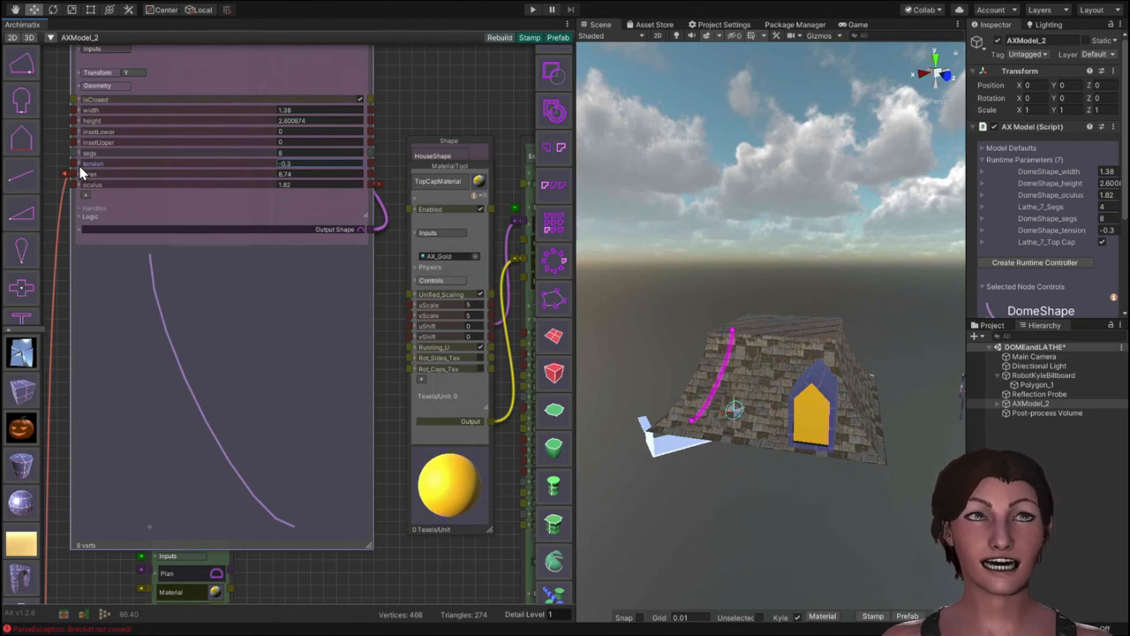
mouse_move(756, 353)
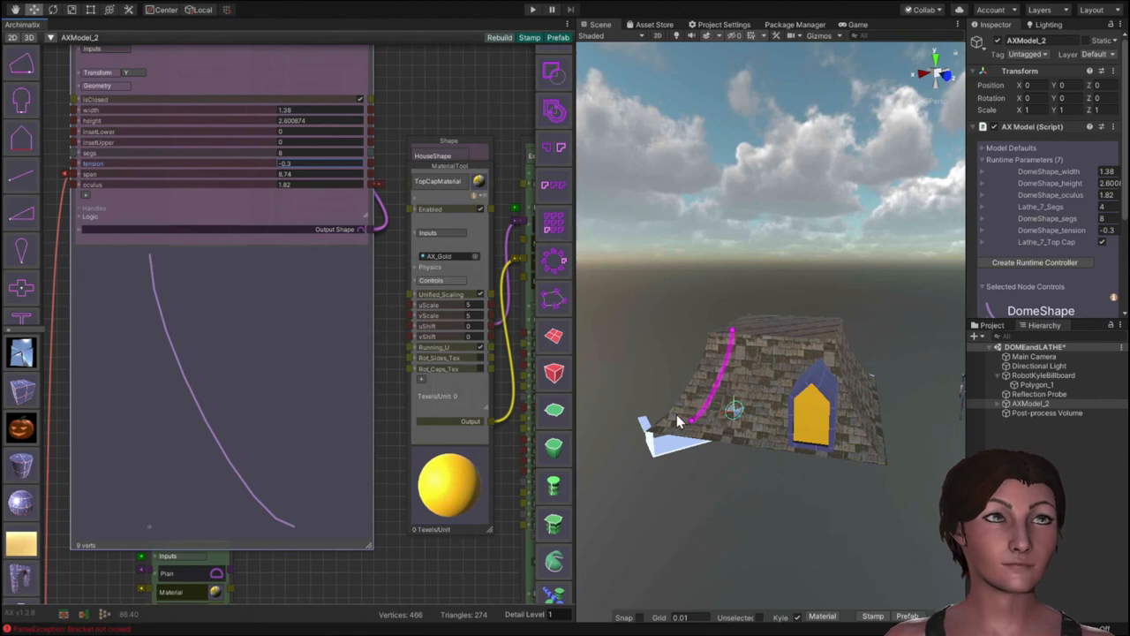
mouse_move(671, 371)
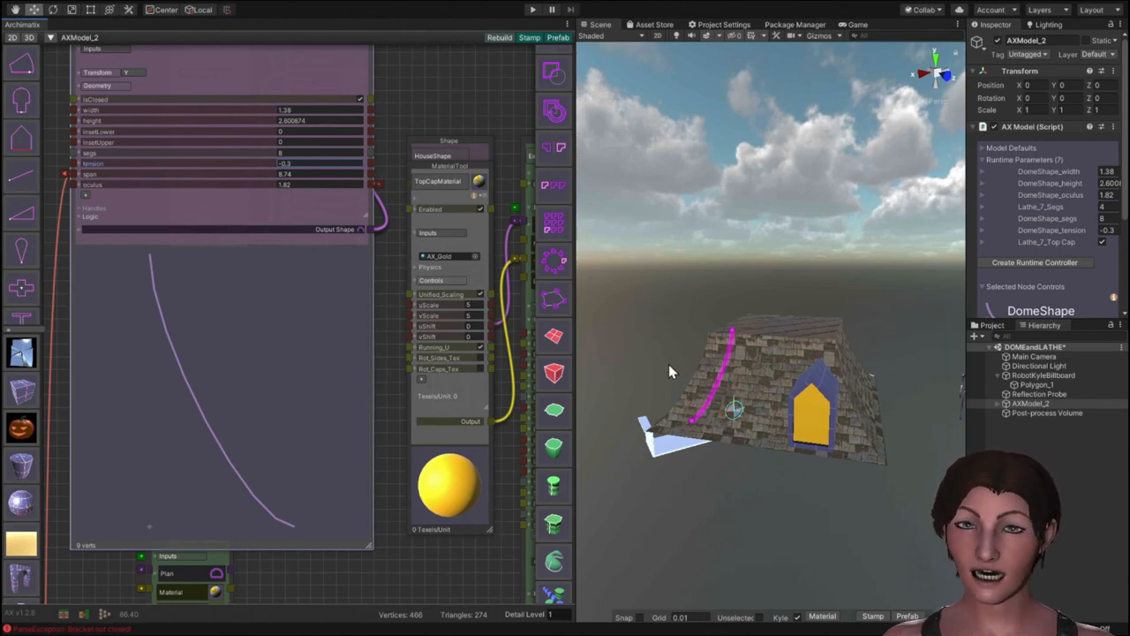
mouse_move(712, 355)
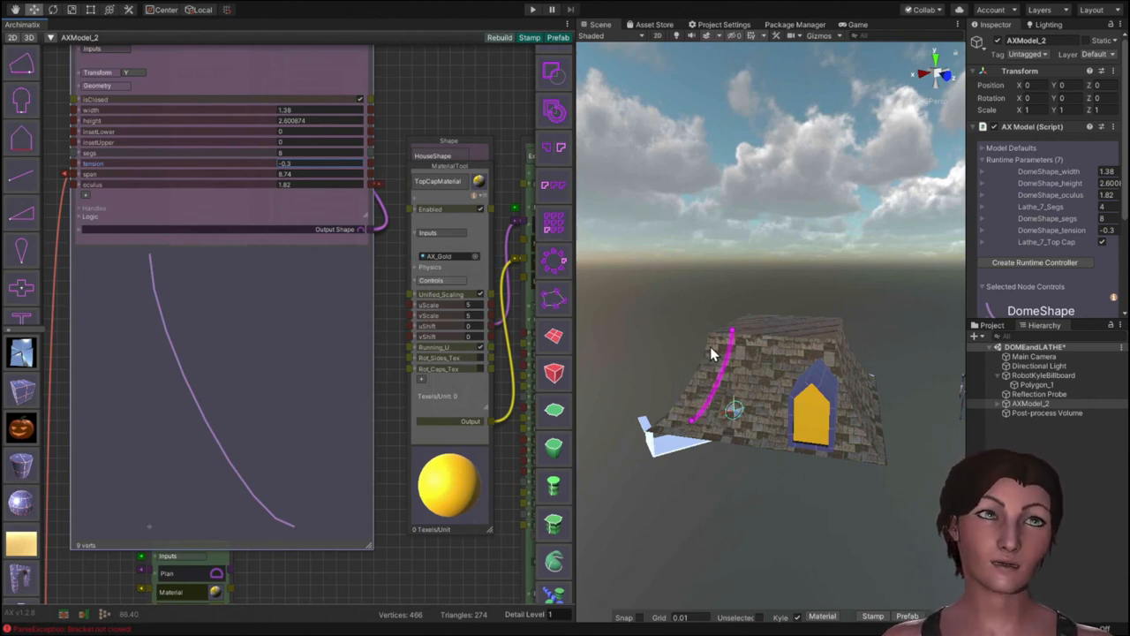
mouse_move(671, 355)
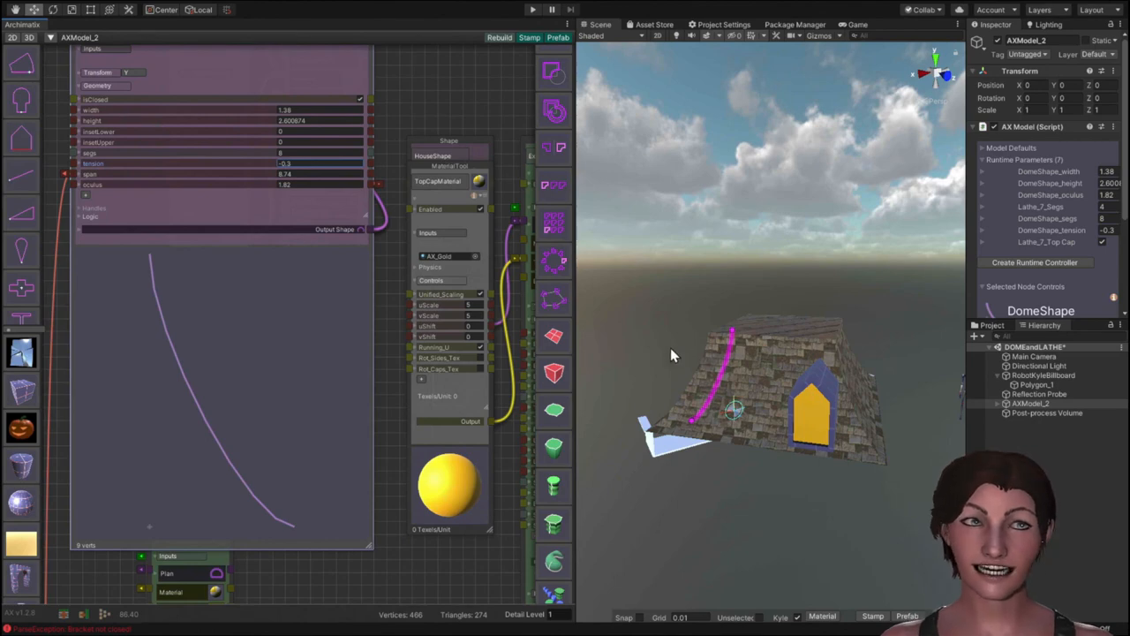
mouse_move(653, 442)
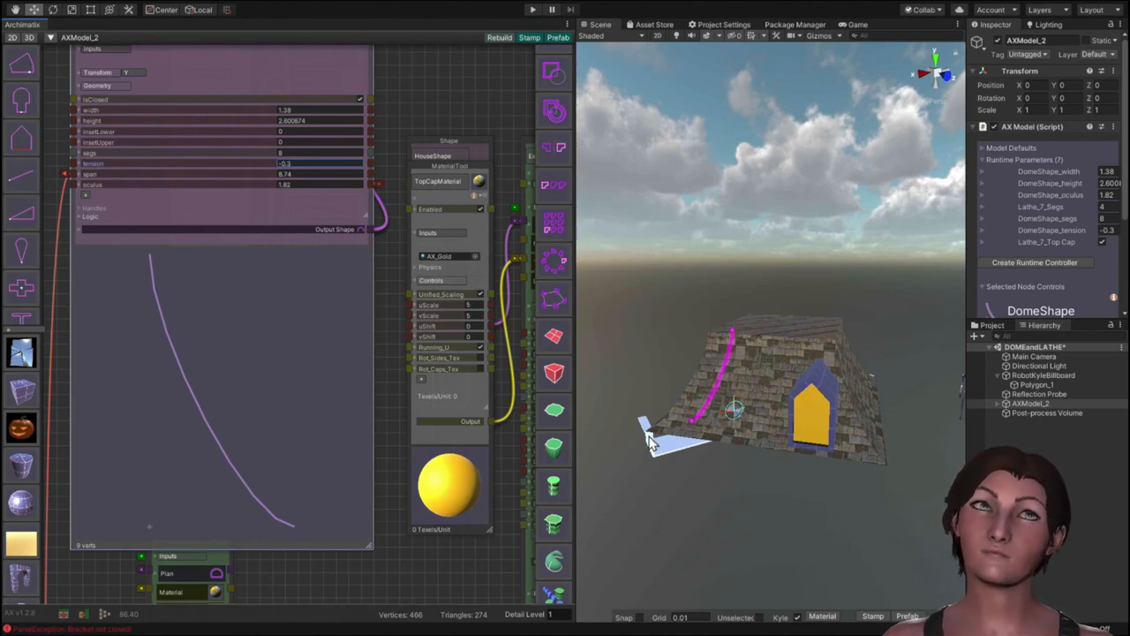
mouse_move(671, 389)
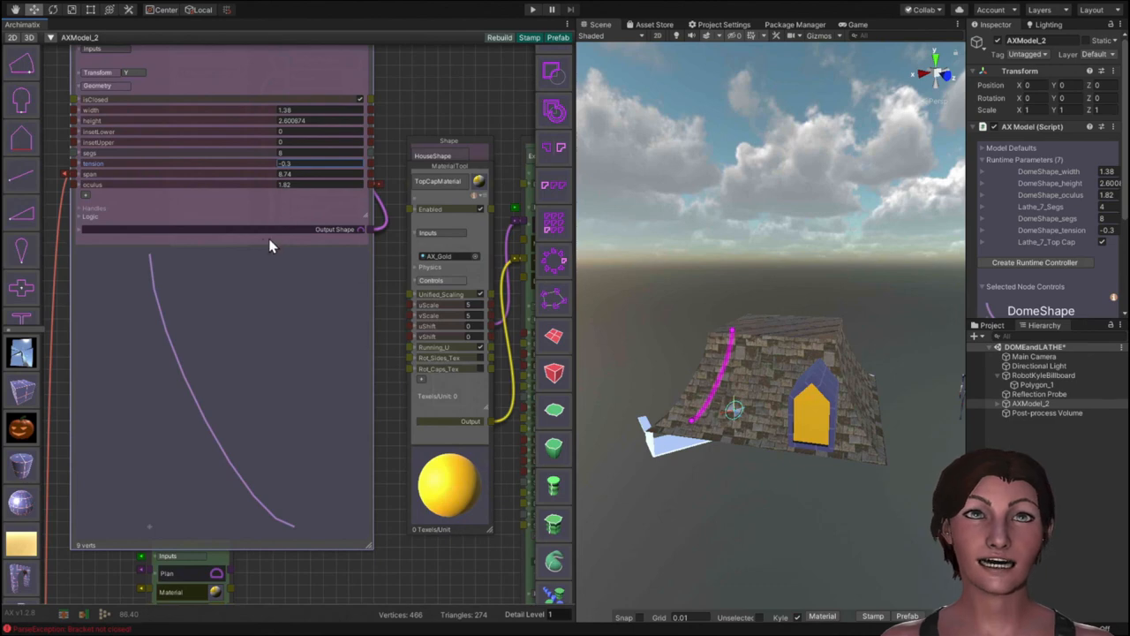
mouse_move(325, 423)
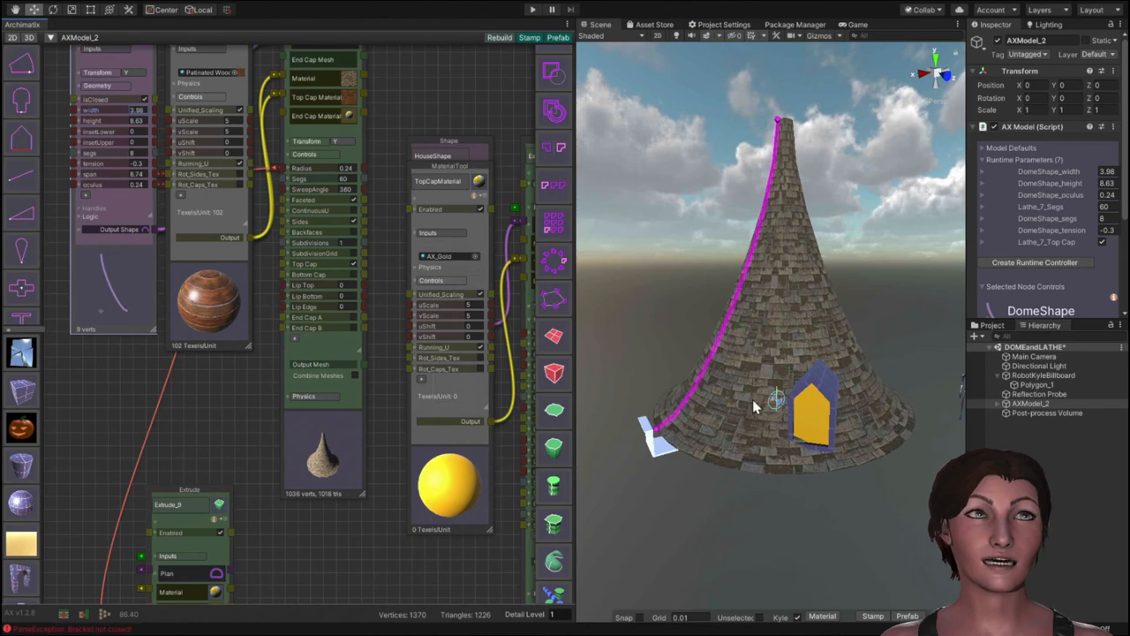
mouse_move(791, 355)
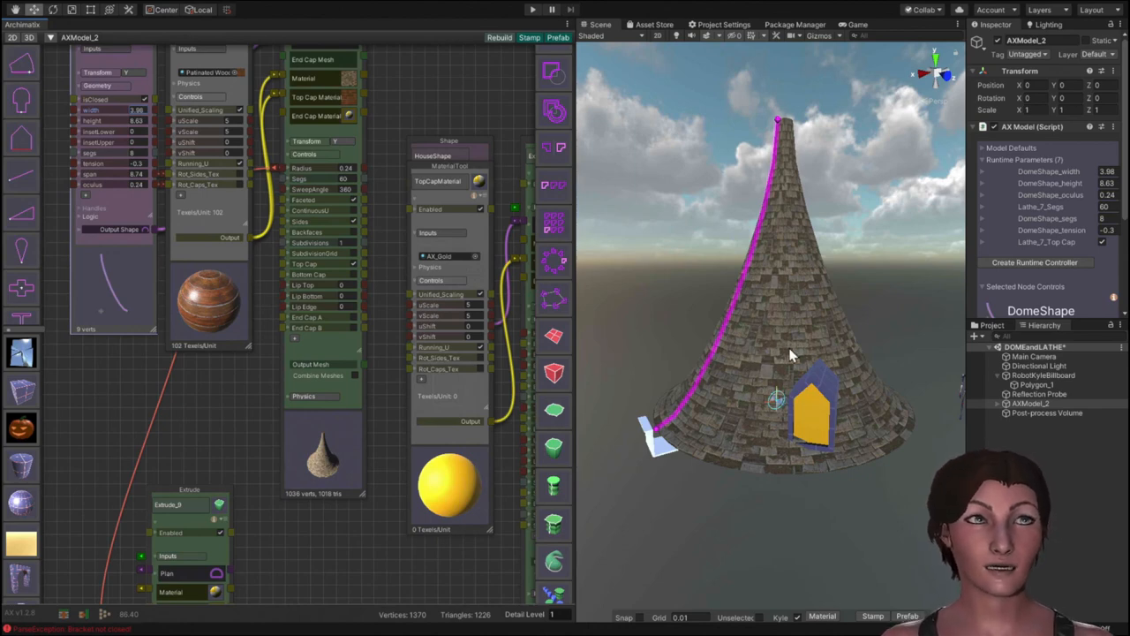
mouse_move(751, 116)
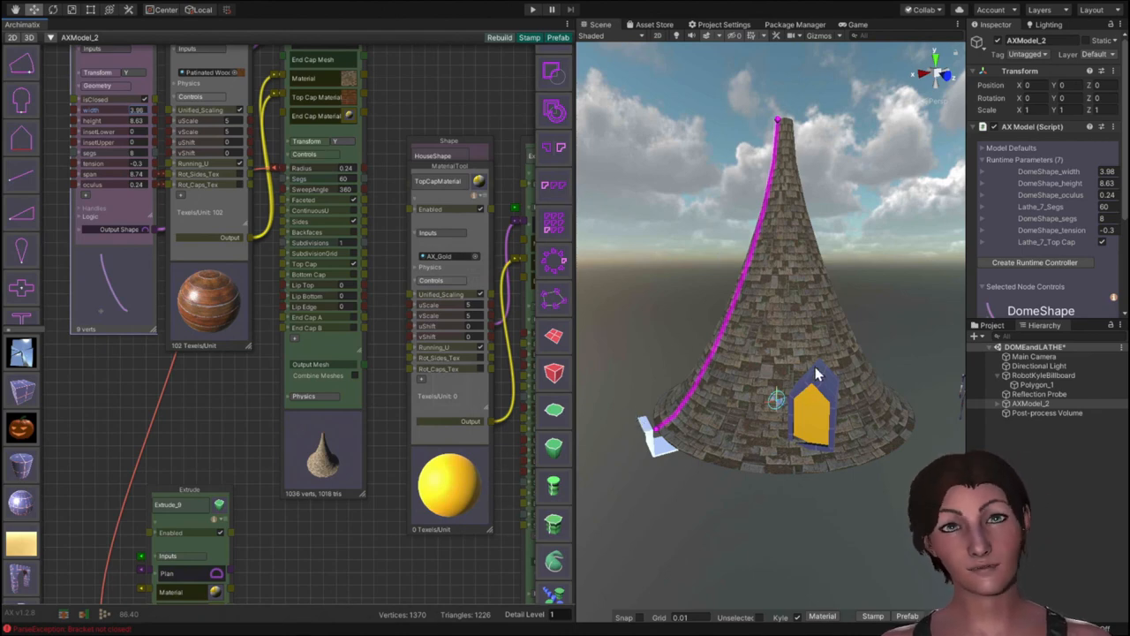
mouse_move(756, 99)
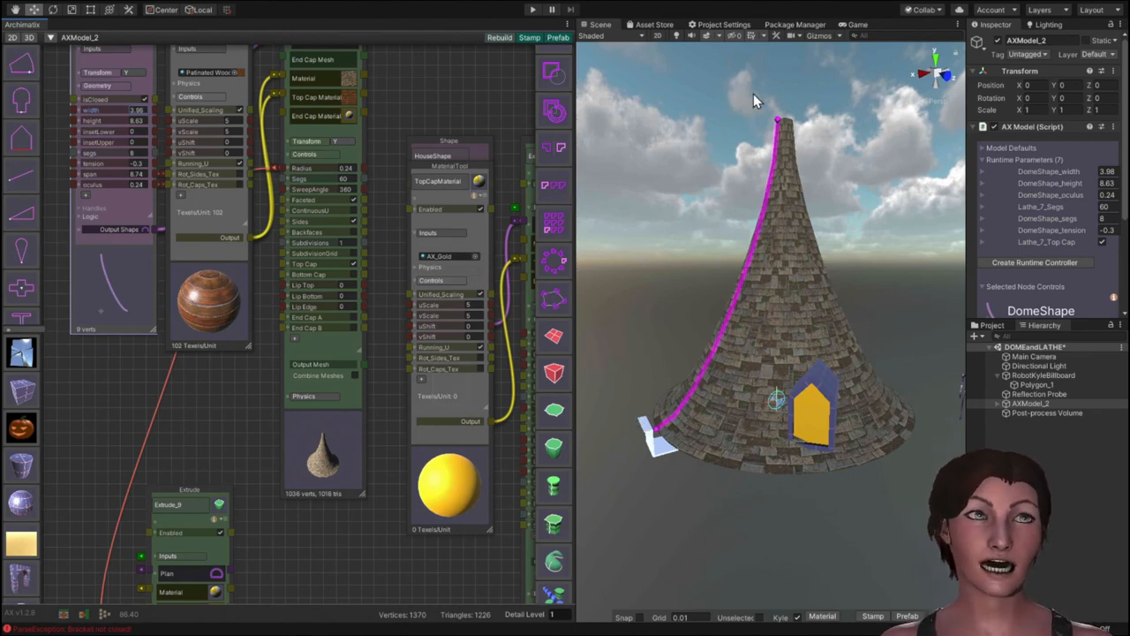
mouse_move(768, 110)
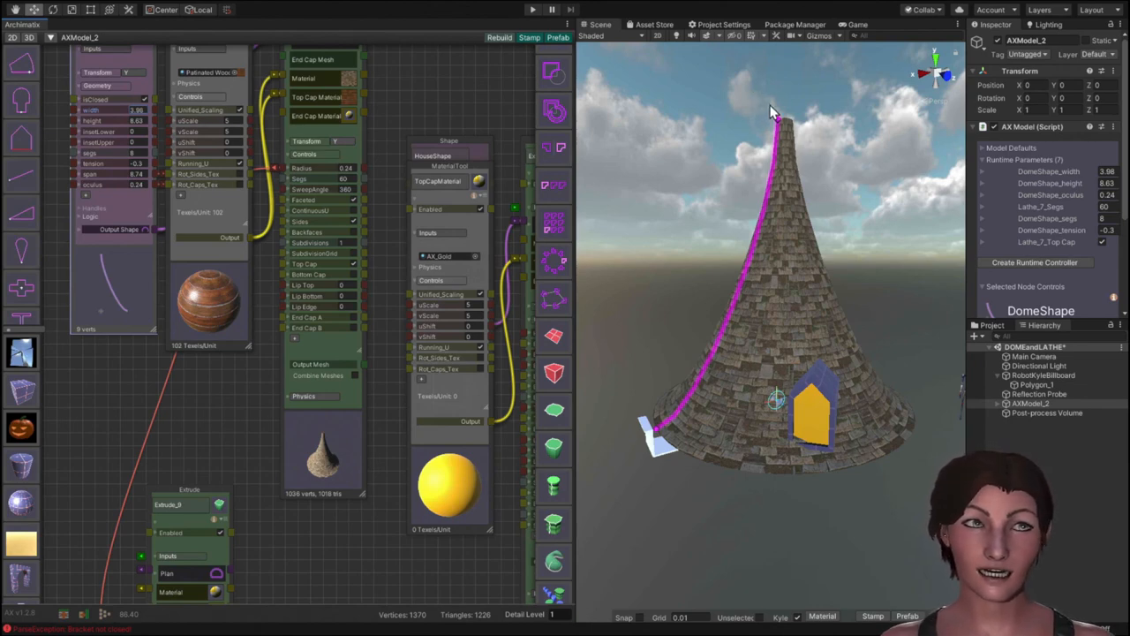
mouse_move(508, 318)
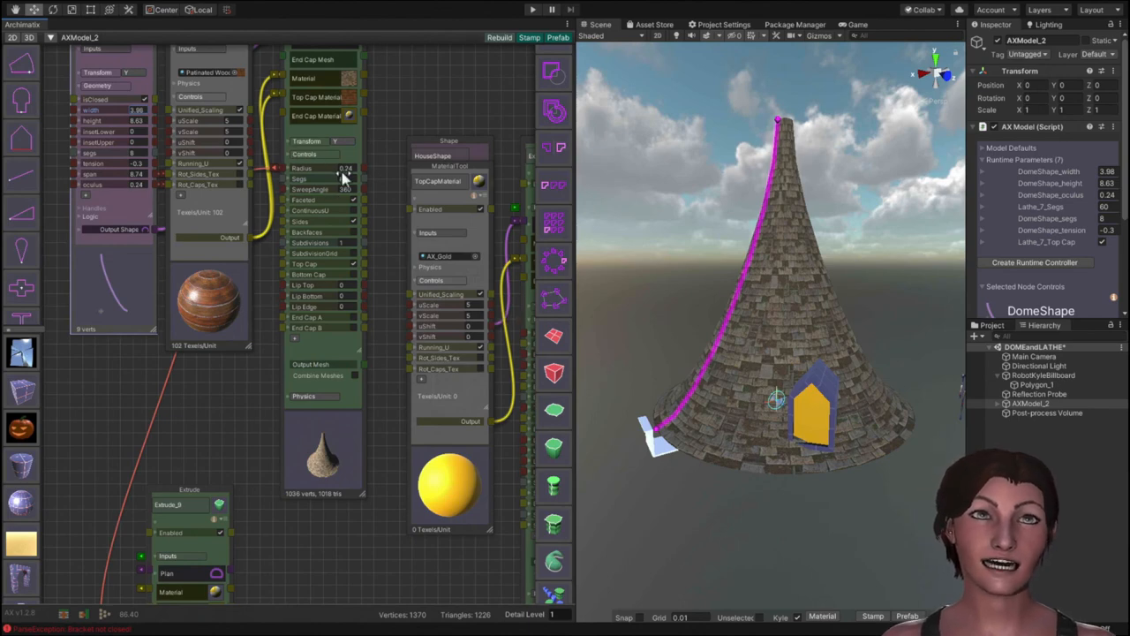
Raise DomeShape height and adjust Lathe segments for a tall inward-curving spire roof.
click(343, 179)
text(4)
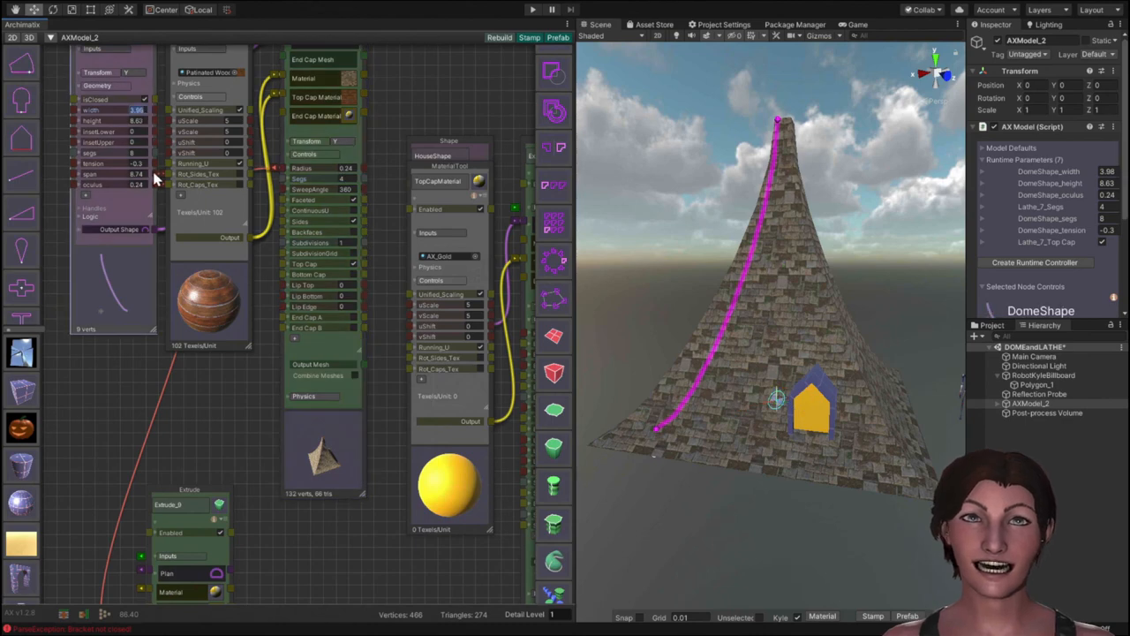
mouse_move(145, 186)
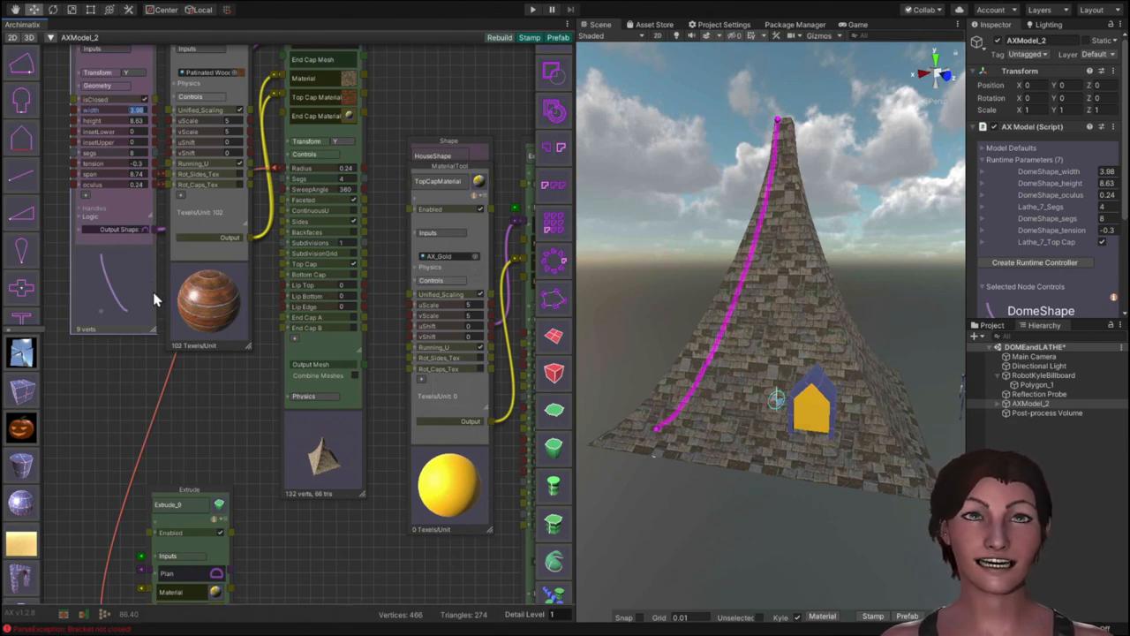
mouse_move(147, 350)
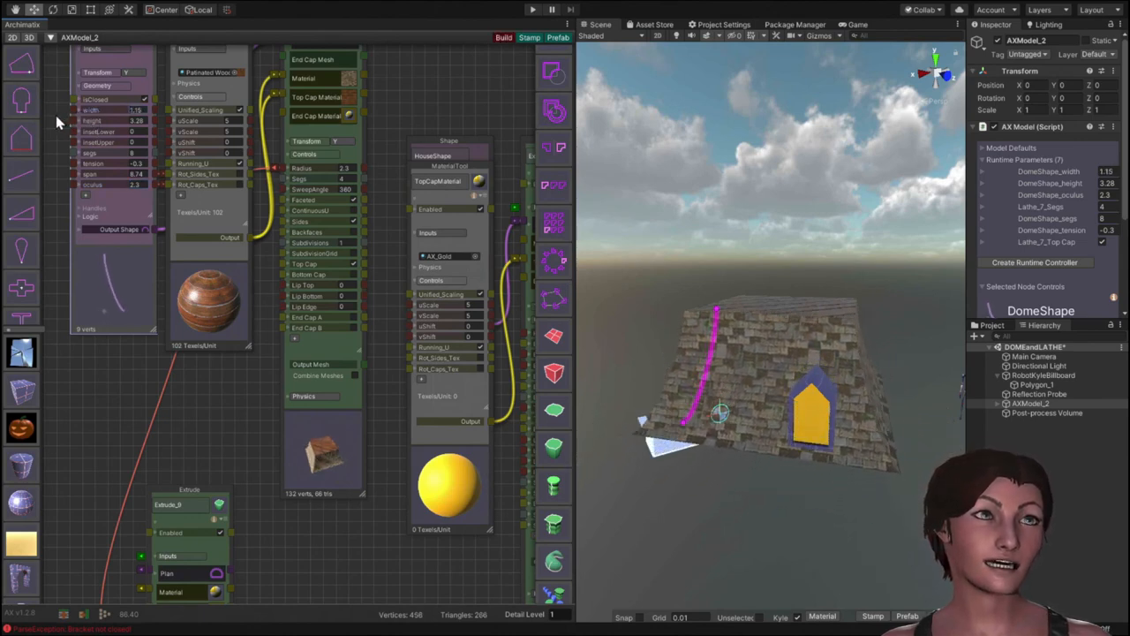
click(503, 37)
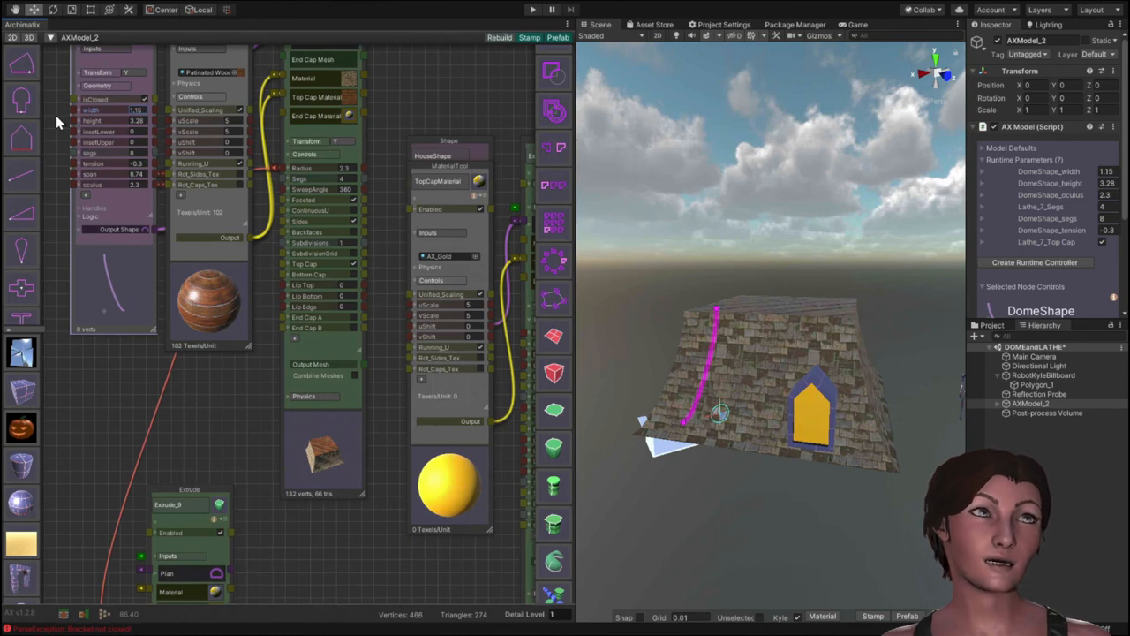
mouse_move(667, 413)
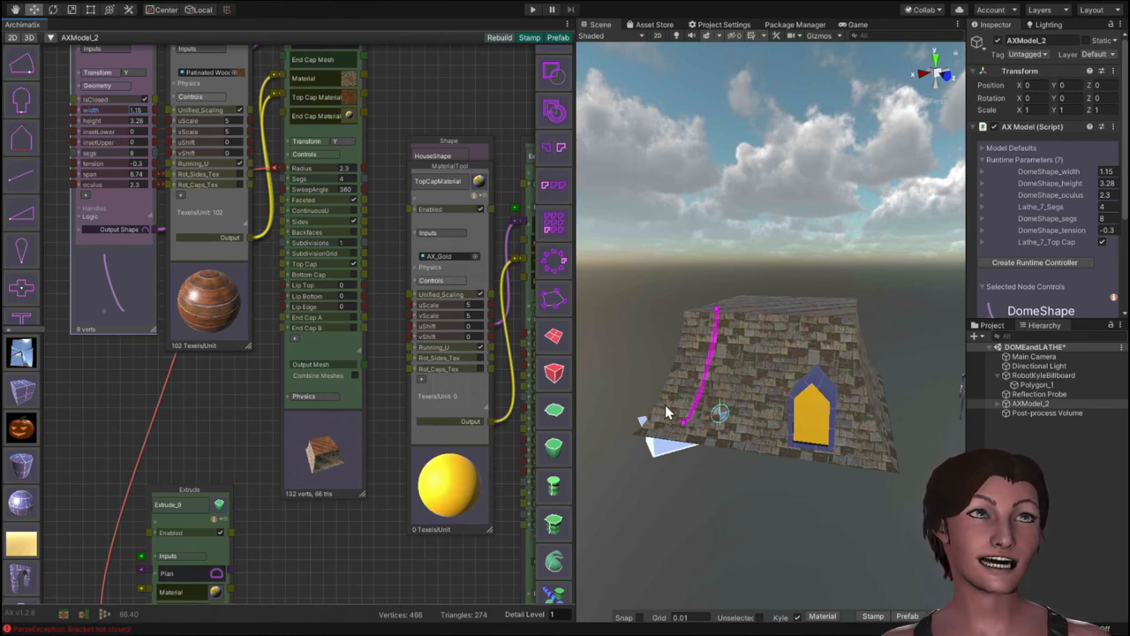
mouse_move(680, 399)
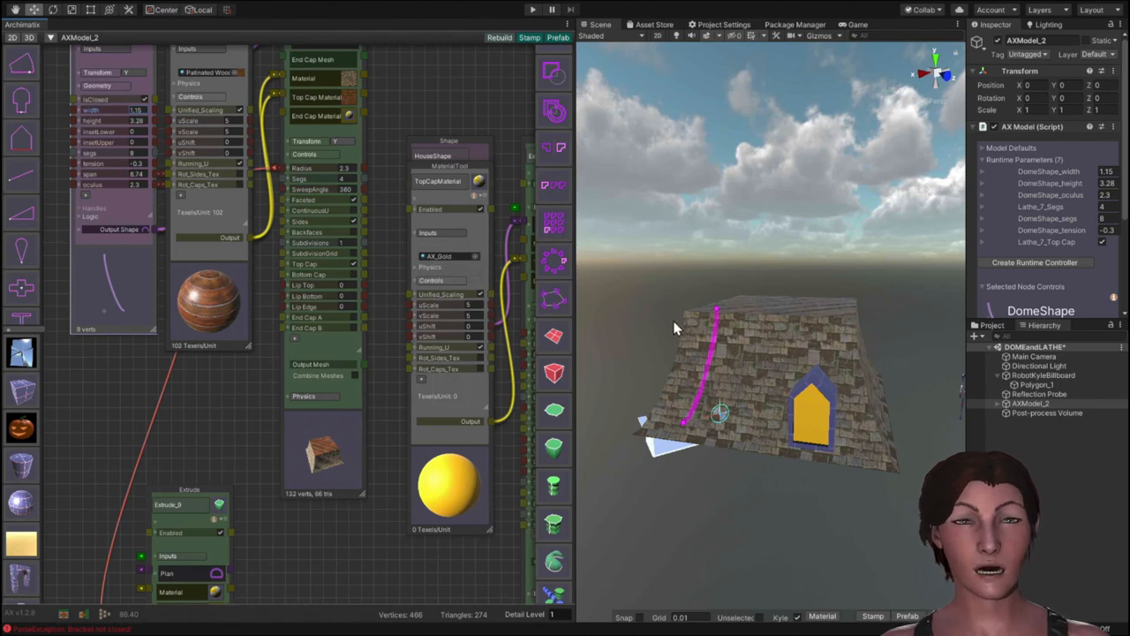
mouse_move(643, 397)
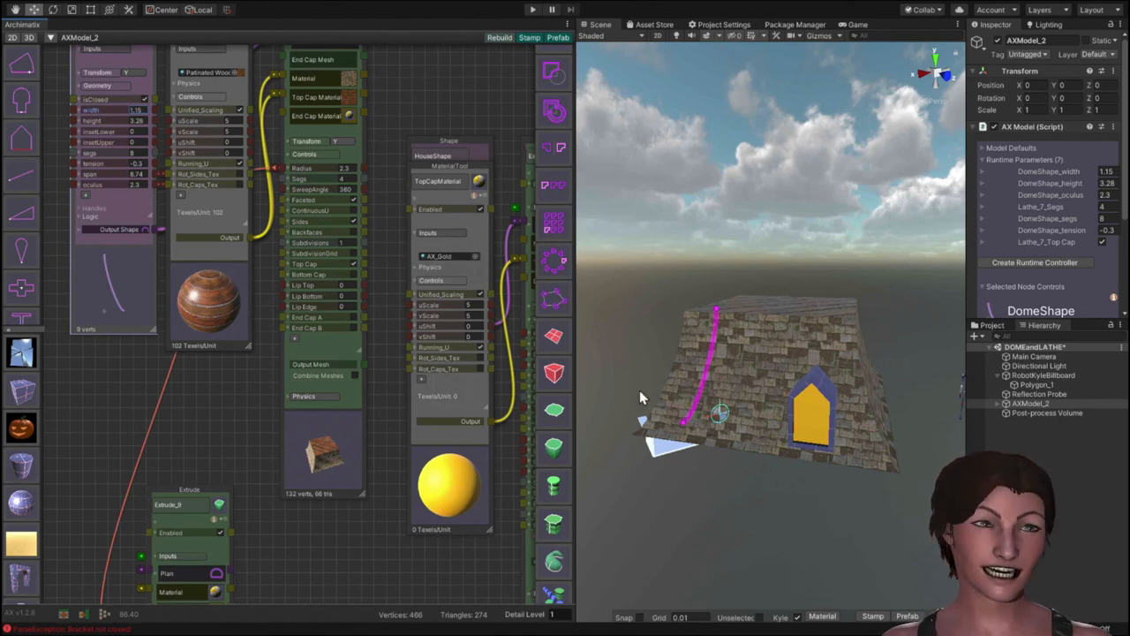
mouse_move(668, 362)
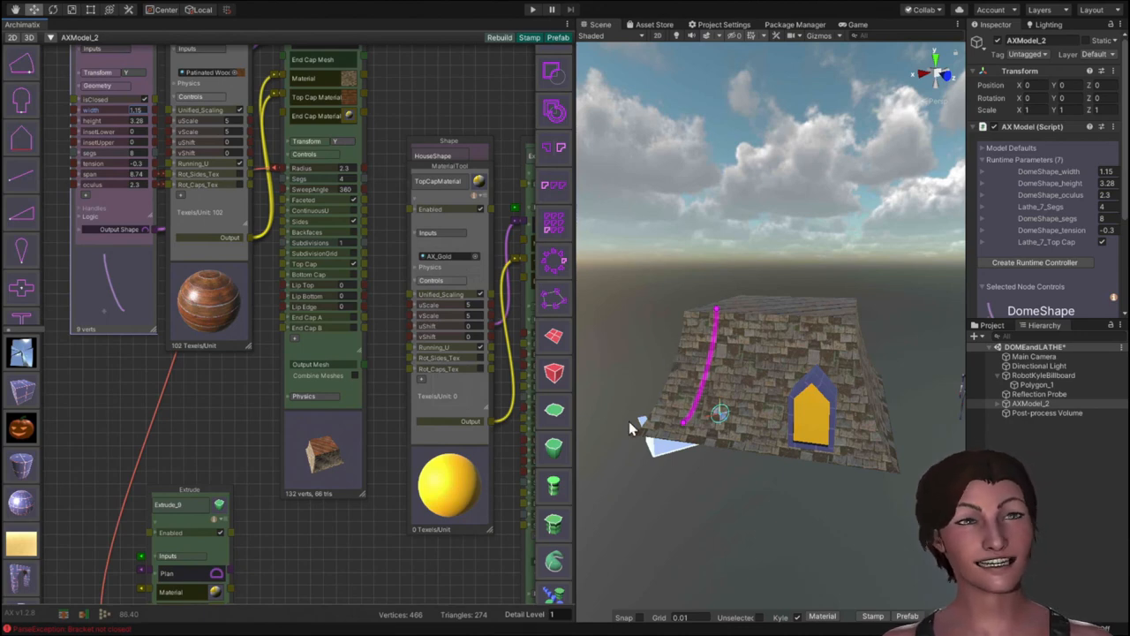
mouse_move(666, 332)
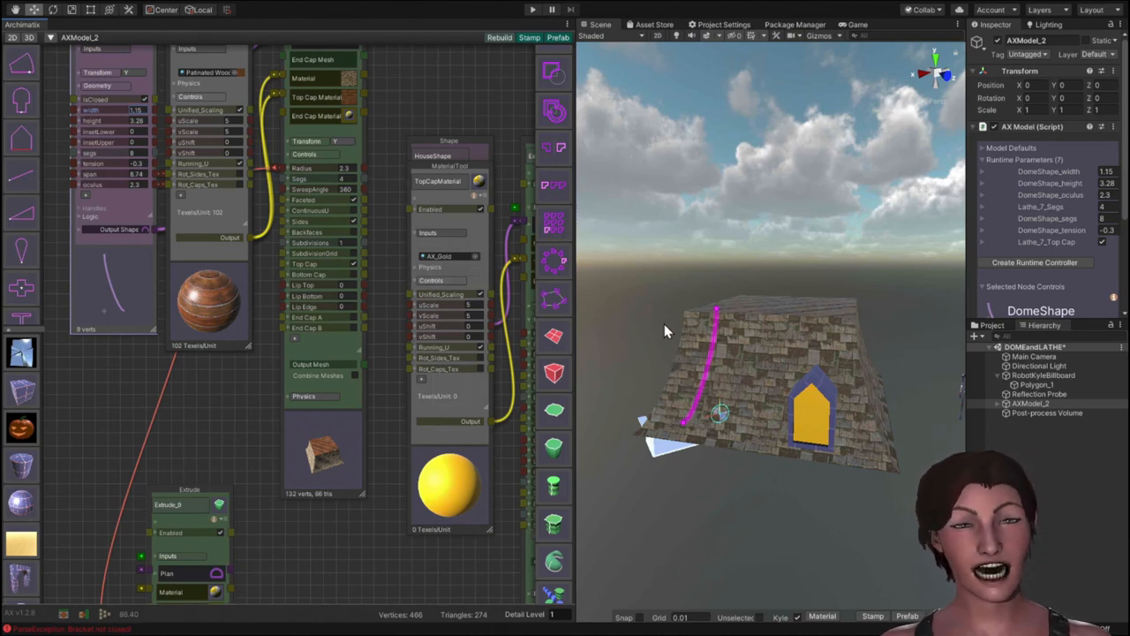
mouse_move(672, 356)
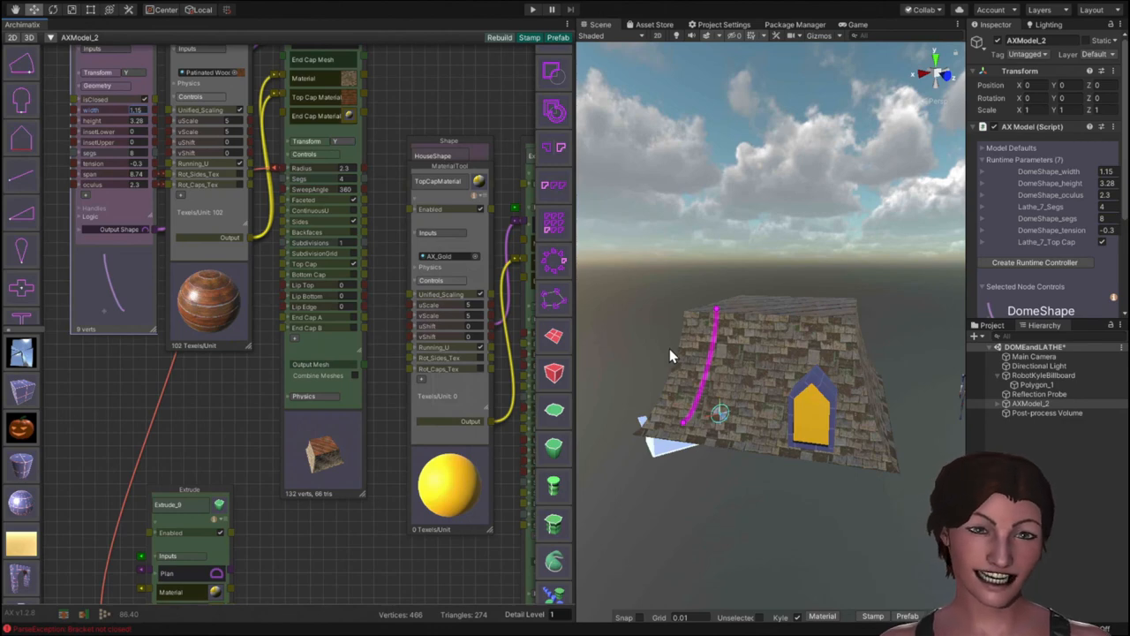
mouse_move(710, 392)
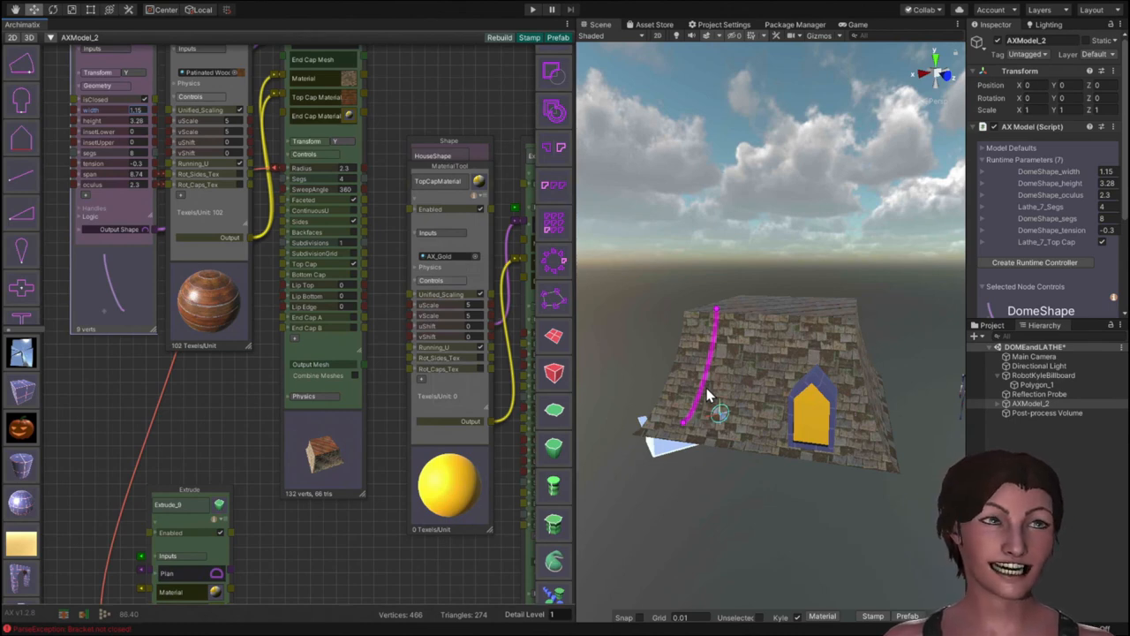
mouse_move(675, 424)
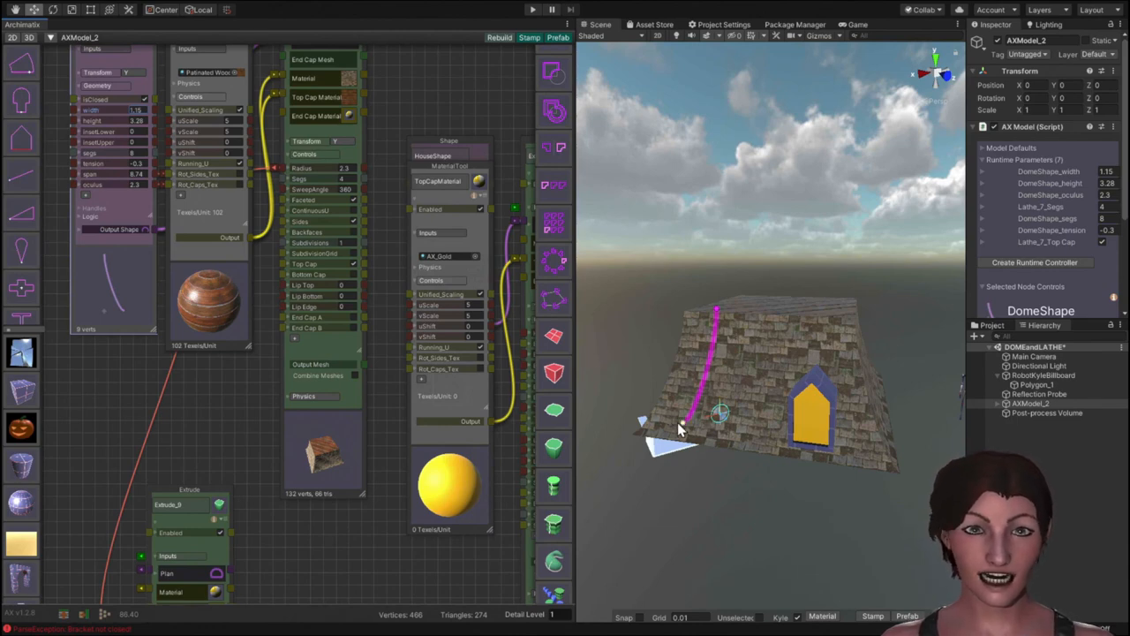
mouse_move(707, 392)
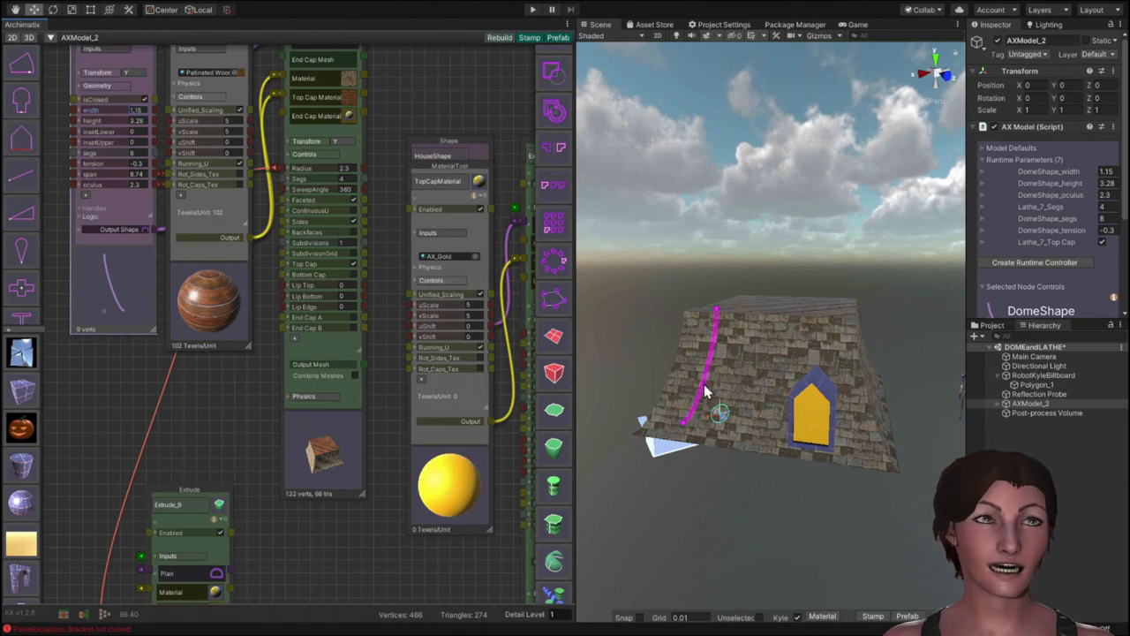
mouse_move(869, 431)
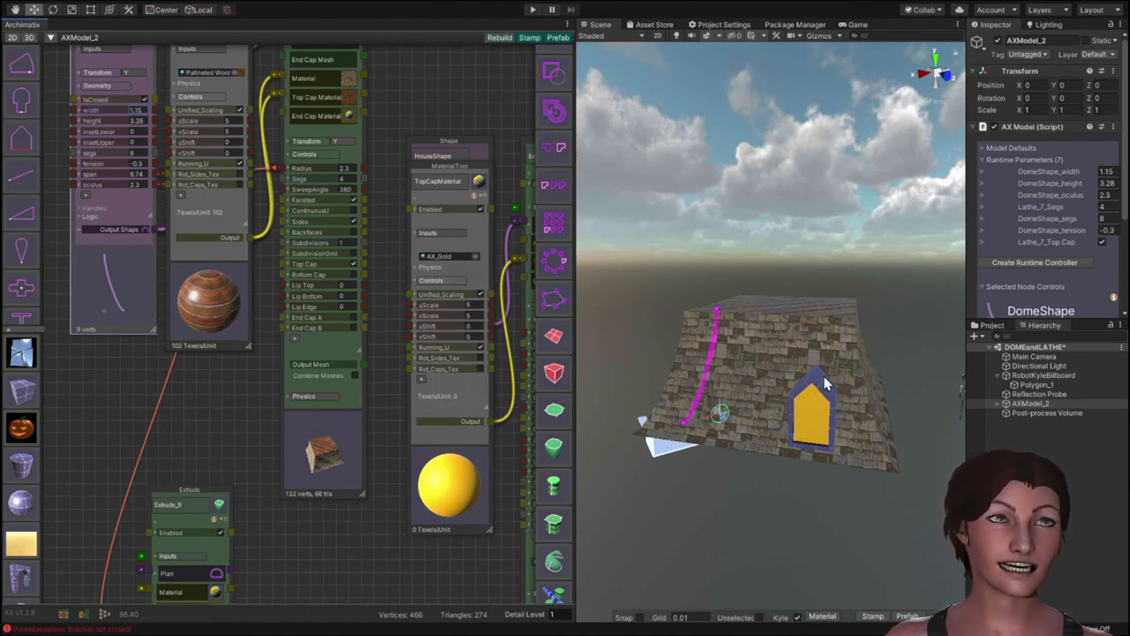
mouse_move(756, 527)
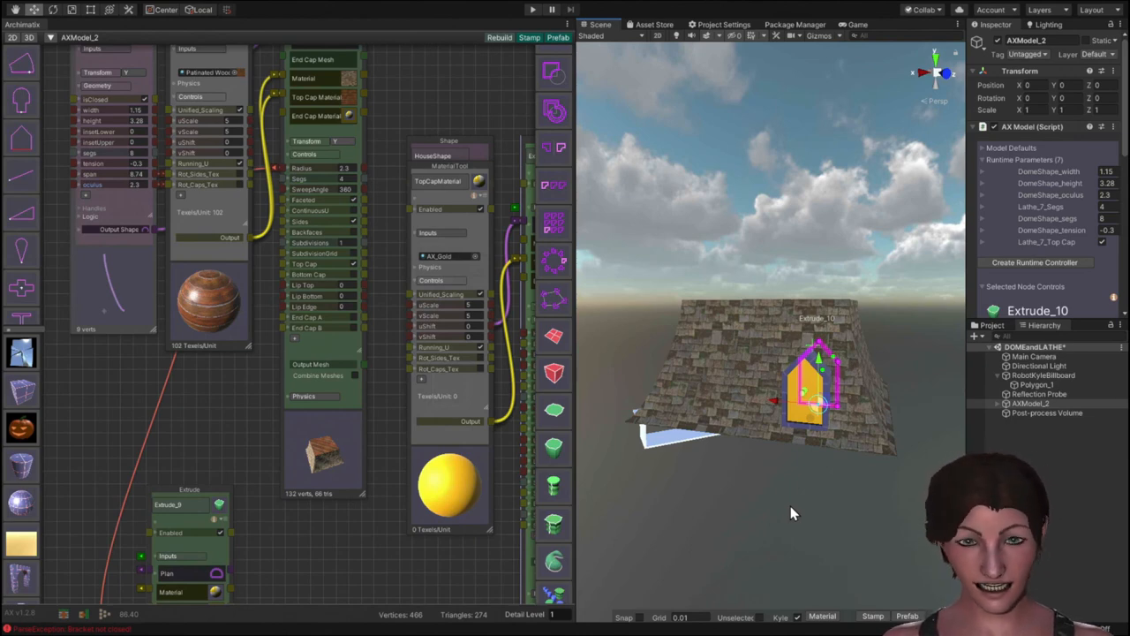
mouse_move(844, 433)
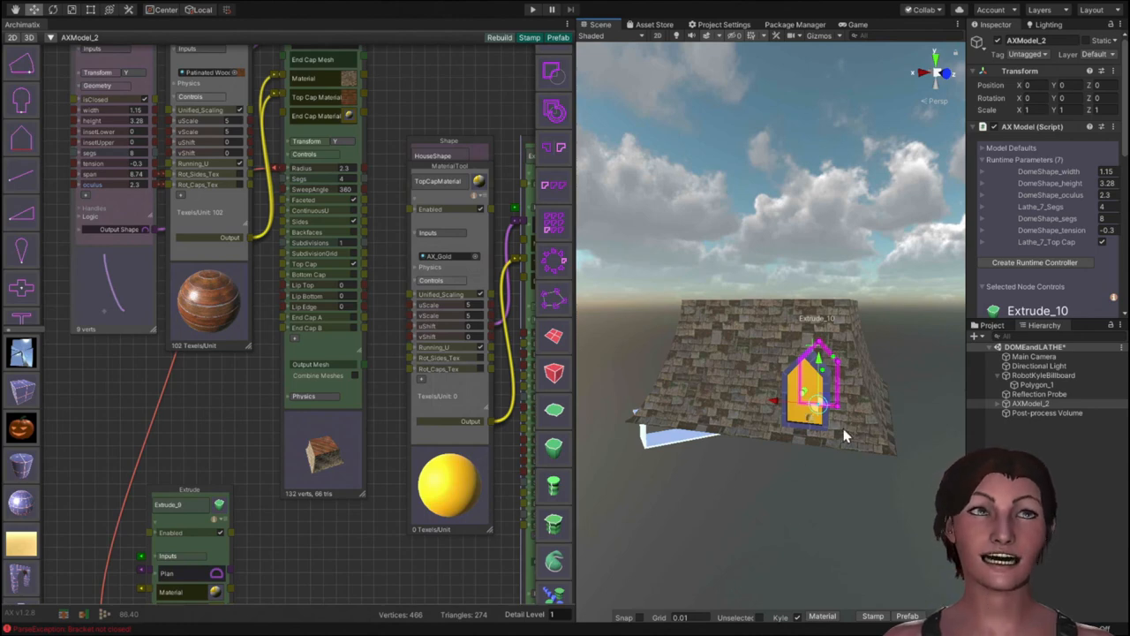
mouse_move(857, 403)
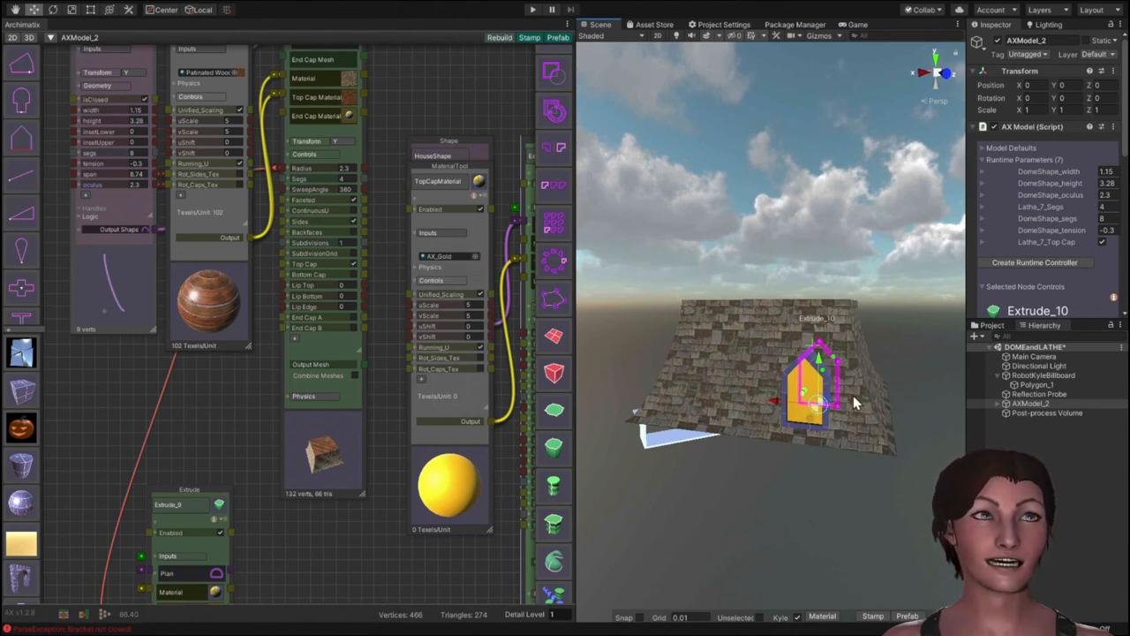
mouse_move(880, 332)
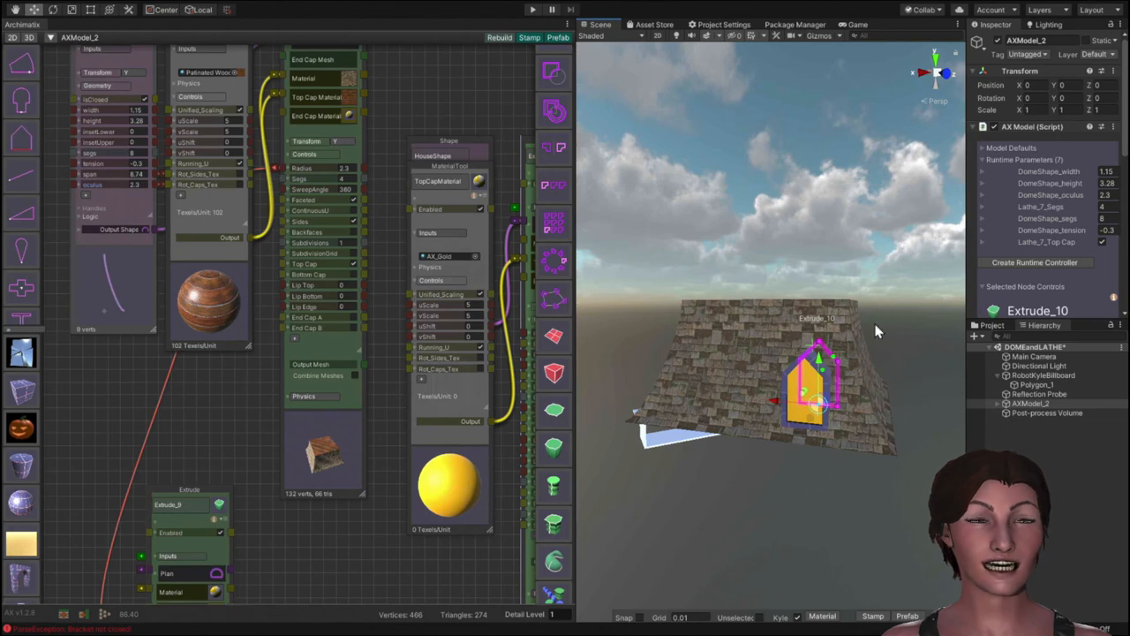
mouse_move(909, 403)
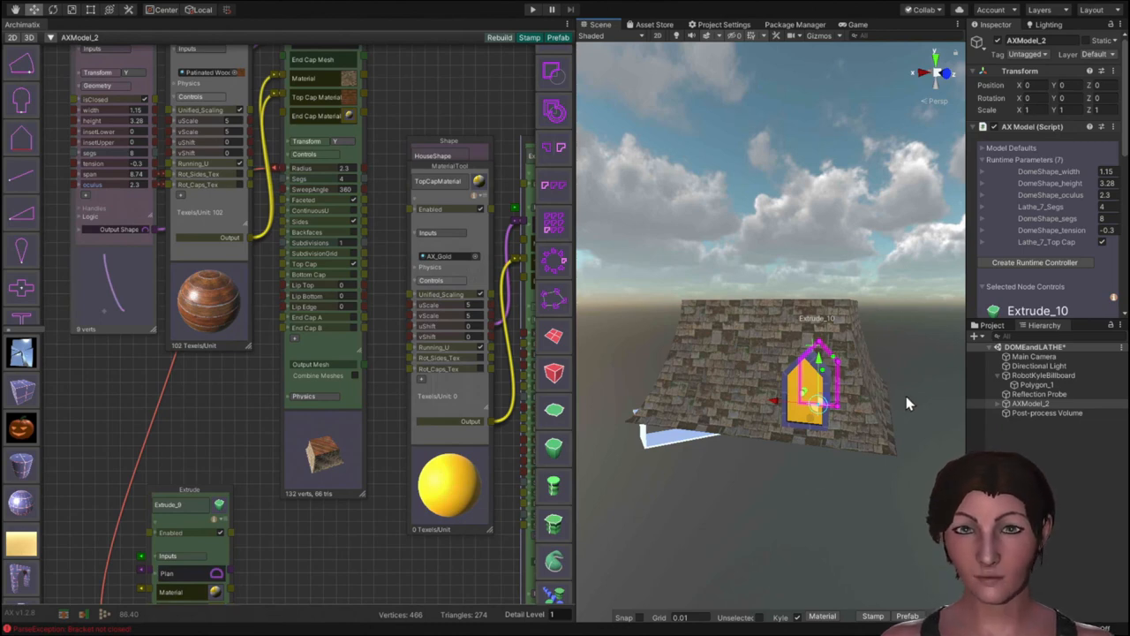